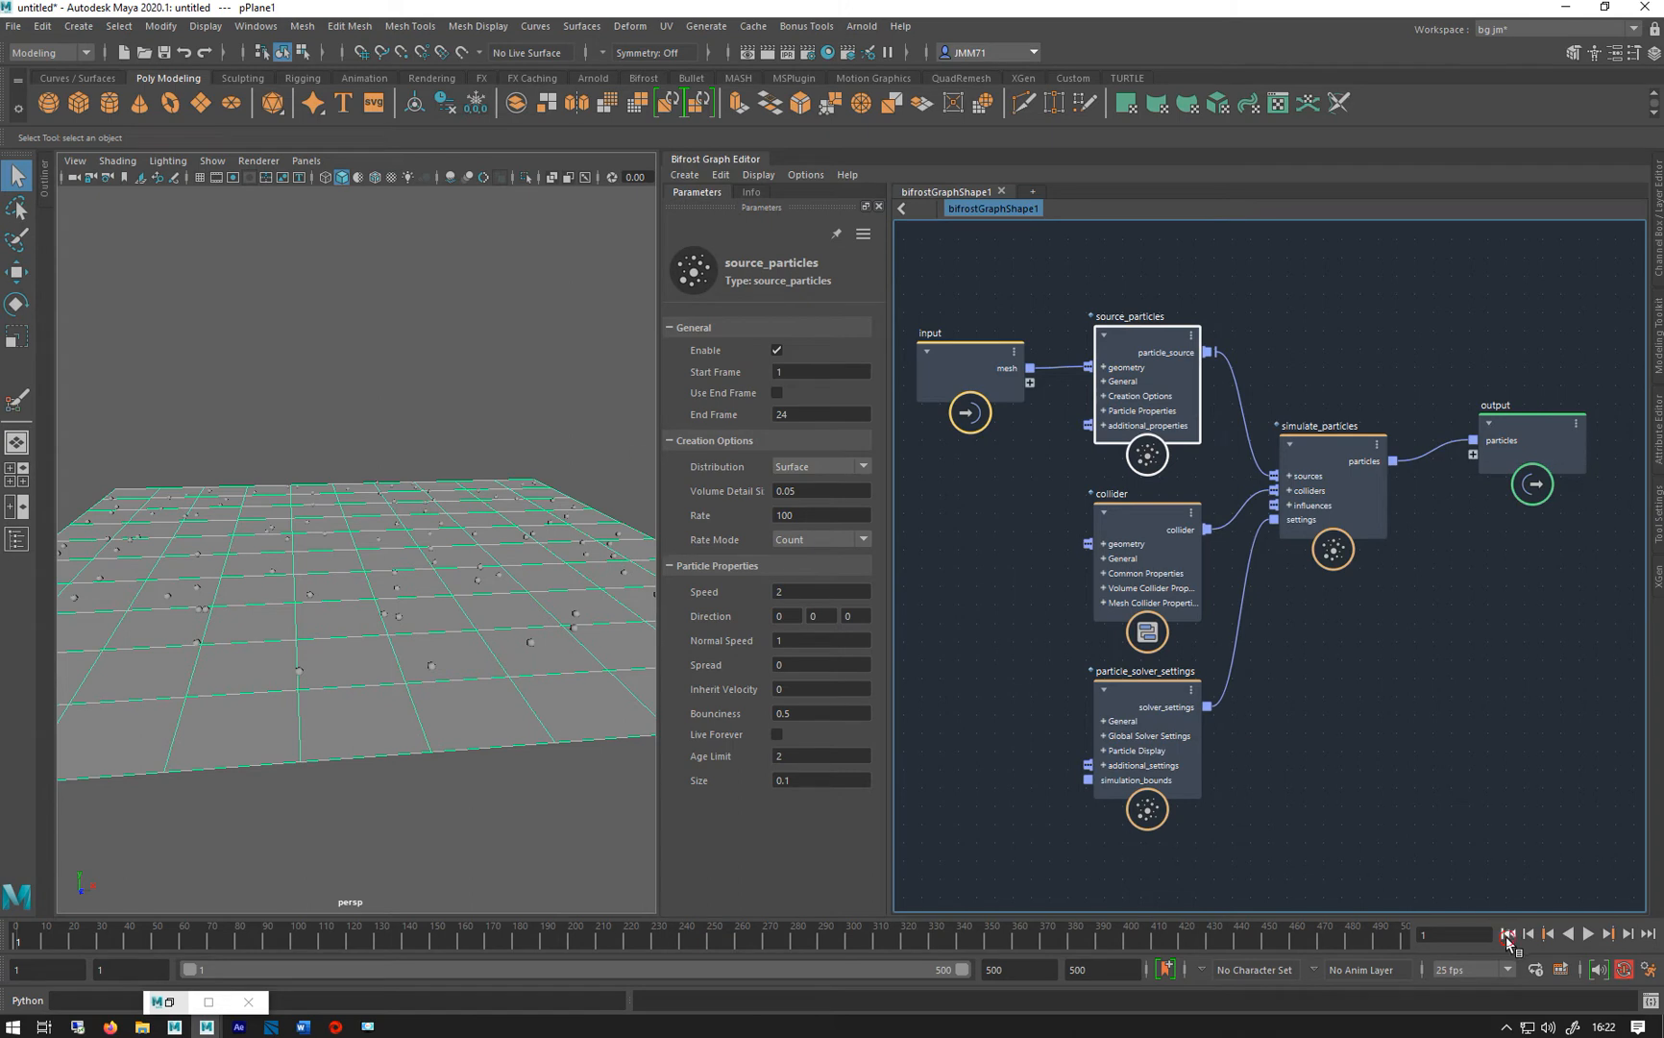
# Emit 10000 particles on frame 1 only with Speed 0 and Normal Speed 0, then select particle_solver_settings
pyautogui.click(1585, 934)
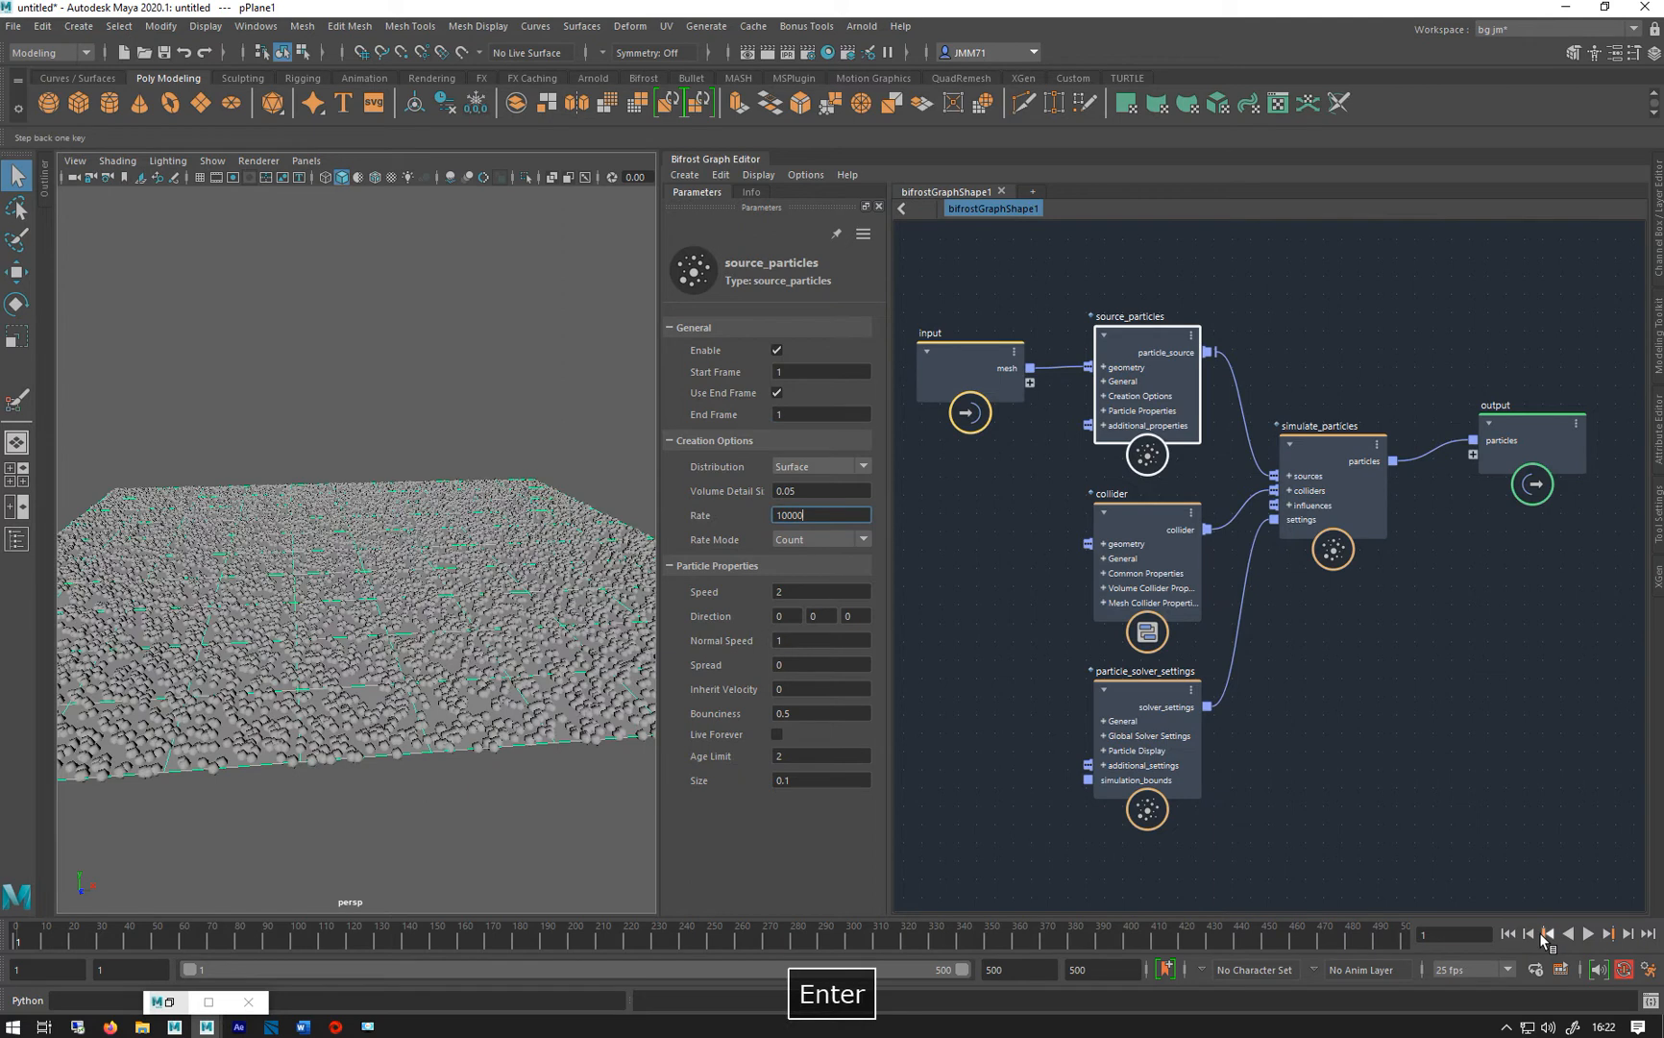
pyautogui.moveTo(349, 531); pyautogui.dragTo(286, 471)
pyautogui.write('0')
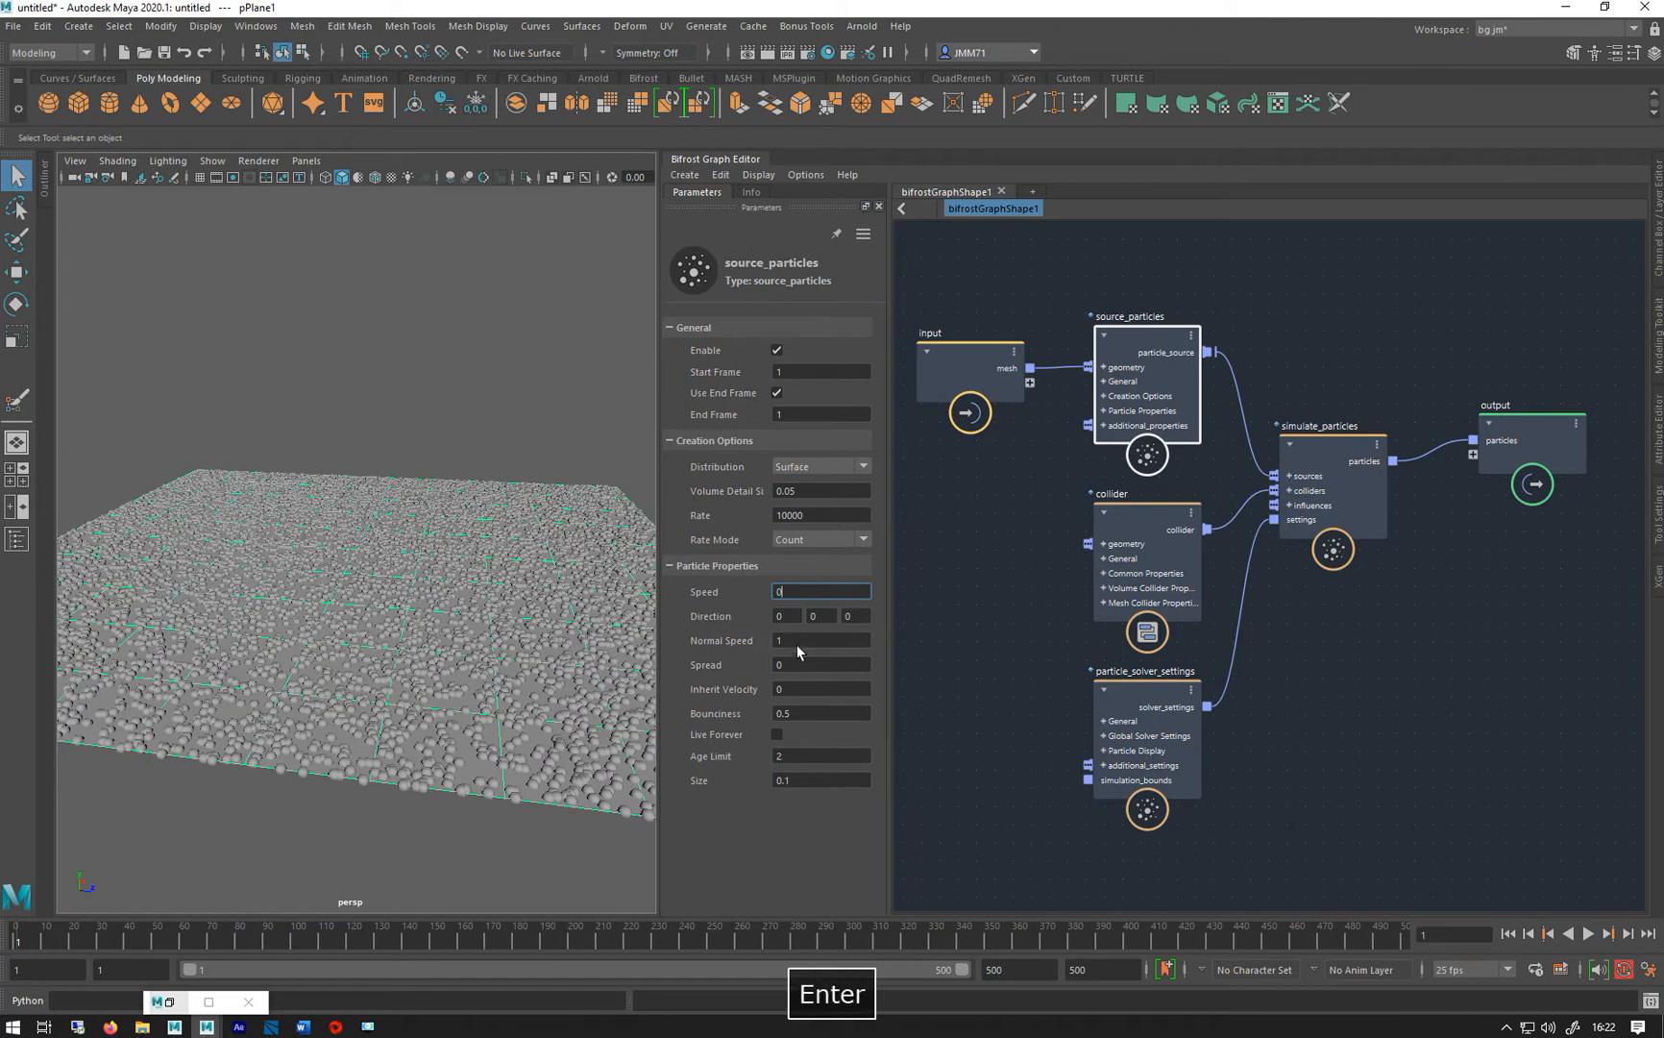
pyautogui.click(821, 639)
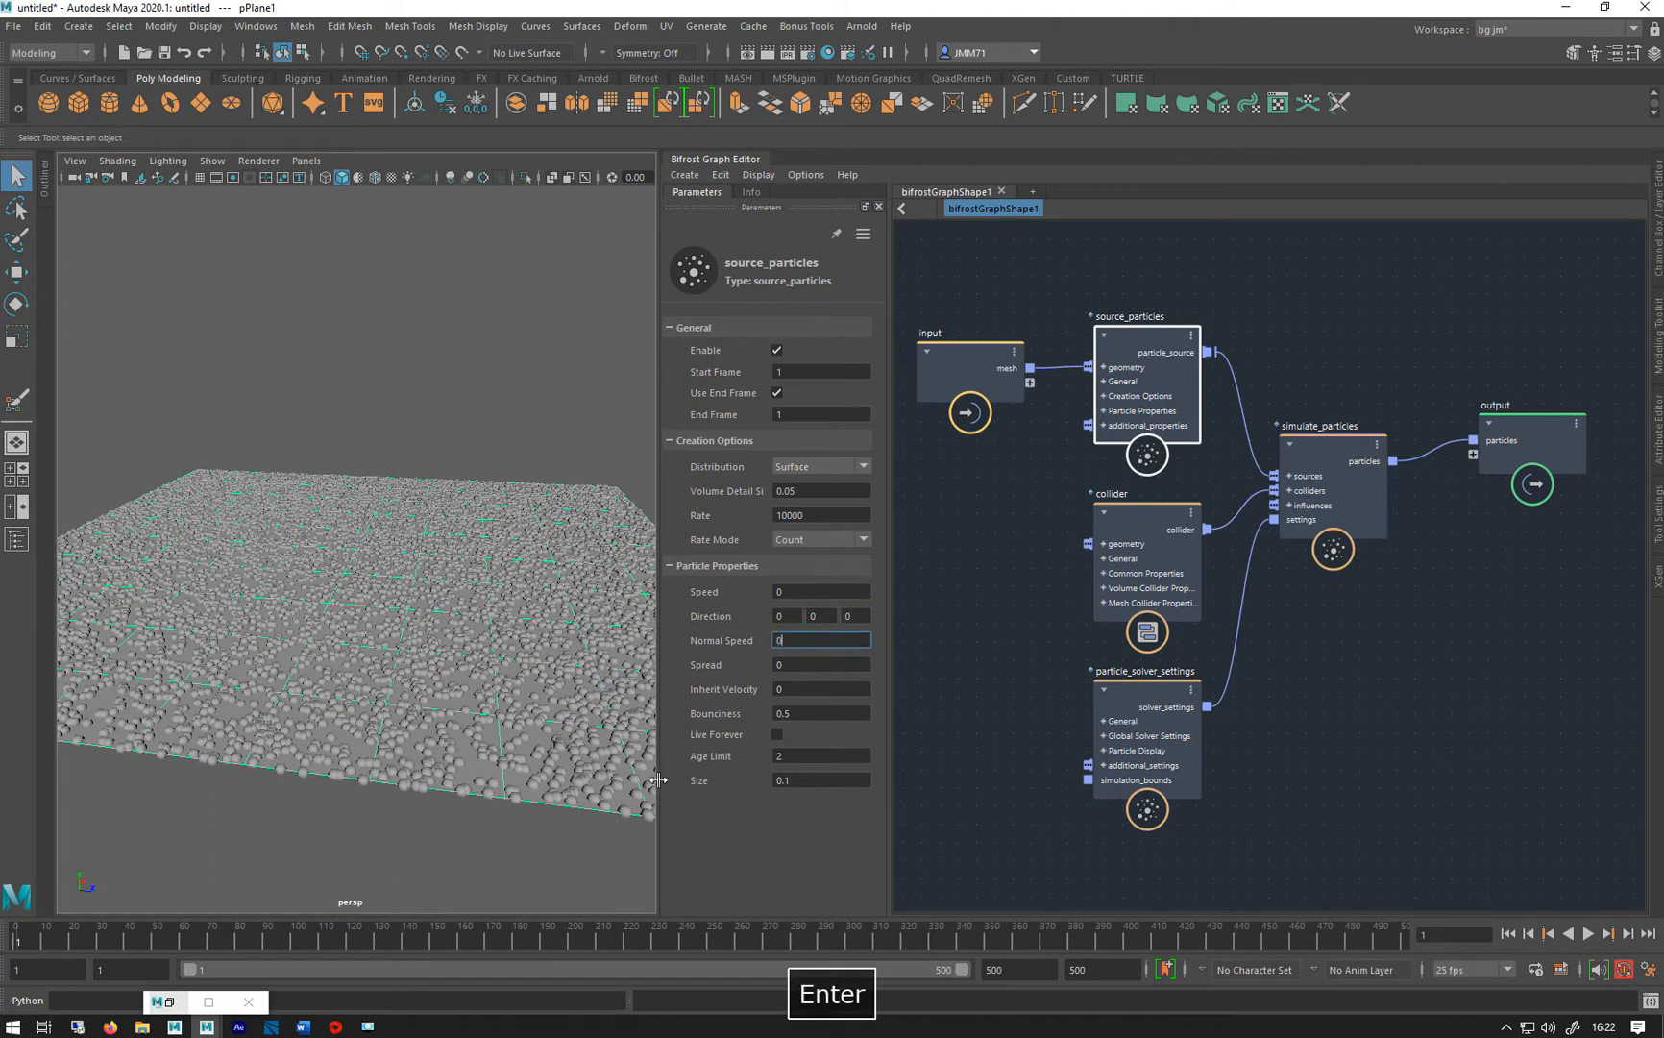
pyautogui.click(1330, 454)
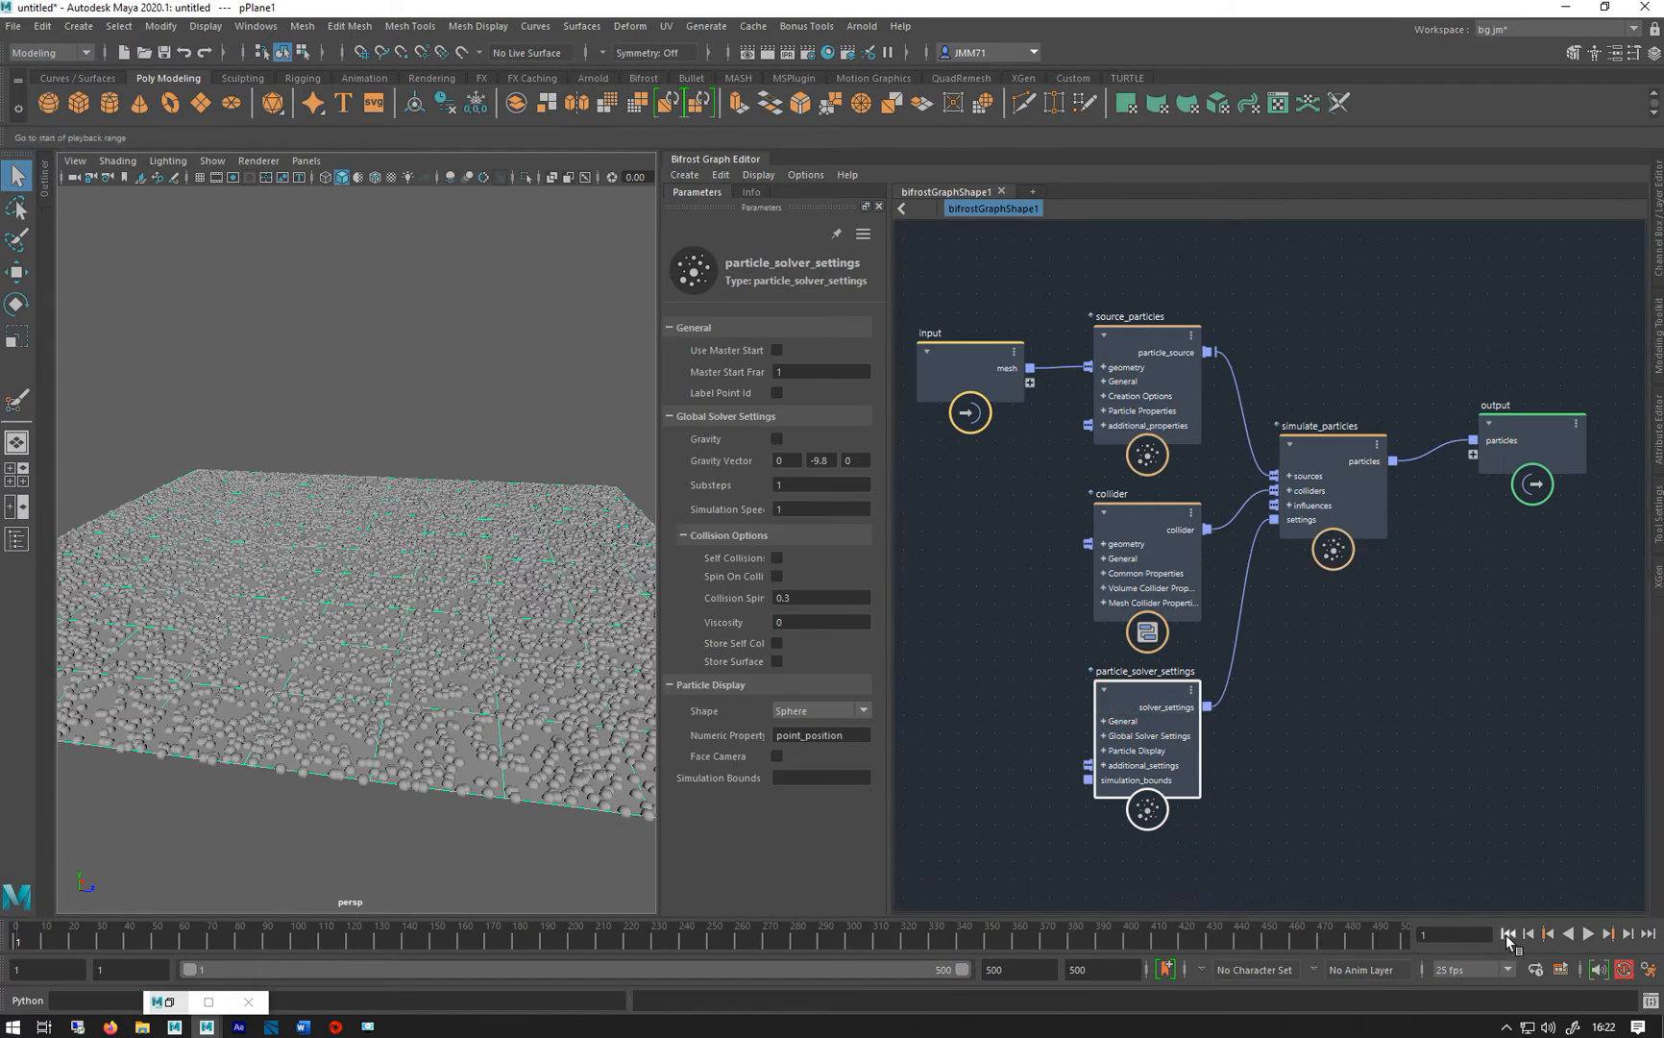
# Enable Live Forever on source_particles and play to confirm the layer persists
pyautogui.click(1591, 934)
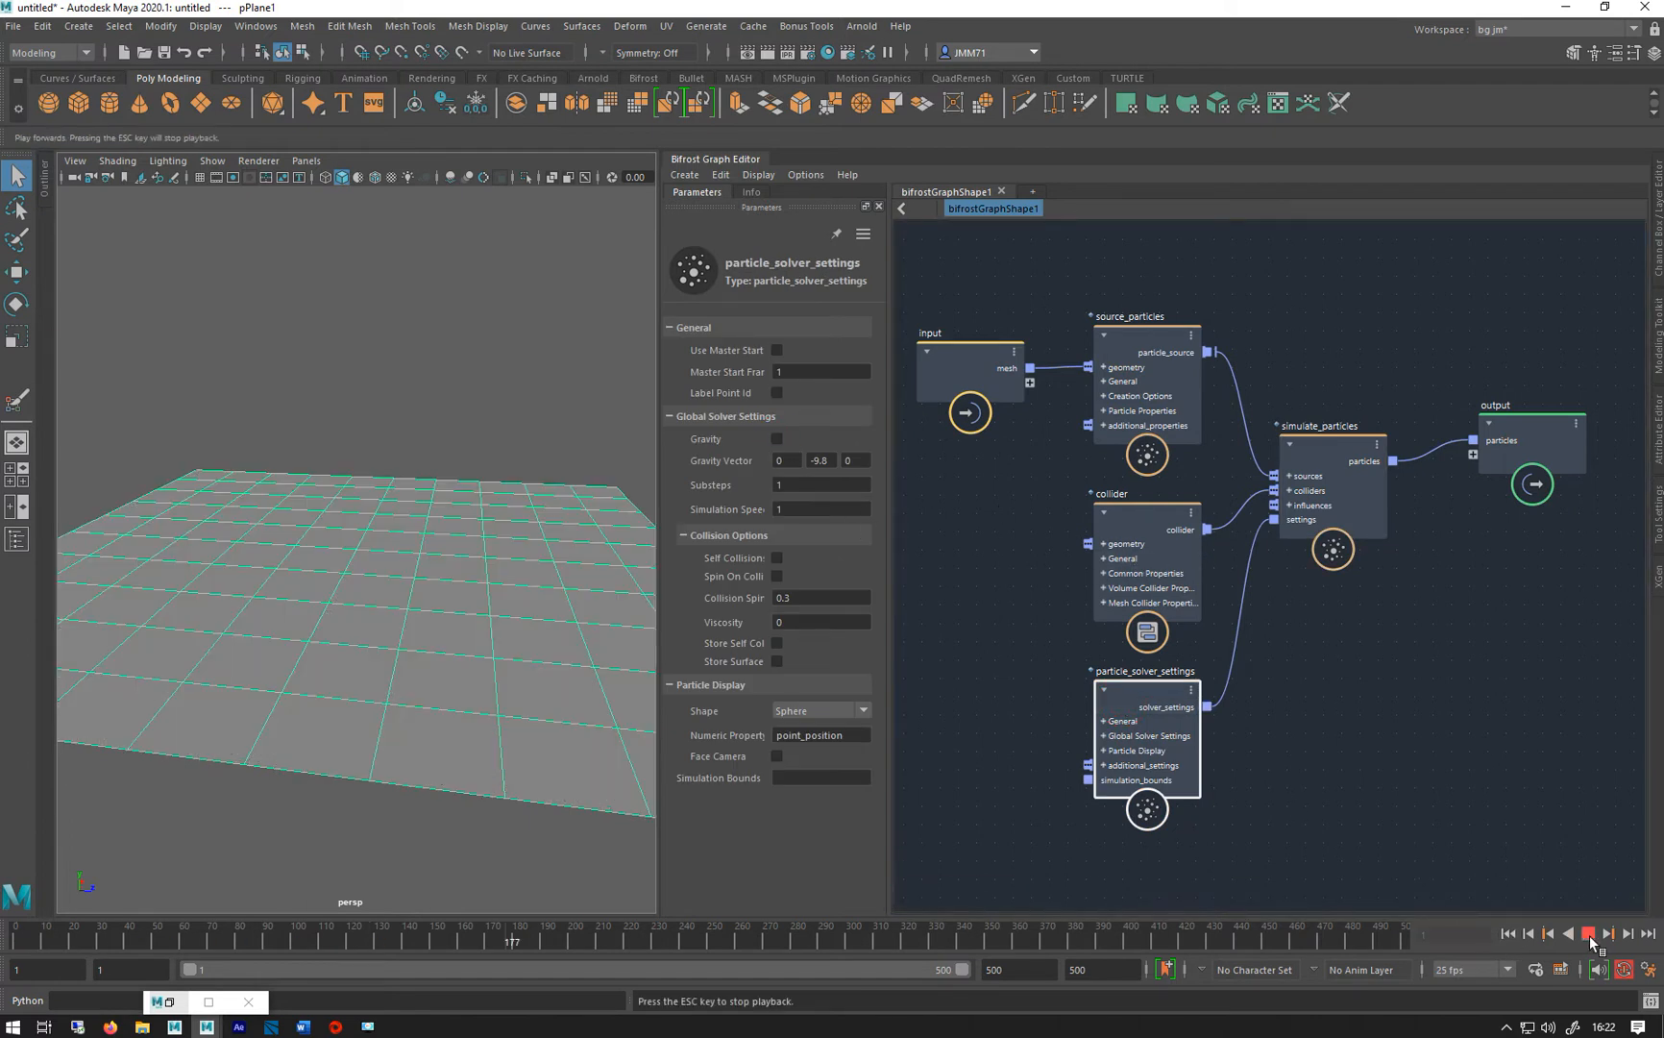
pyautogui.click(1143, 383)
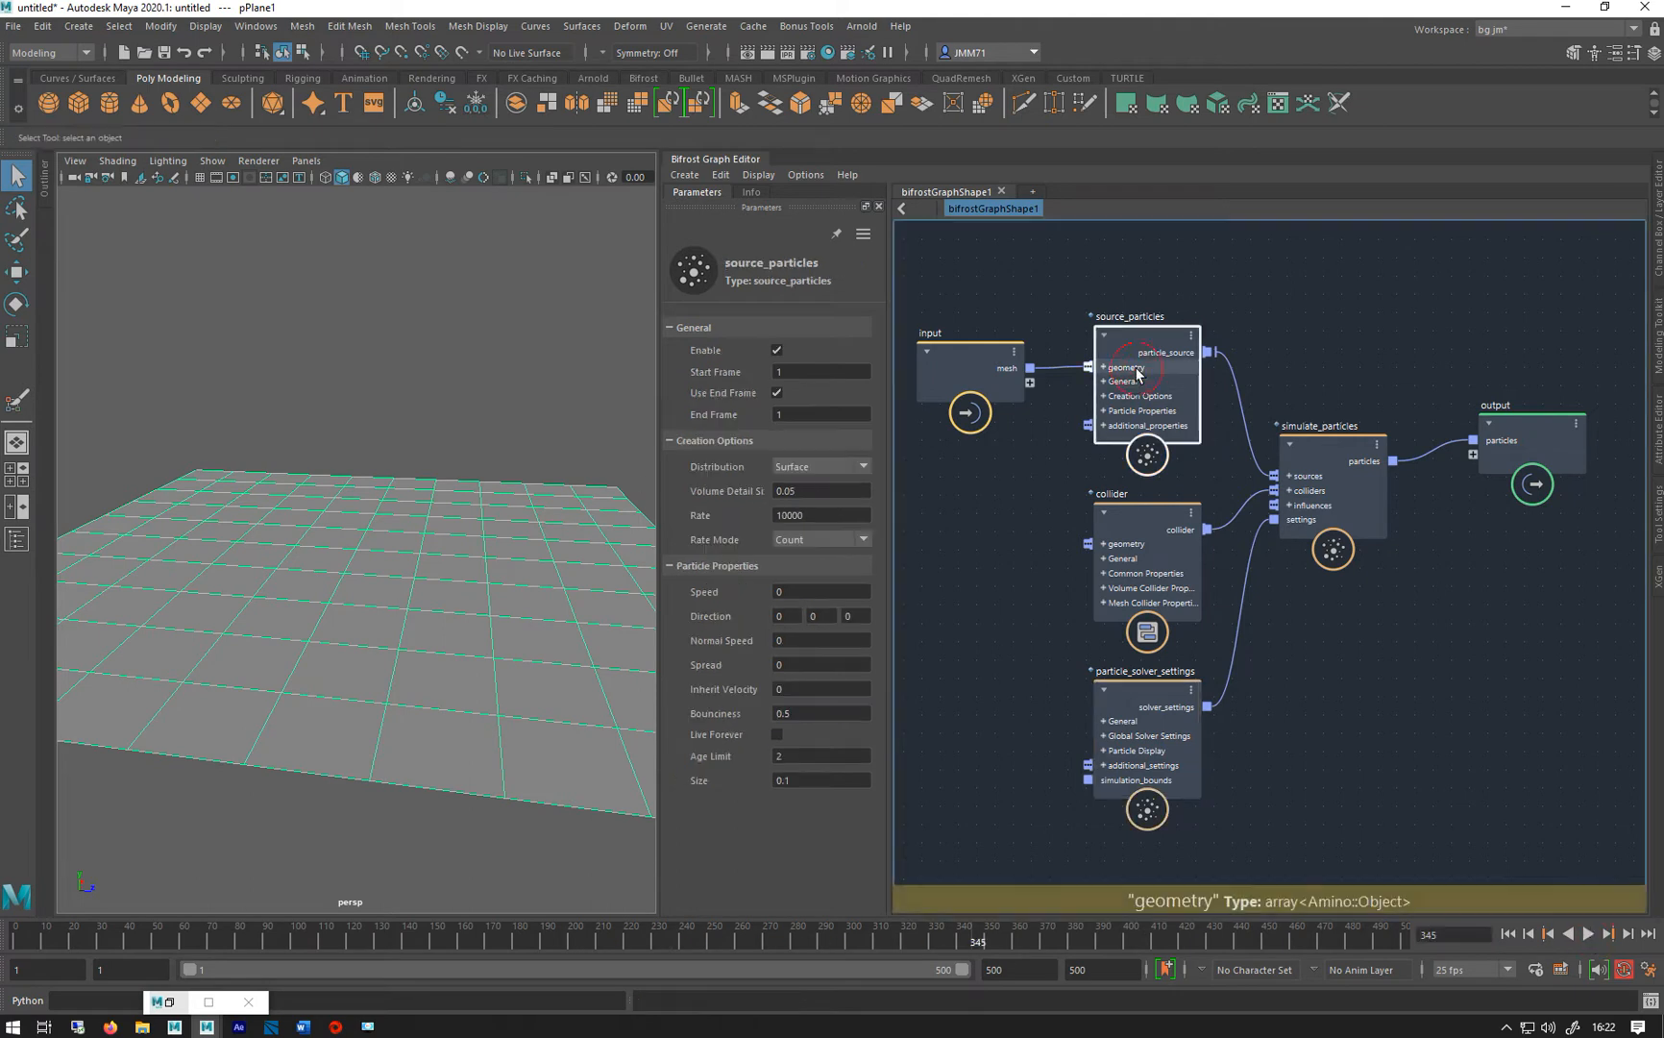
pyautogui.click(776, 734)
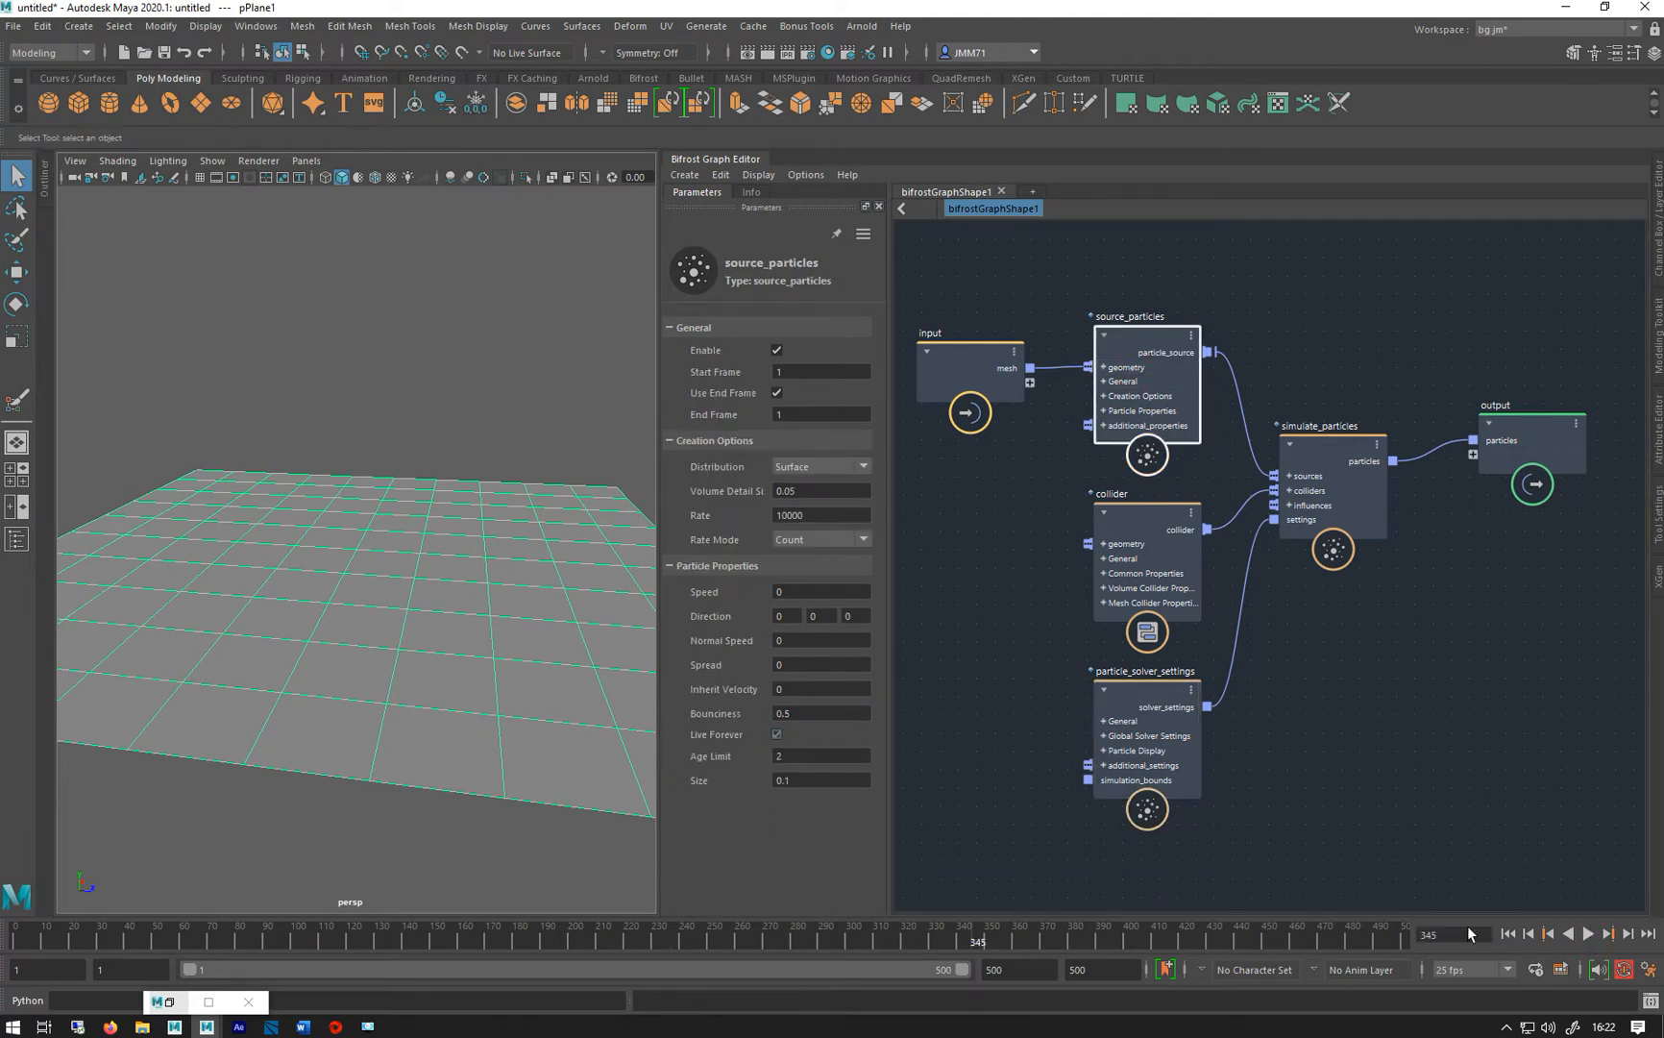
pyautogui.click(1589, 934)
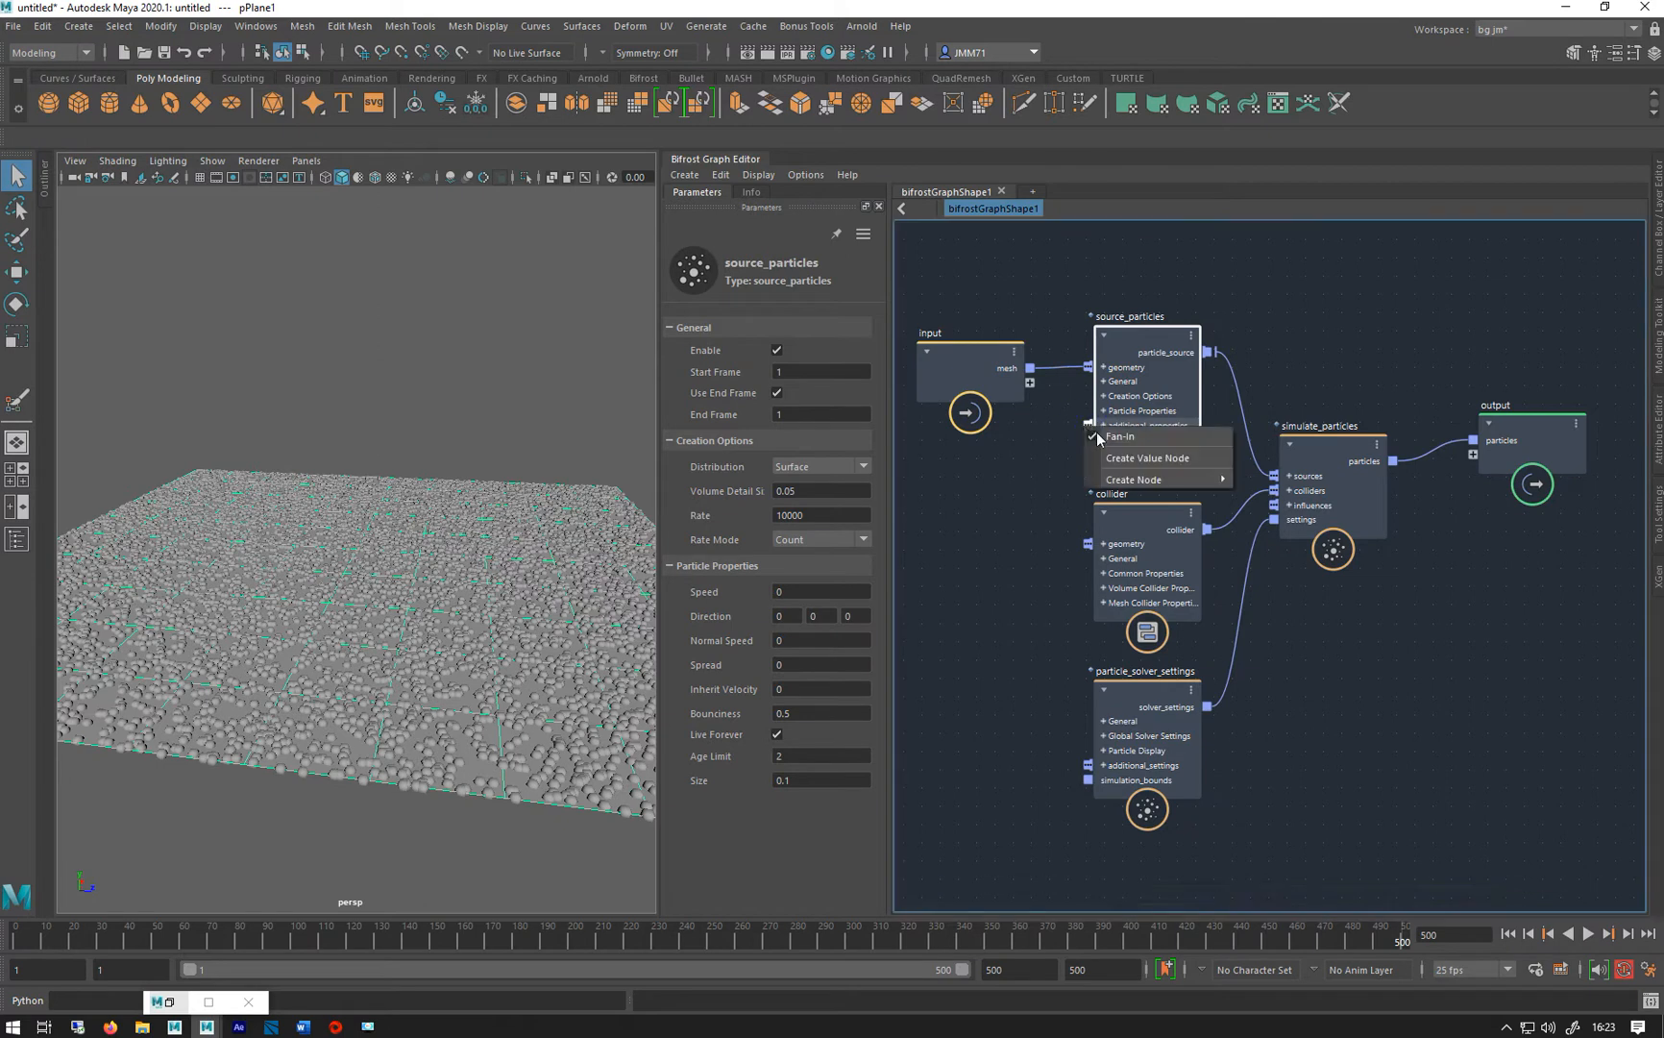
pyautogui.moveTo(1134, 478)
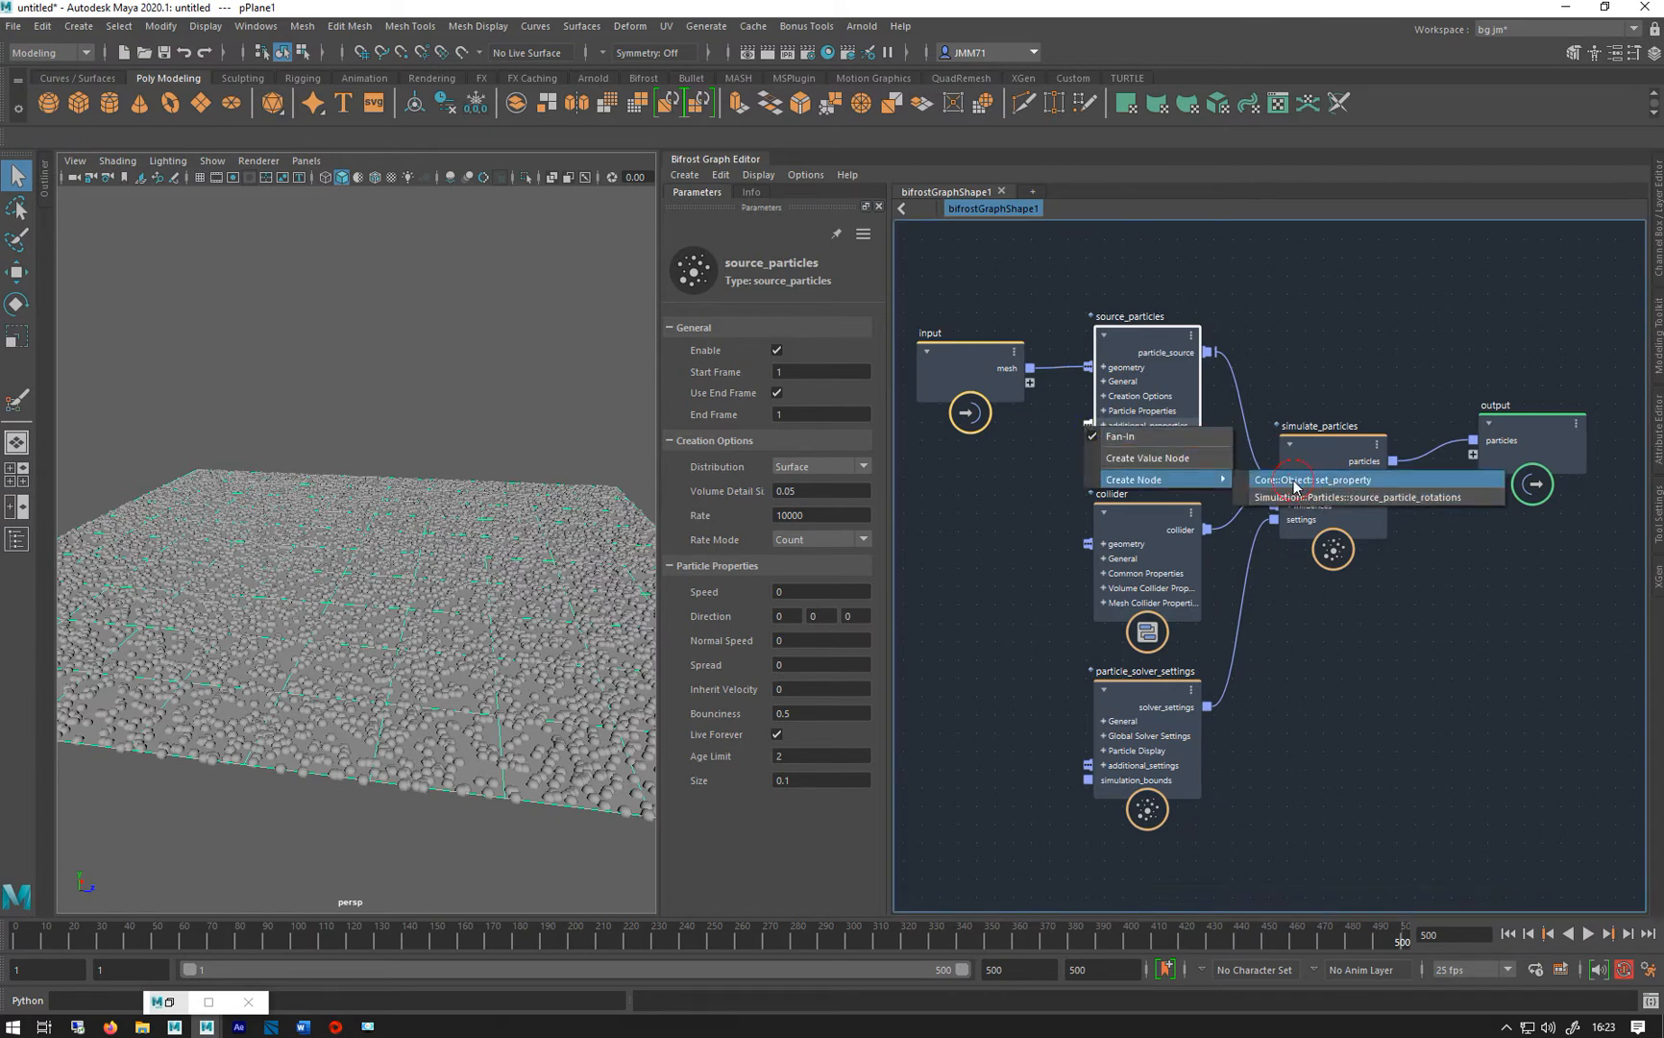
# Add a set_property node keyed 'color' with a Math::float4 value of 1, 0, 0, 1 into additional_properties
pyautogui.click(1319, 480)
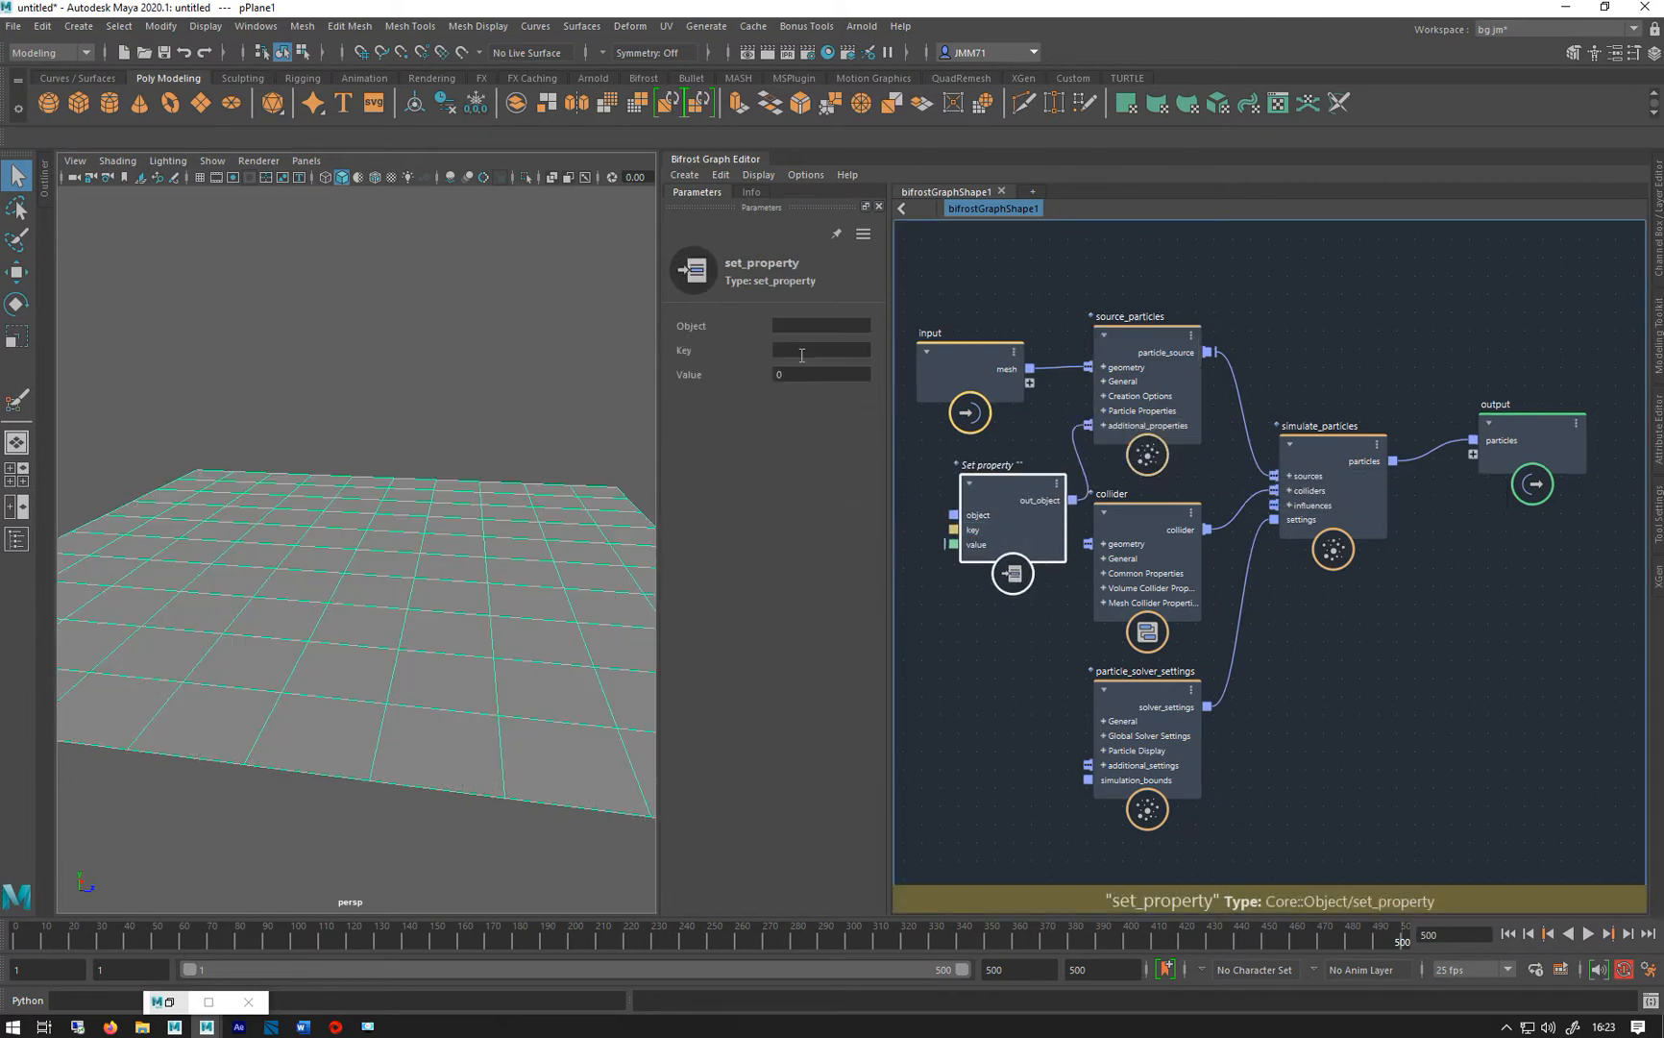
pyautogui.write('color')
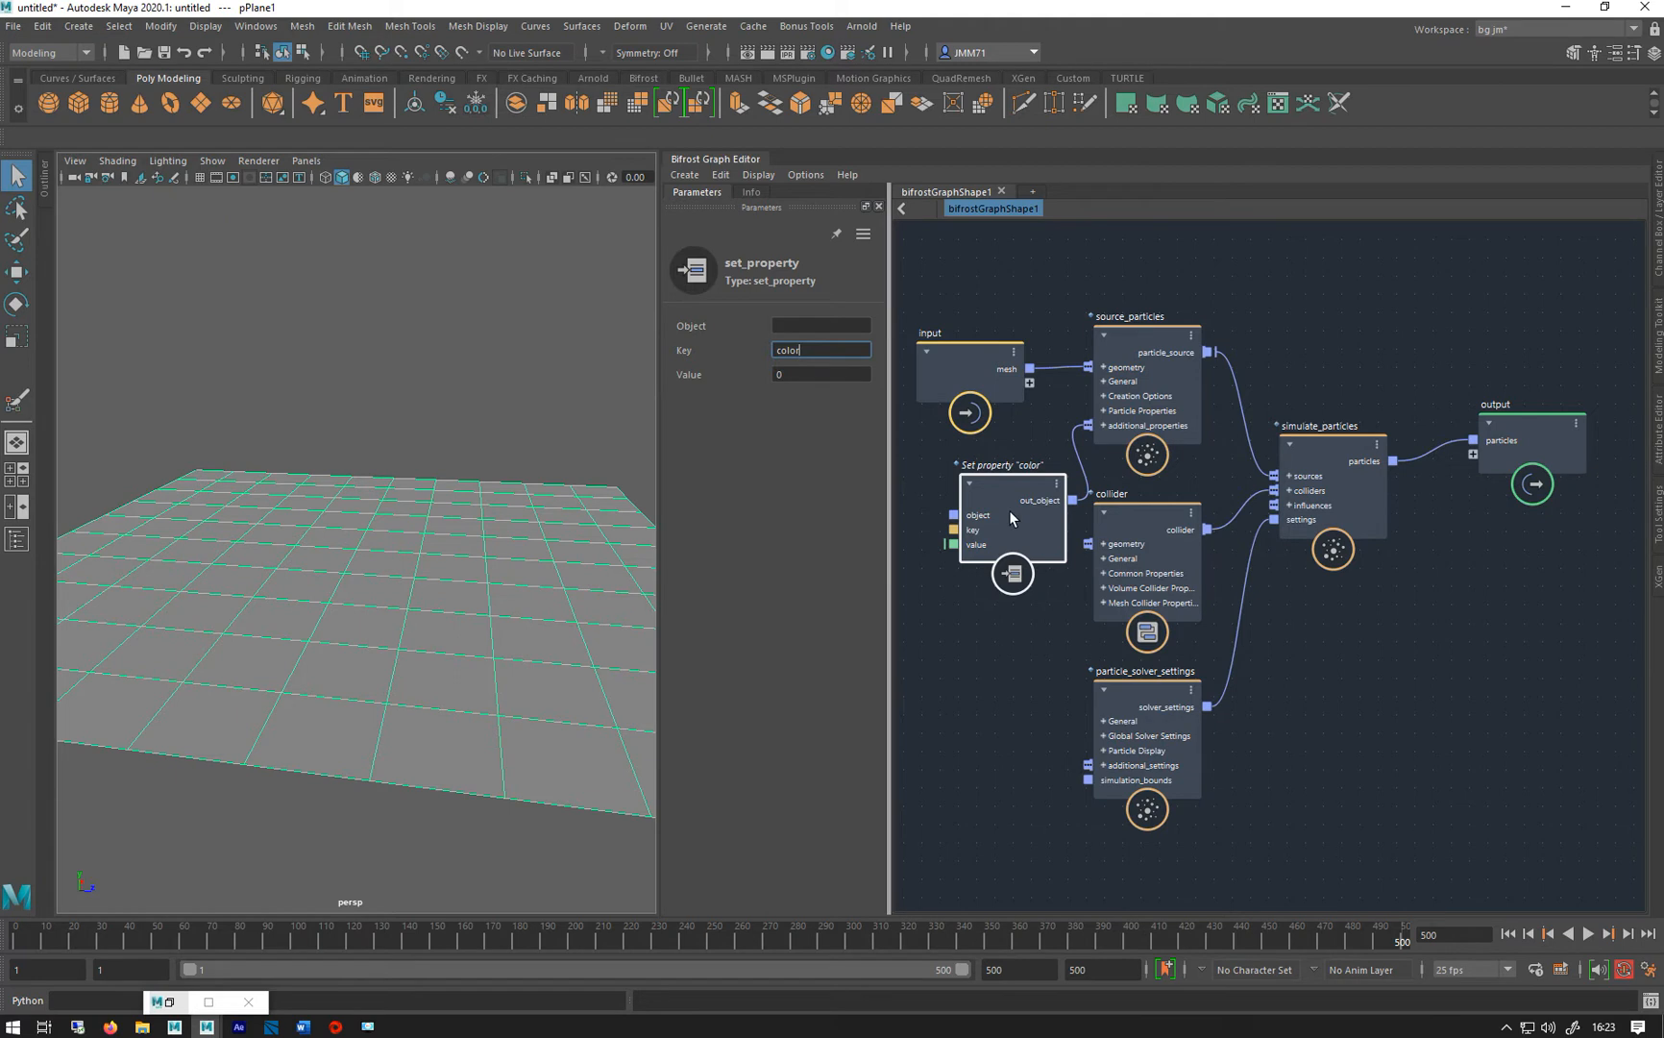
pyautogui.rightClick(953, 544)
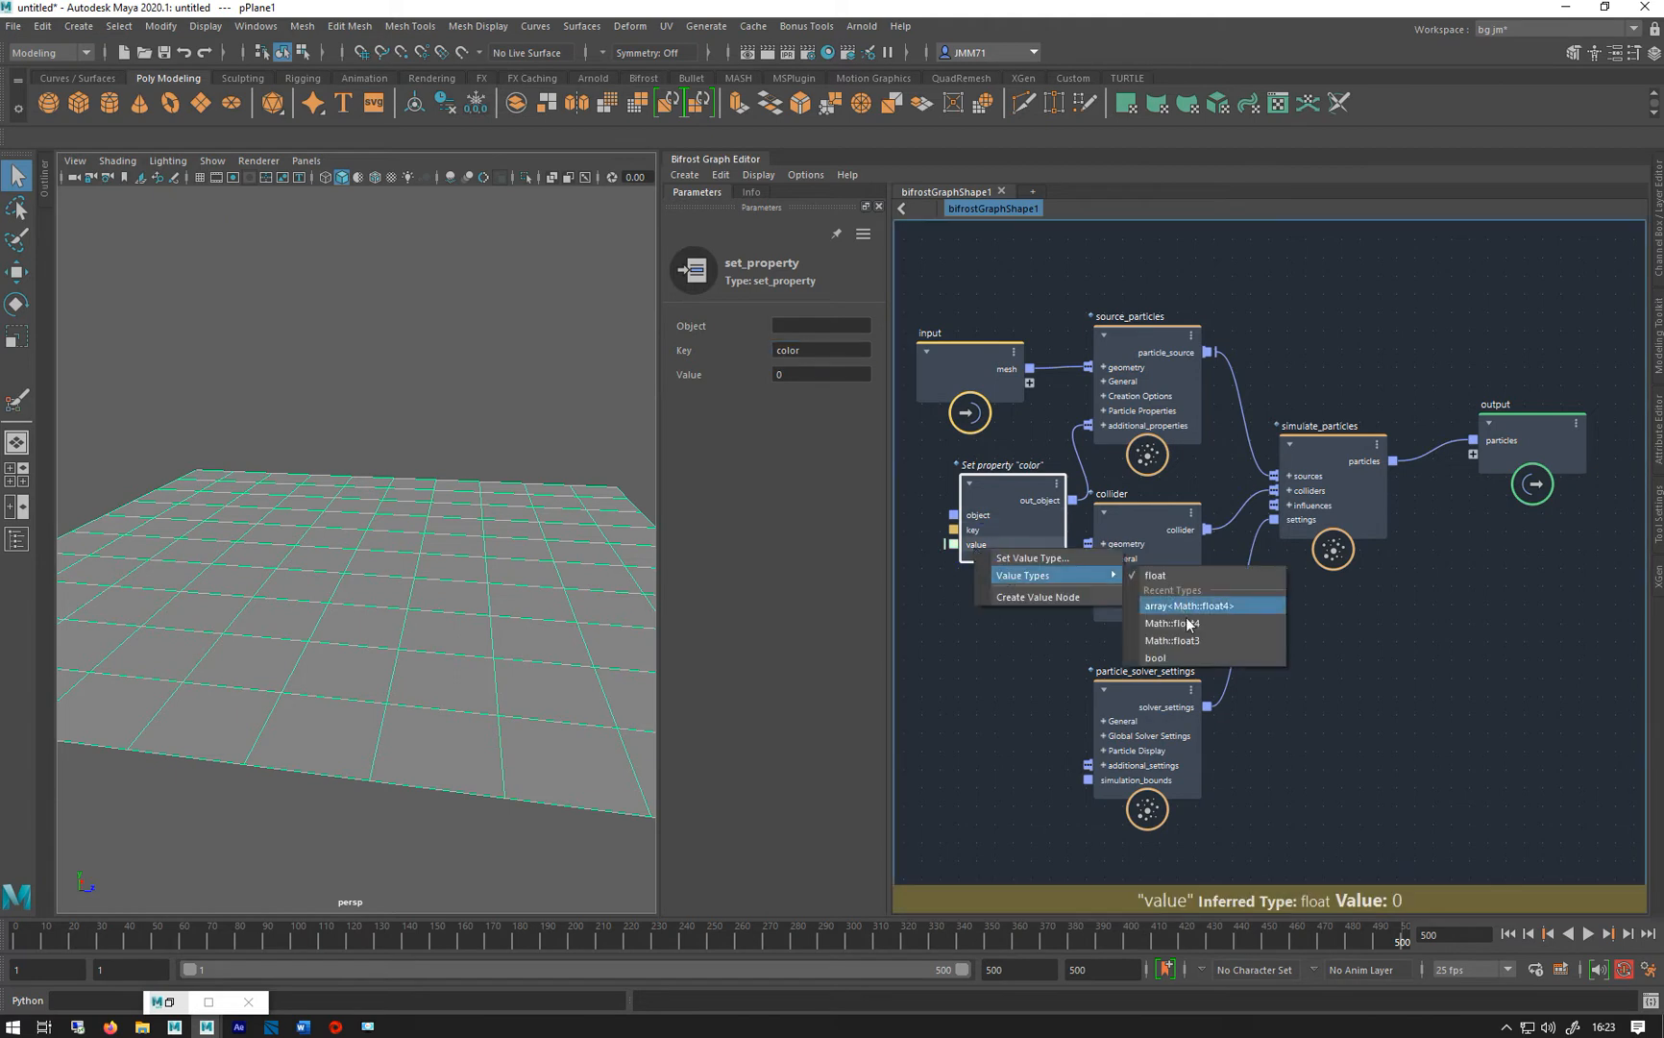
pyautogui.moveTo(1170, 623)
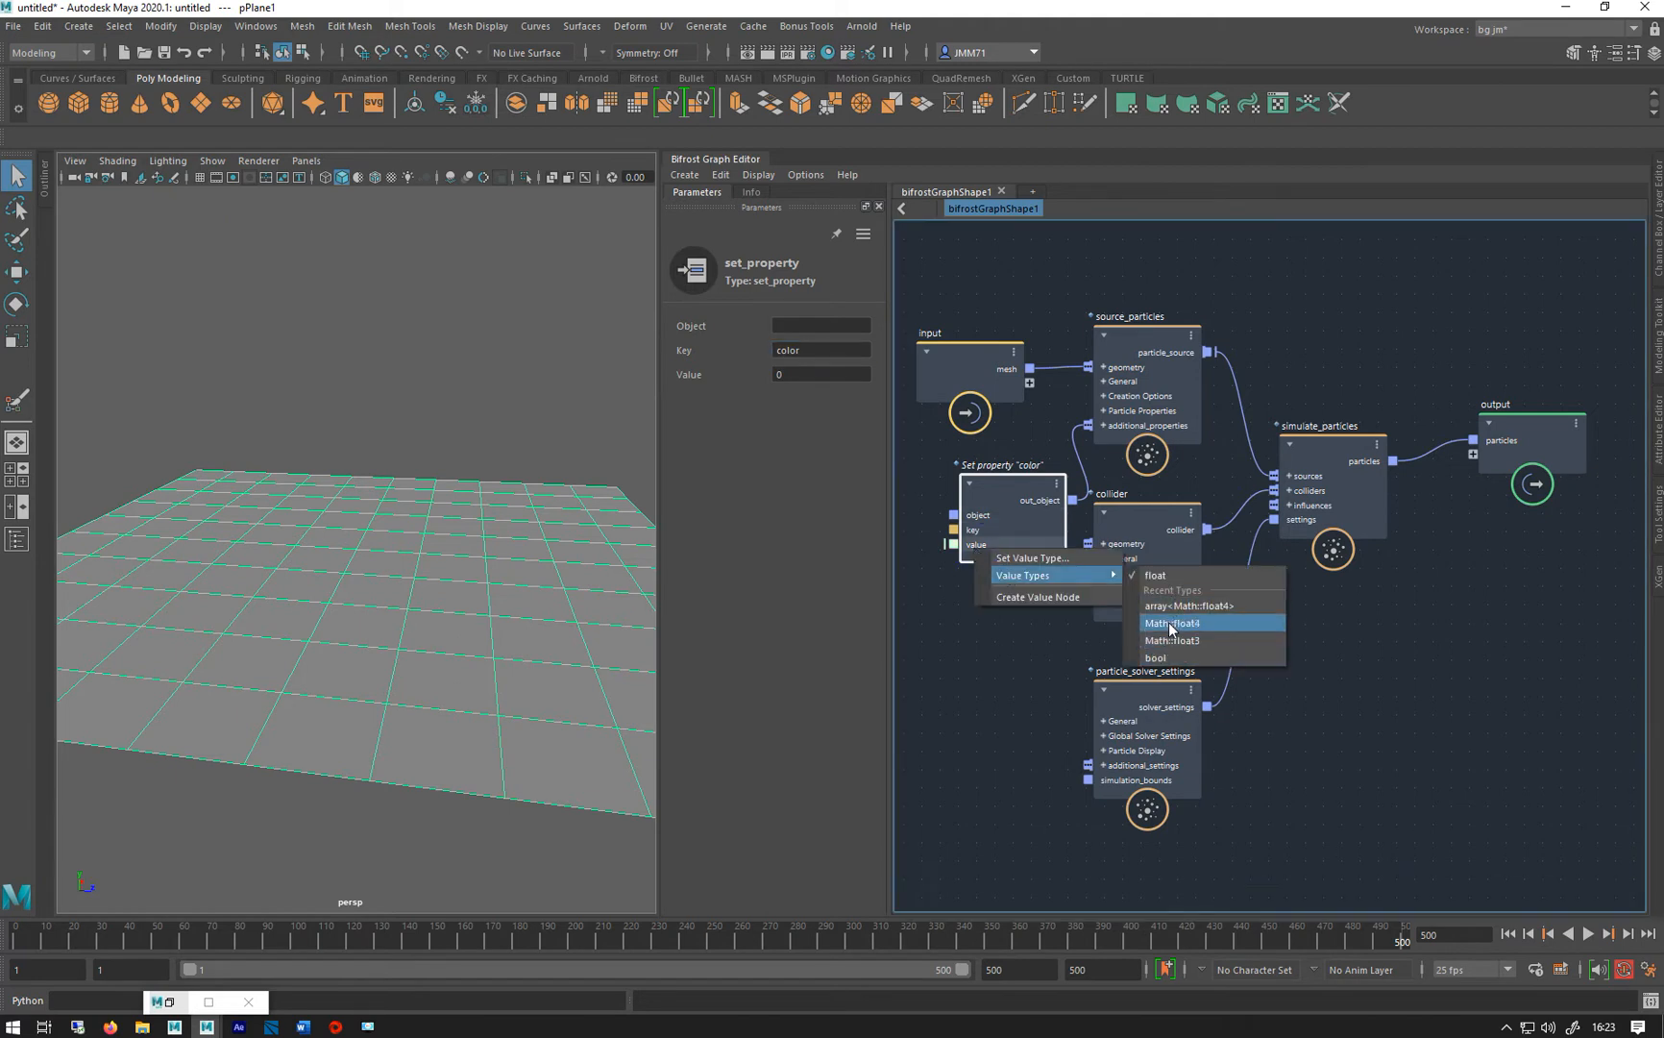
pyautogui.click(1172, 623)
pyautogui.write('1')
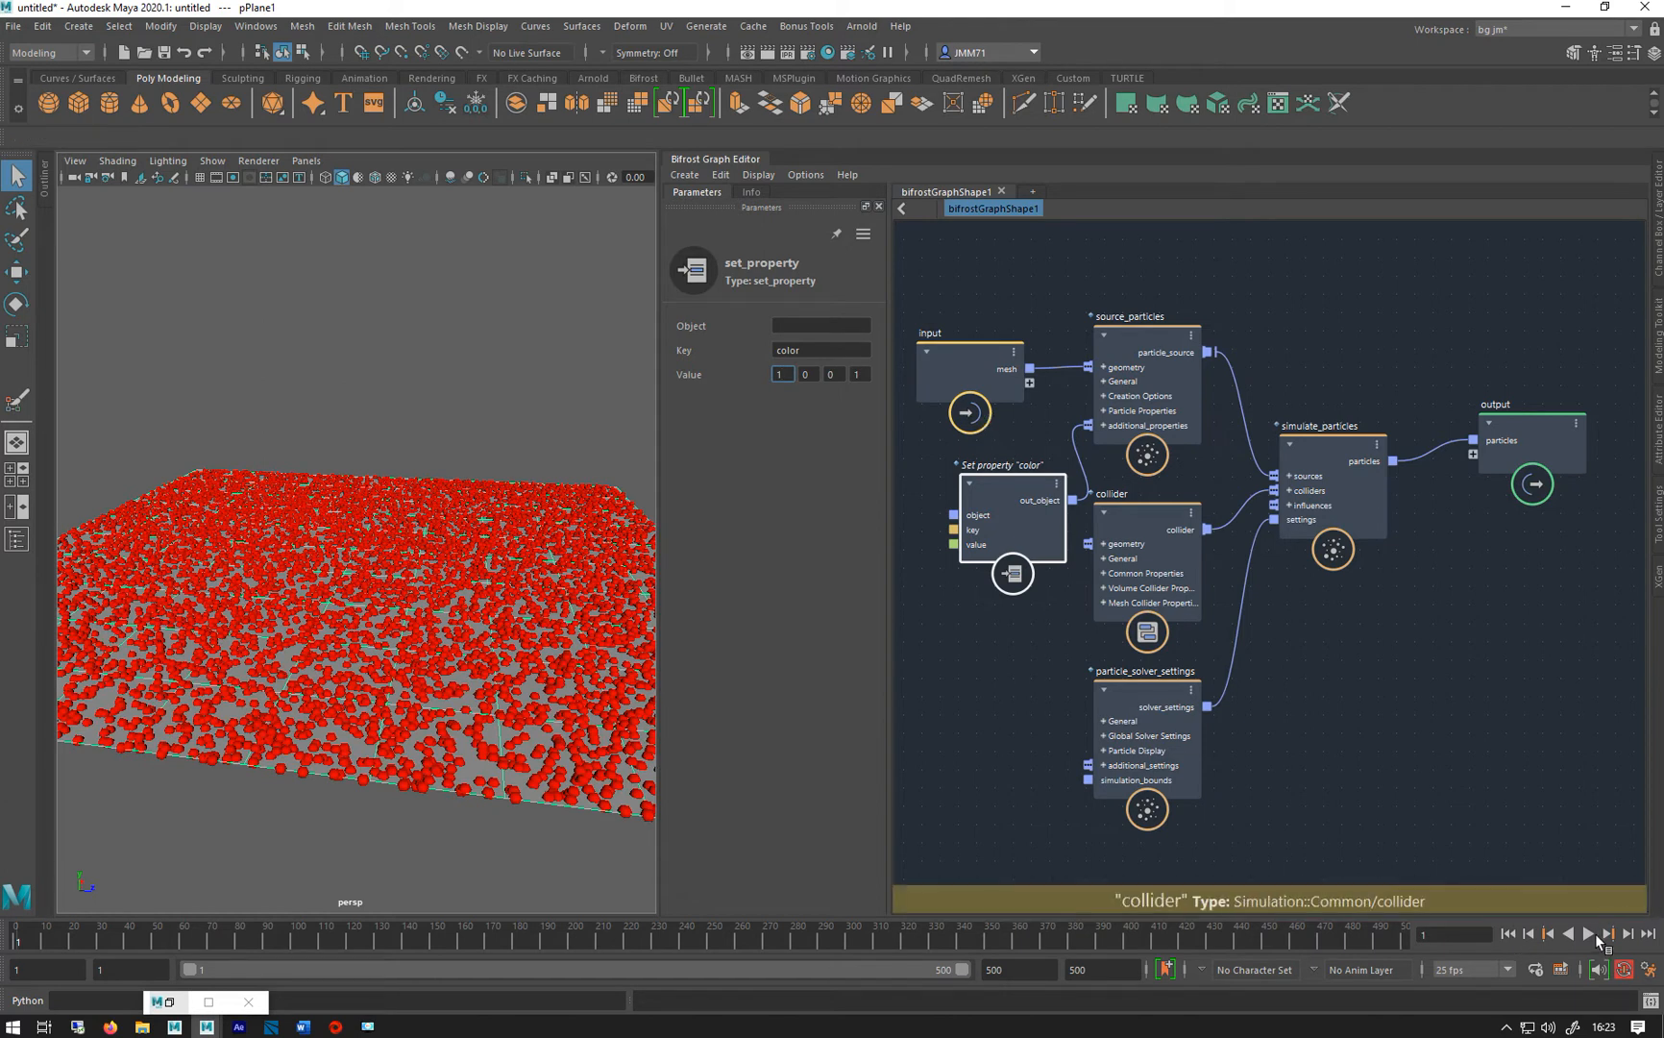
pyautogui.click(1590, 934)
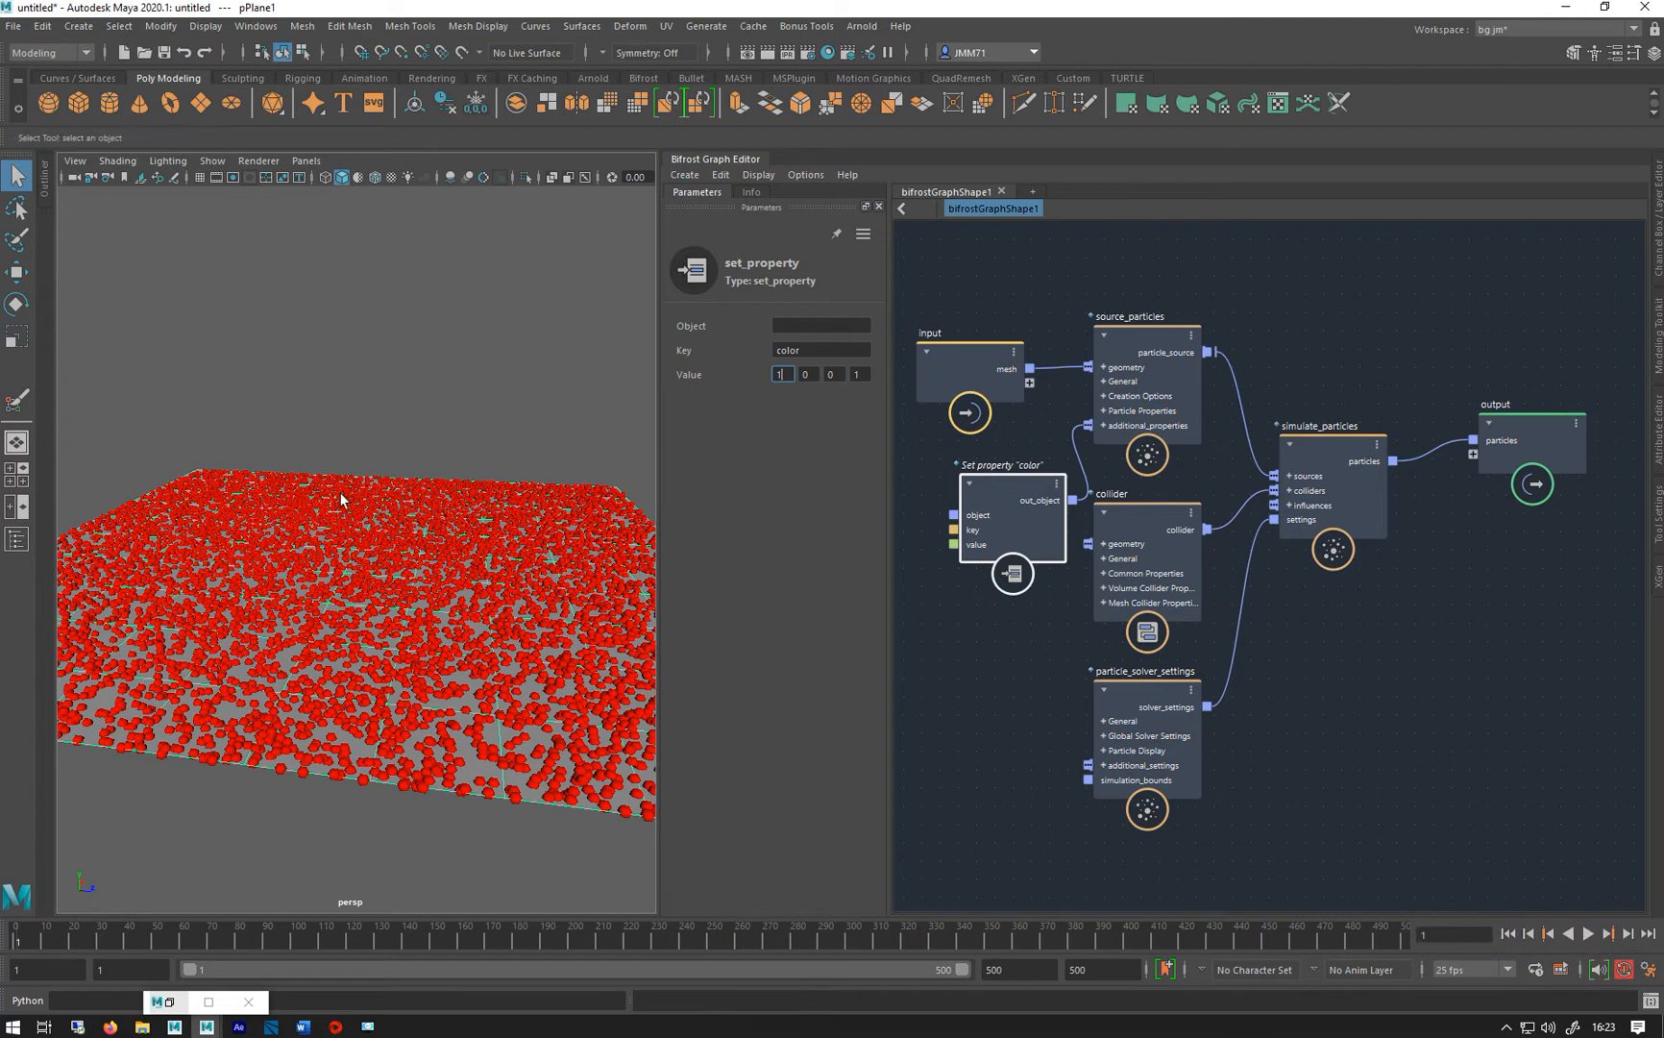
pyautogui.moveTo(360, 385)
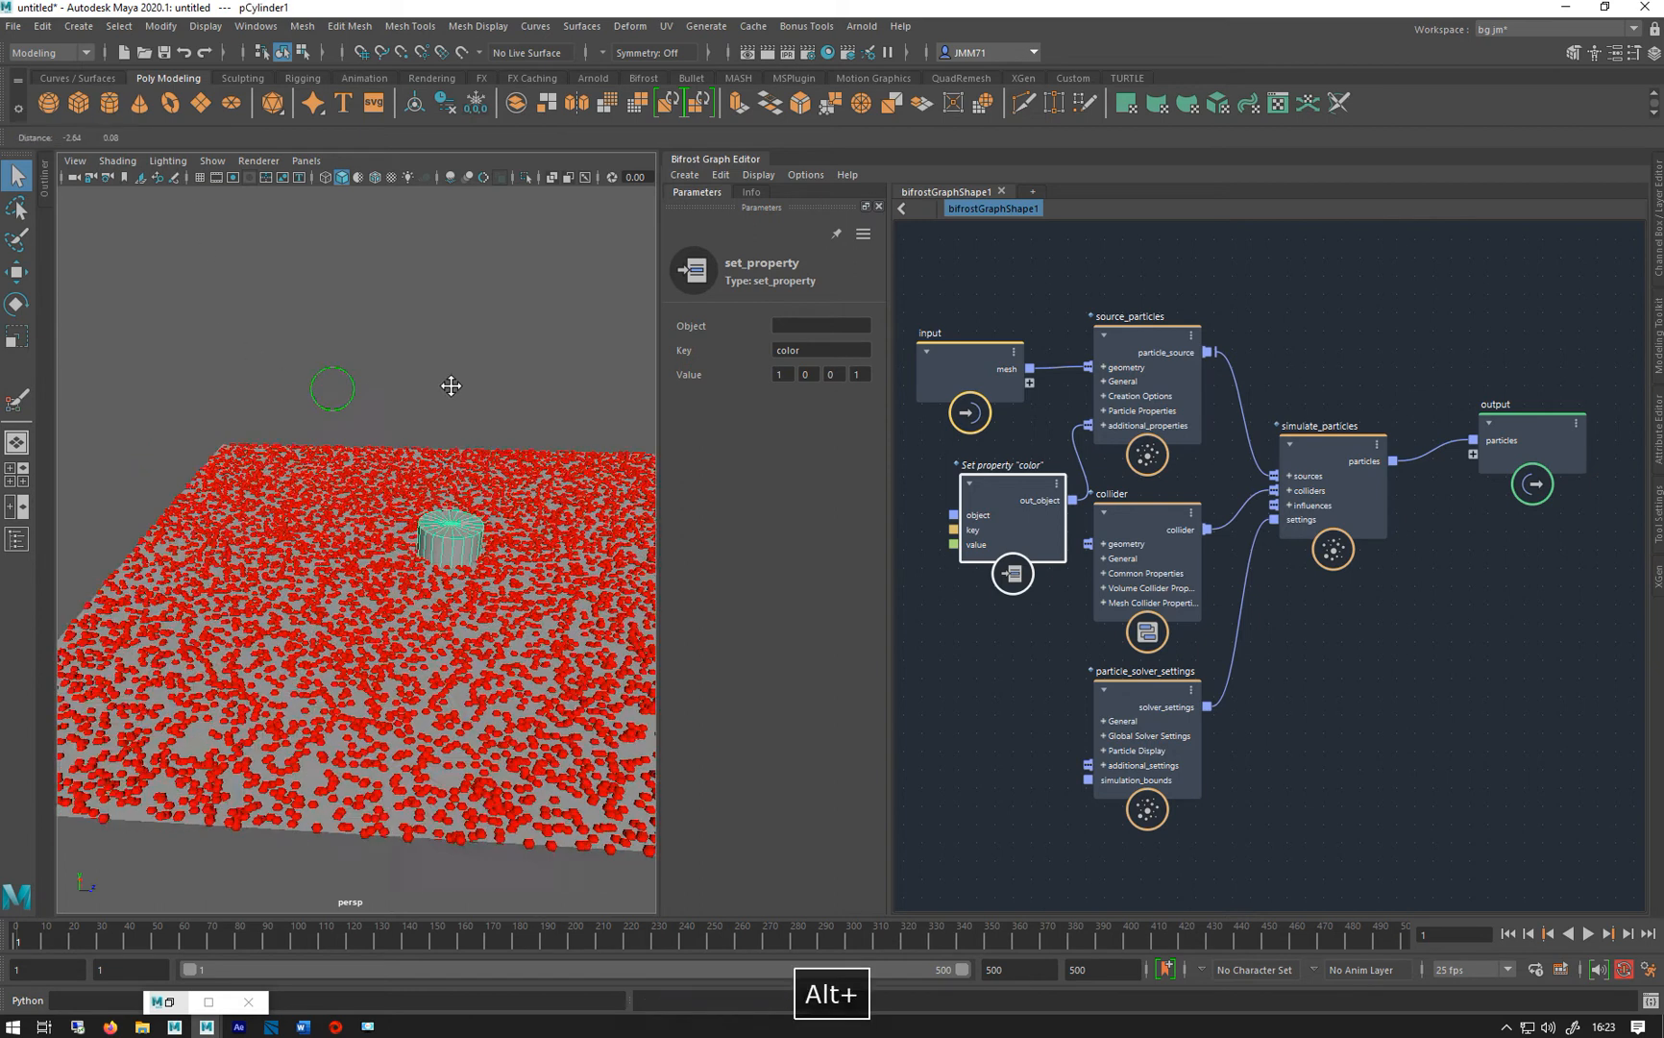
# Keyframe a polygon cylinder's Translate Z from the plane edge to the far side at frame 130
pyautogui.press('w')
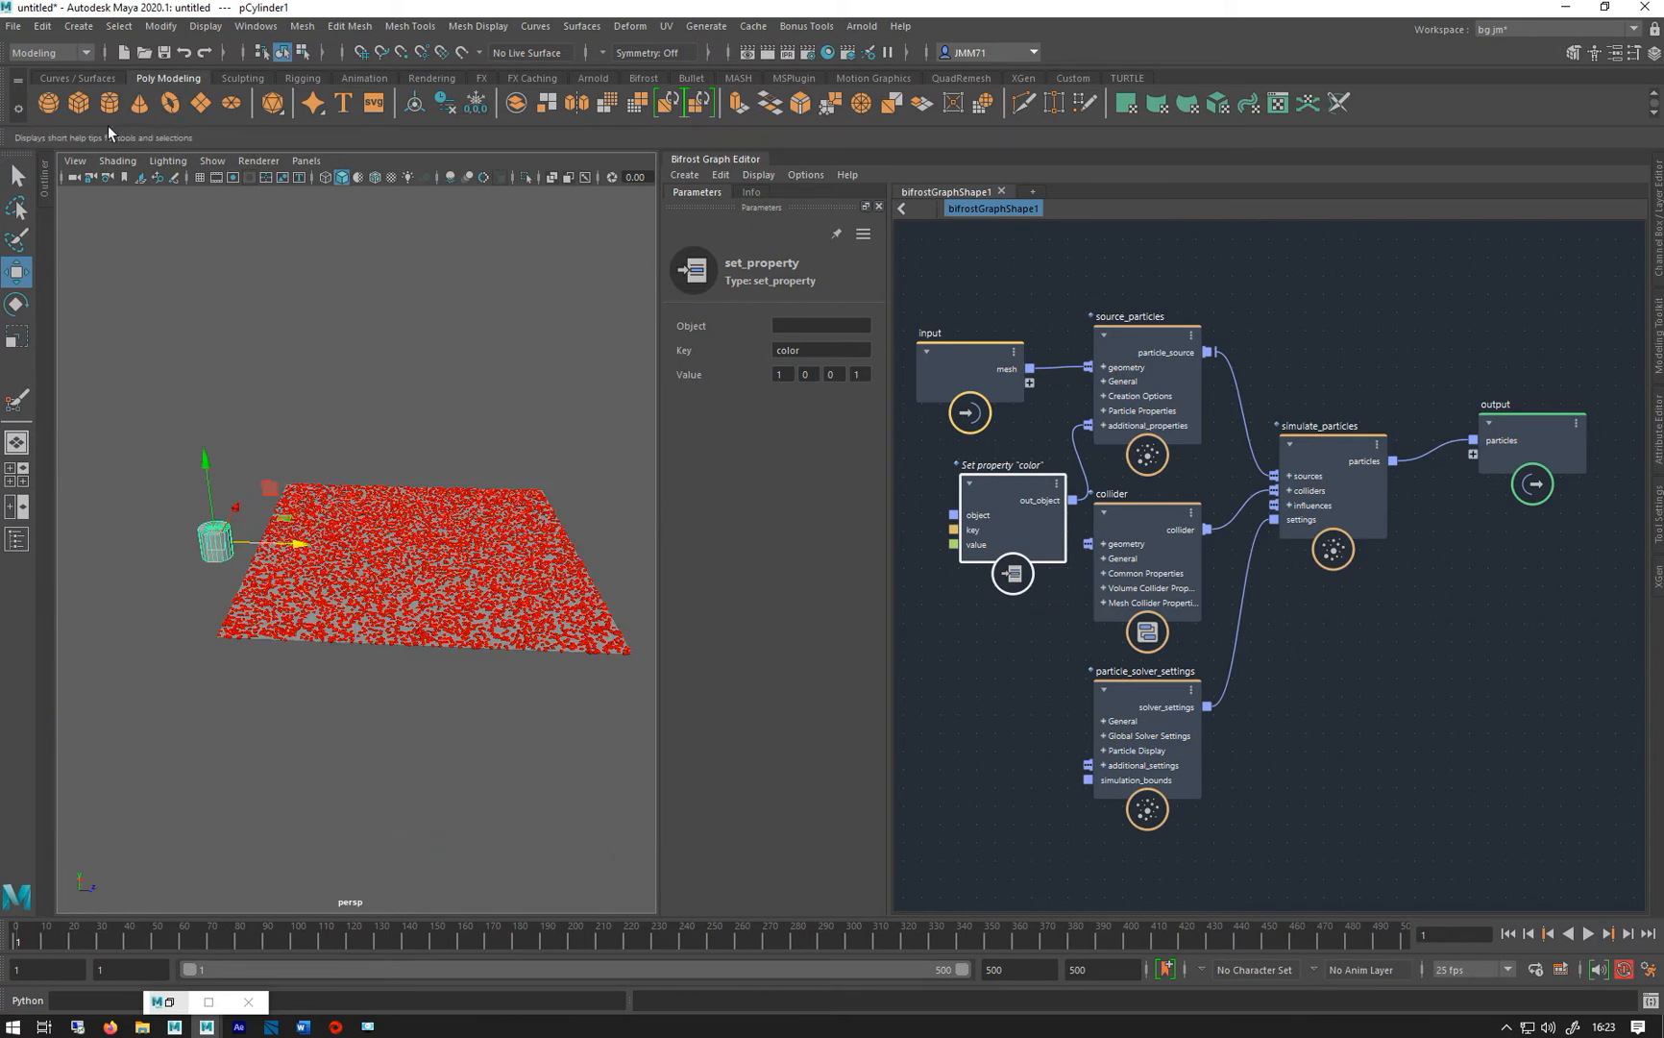
pyautogui.moveTo(200, 103)
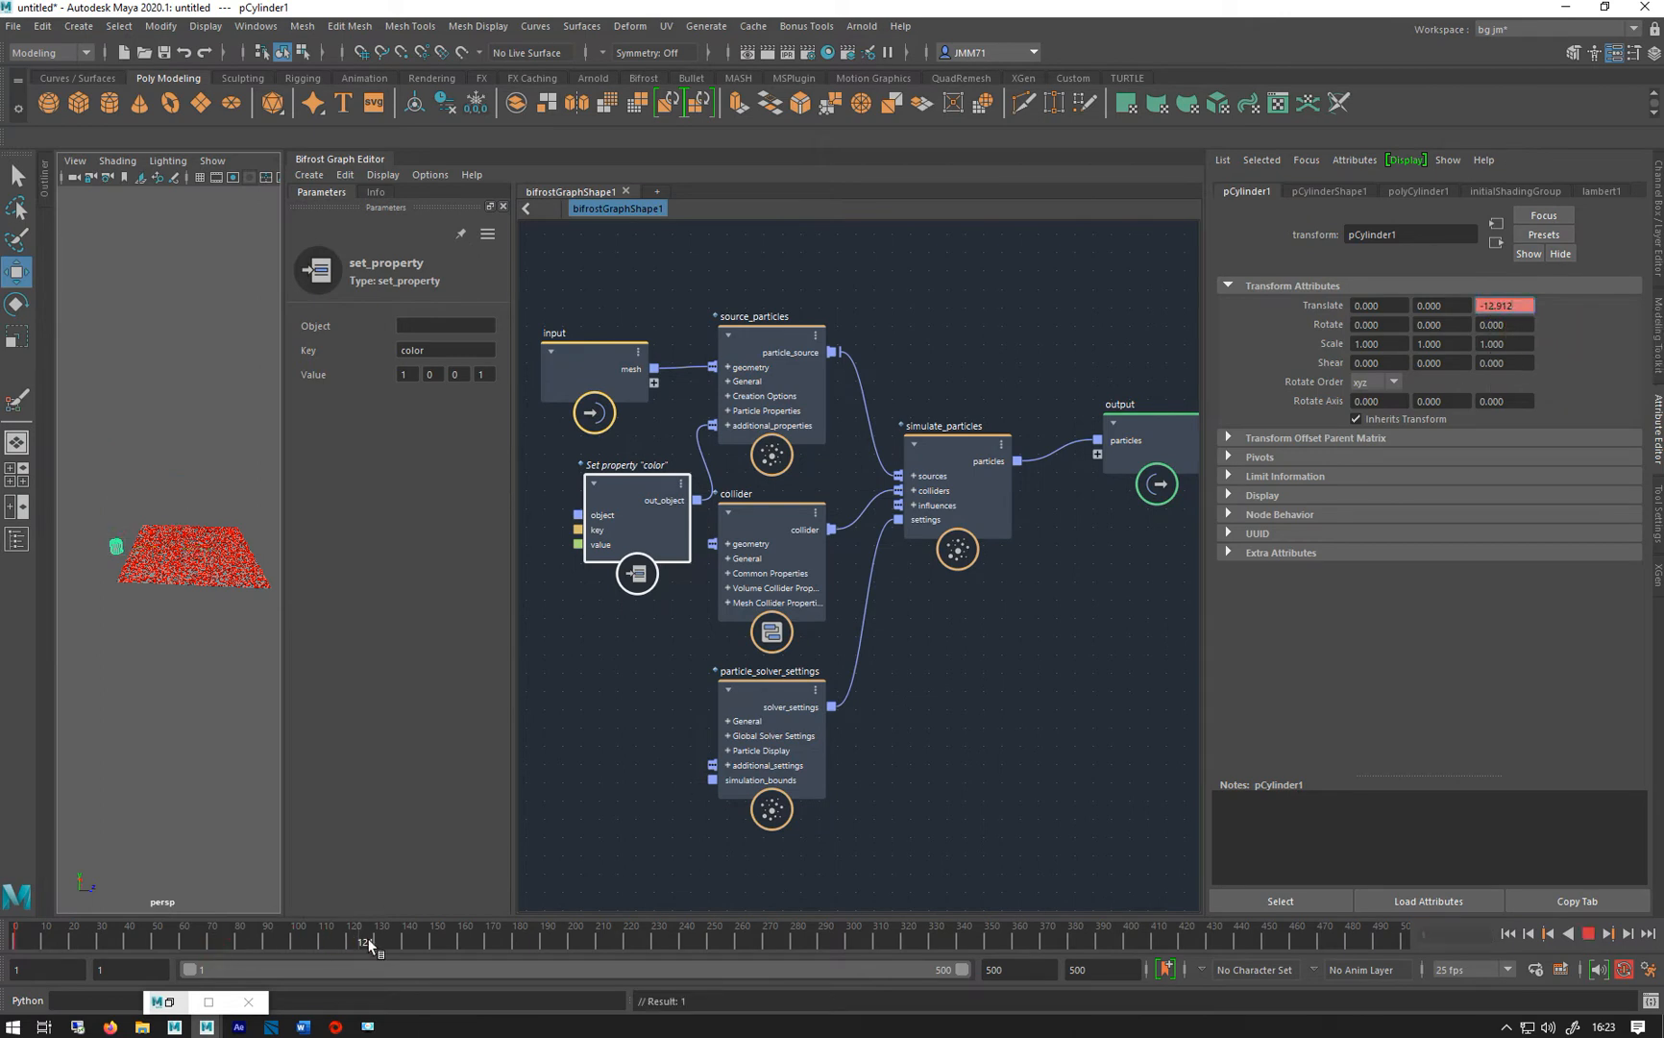
pyautogui.moveTo(369, 942); pyautogui.dragTo(378, 941)
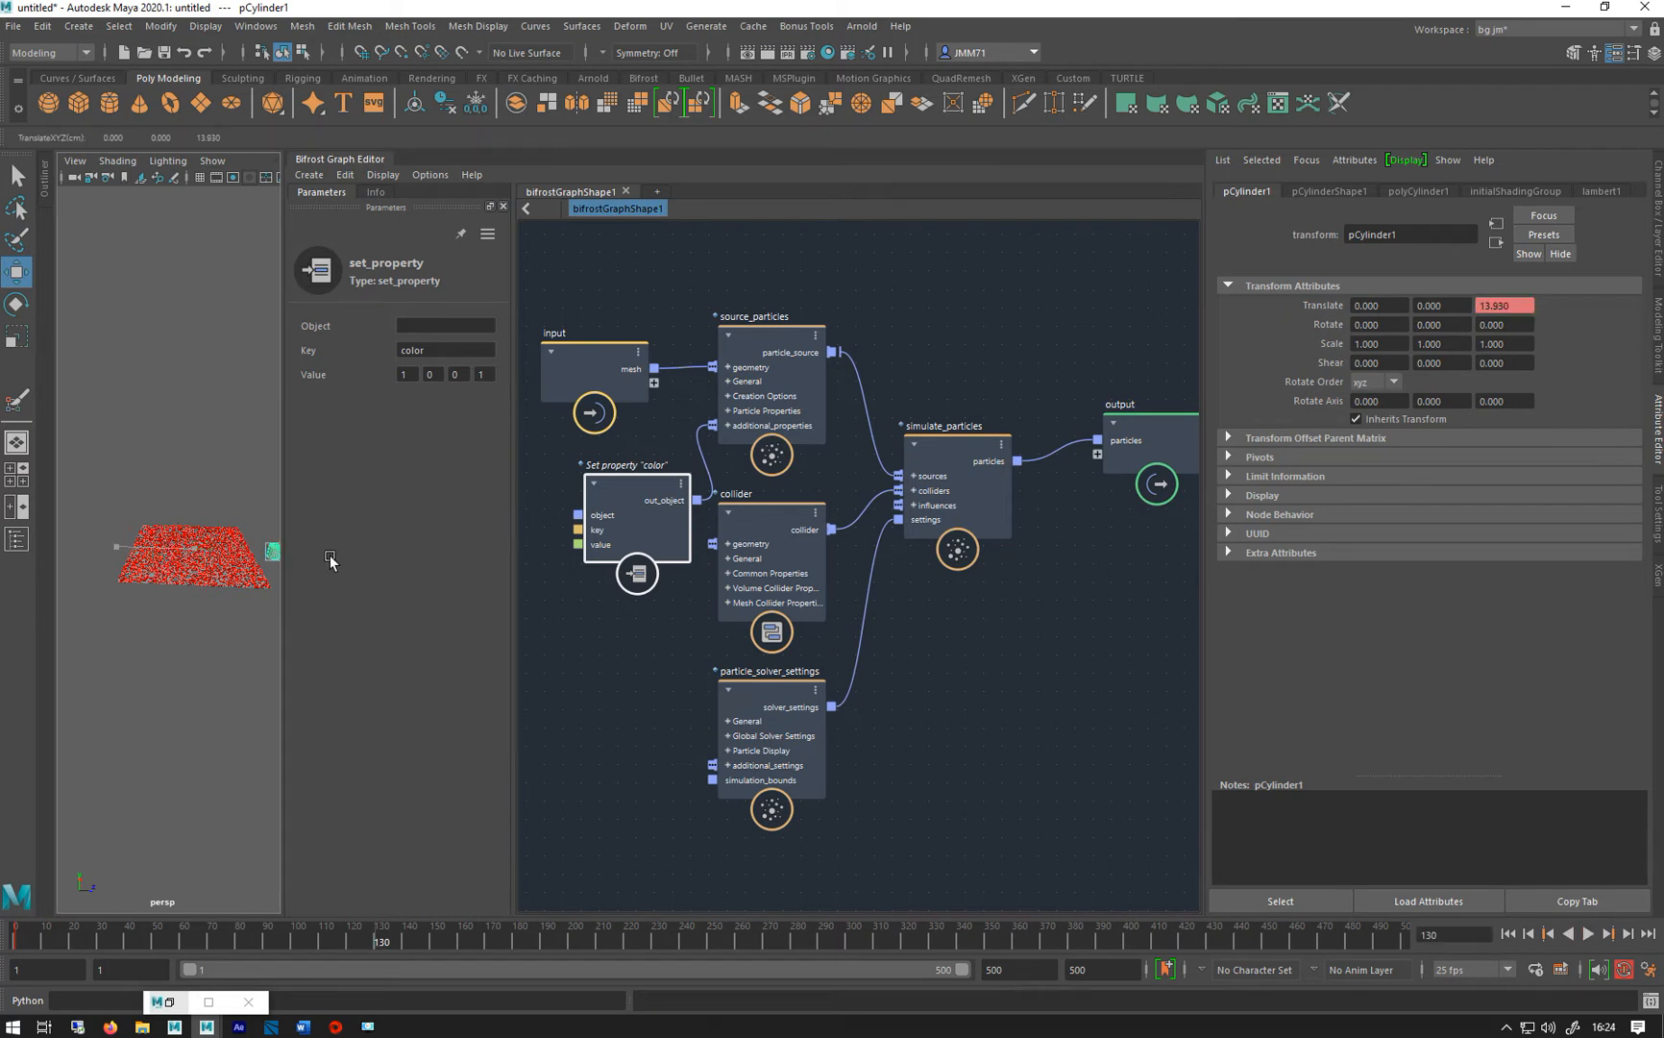
pyautogui.click(1507, 934)
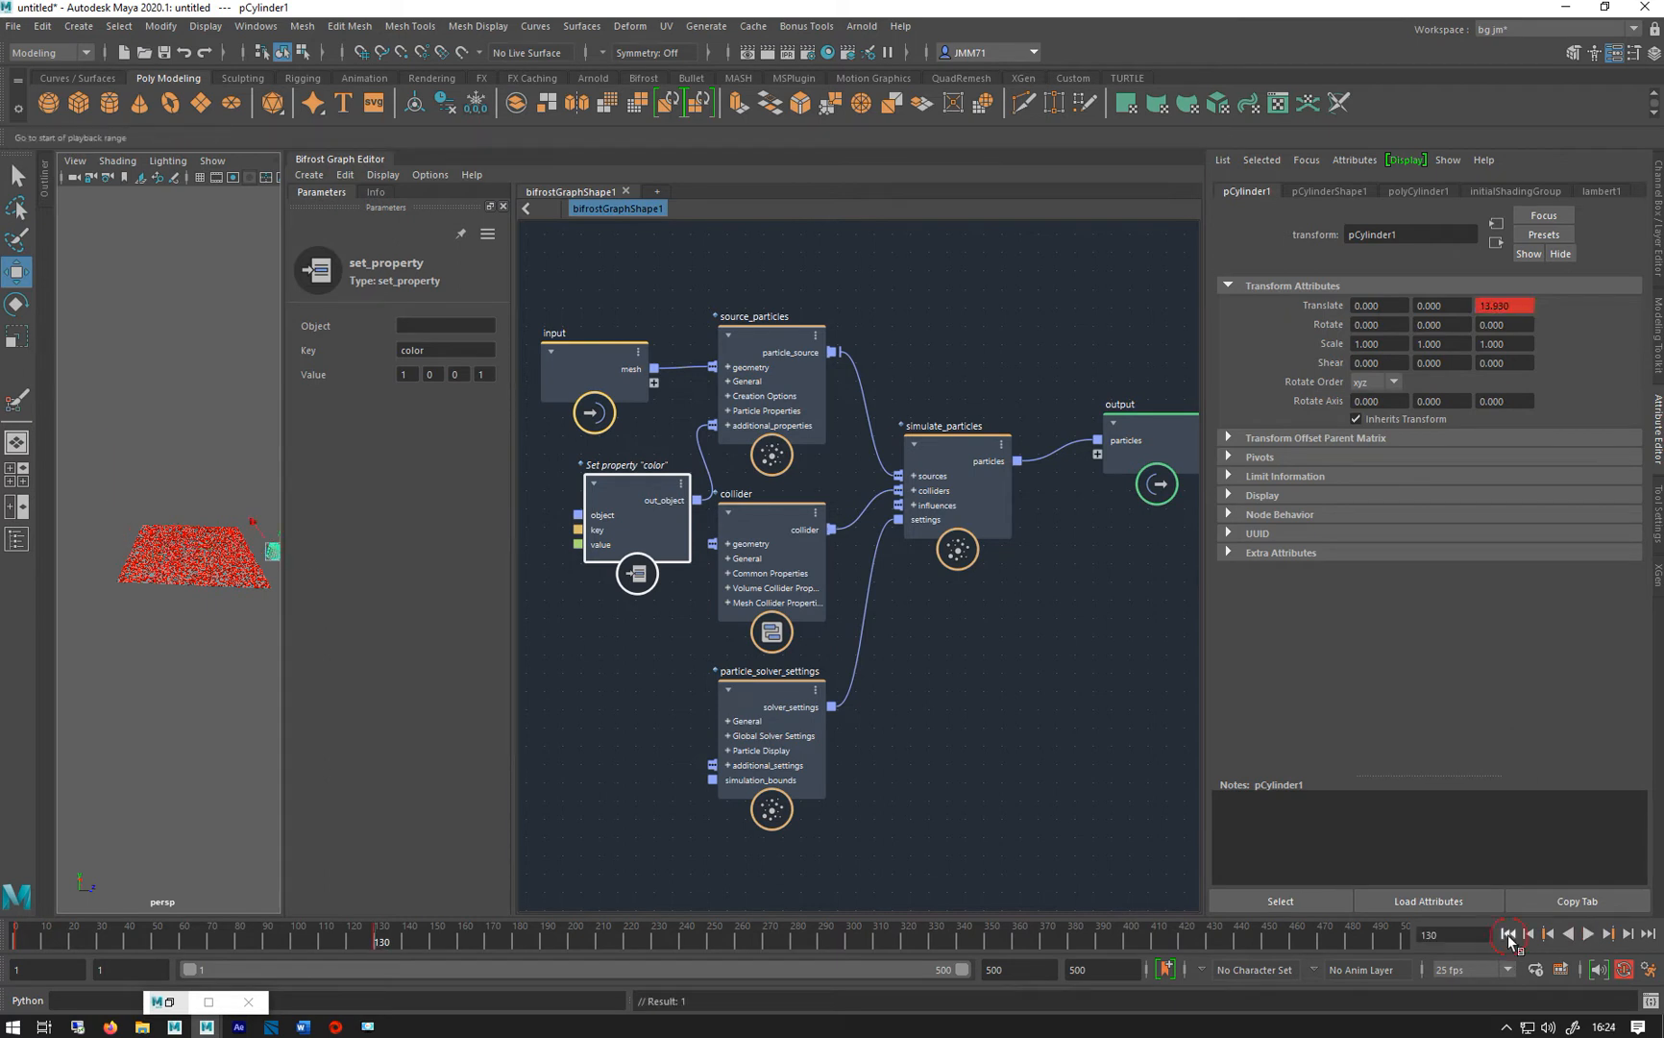
pyautogui.click(1587, 934)
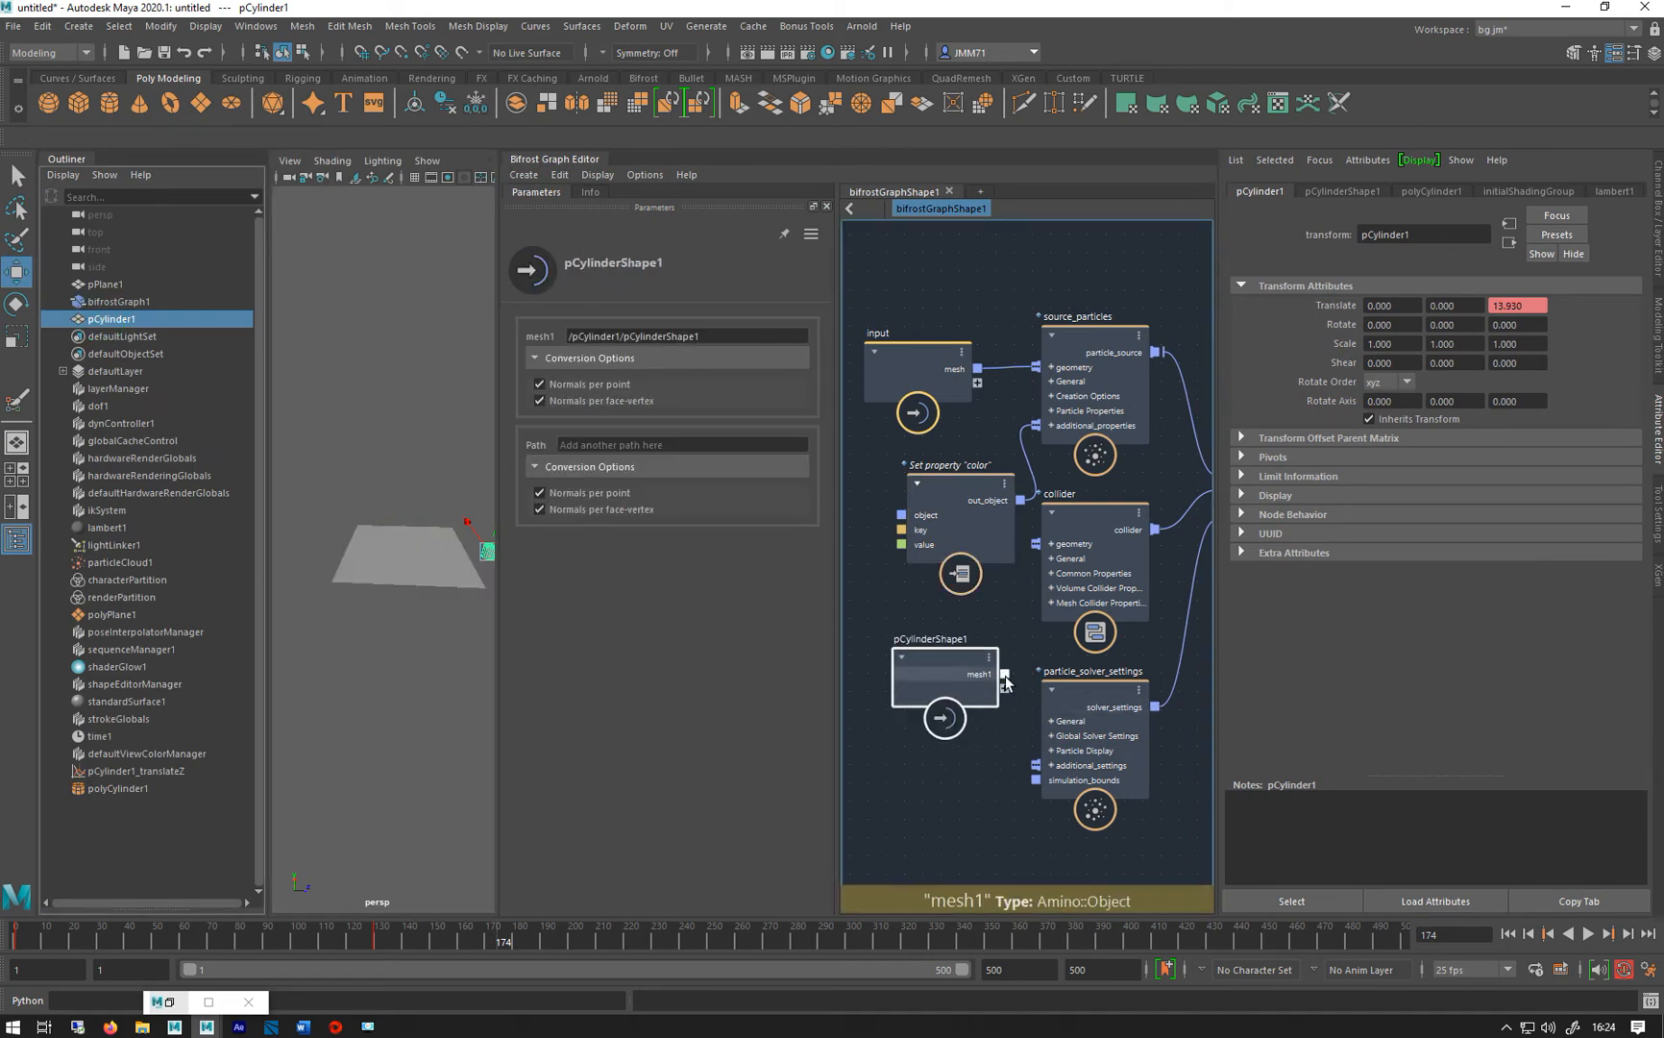
# Connect pCylinderShape1's mesh to the collider geometry with Resolution Mode Absolute and play the sweep
pyautogui.moveTo(1004, 674); pyautogui.dragTo(1051, 544)
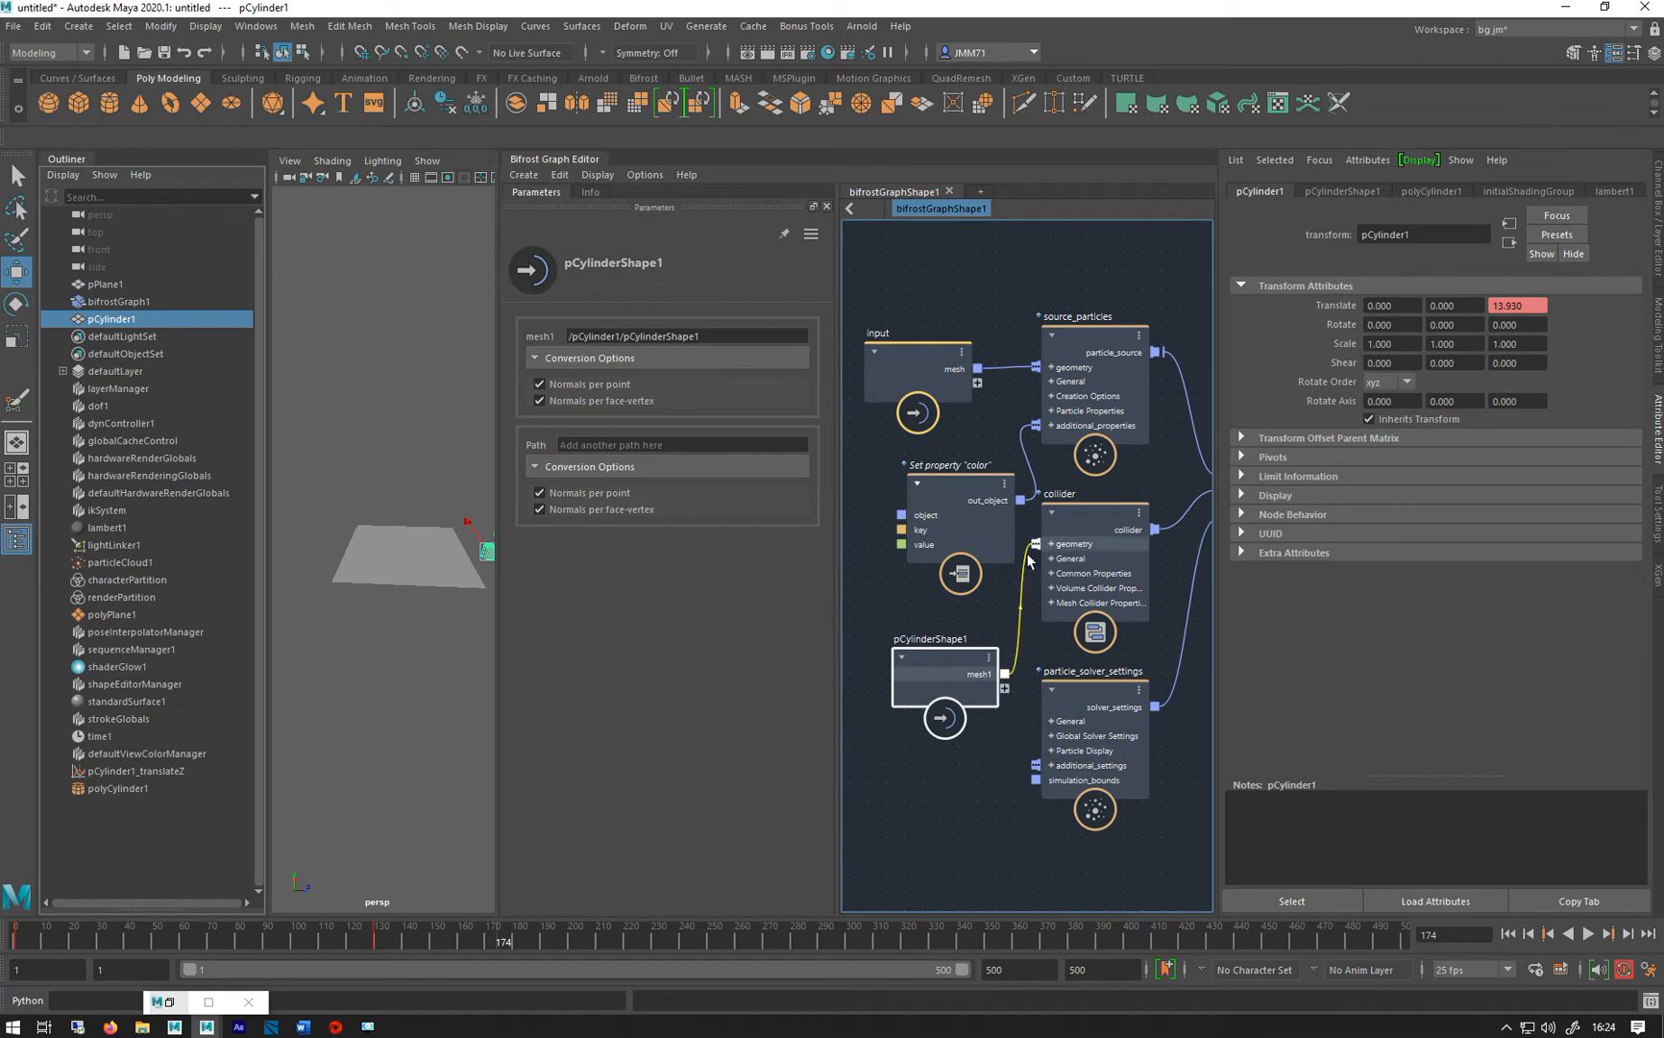
pyautogui.click(1094, 572)
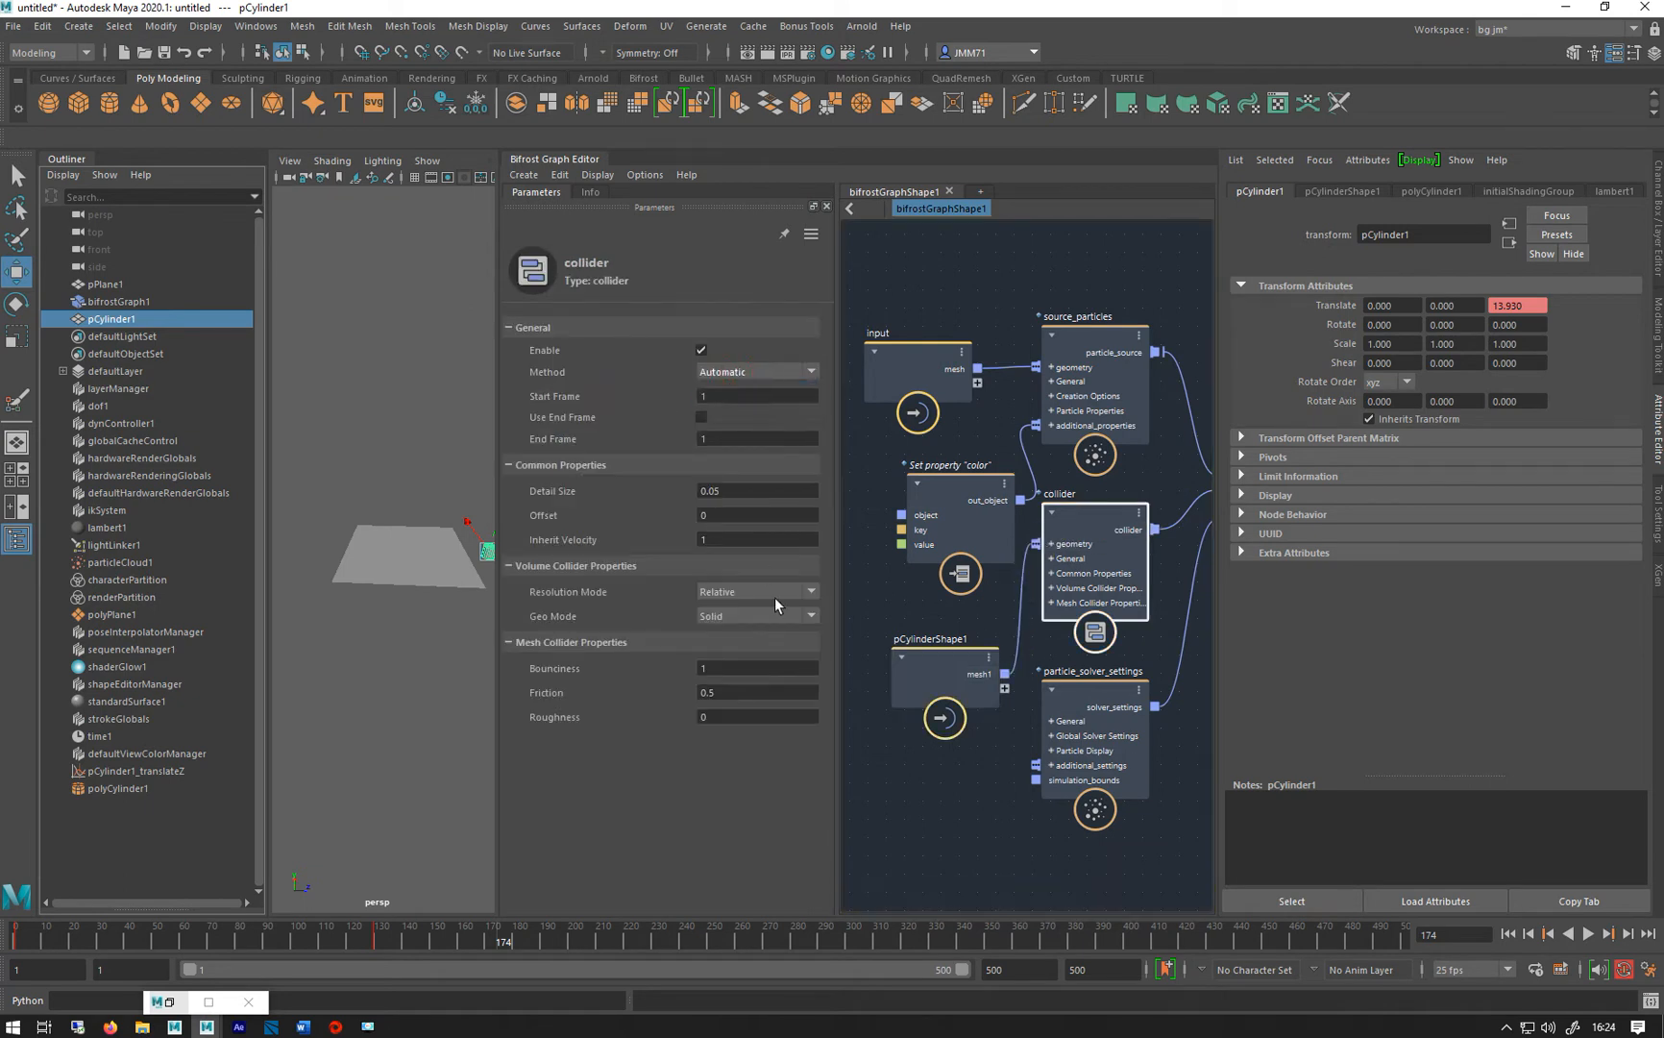
pyautogui.click(753, 591)
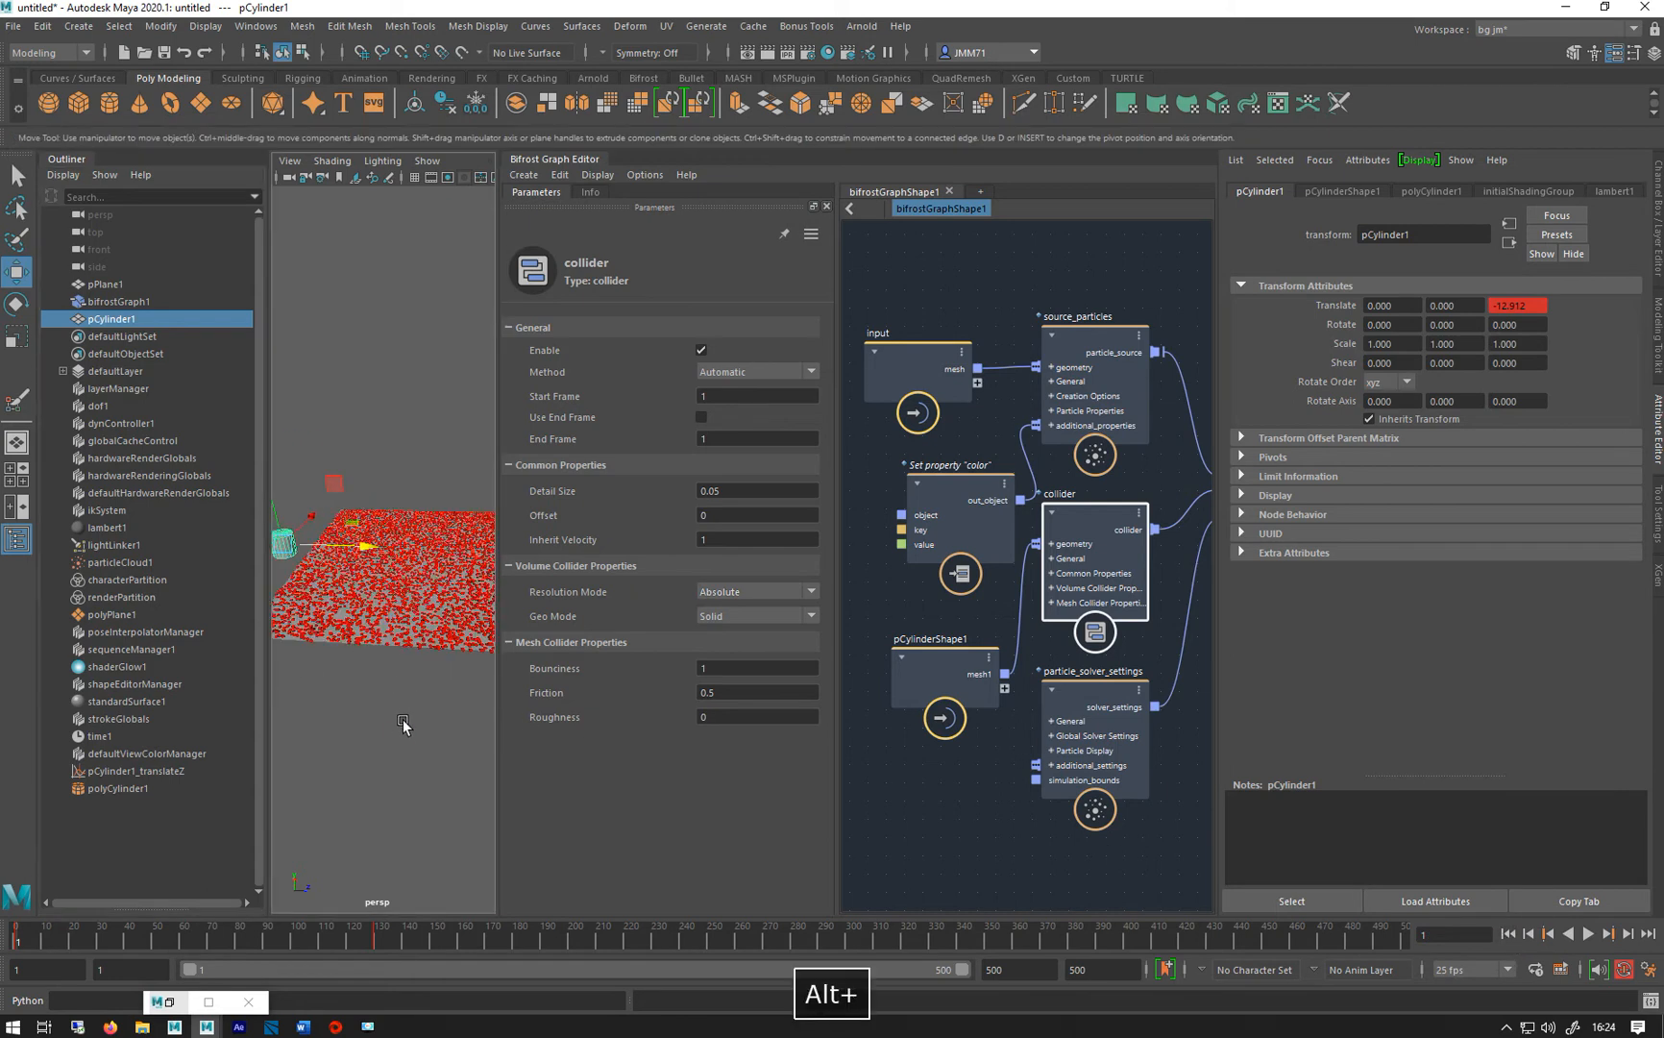
pyautogui.click(1606, 934)
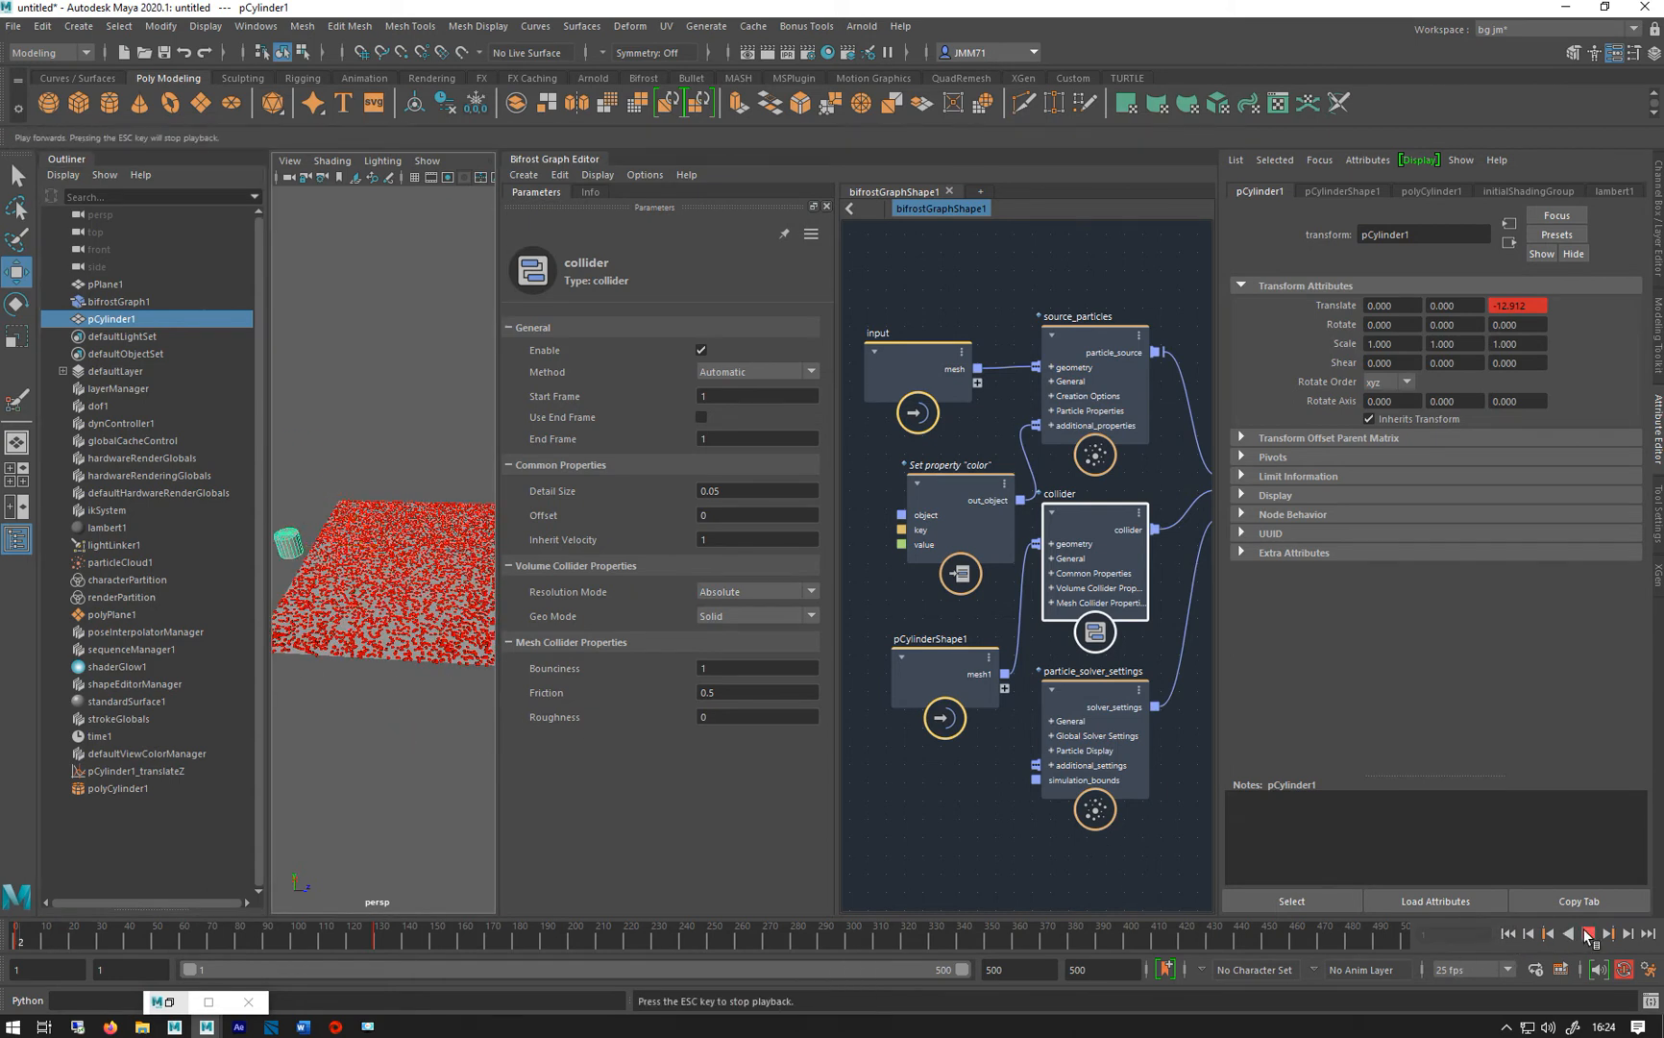
pyautogui.click(1585, 934)
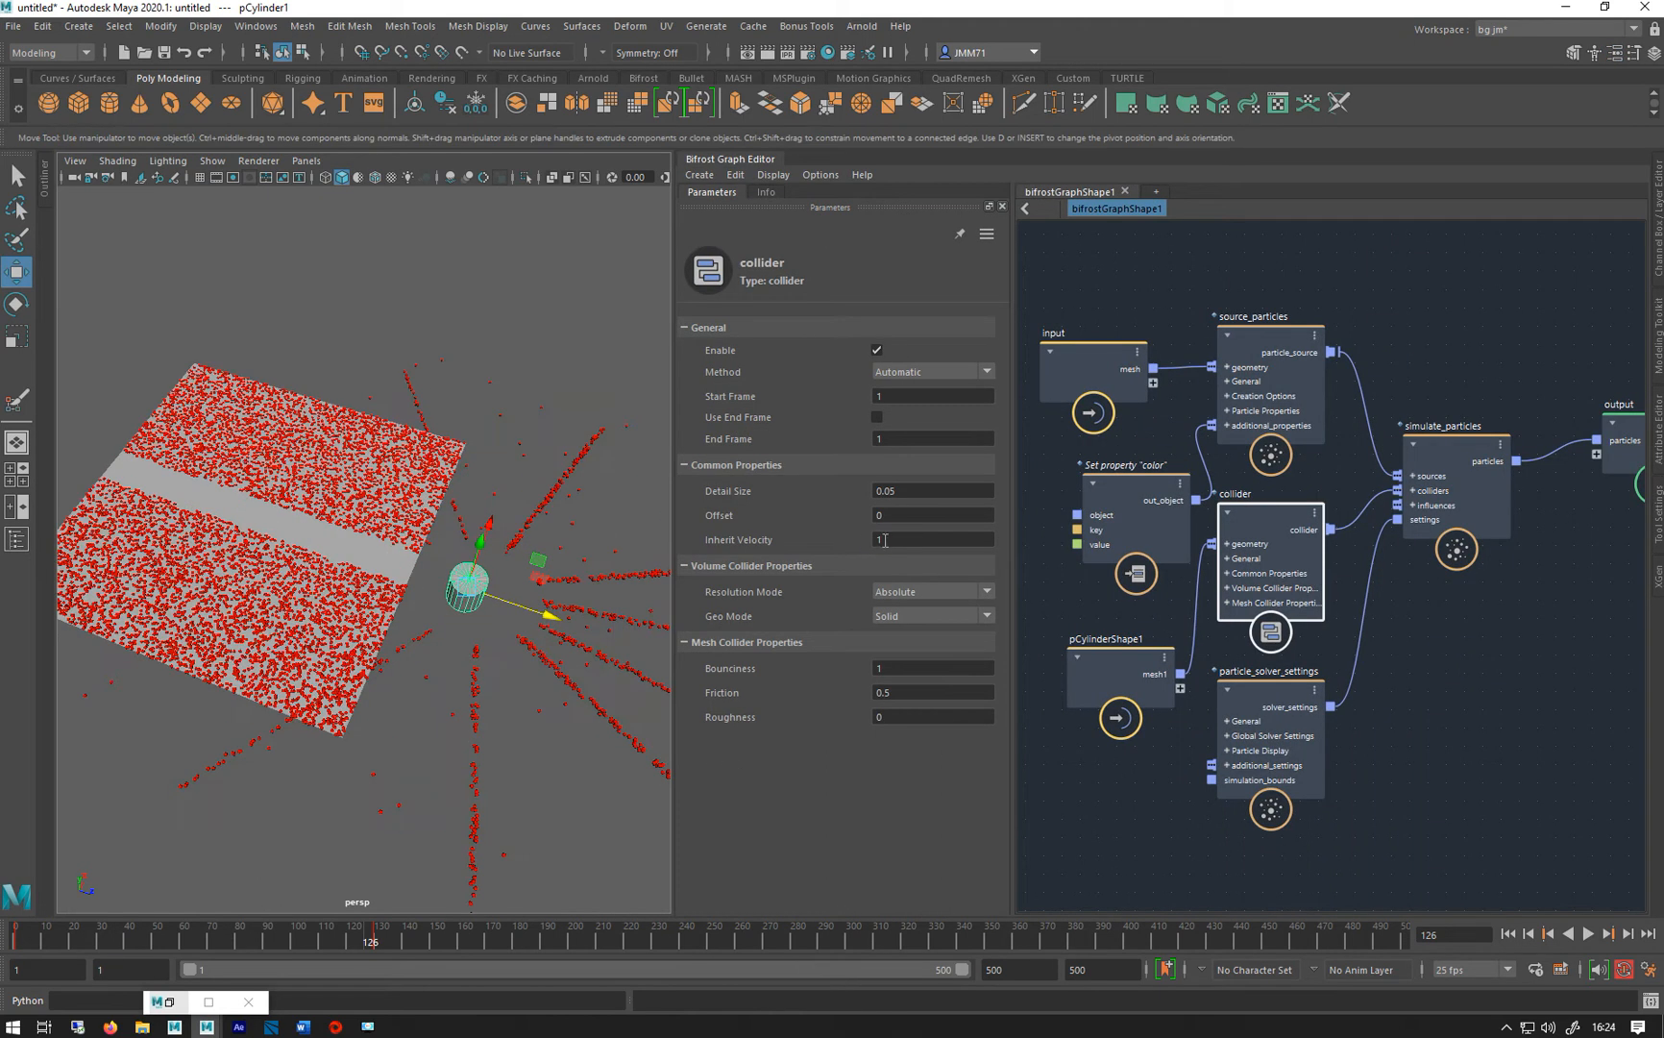
# Set the collider's Inherit Velocity to 0.2 and Bounciness 0, then play to test
pyautogui.click(932, 538)
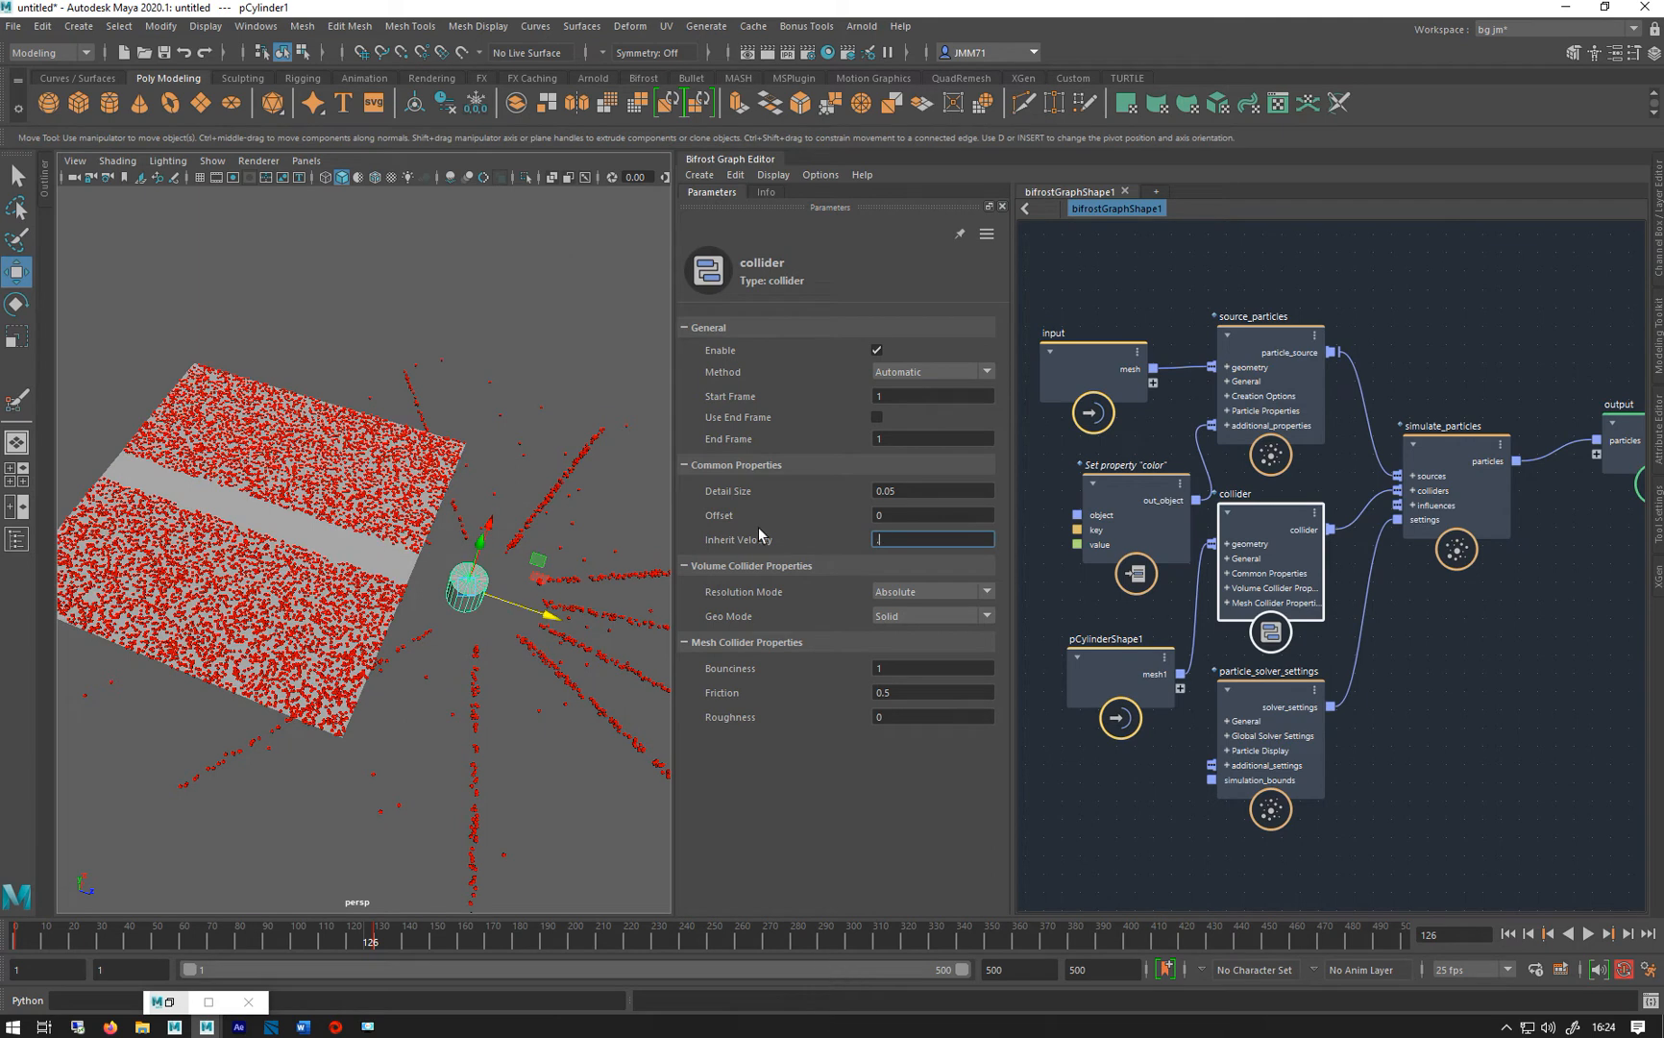
pyautogui.moveTo(359, 615)
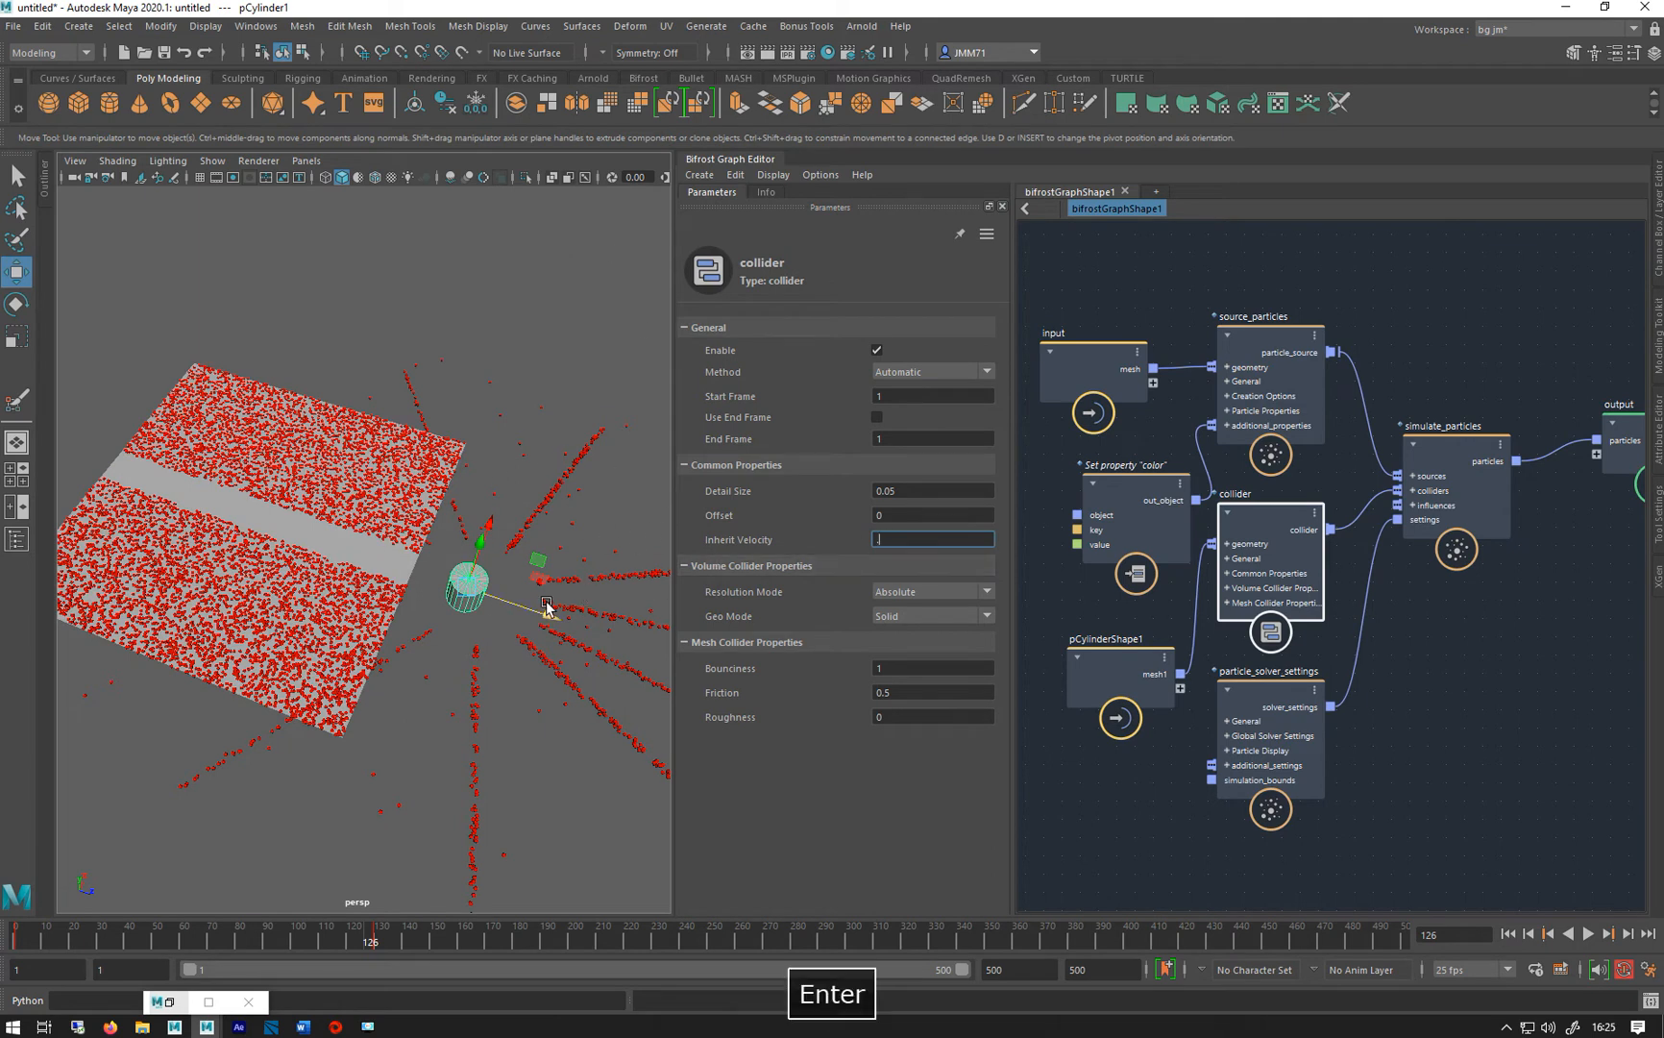
pyautogui.write('.5')
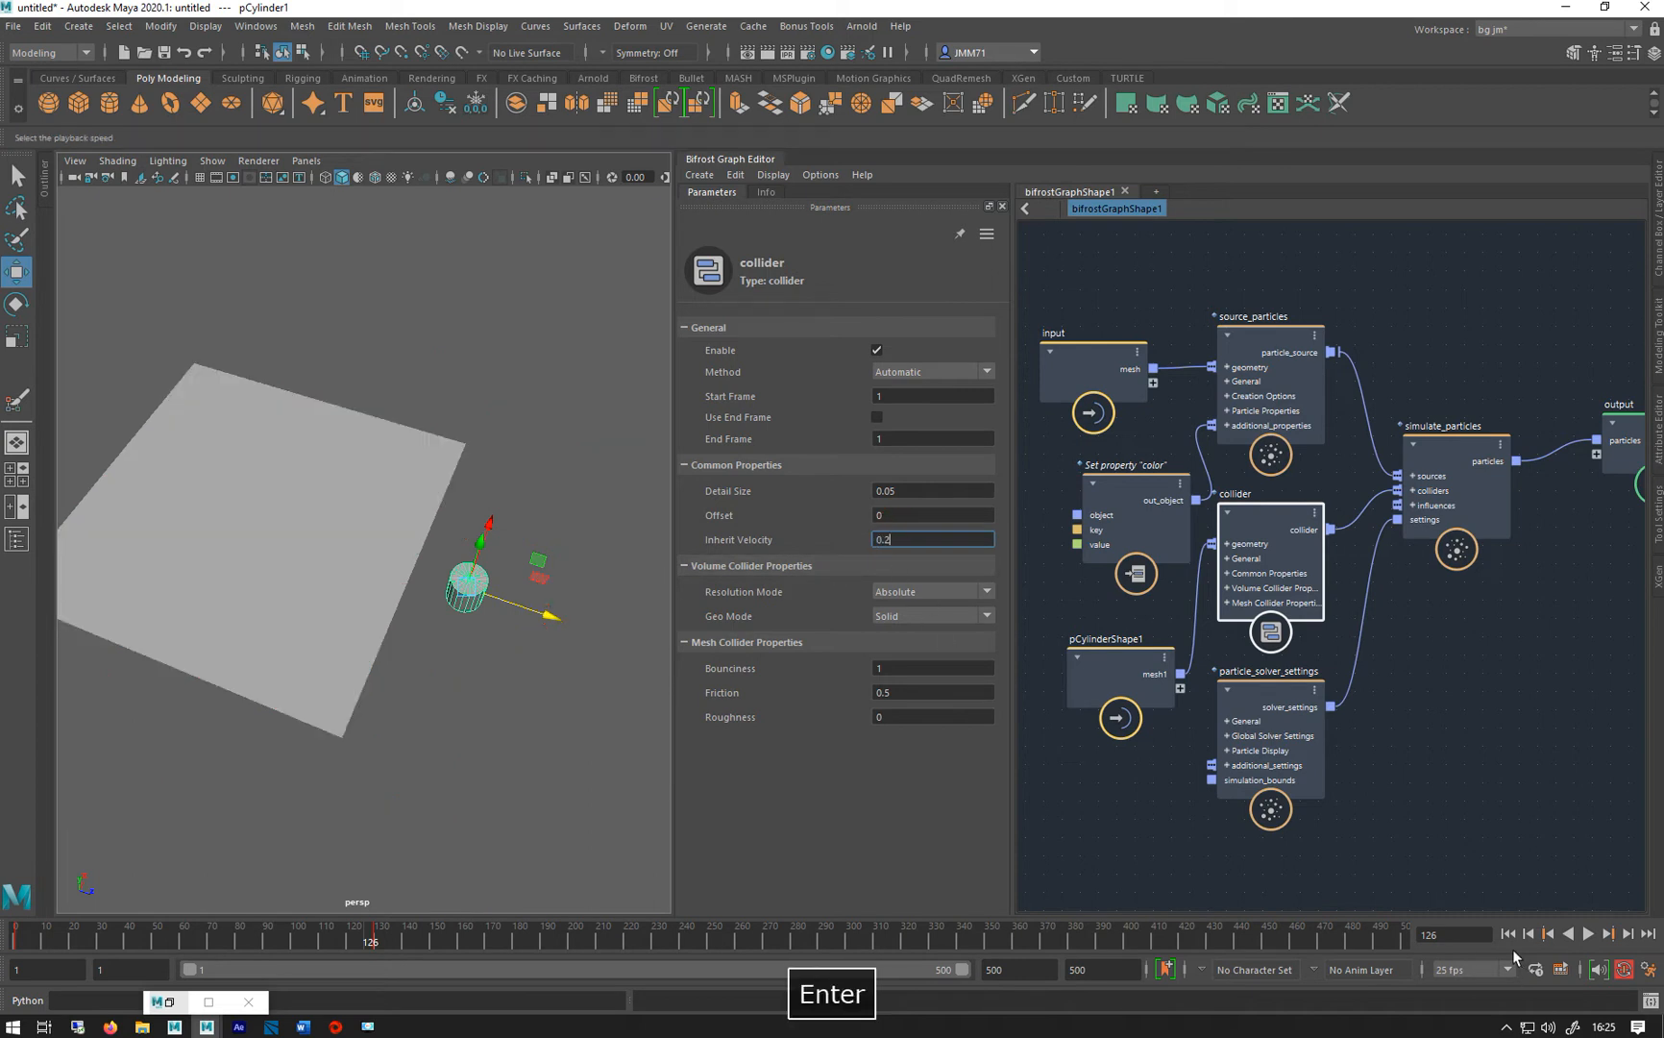
pyautogui.click(1588, 934)
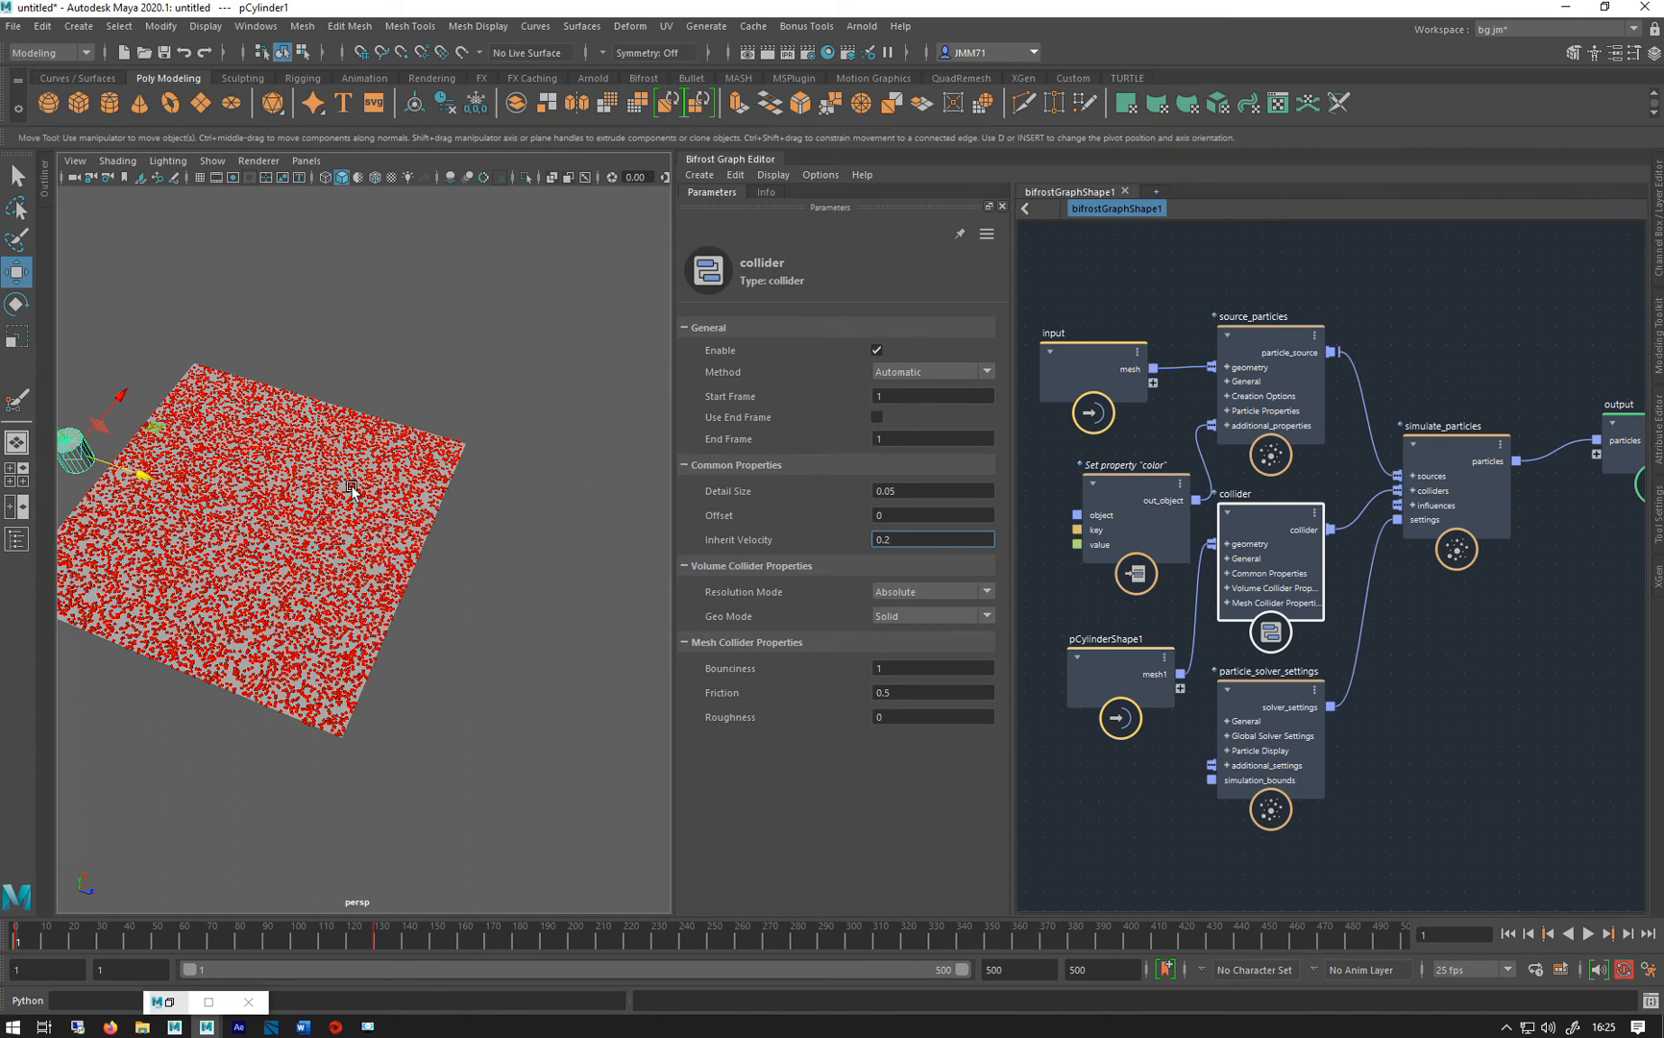
pyautogui.moveTo(1019, 553)
pyautogui.write('0')
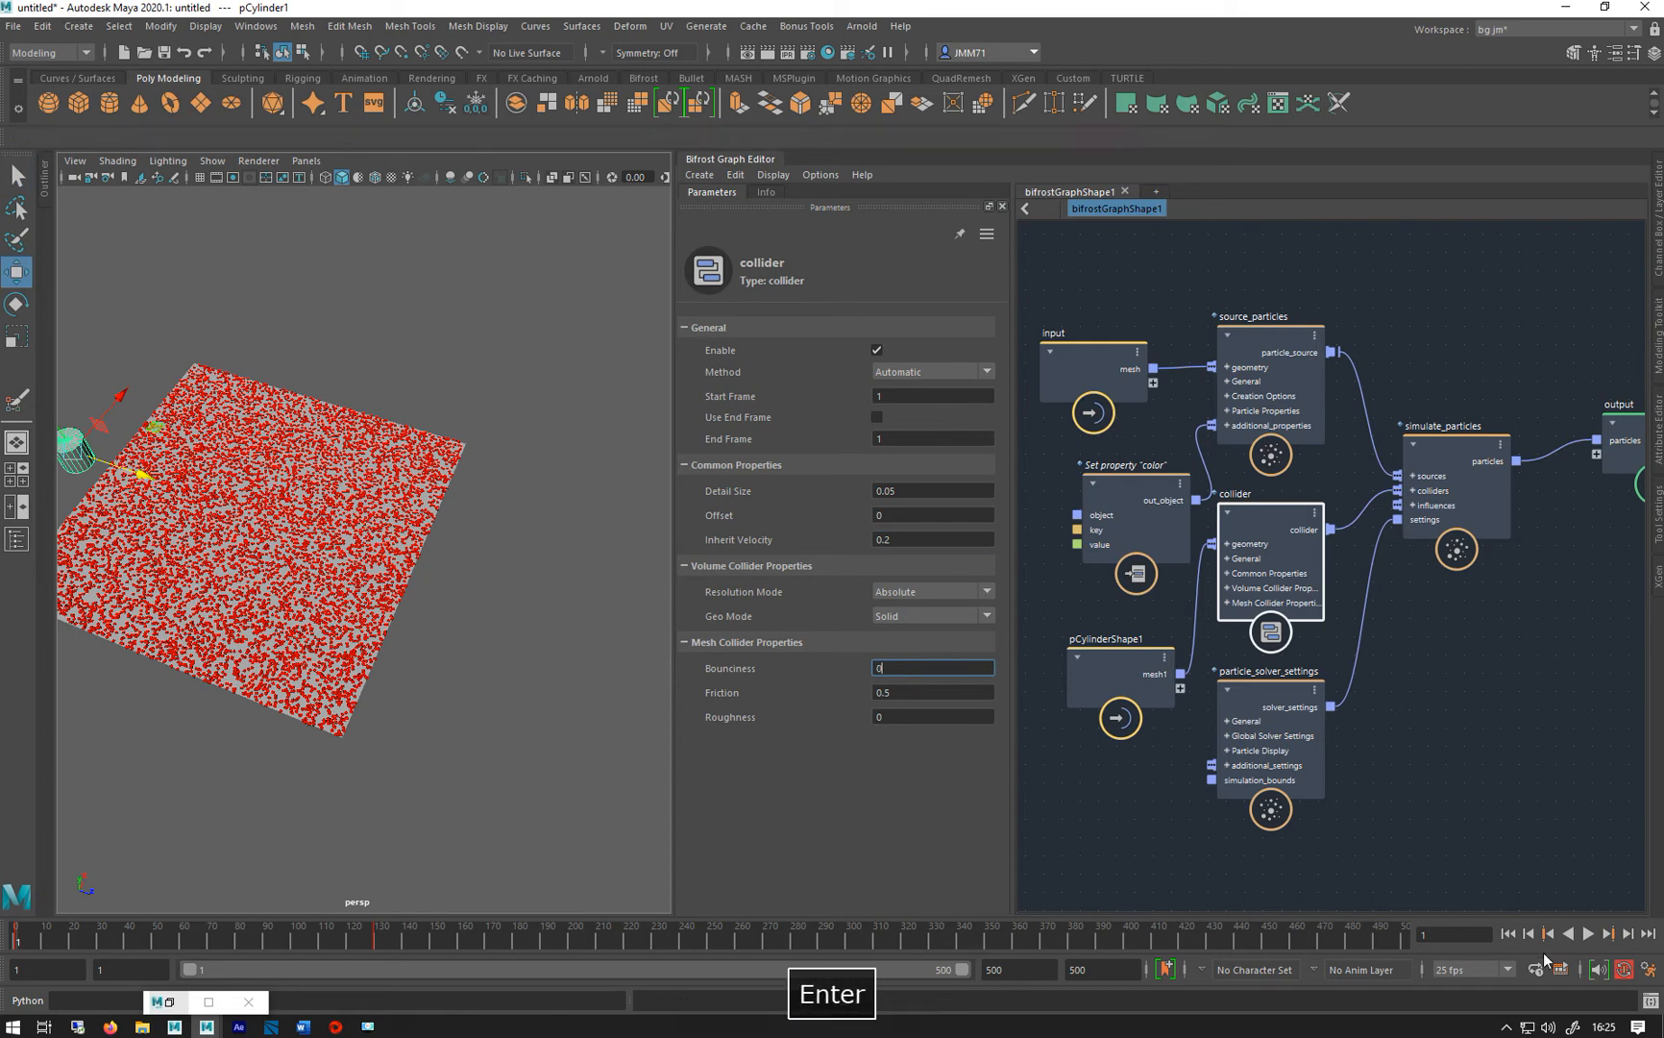
pyautogui.click(1589, 934)
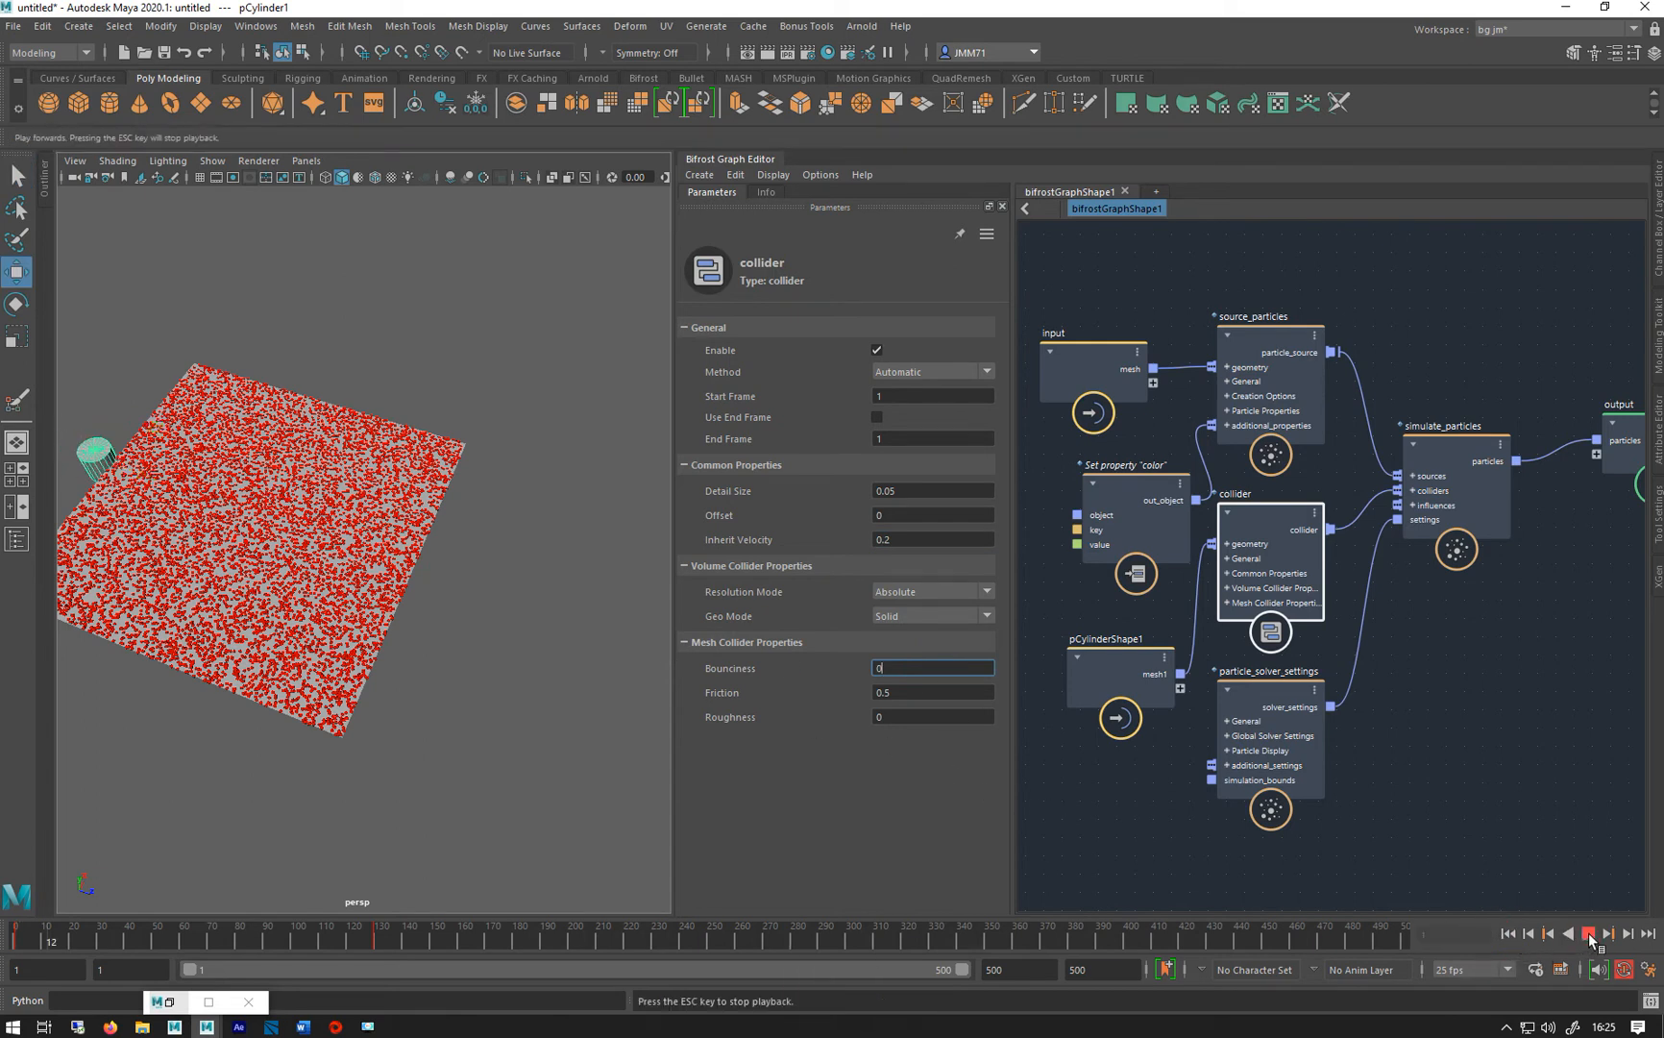
pyautogui.click(1591, 934)
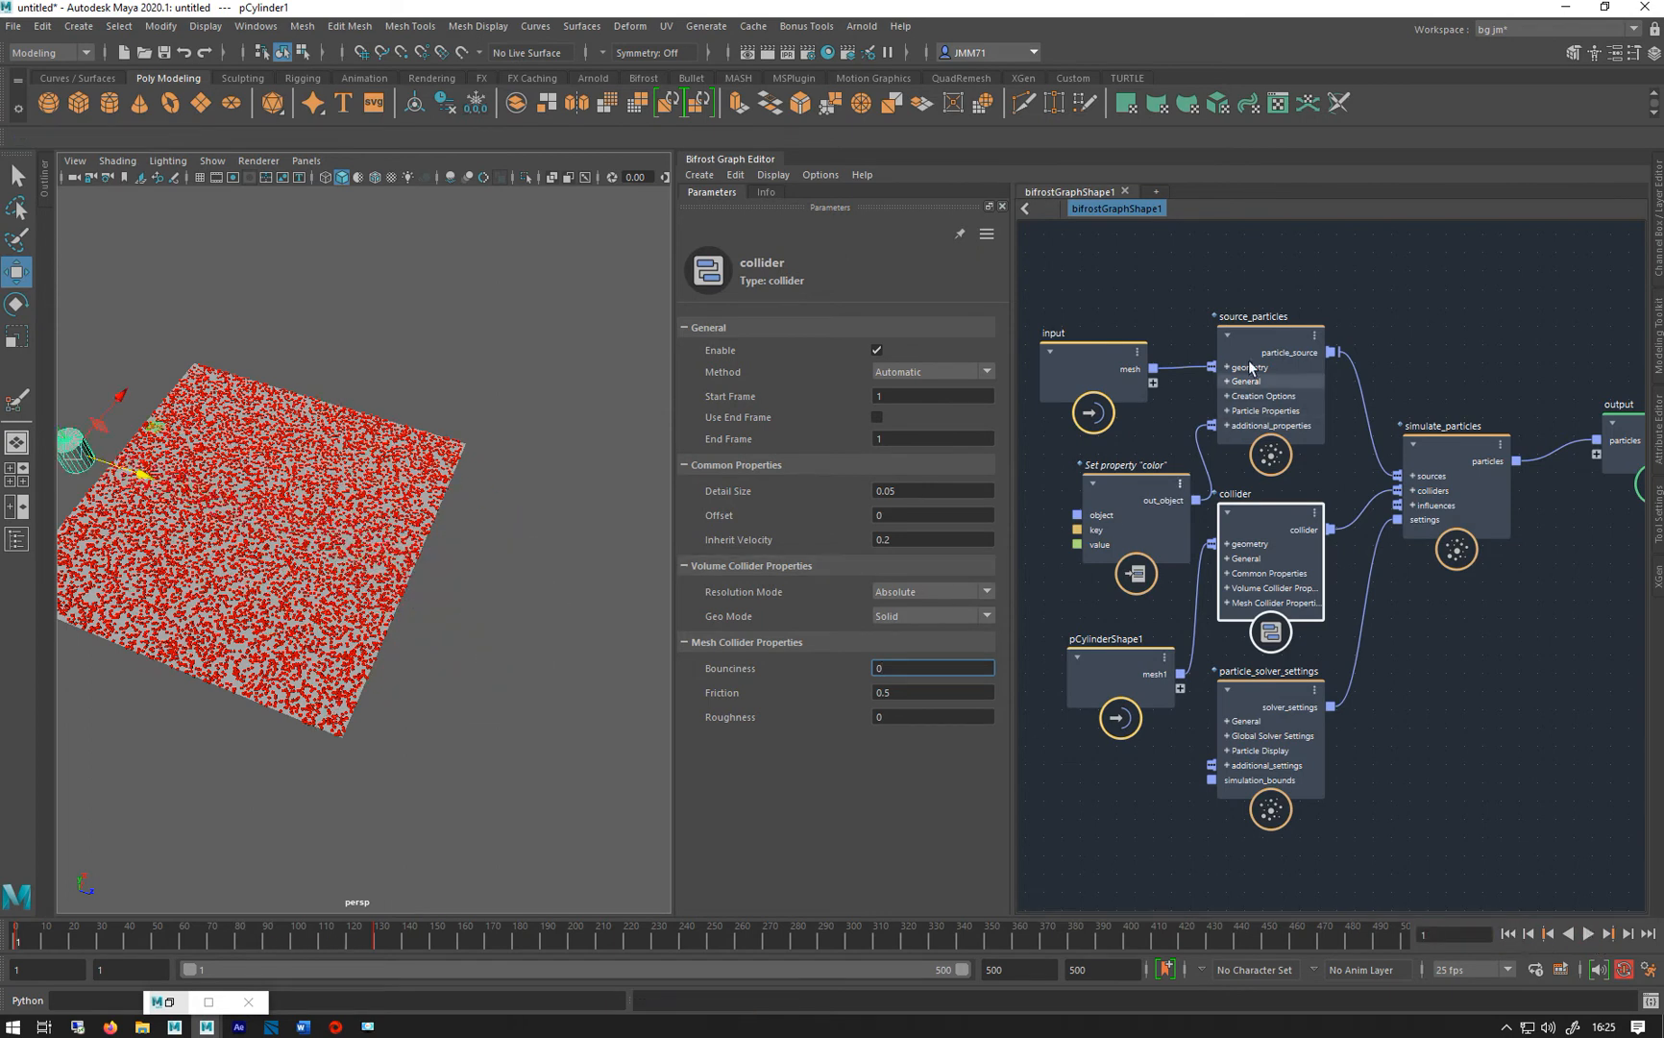
# Give source_particles Bounciness 0 and Inherit Velocity 0, then play to check the trail
pyautogui.click(1270, 361)
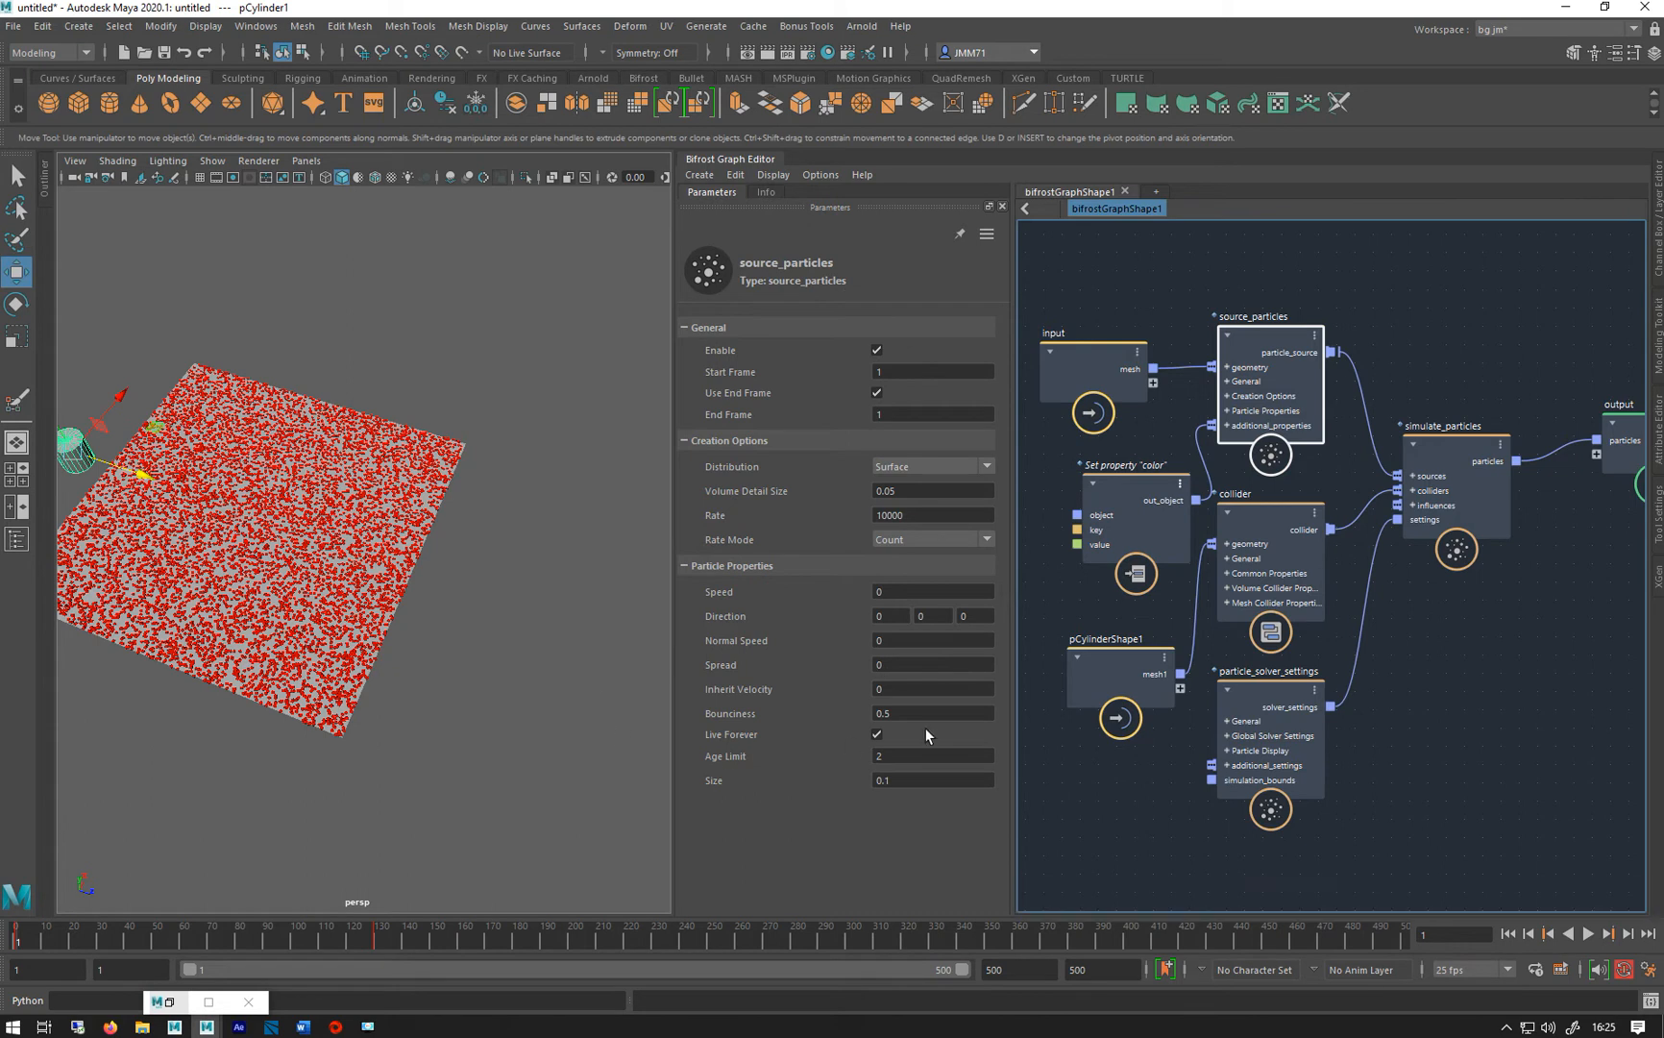
pyautogui.click(930, 711)
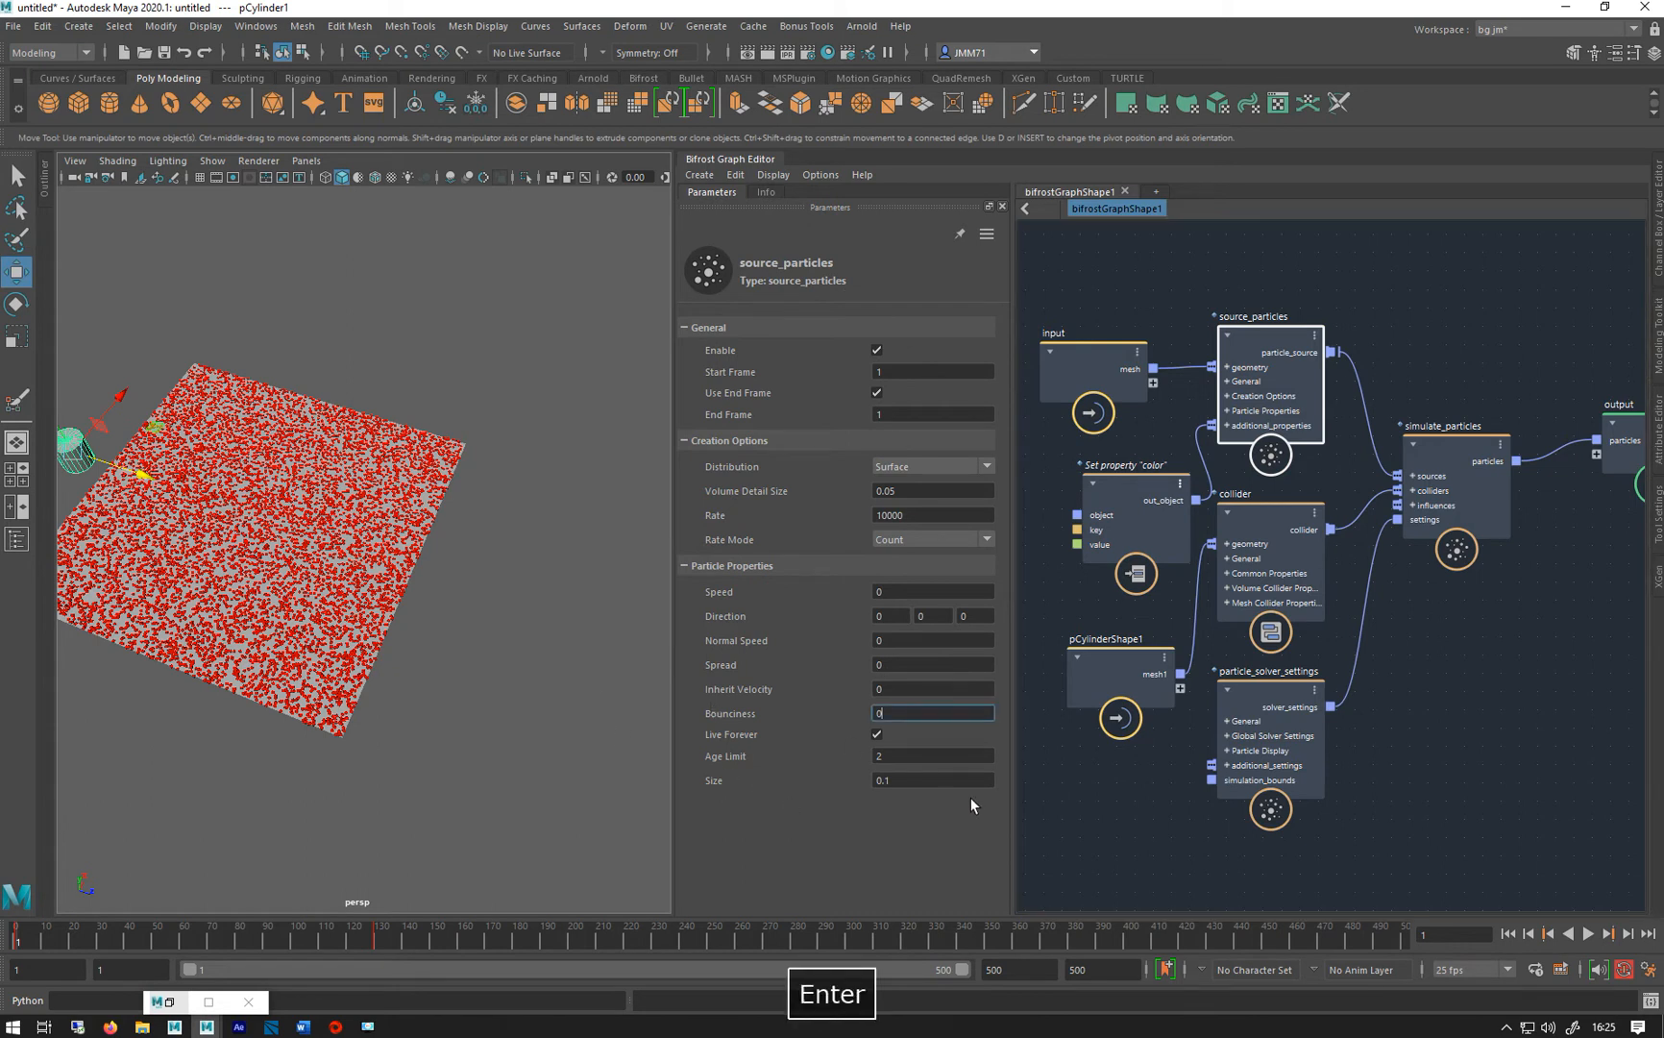
pyautogui.click(932, 688)
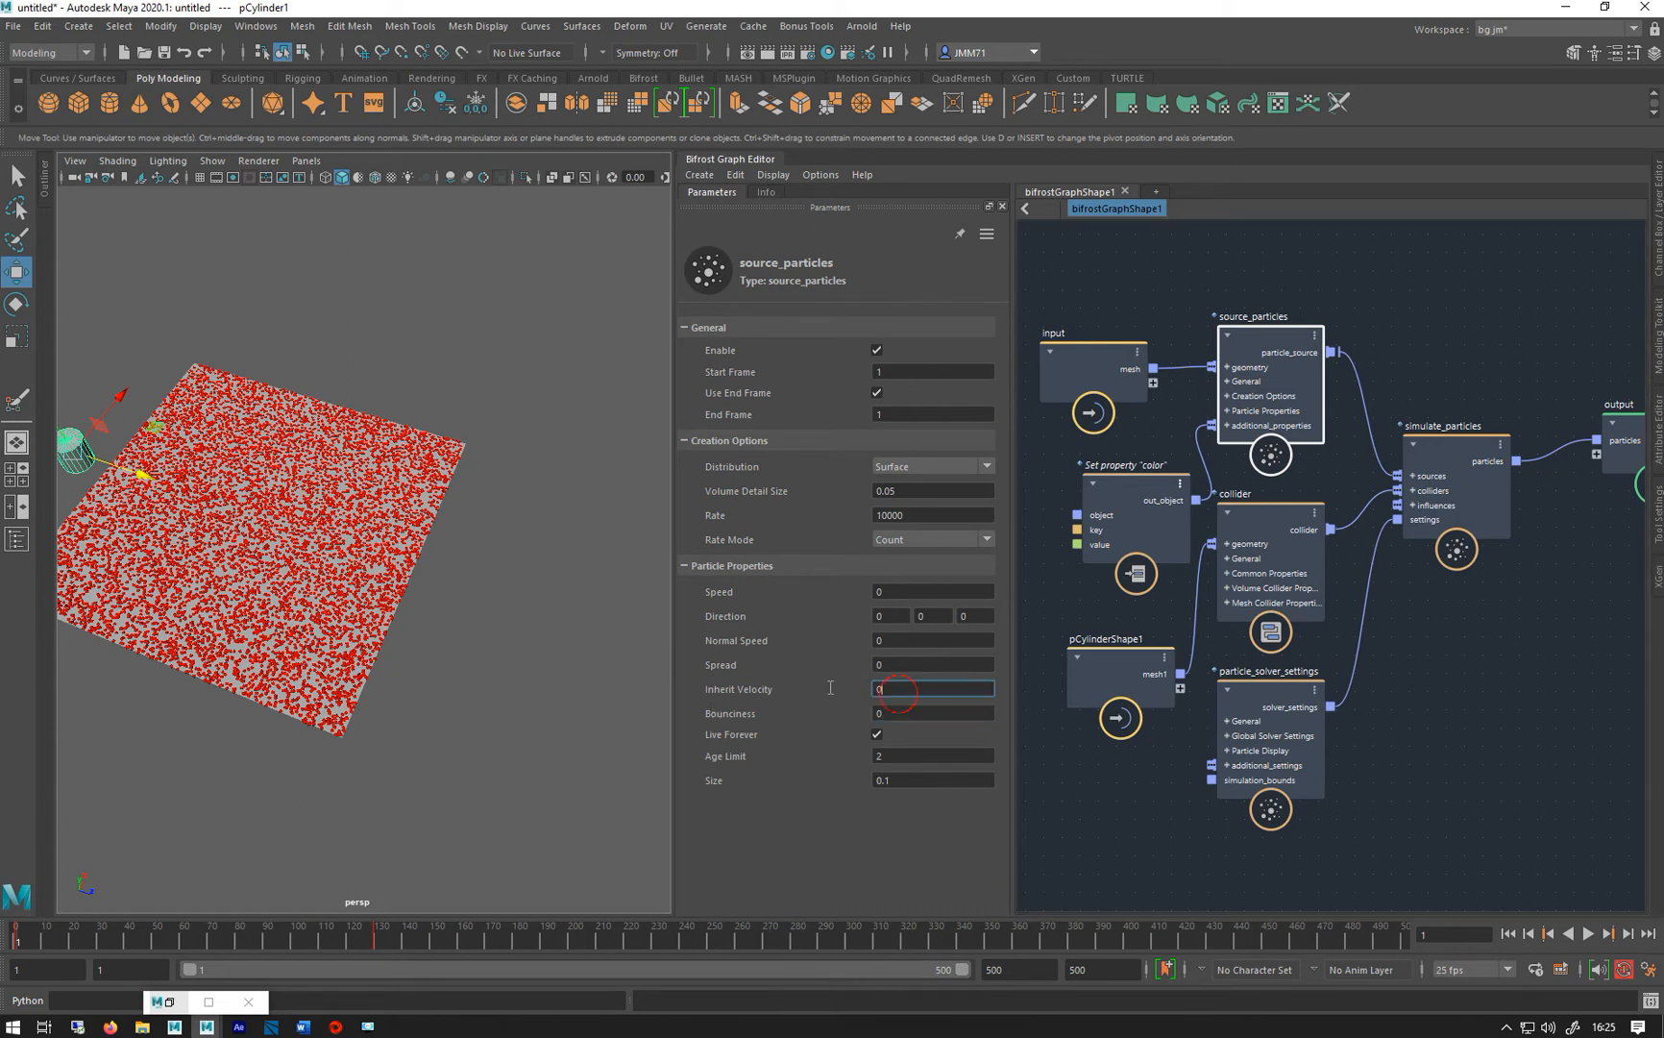
pyautogui.write('.1')
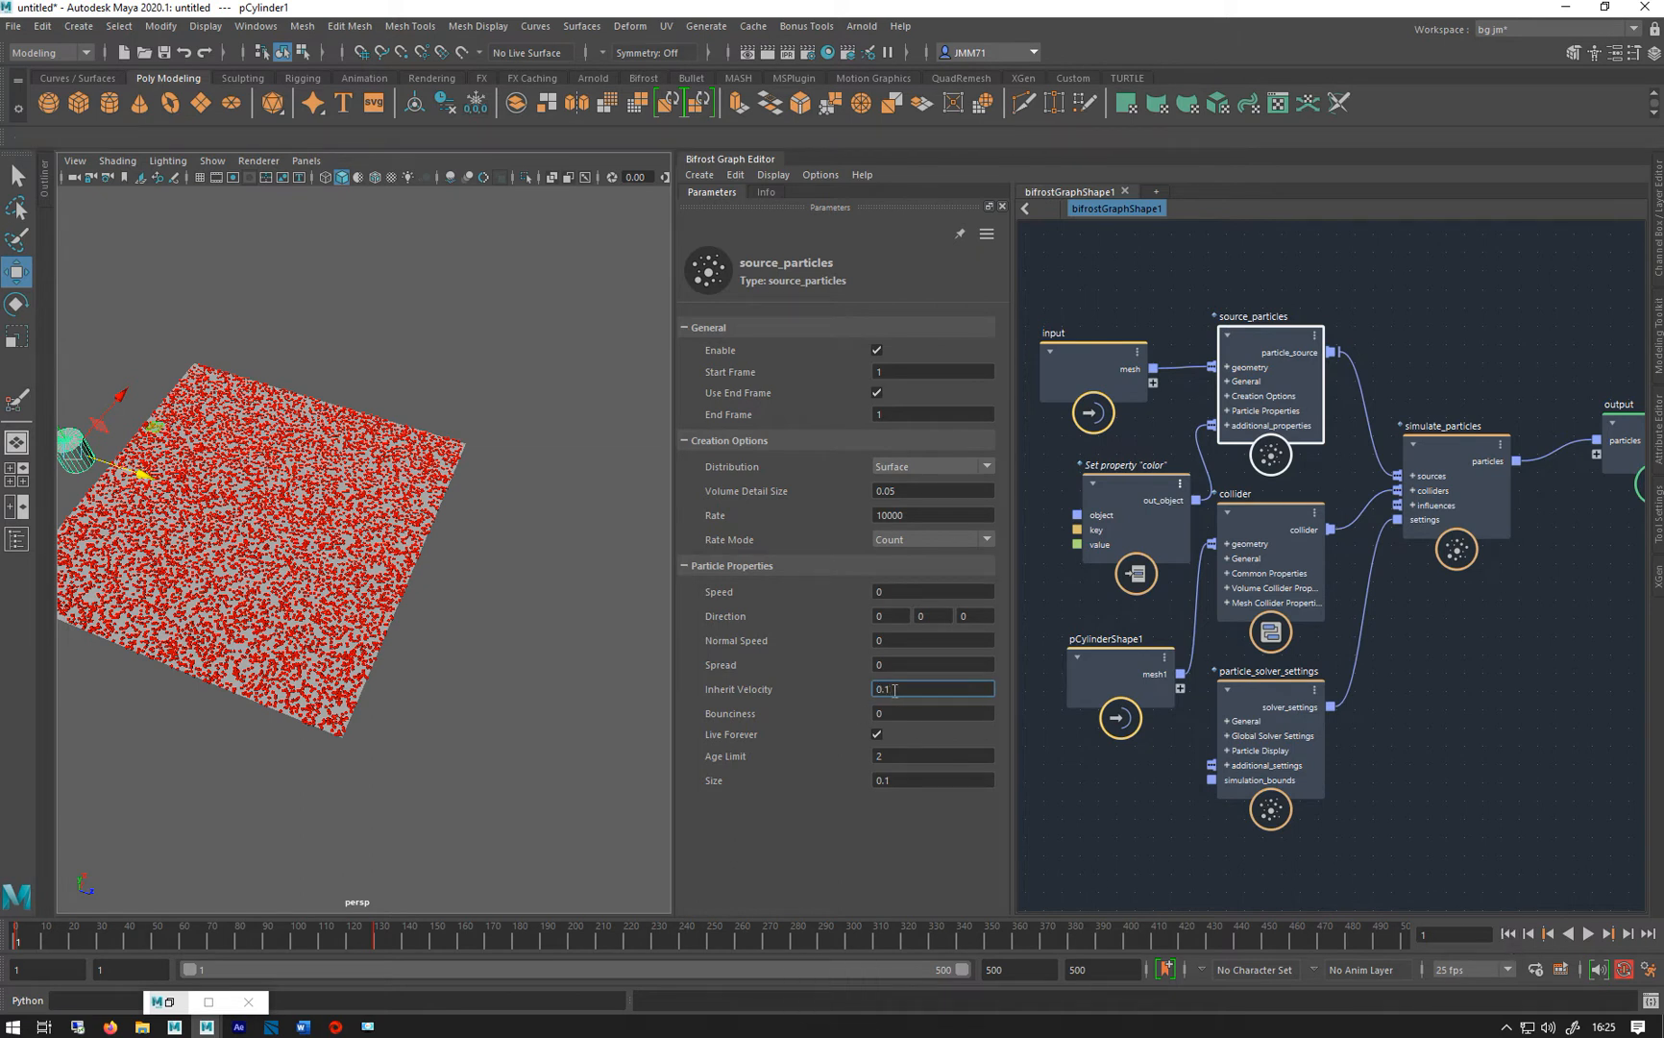
pyautogui.write('0')
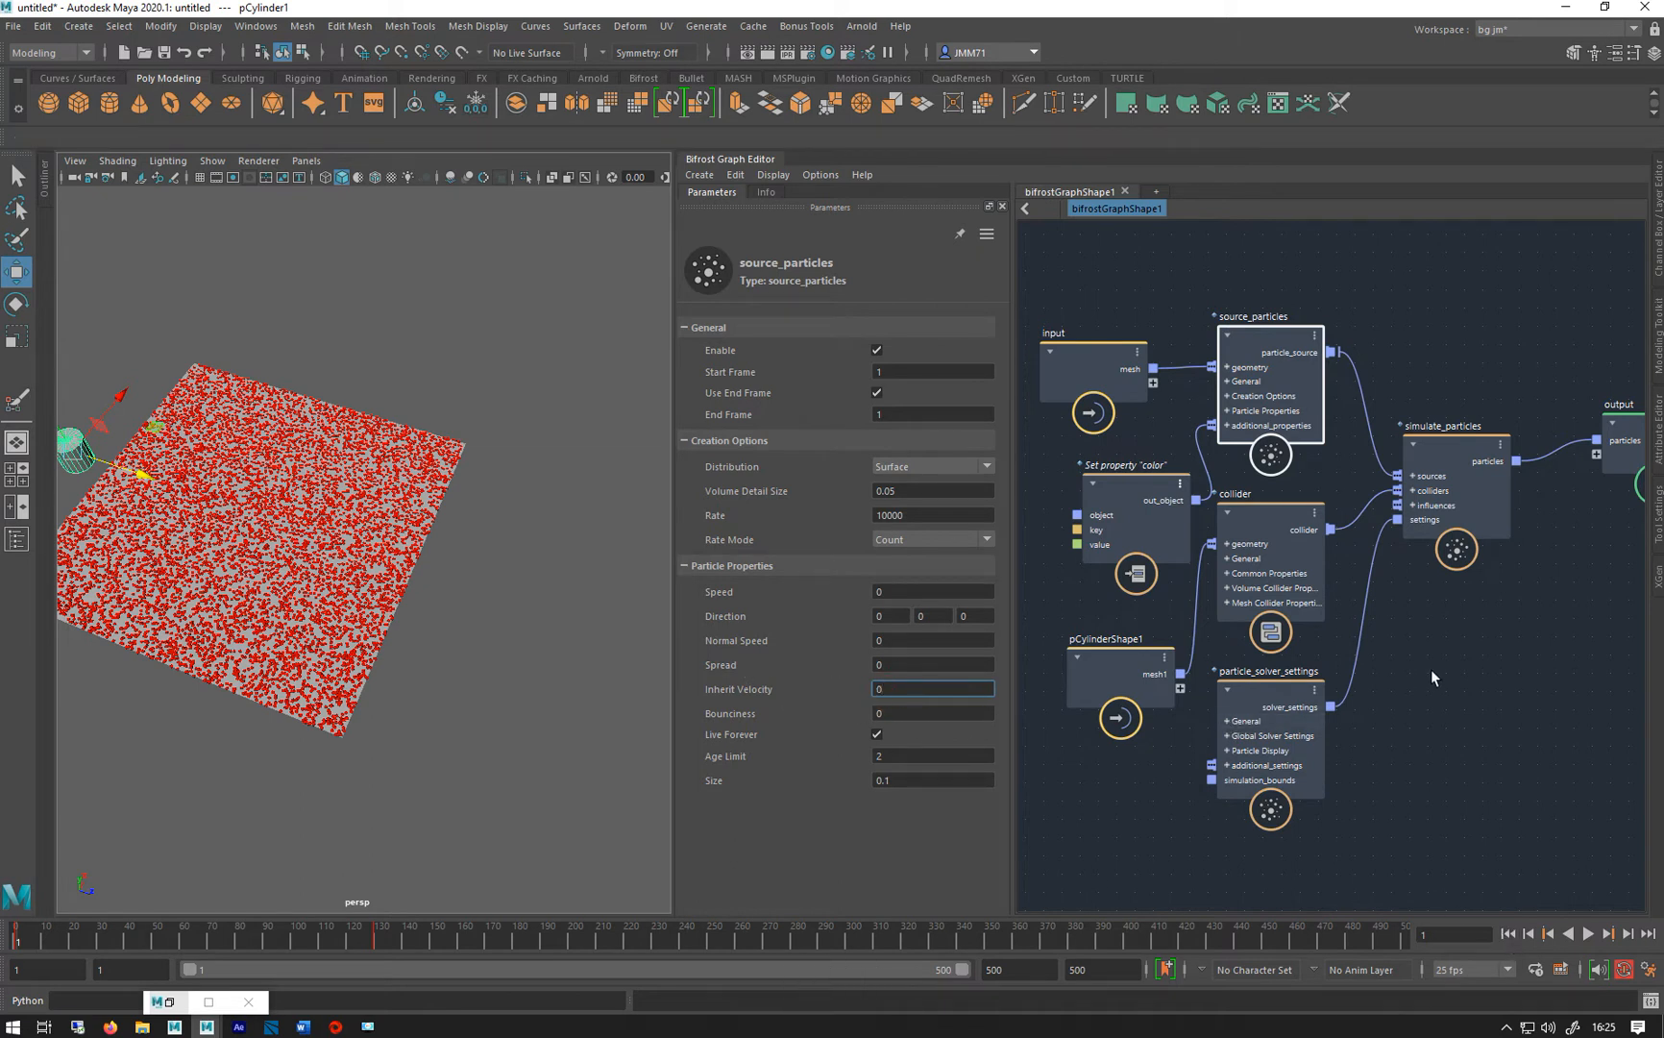
pyautogui.click(1568, 934)
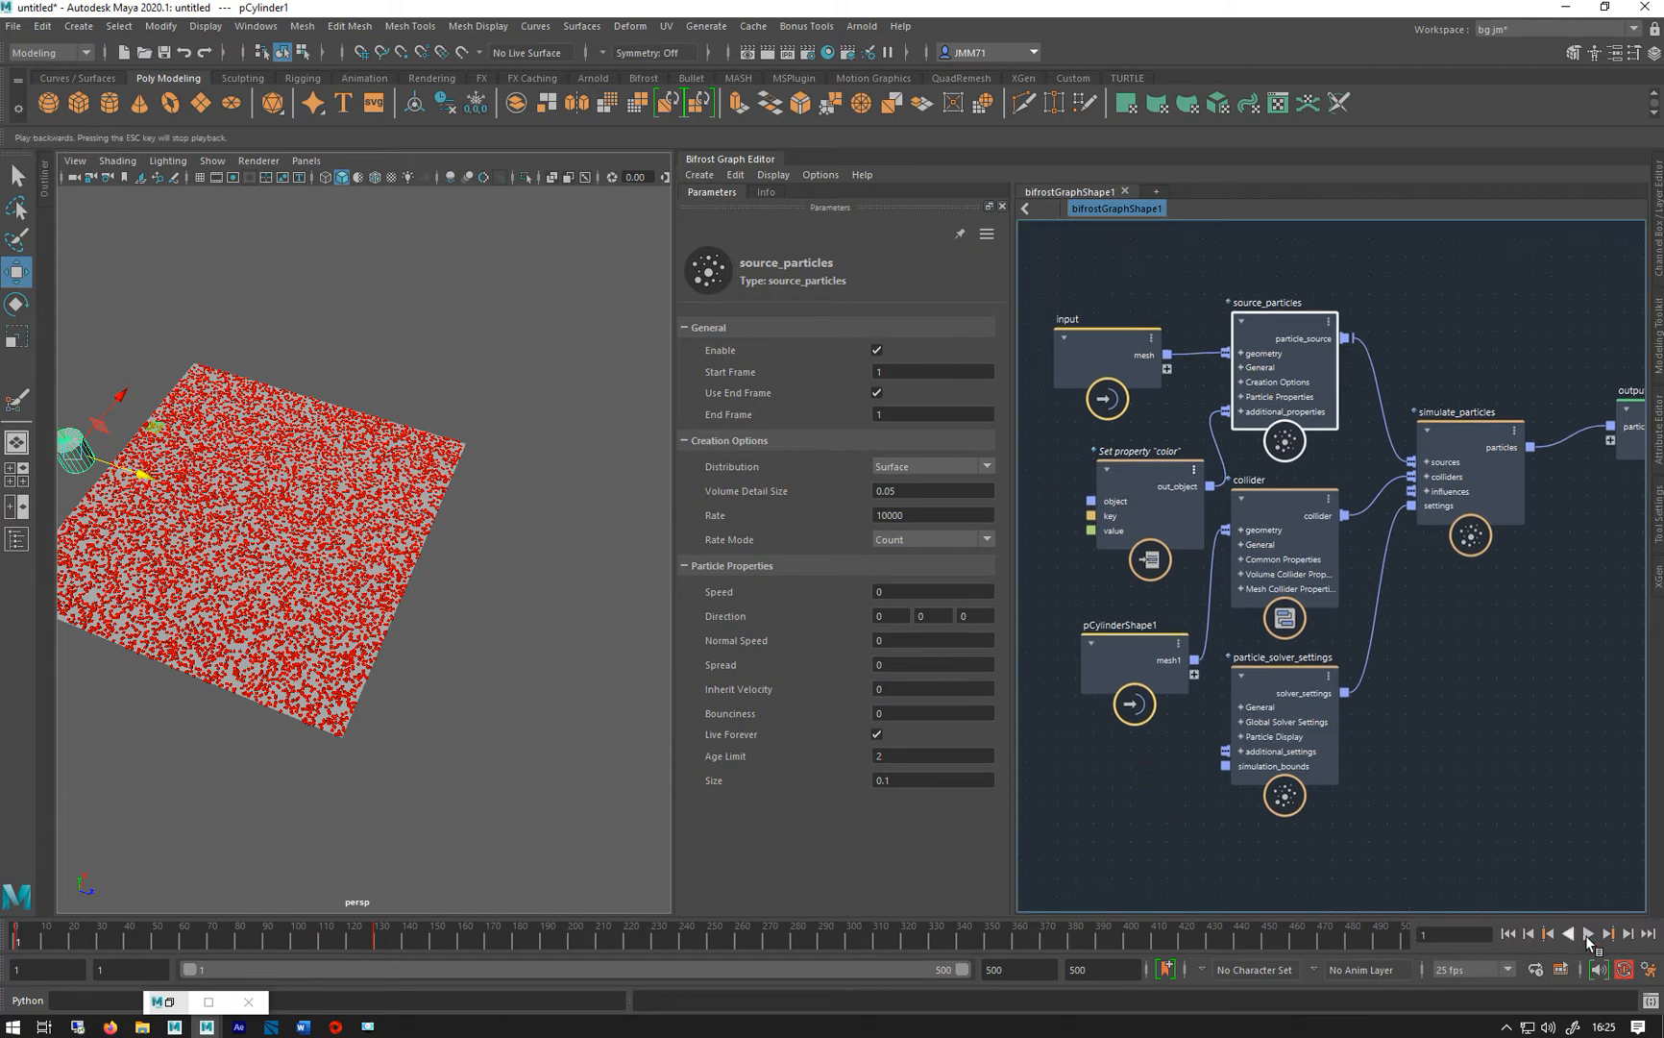
pyautogui.click(1589, 934)
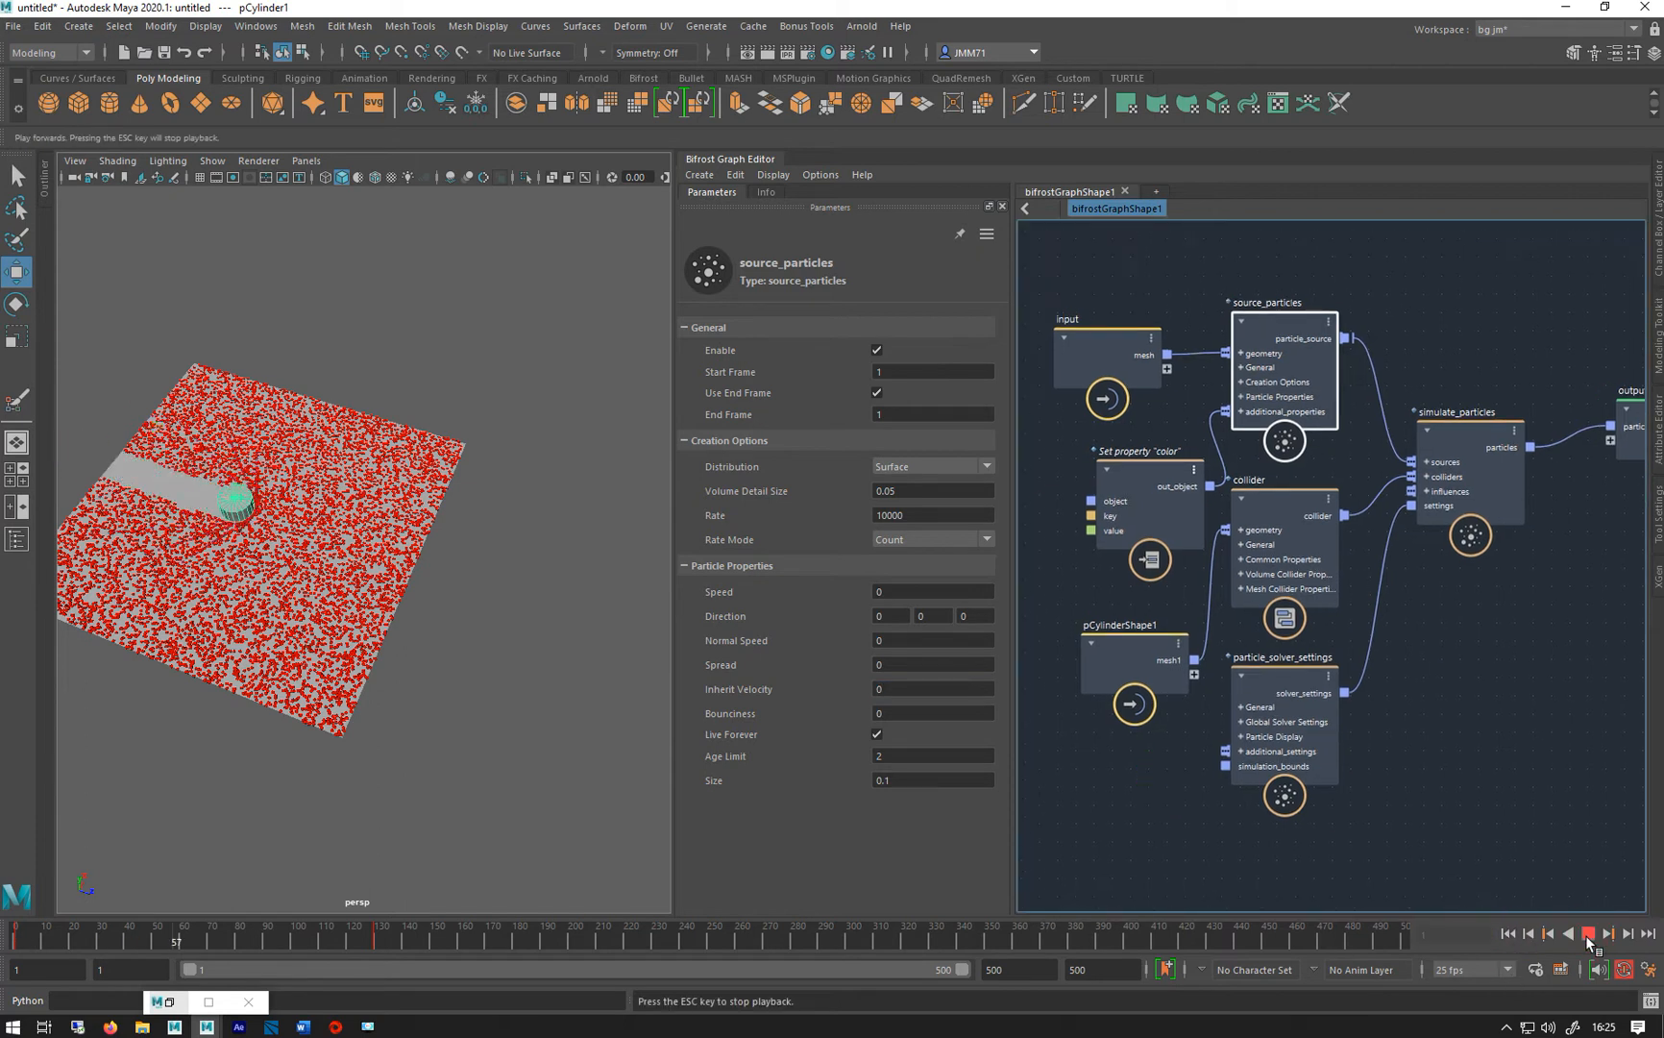
pyautogui.click(1590, 934)
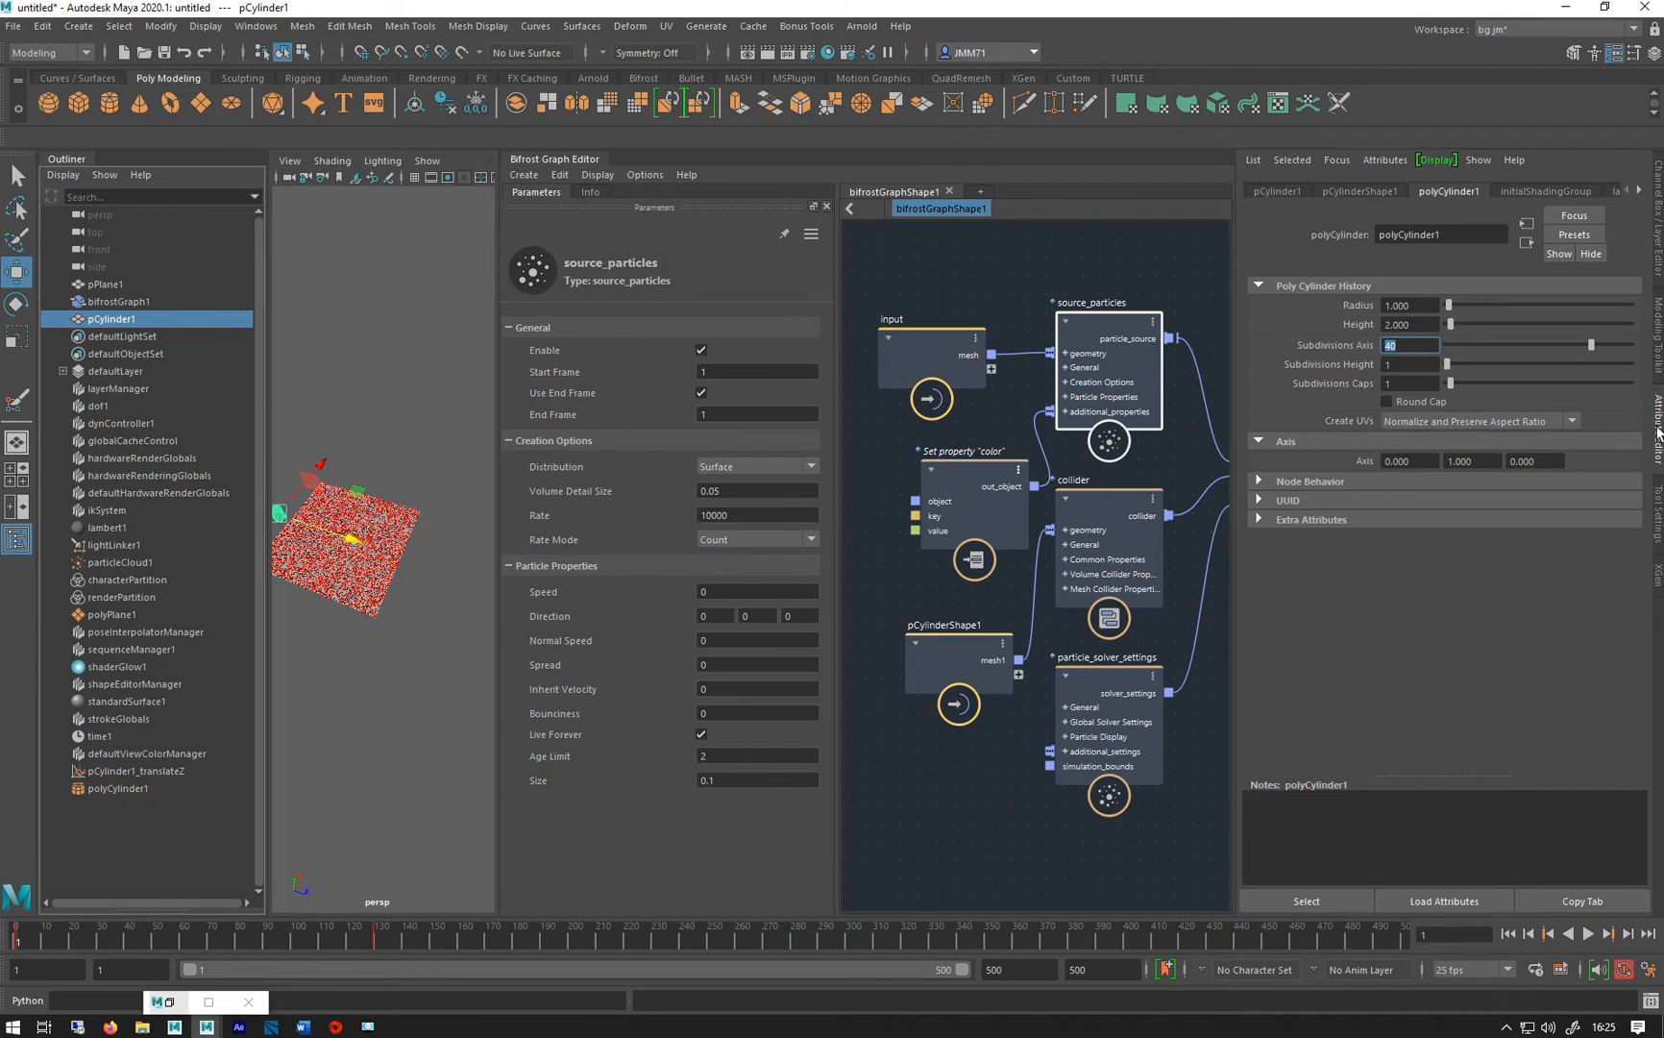
# Close the cylinder's Attribute Editor and play the cylinder cutting a stripe through the particles
pyautogui.click(1589, 934)
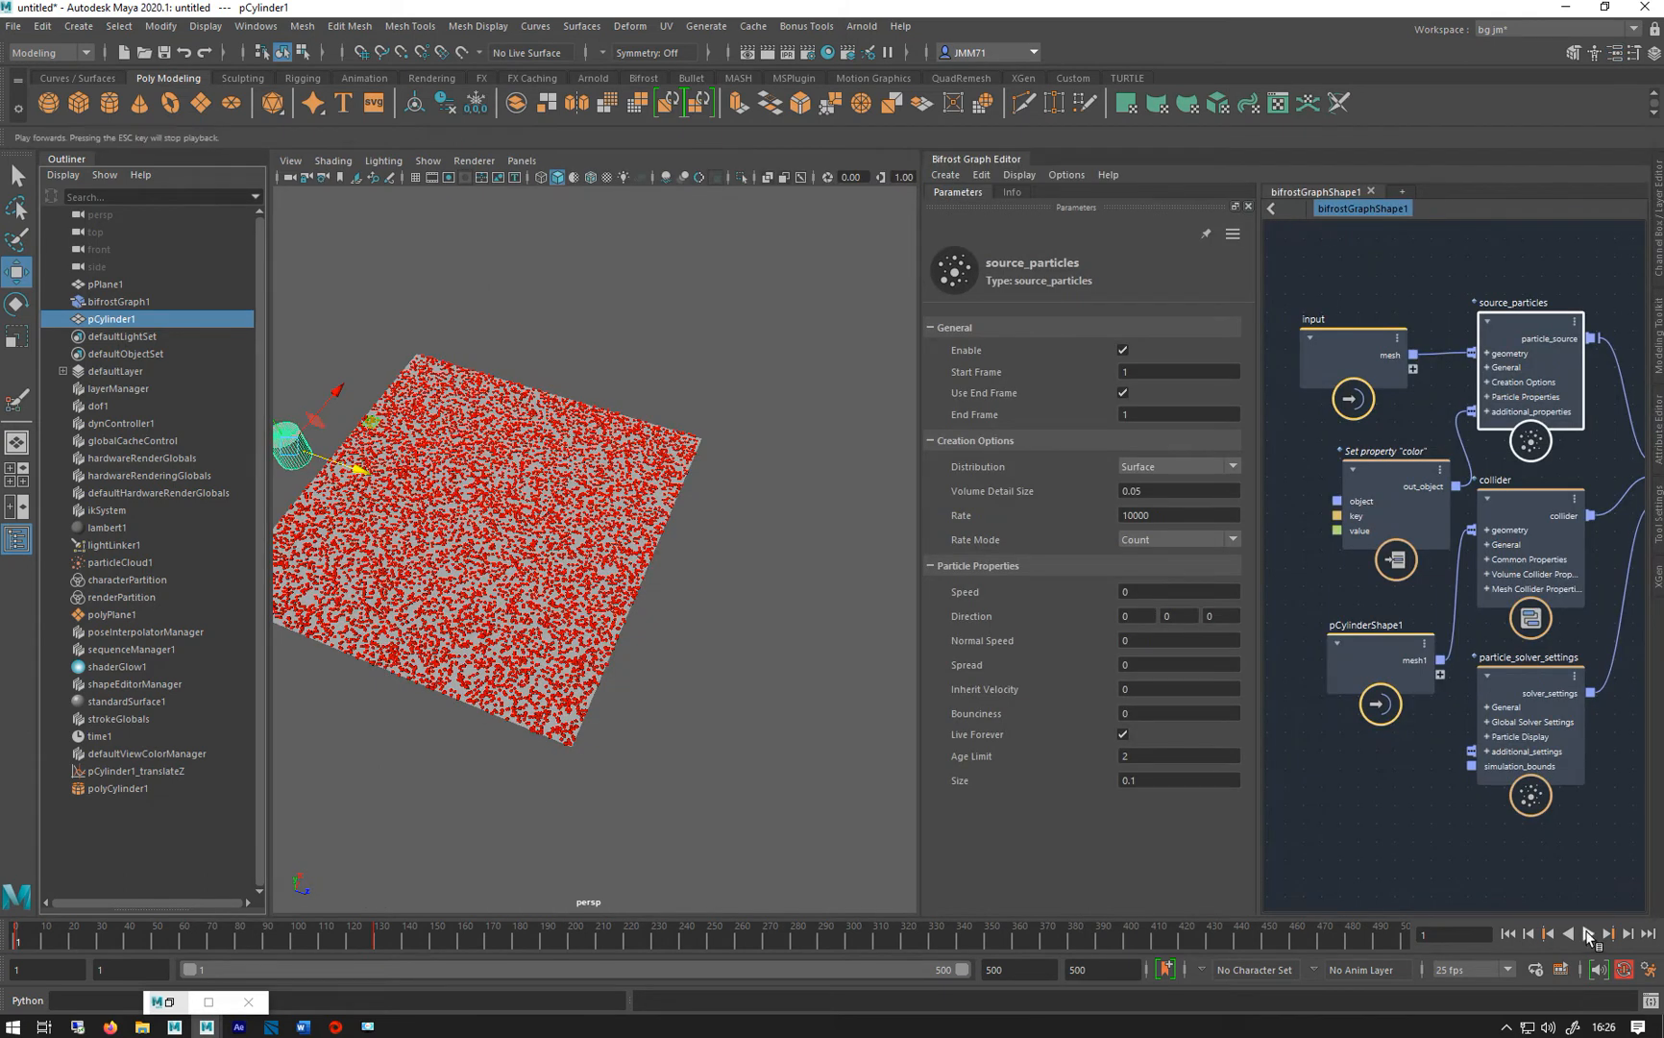
pyautogui.click(1589, 934)
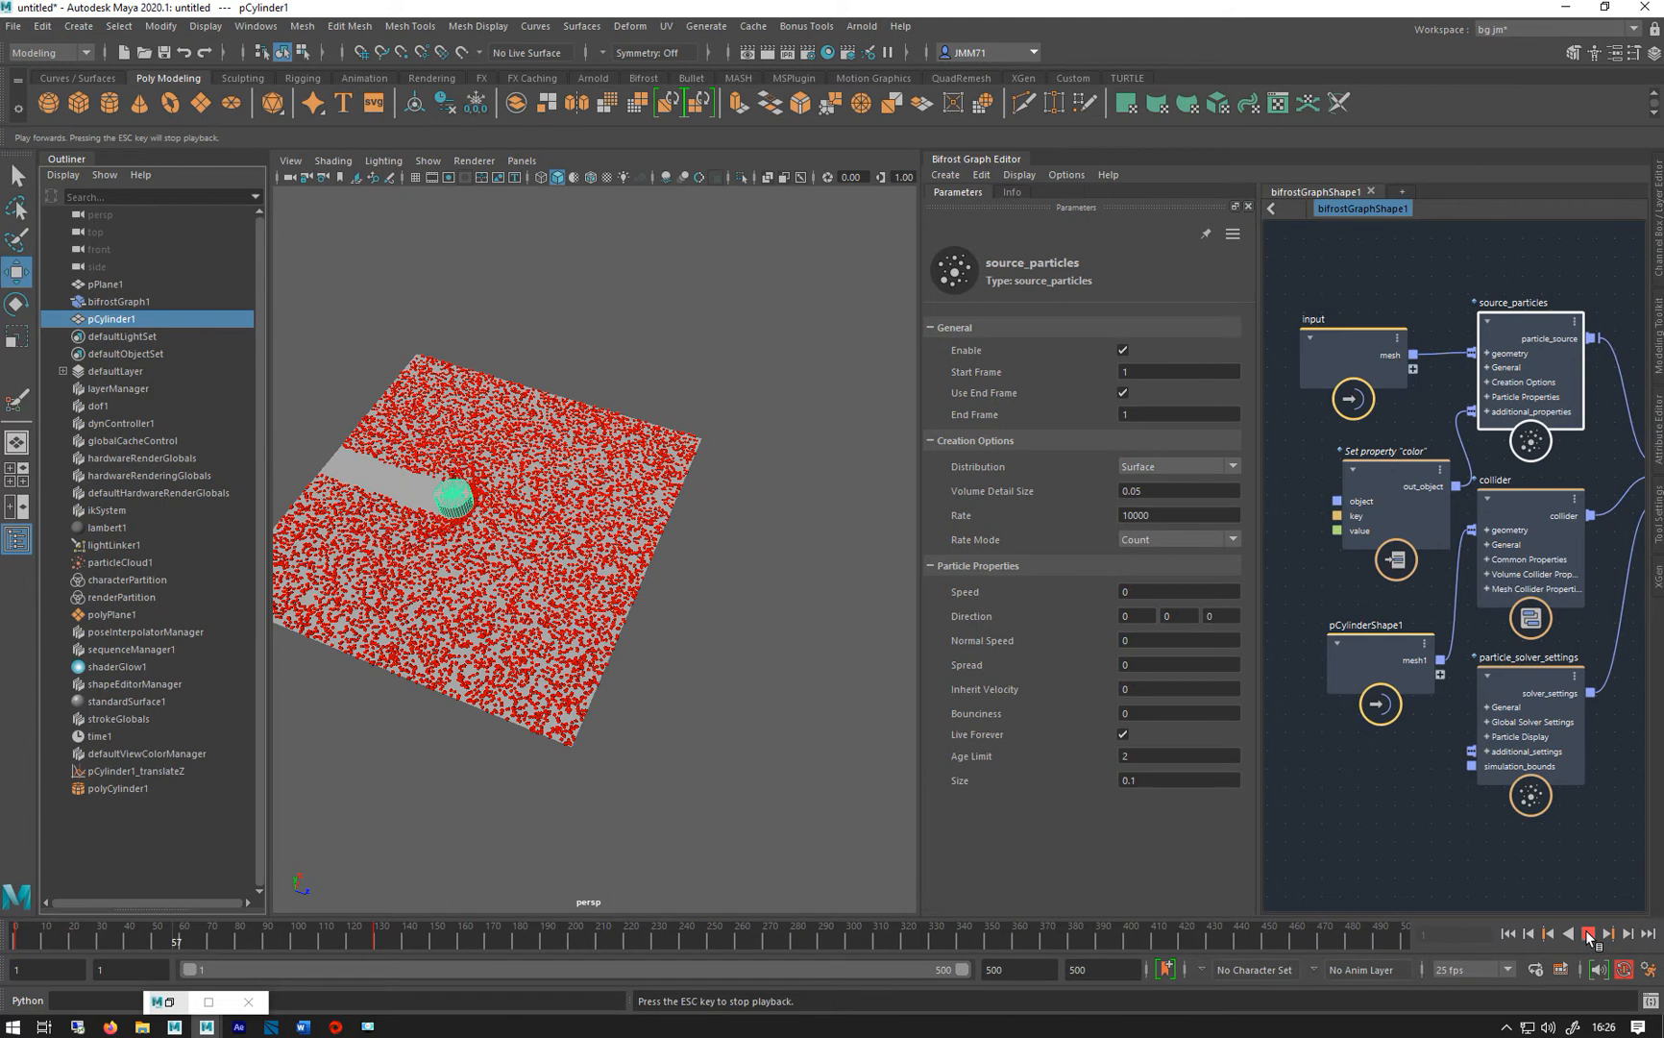
pyautogui.click(1591, 934)
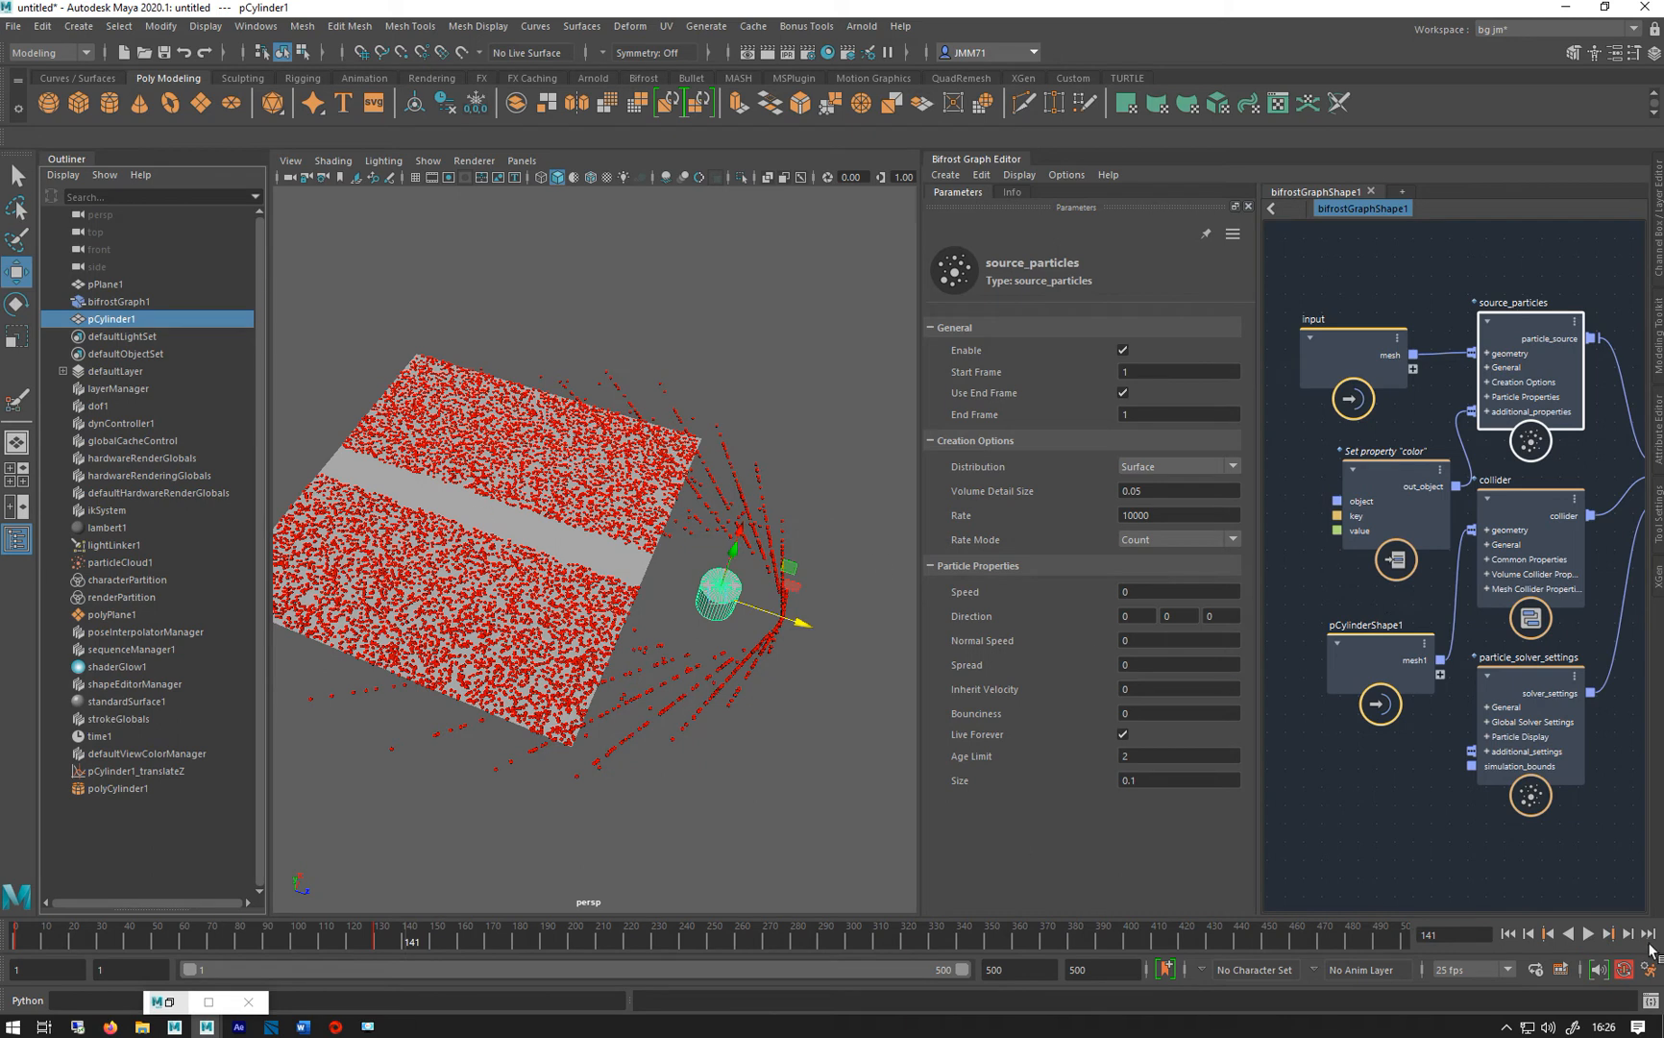
pyautogui.click(1610, 934)
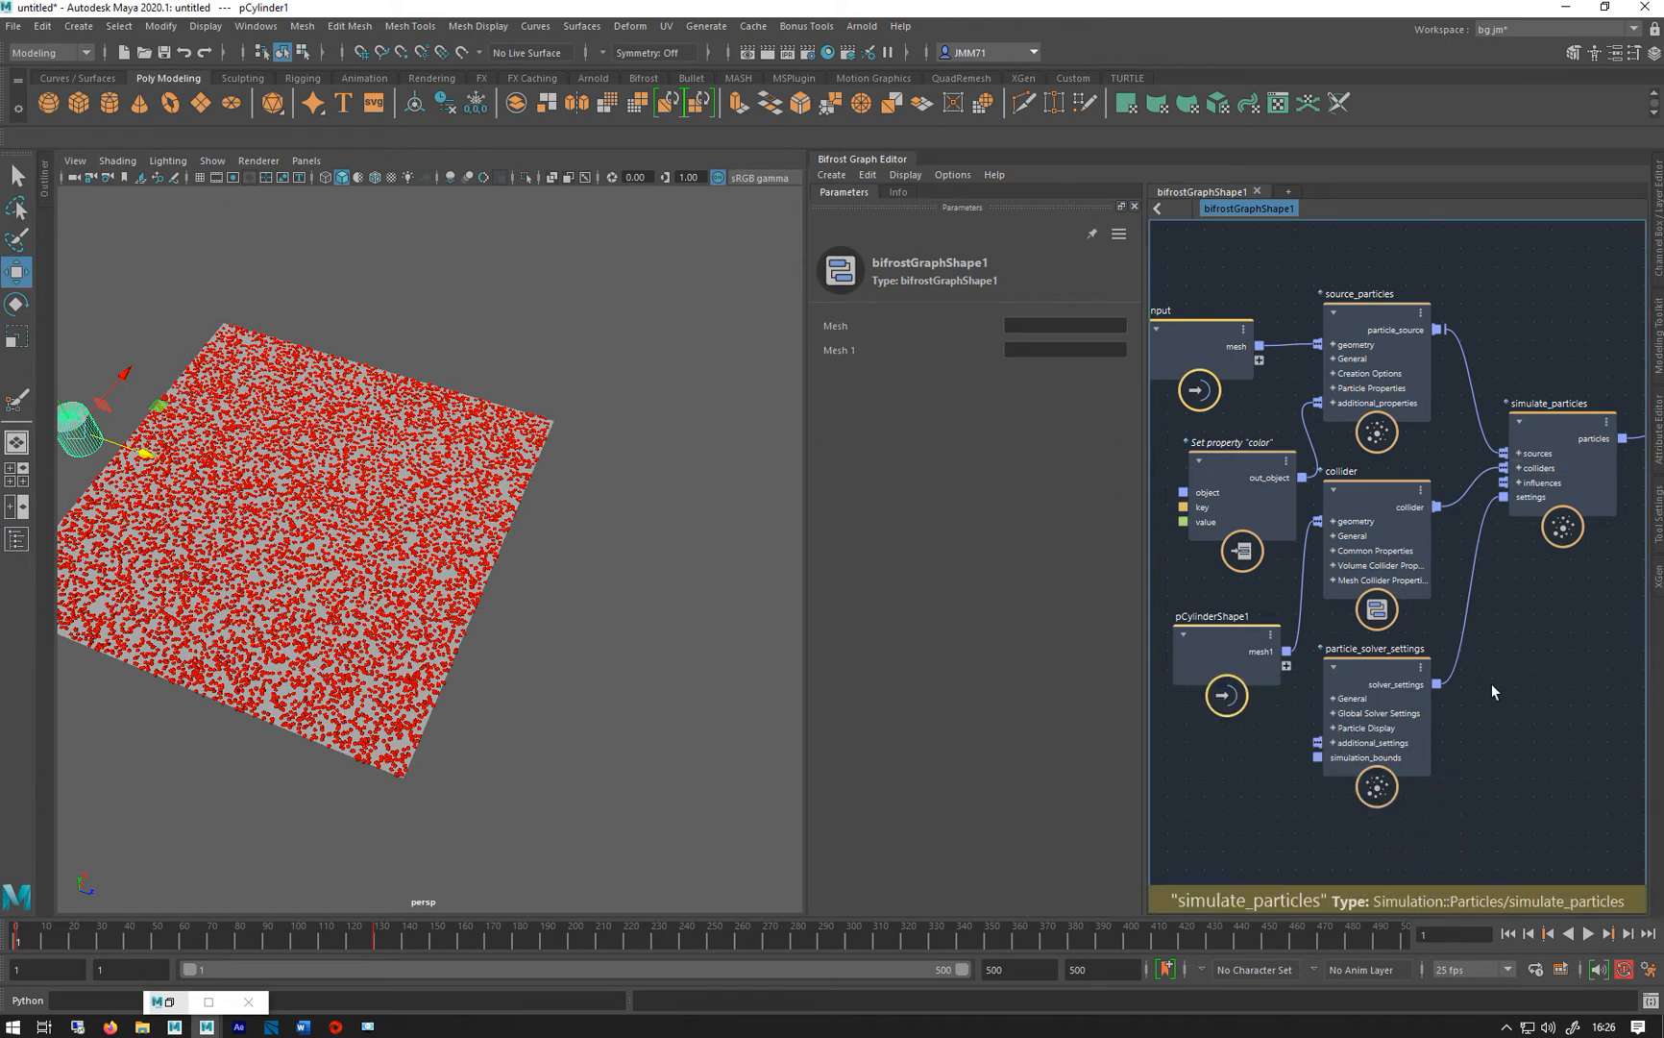
# Add a drag_influence node into simulate_particles influences with Drag 1 and play back
pyautogui.write('d')
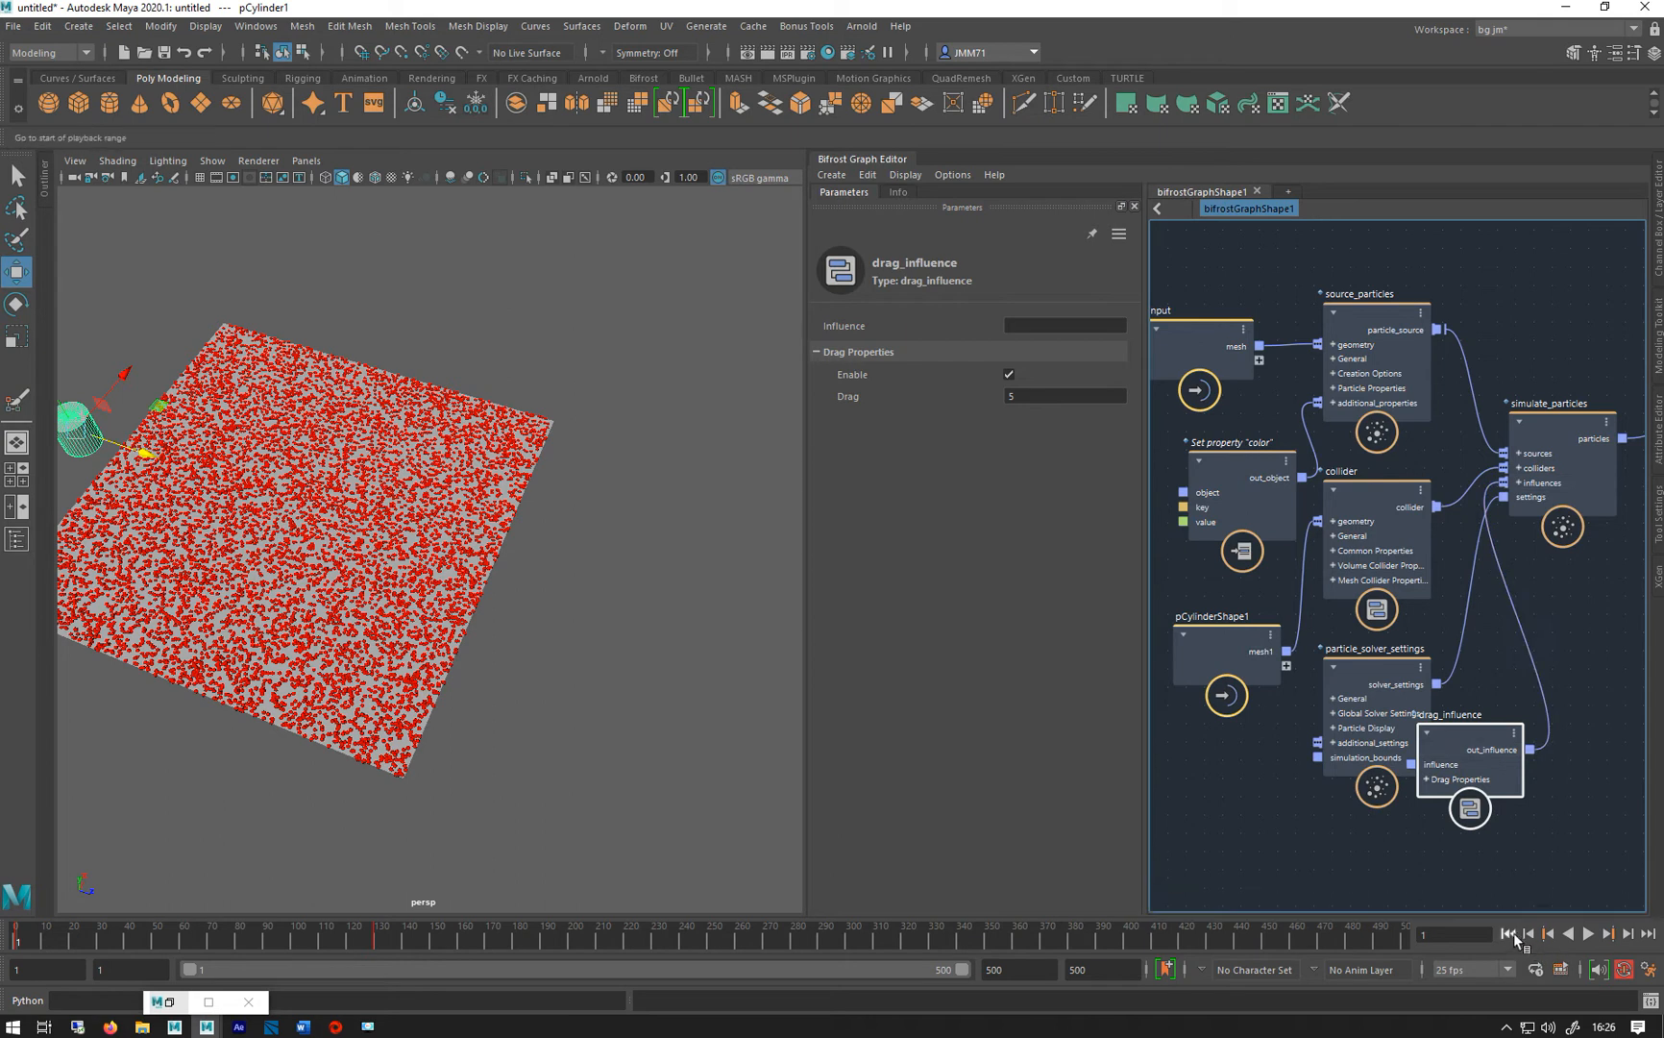
pyautogui.click(1589, 934)
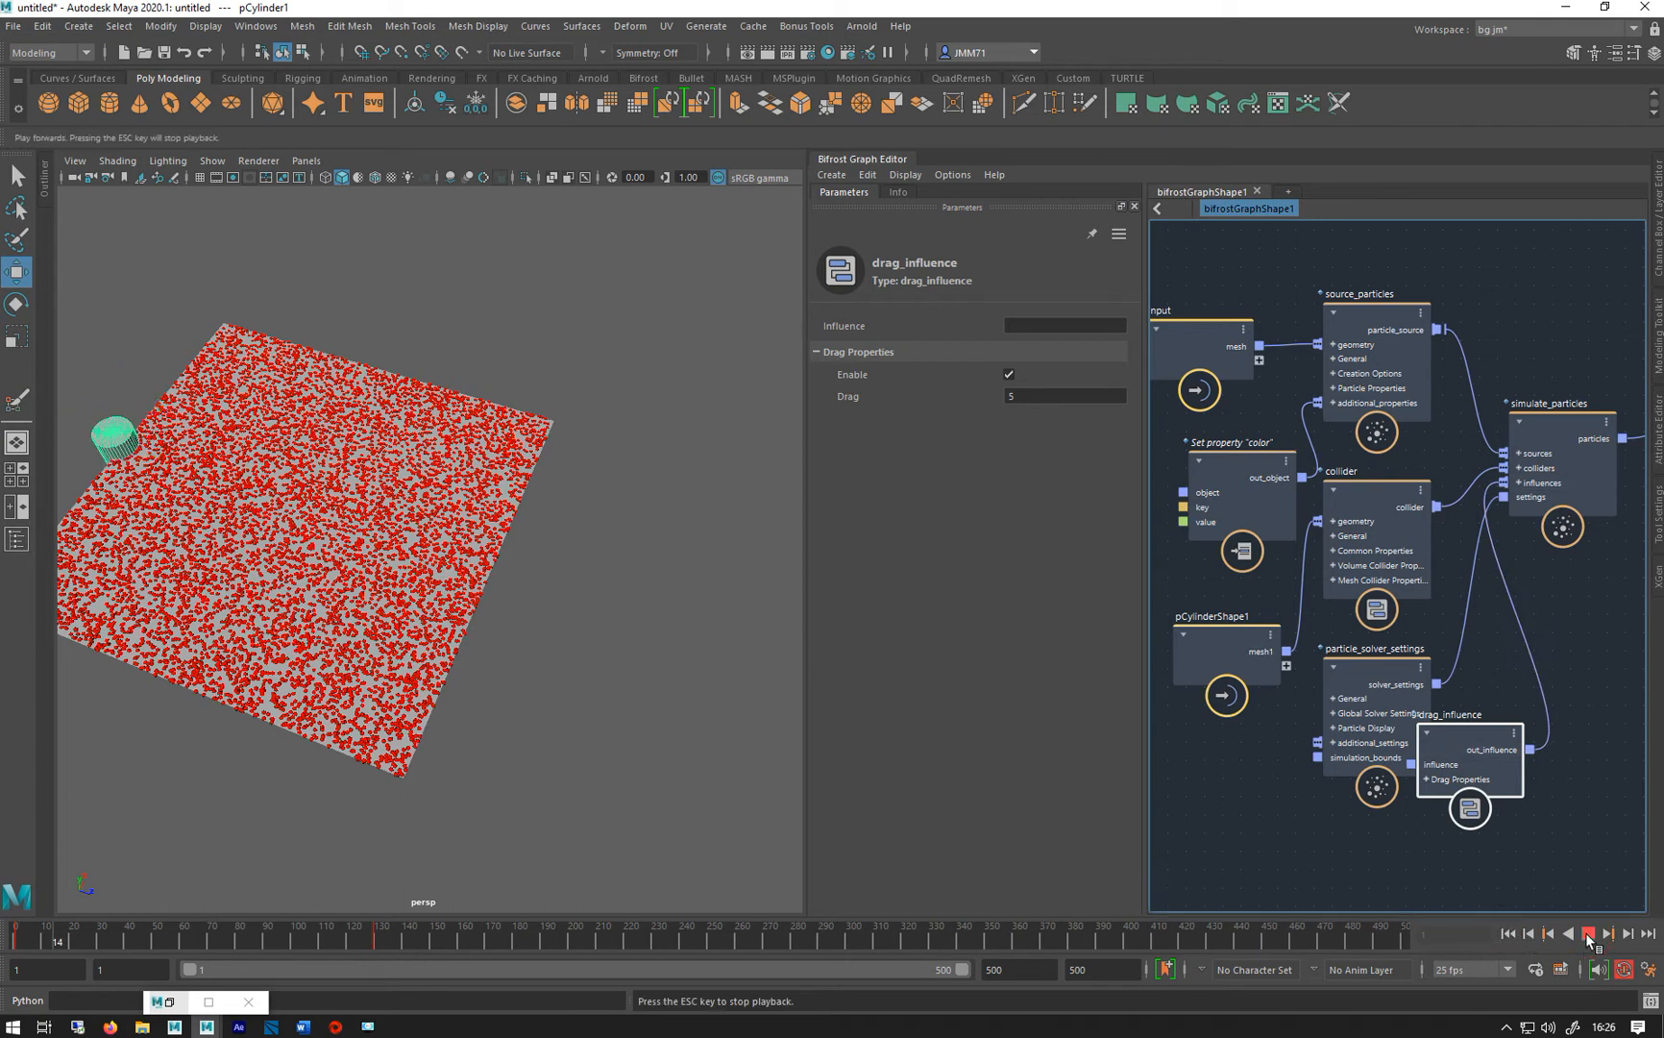
pyautogui.click(1589, 934)
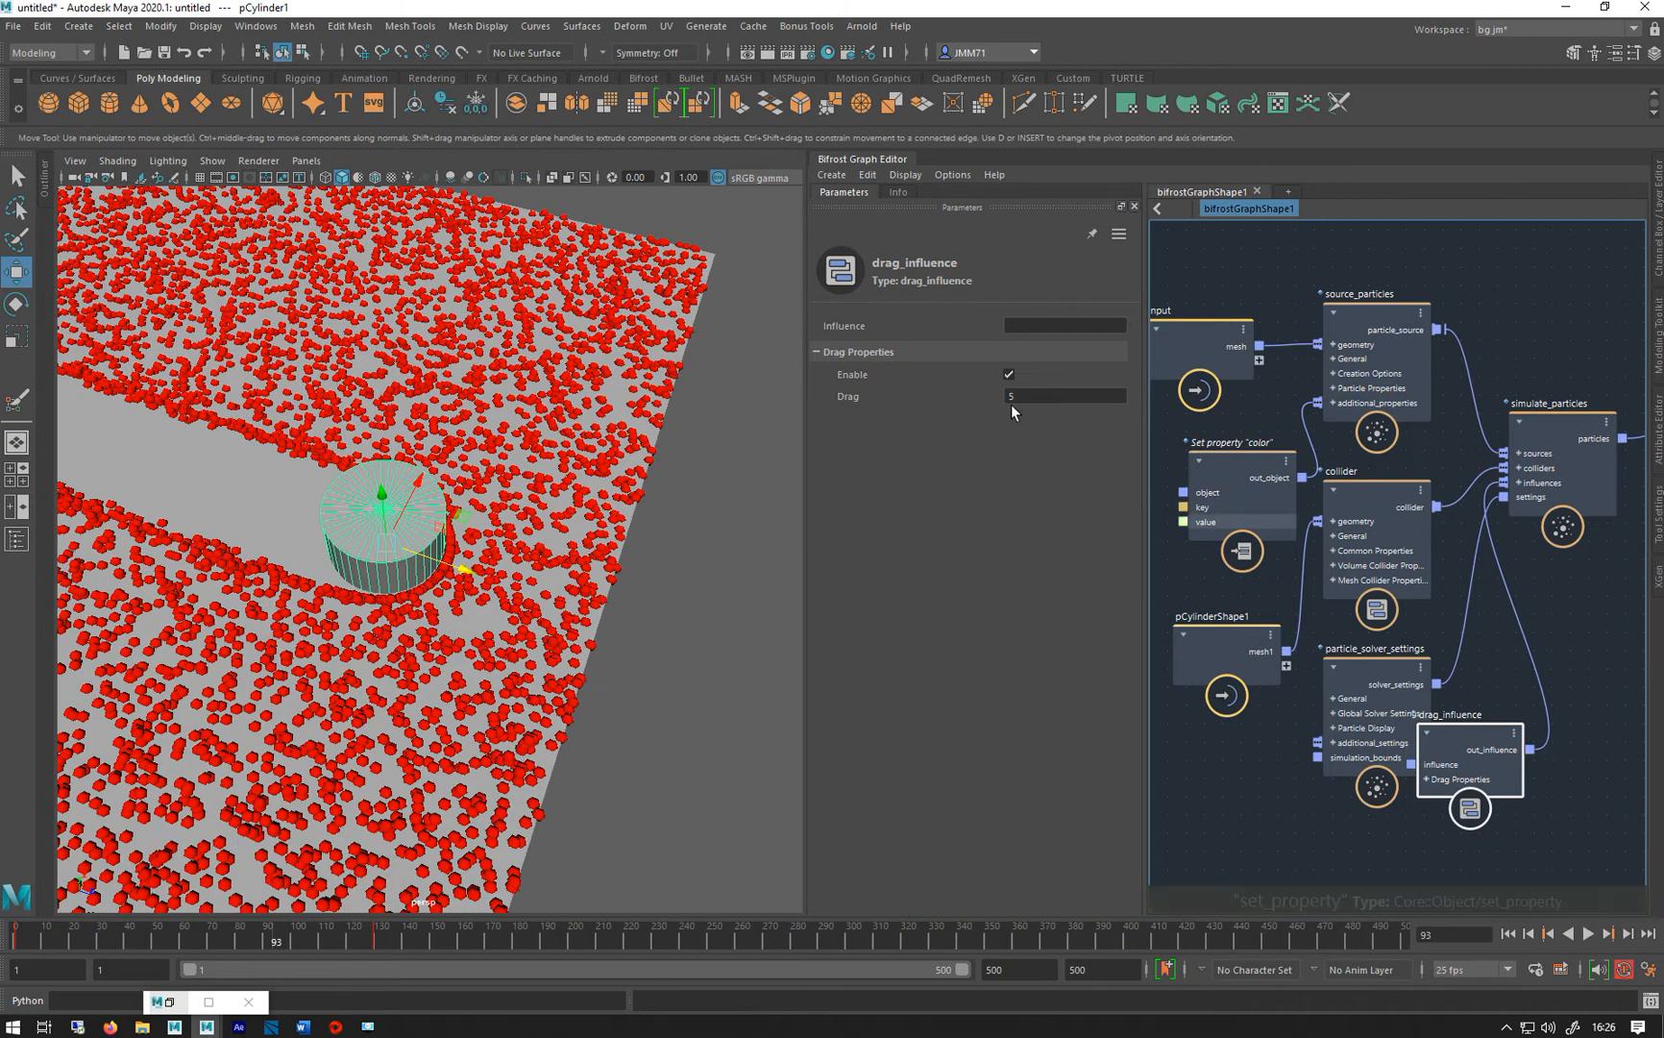
pyautogui.write('2')
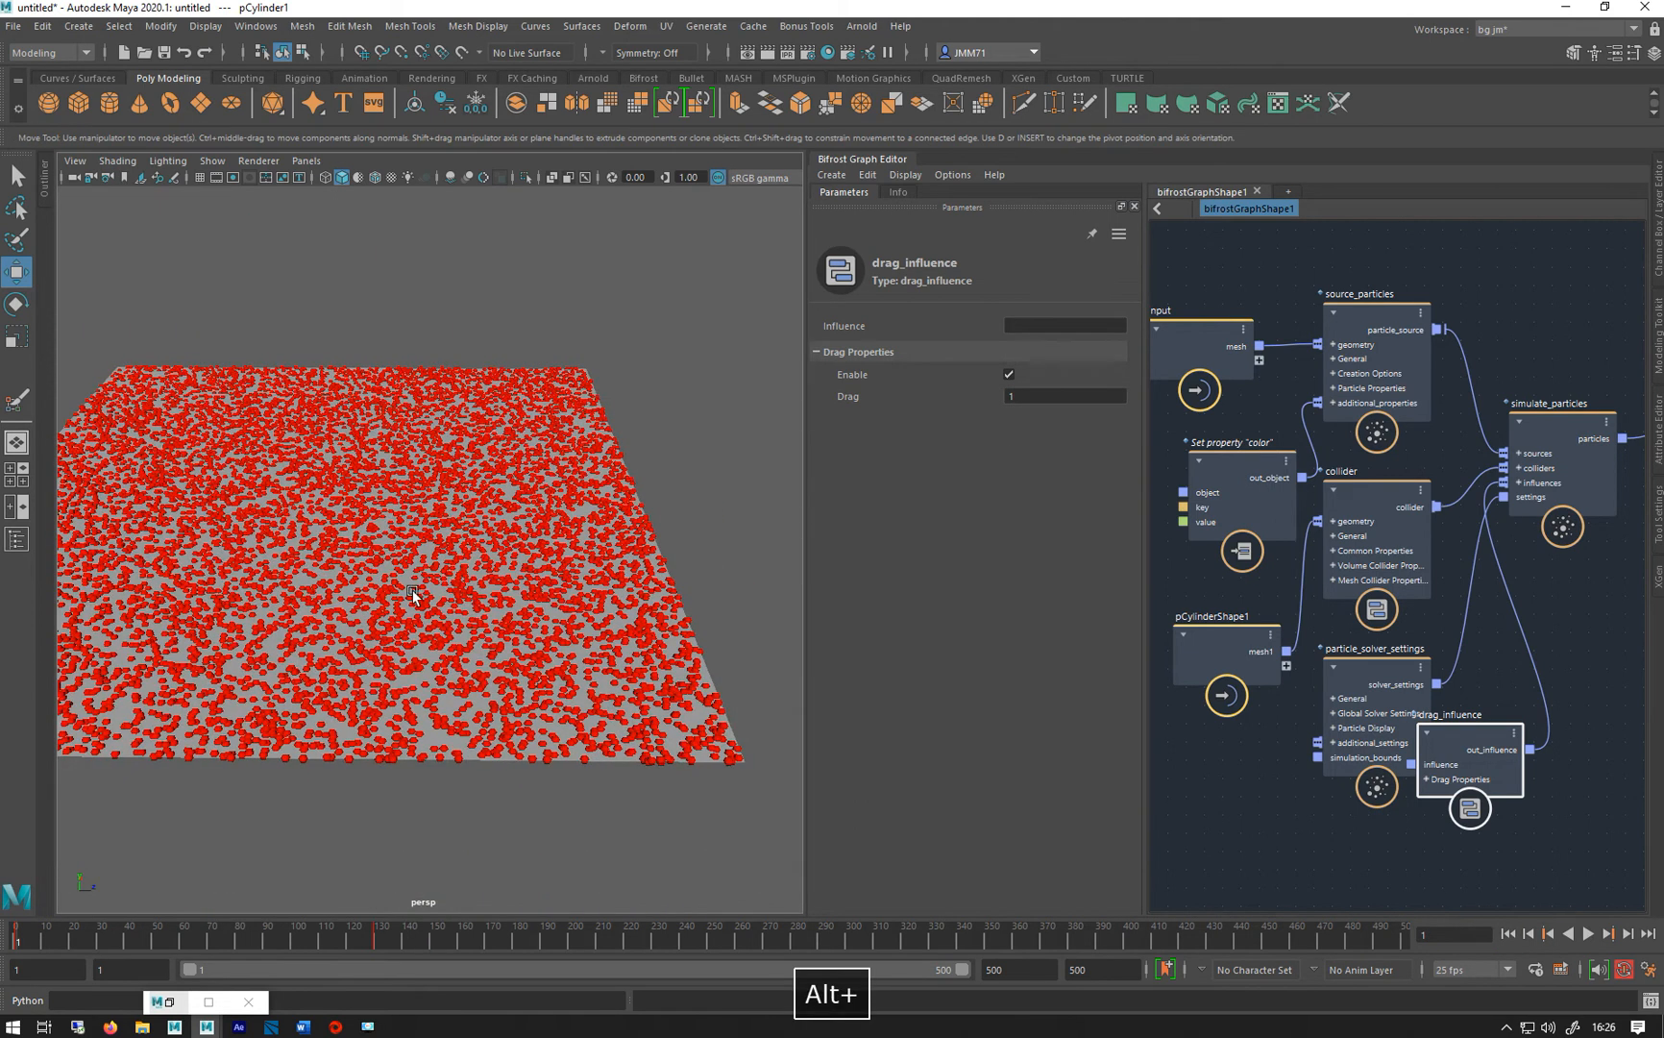
pyautogui.click(1572, 933)
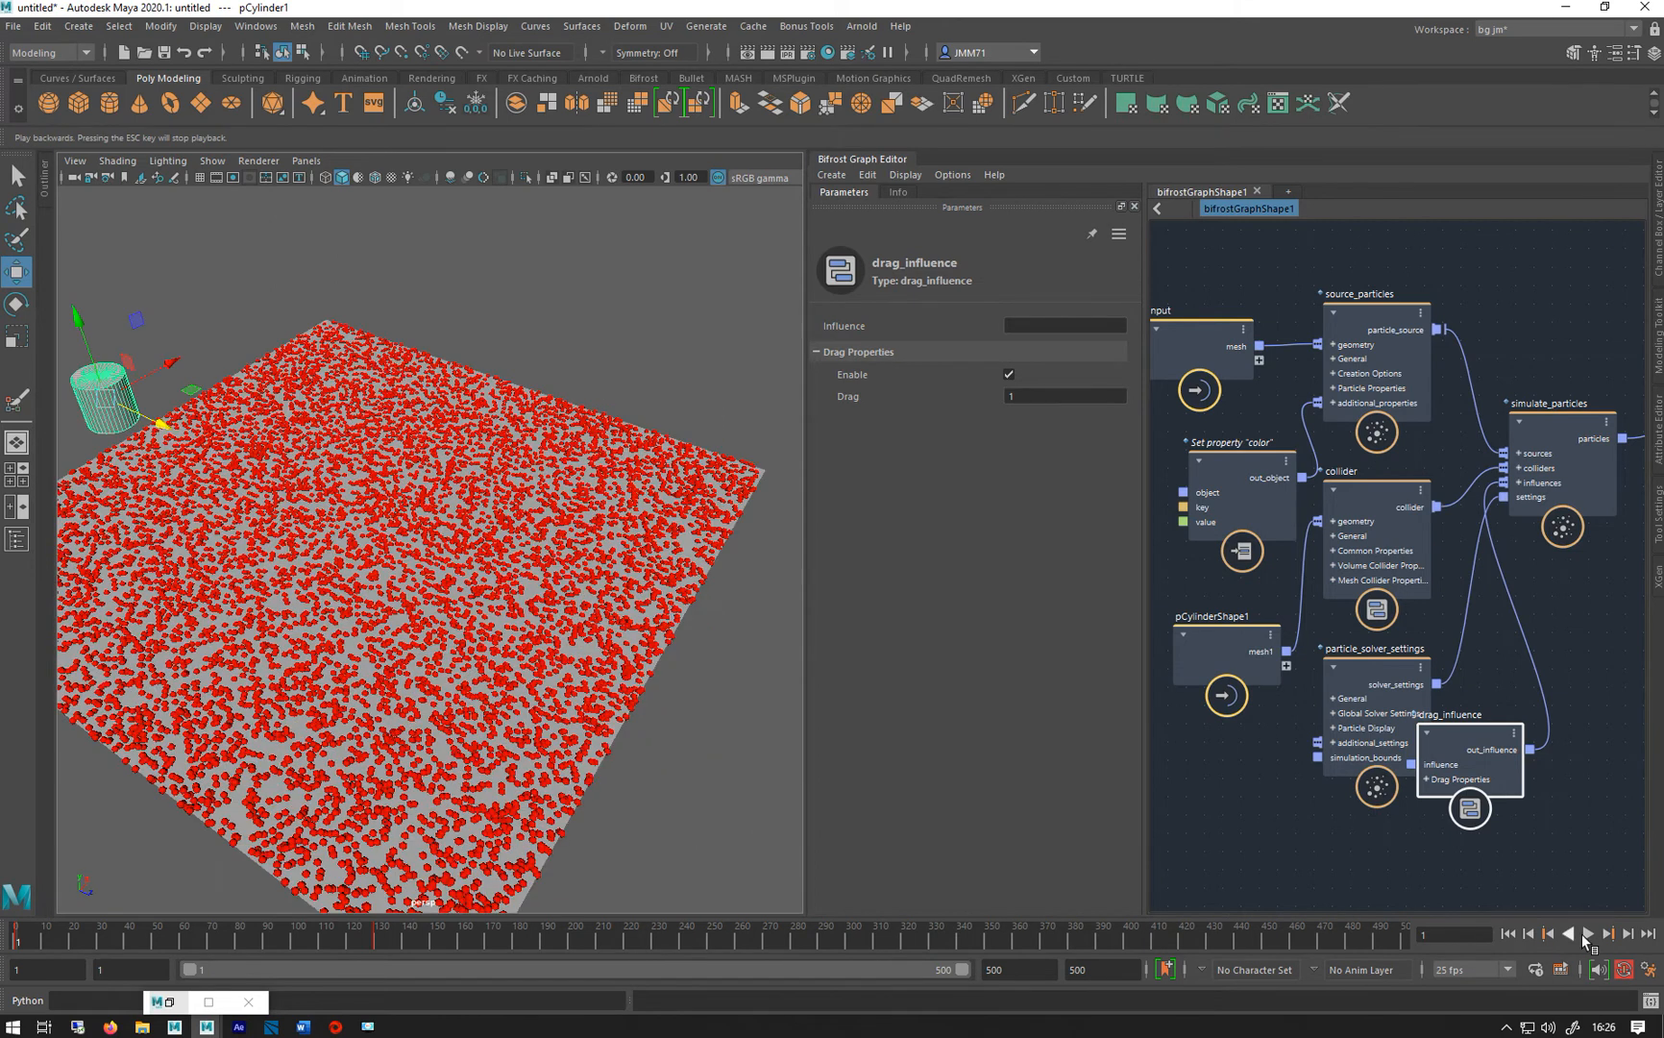
pyautogui.click(1613, 934)
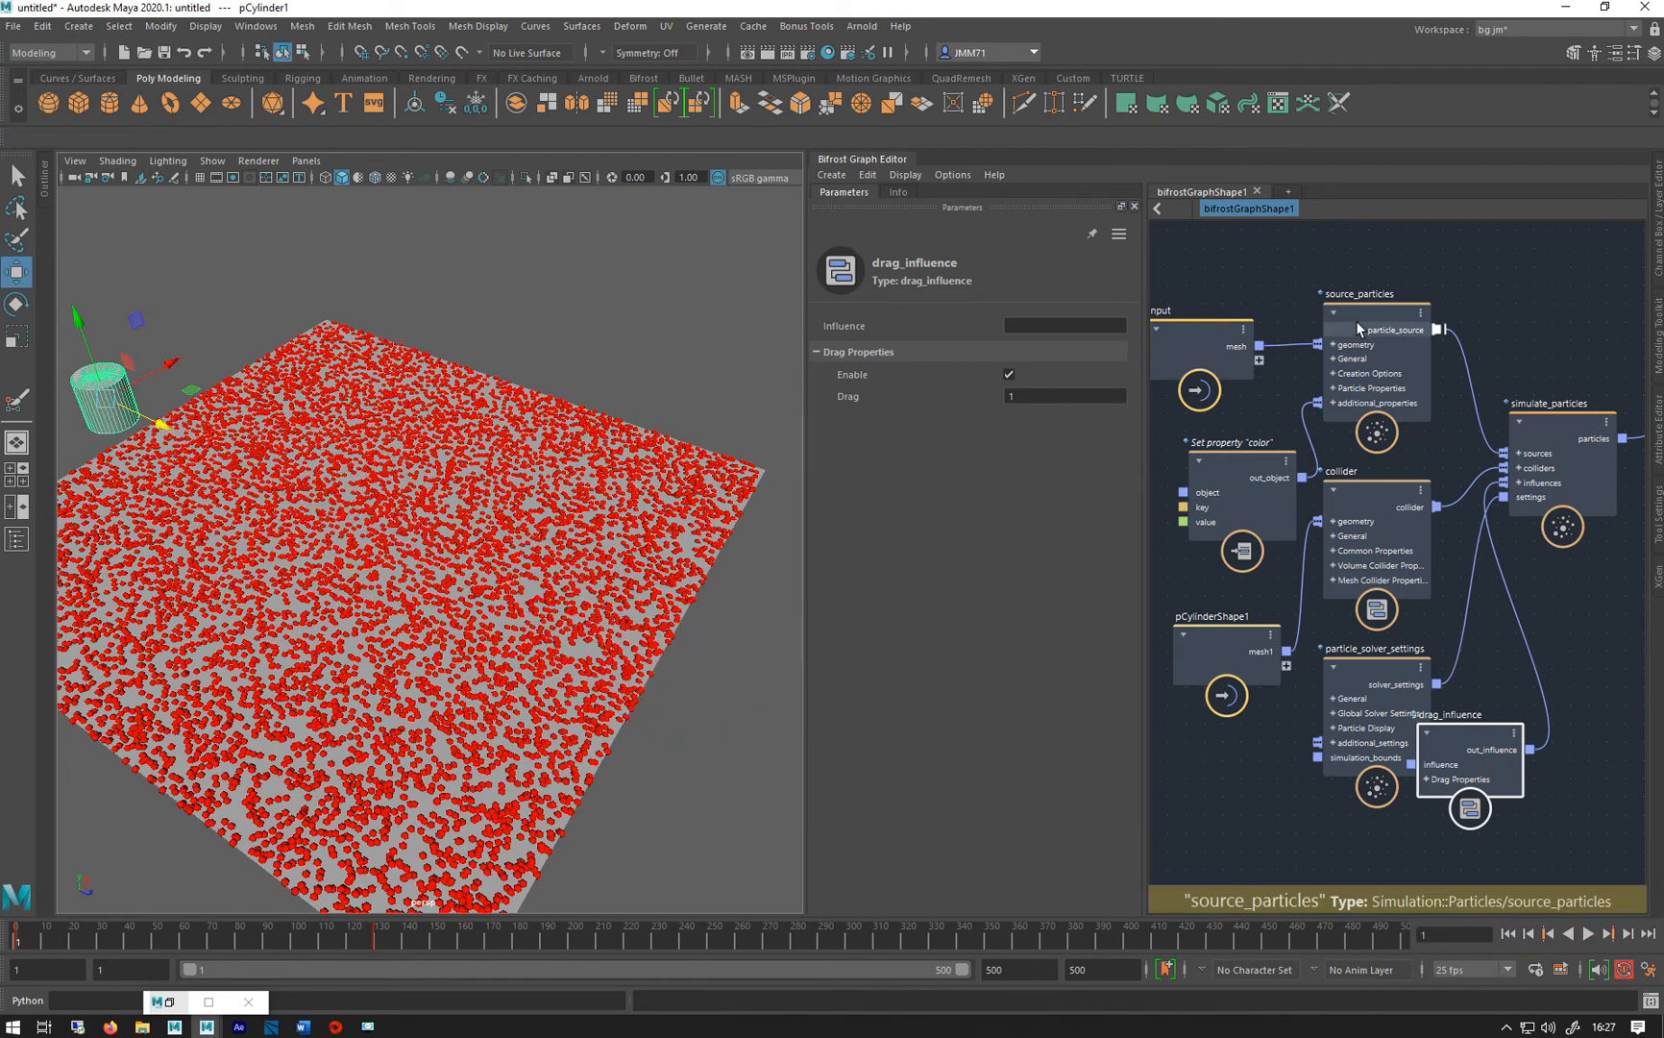
# Enable self collisions in particle_solver_settings and play to see particles pile along the trail
pyautogui.click(1374, 328)
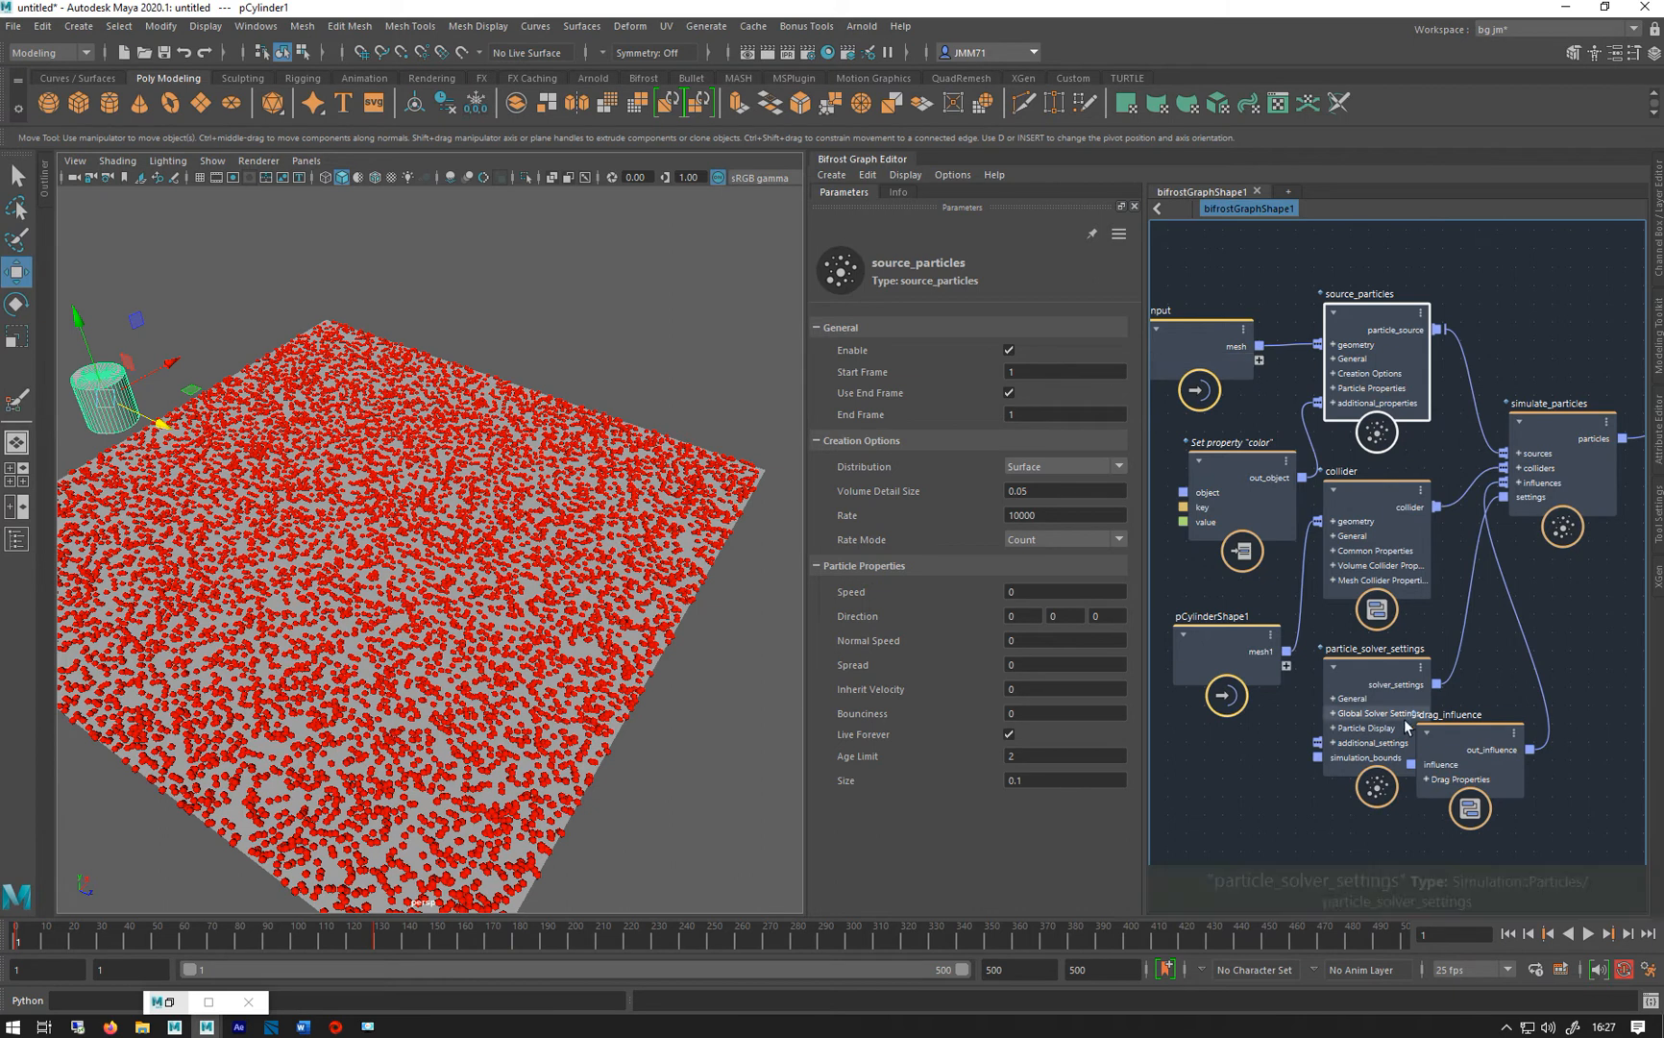
pyautogui.click(1374, 663)
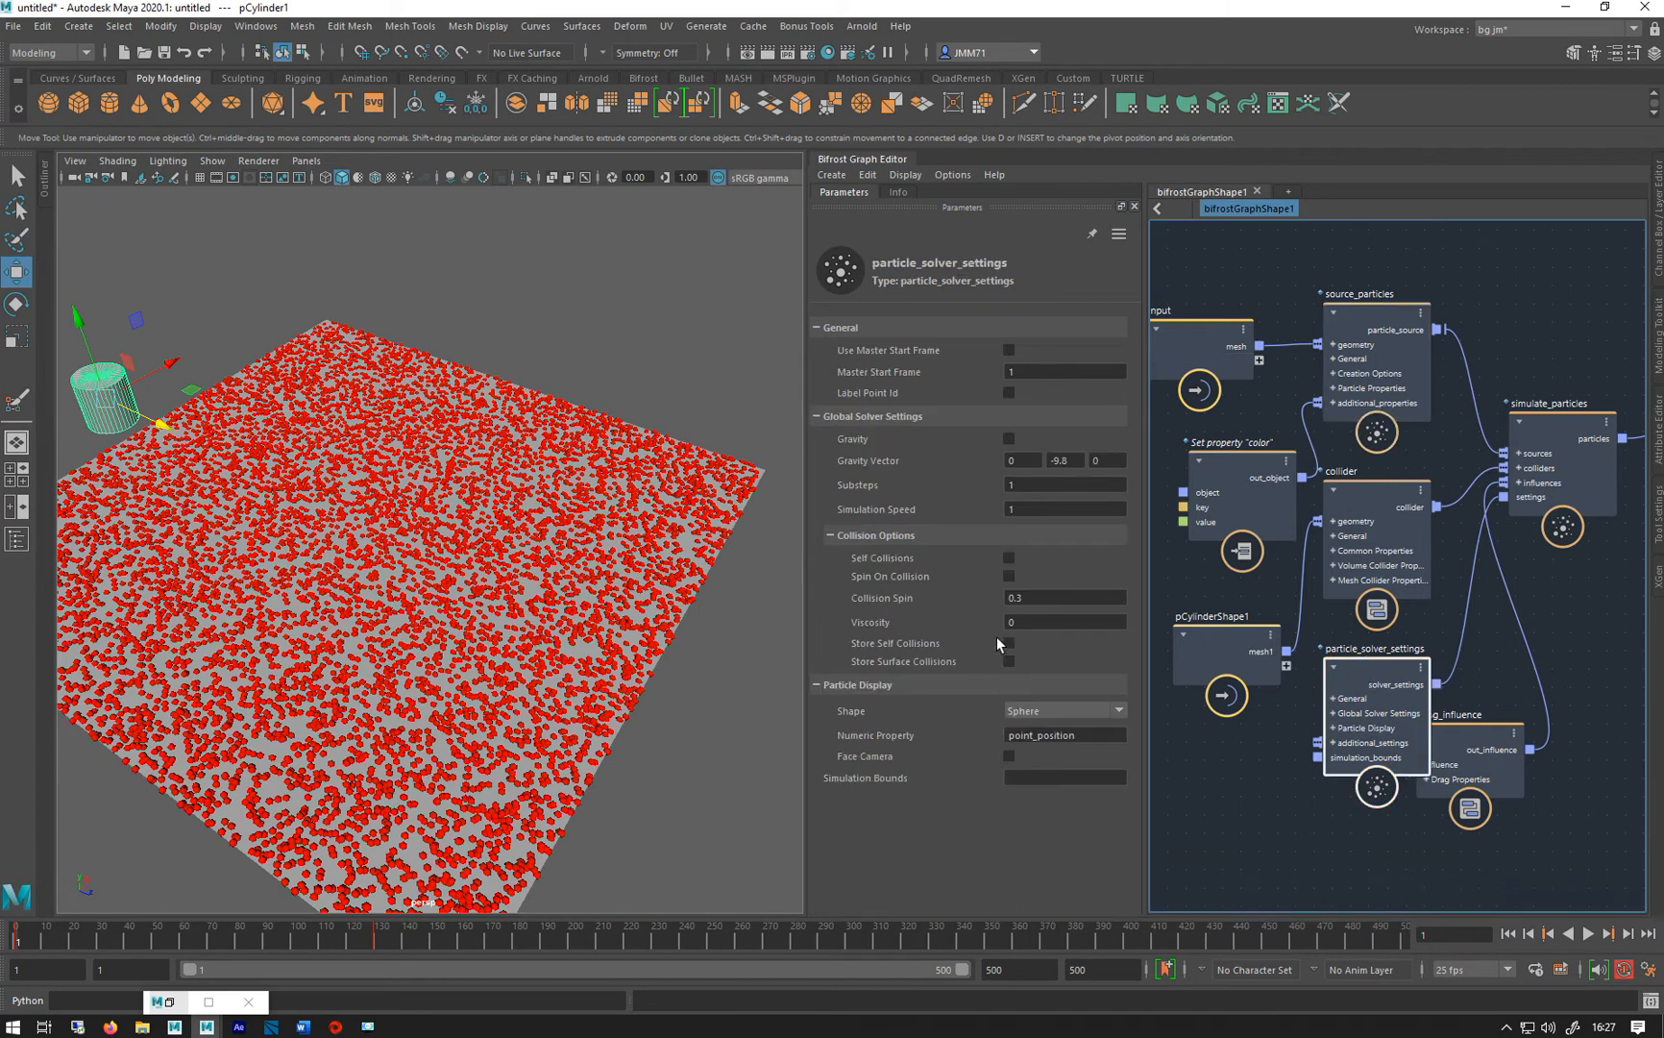
pyautogui.click(1009, 557)
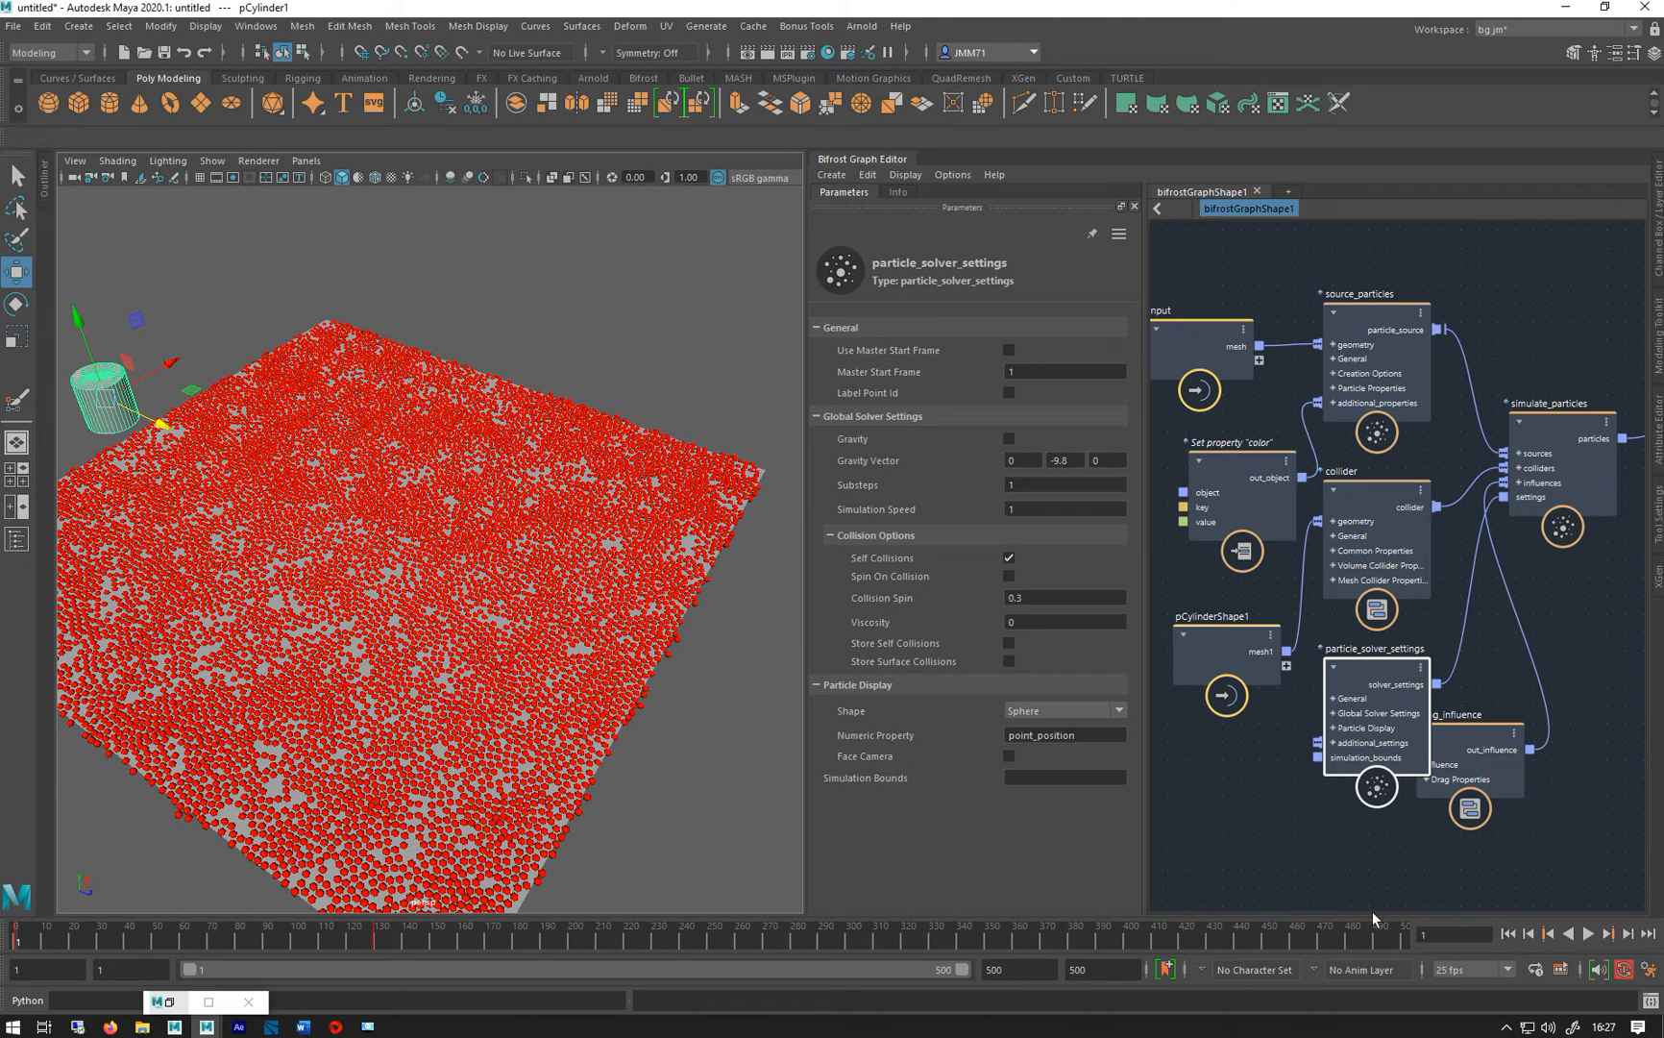
pyautogui.click(1589, 934)
pyautogui.write('130')
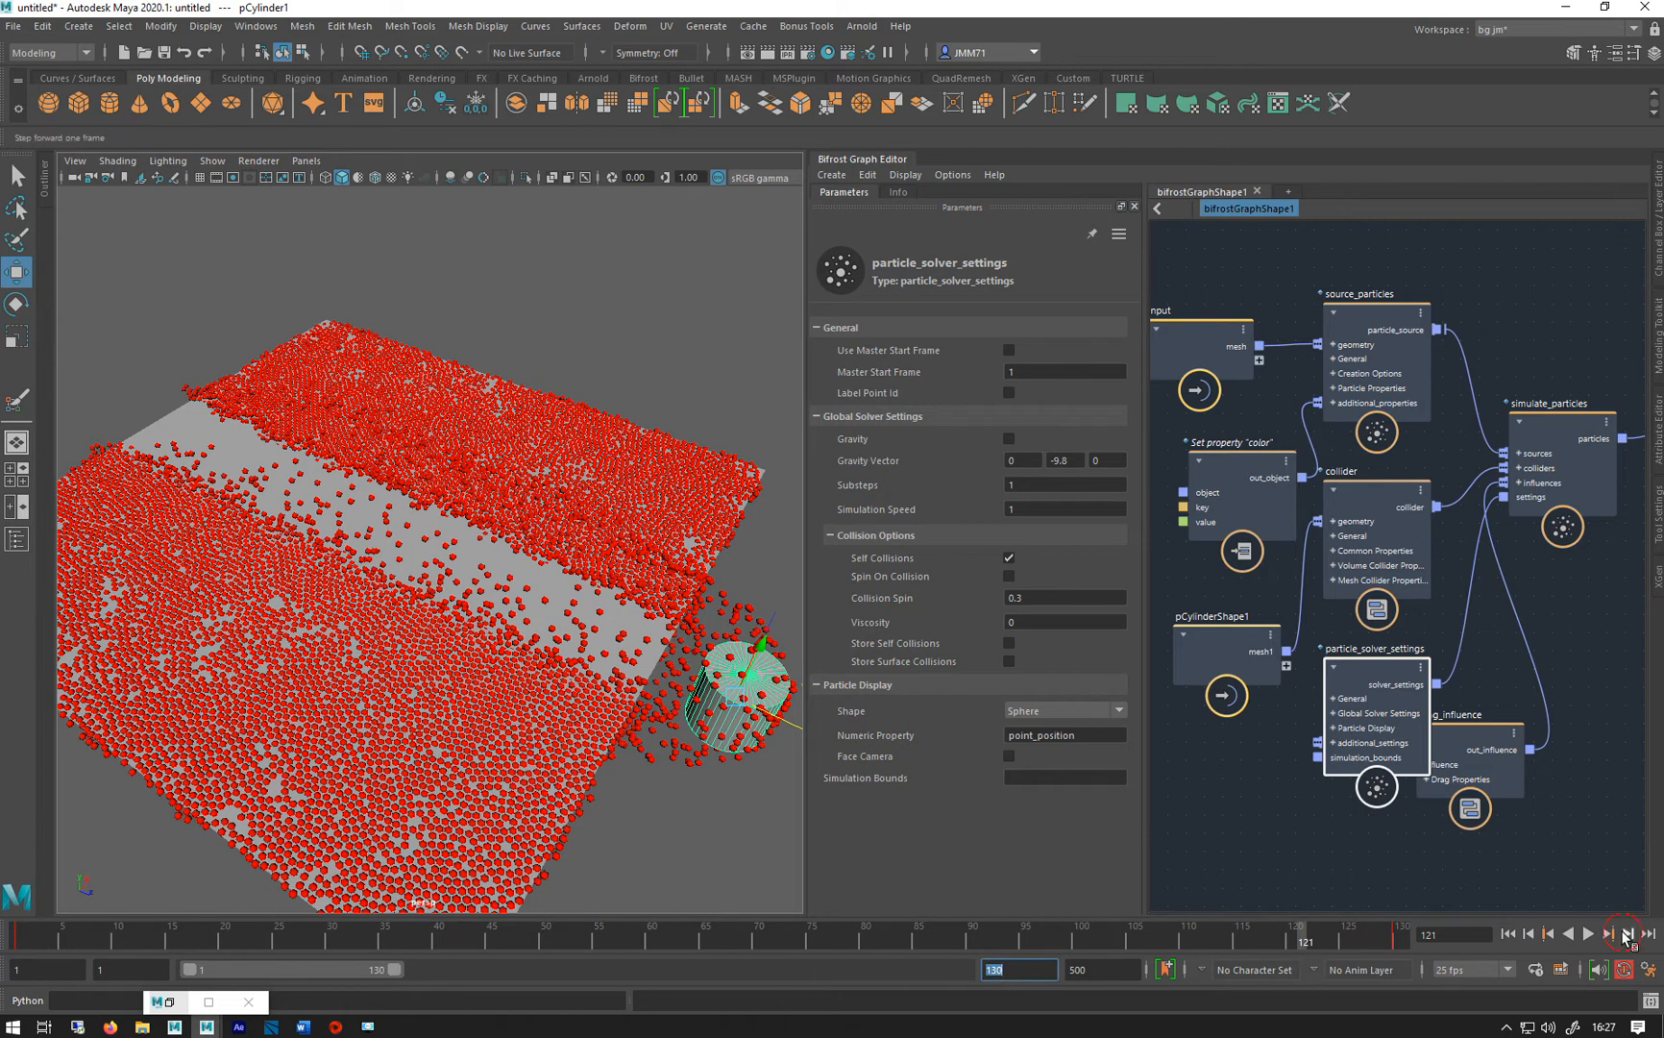
pyautogui.click(1626, 934)
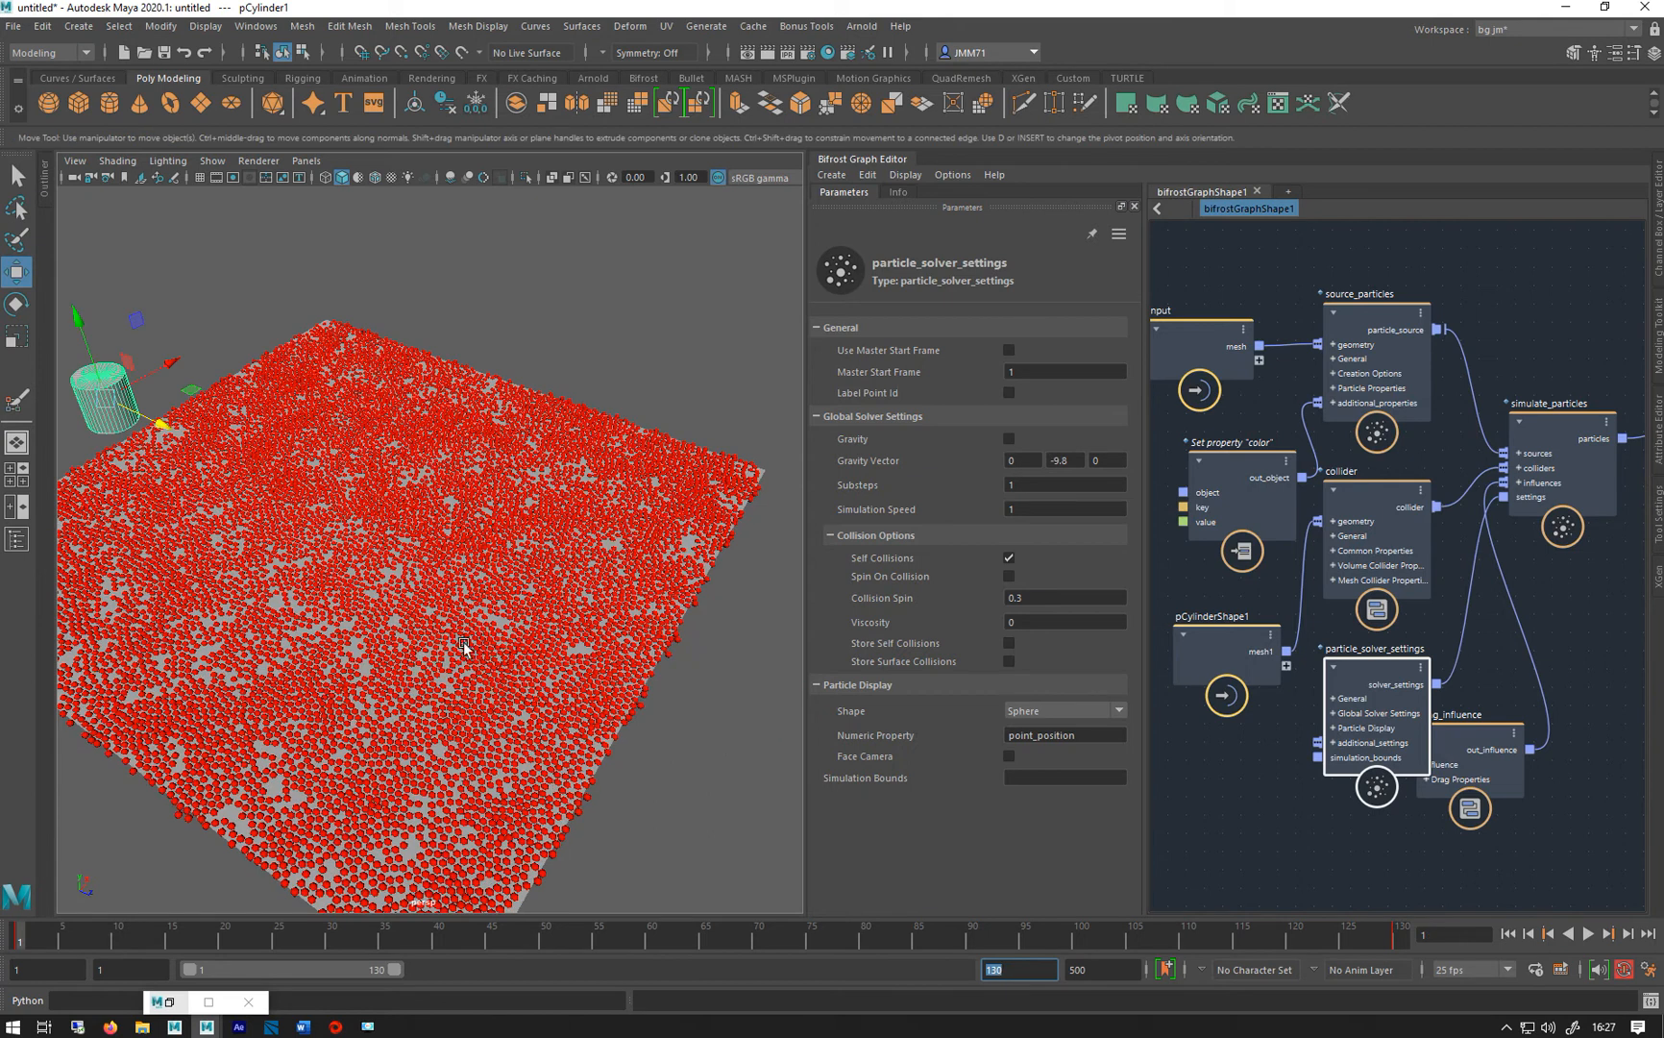
pyautogui.click(1589, 934)
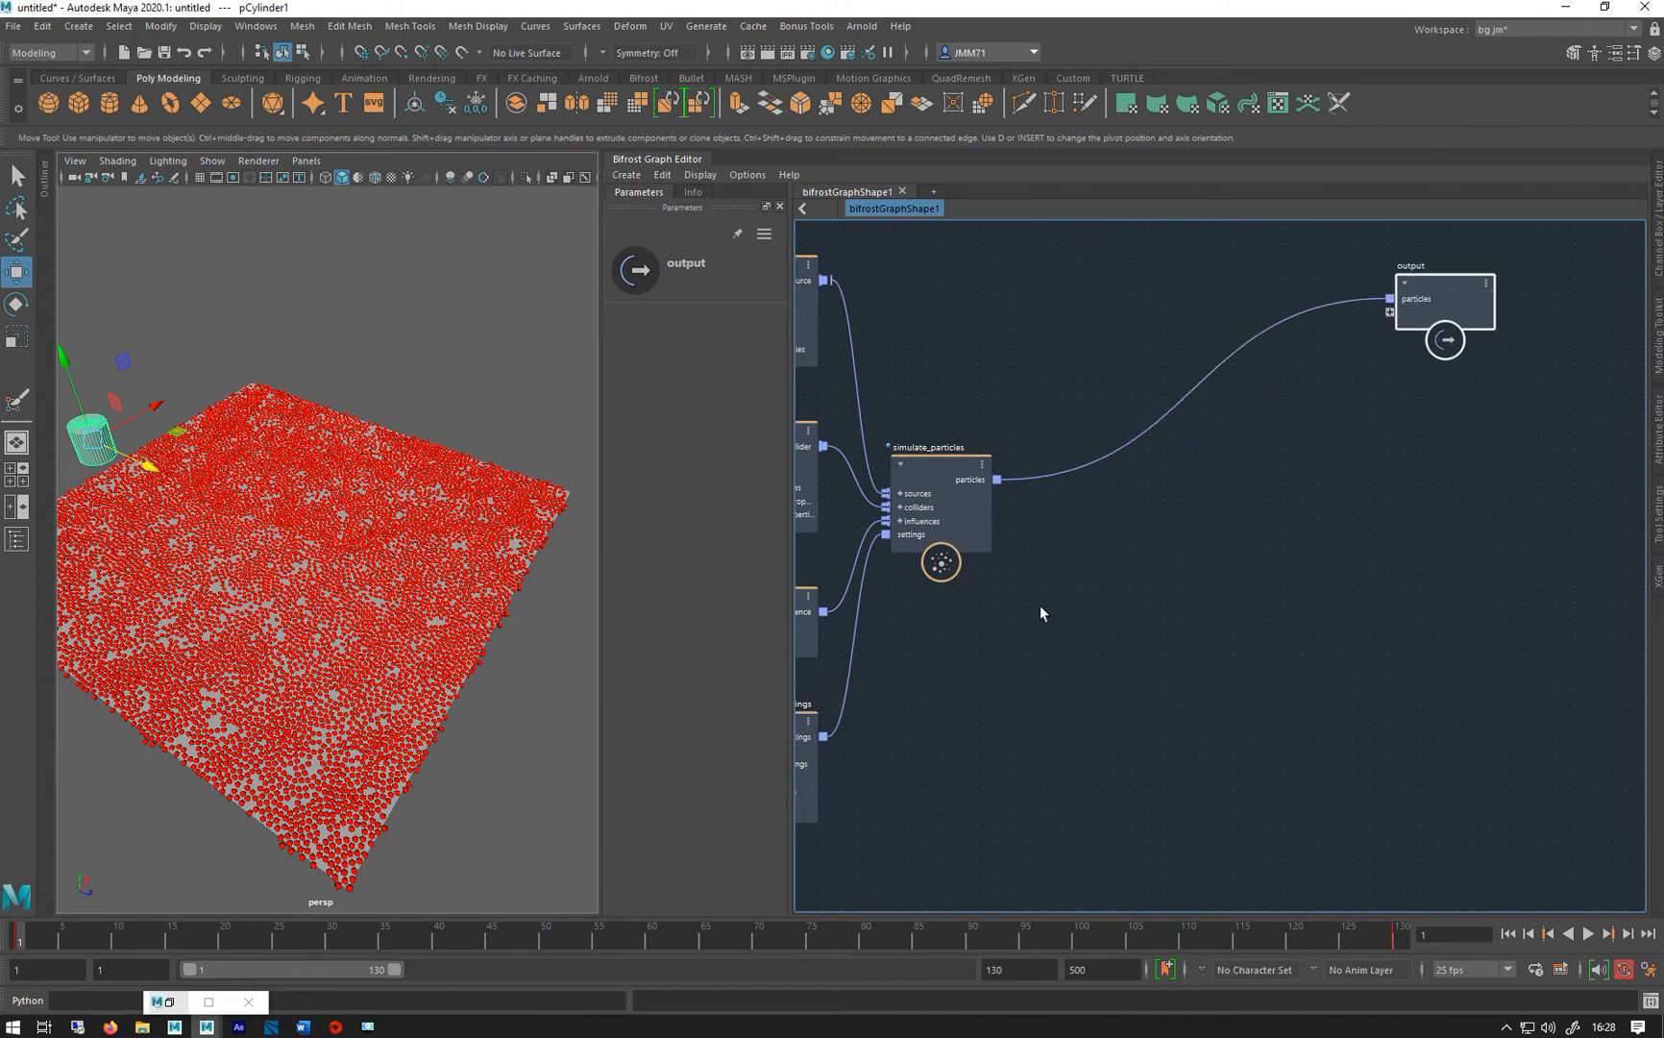
pyautogui.moveTo(753, 580)
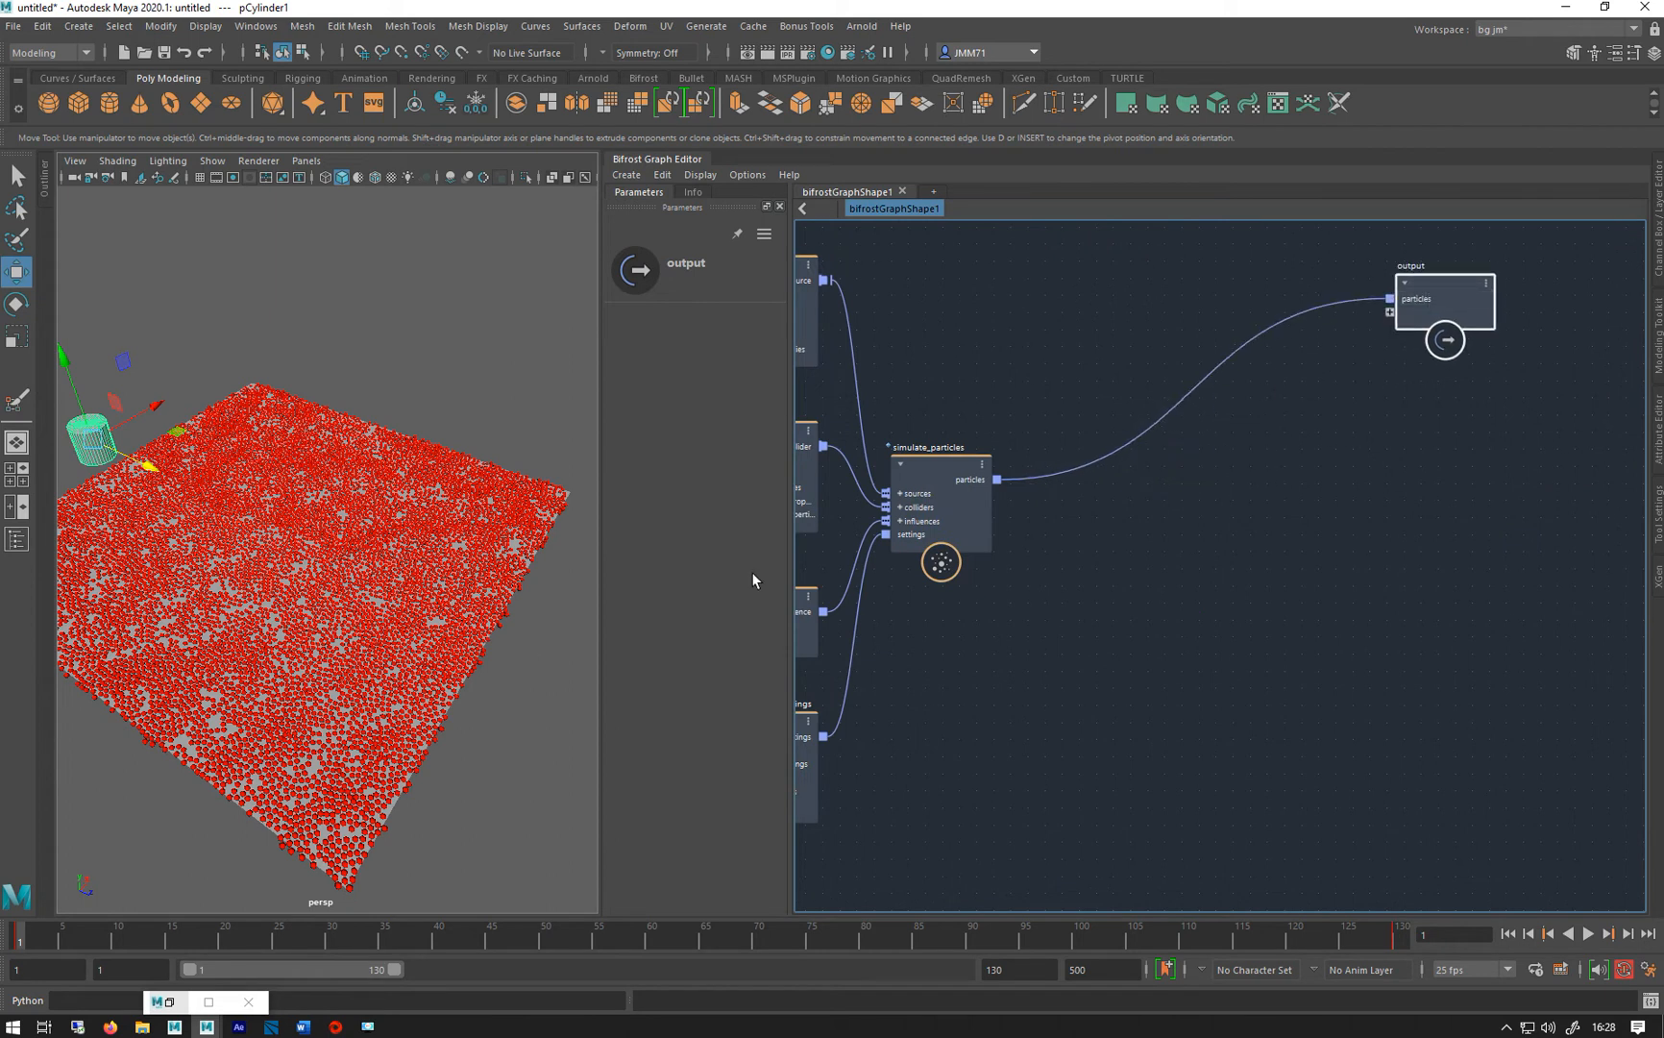
# Pan to the output node end of the graph and deselect all nodes
pyautogui.click(1445, 340)
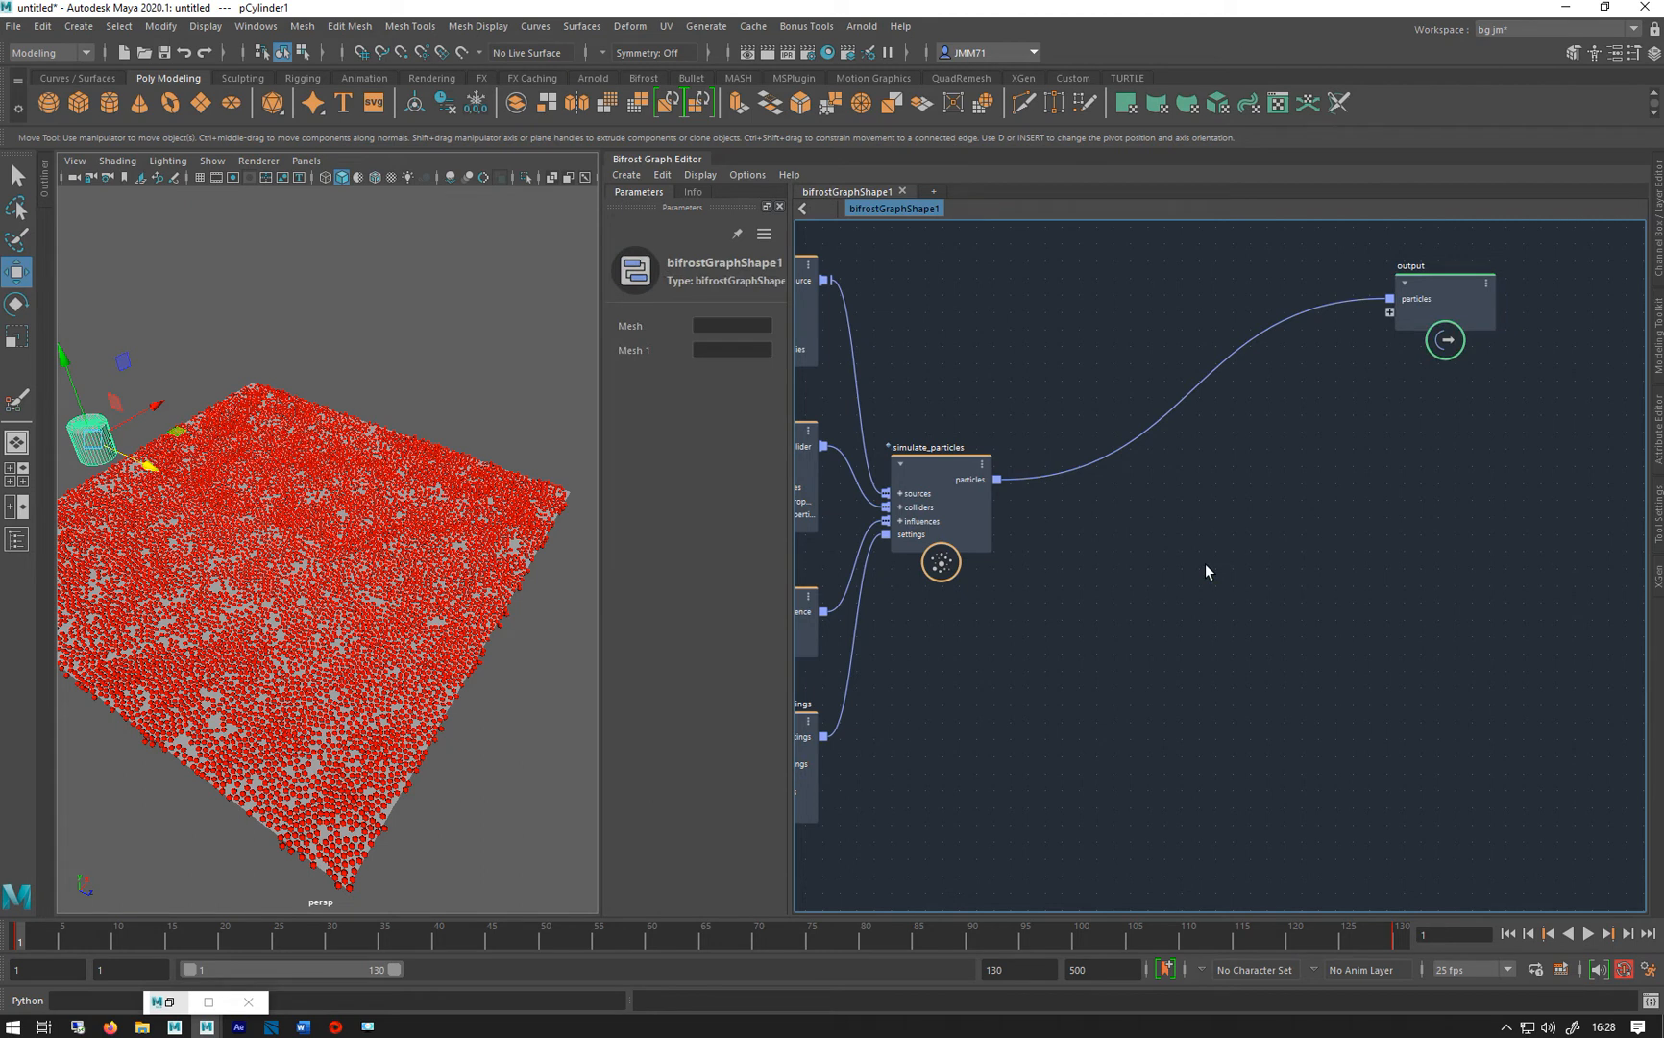
pyautogui.moveTo(1174, 534)
pyautogui.write('gp')
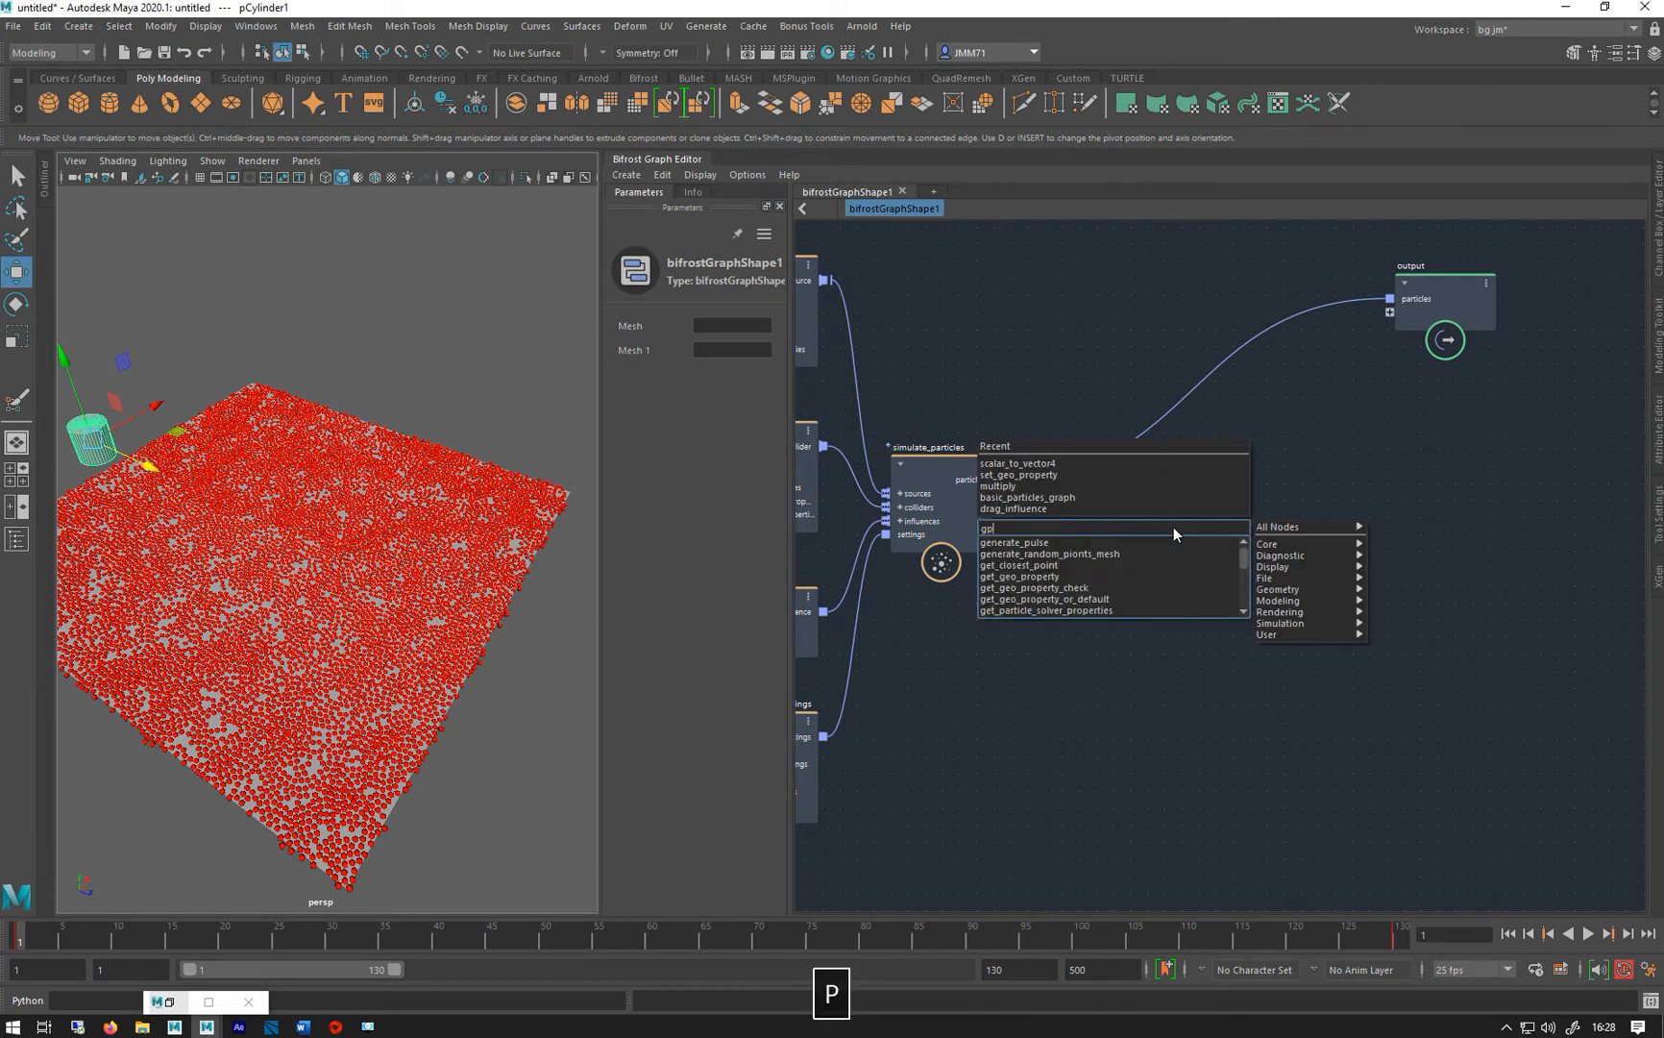
# Add a get_point_velocity node reading the simulated particles as its geometry
pyautogui.write('v')
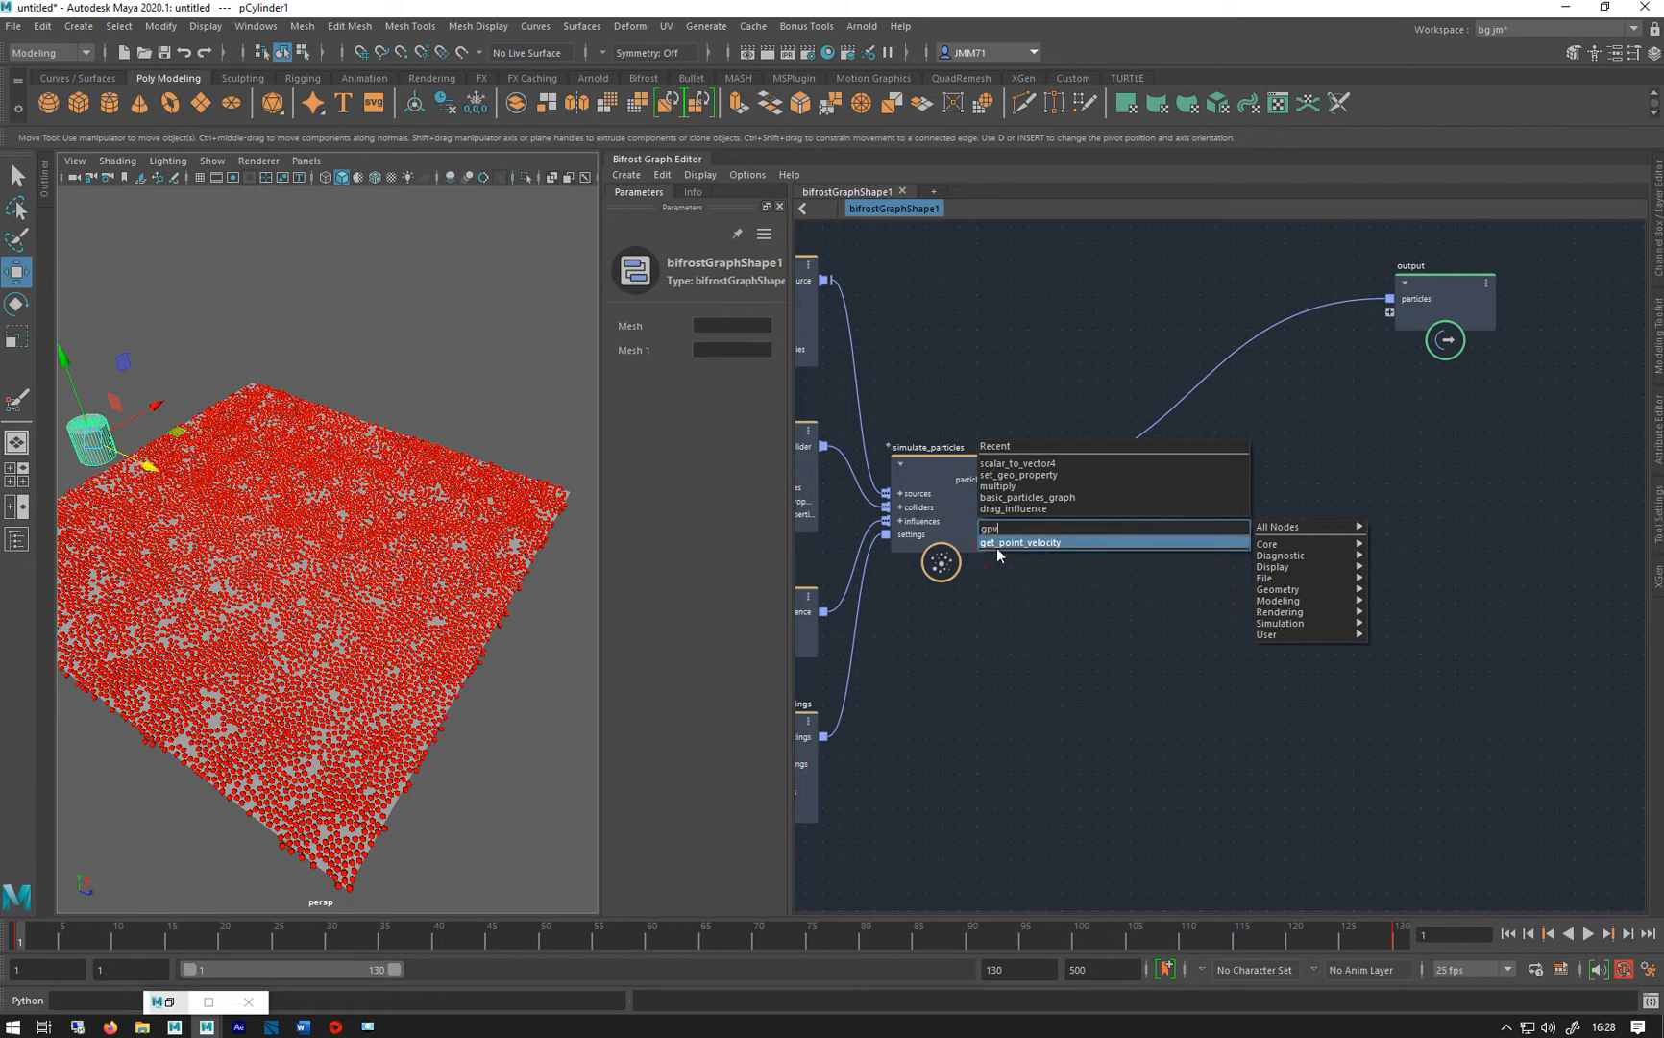
pyautogui.click(1020, 542)
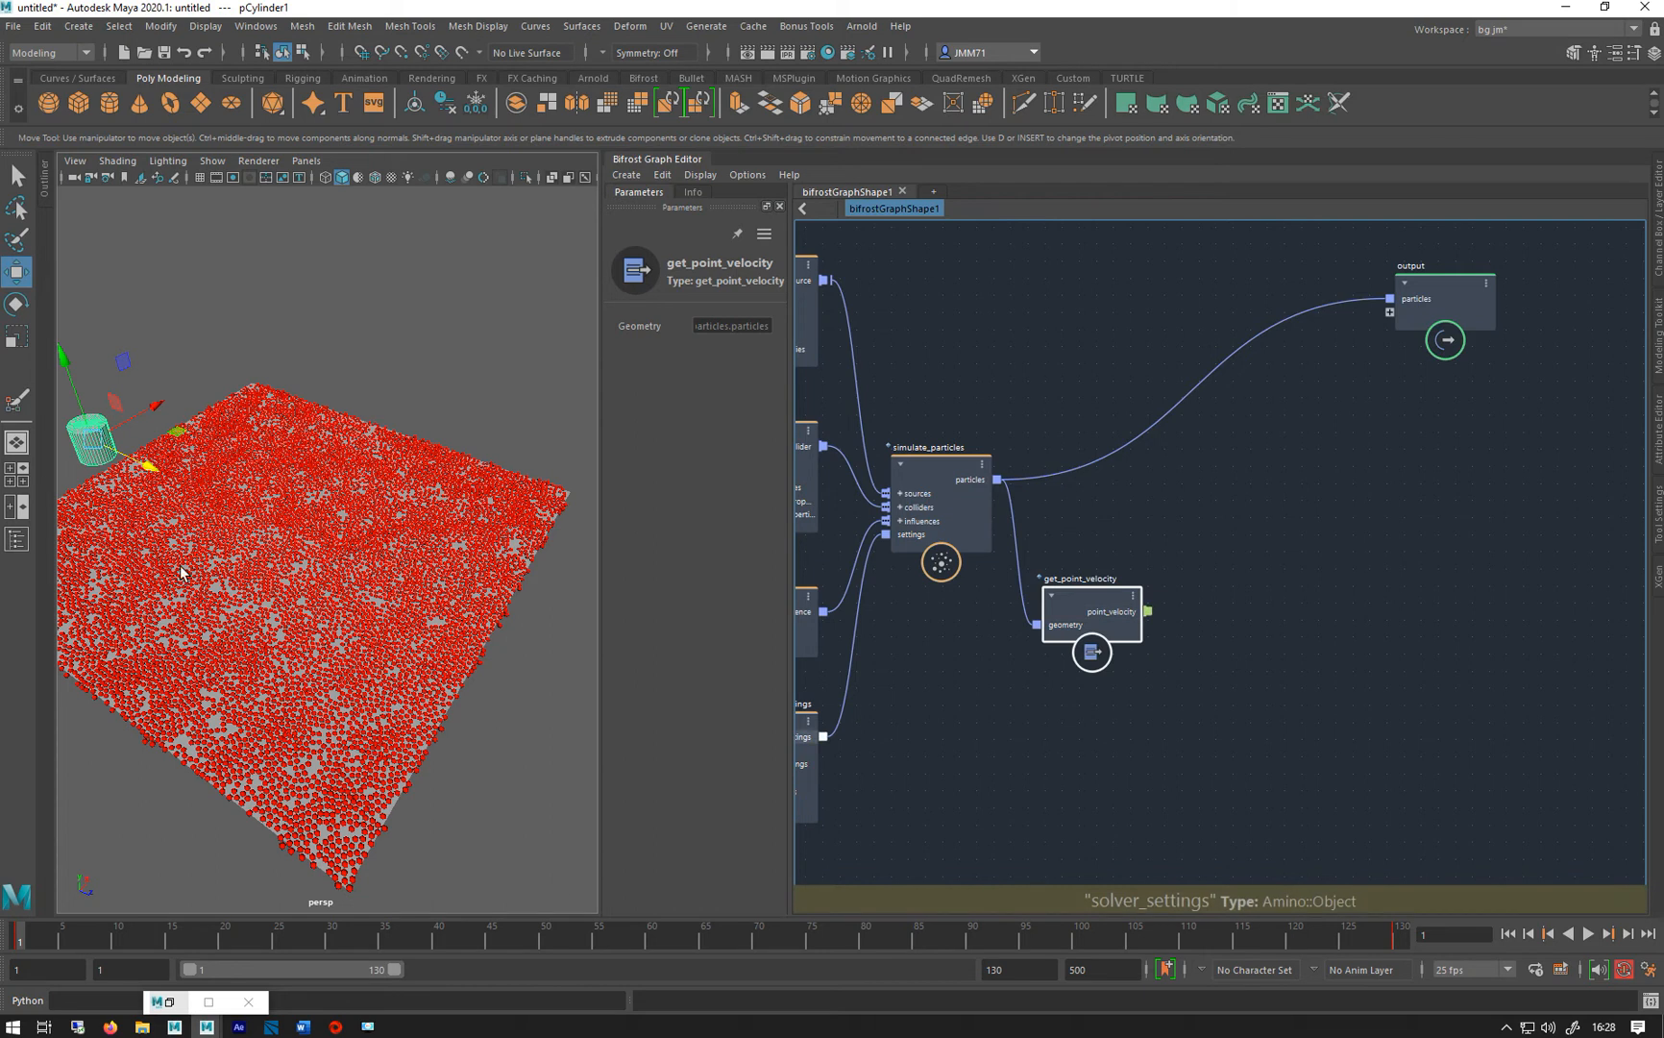
pyautogui.moveTo(1374, 709)
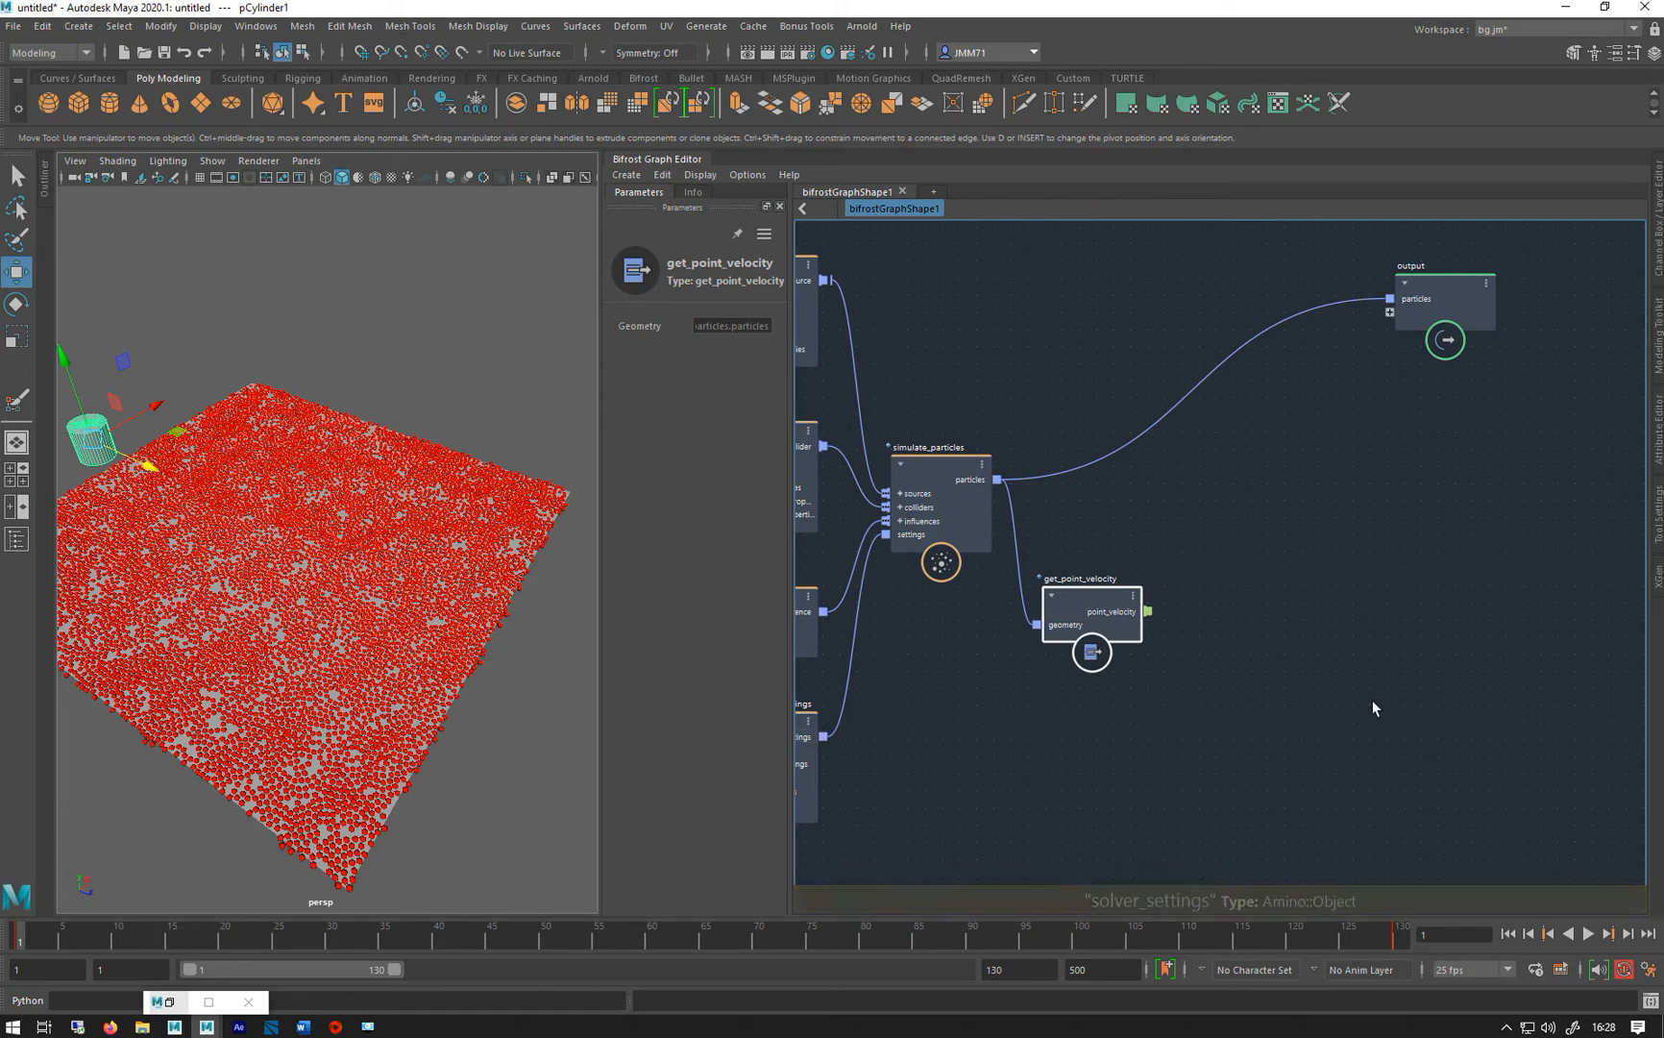
pyautogui.moveTo(1310, 707)
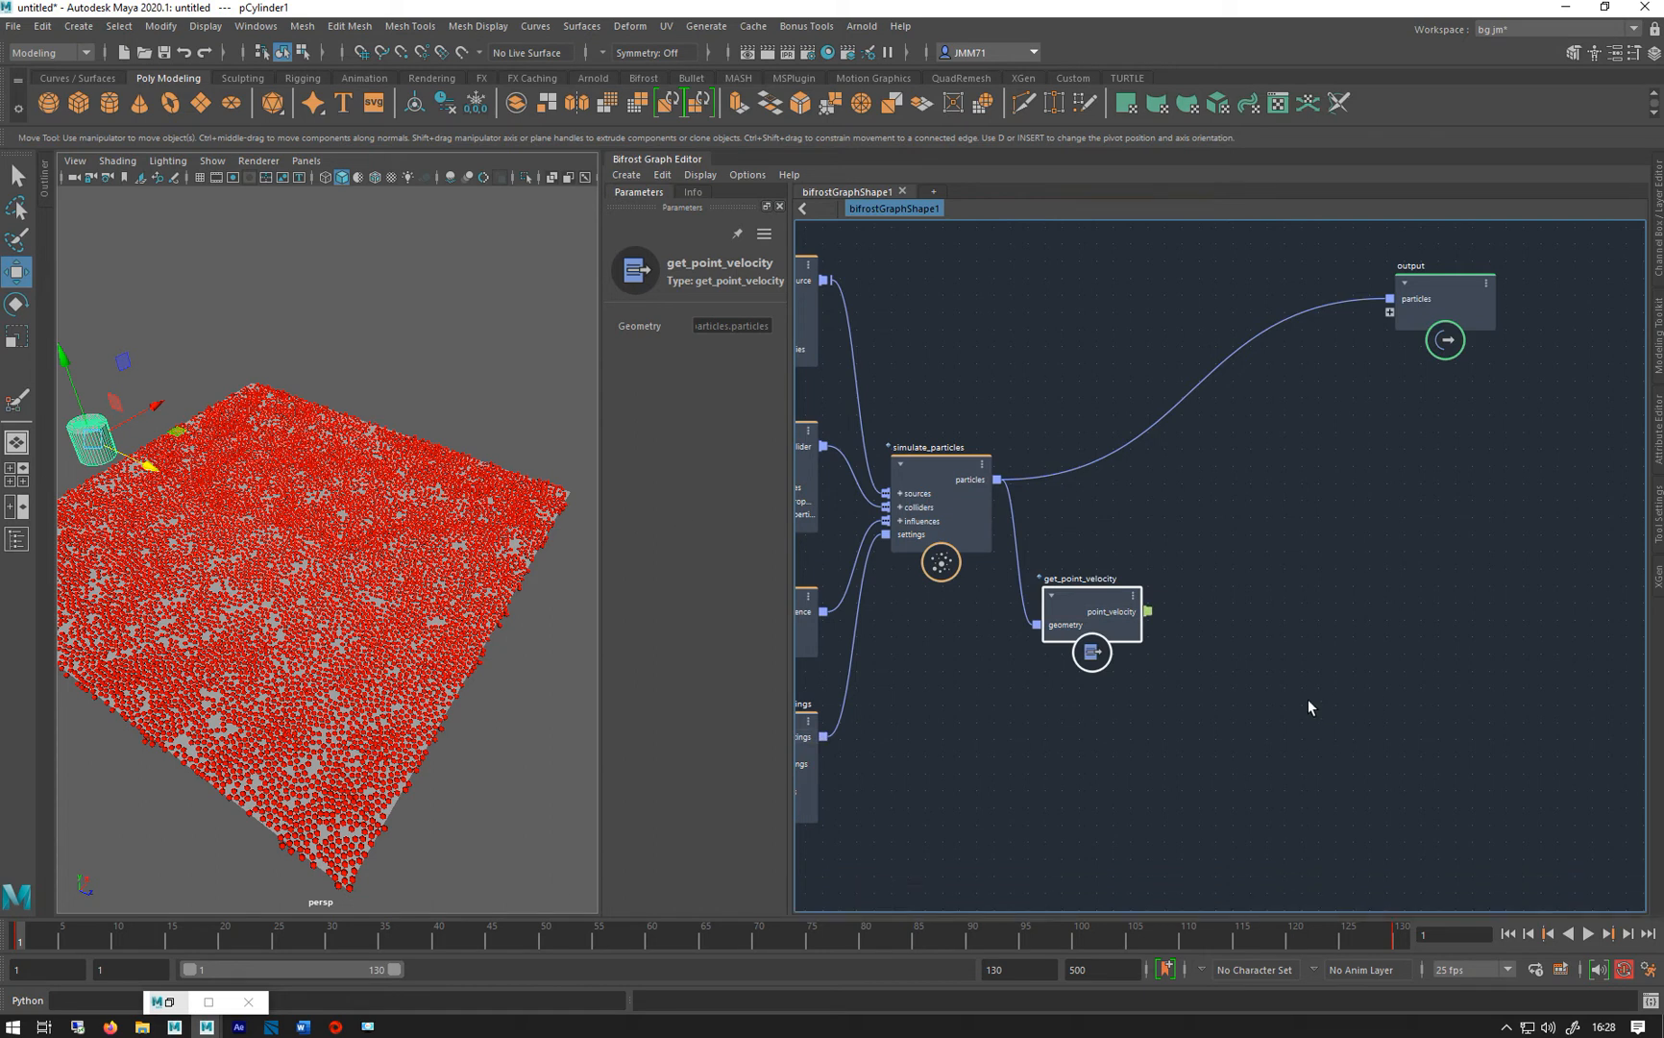
pyautogui.moveTo(1276, 707)
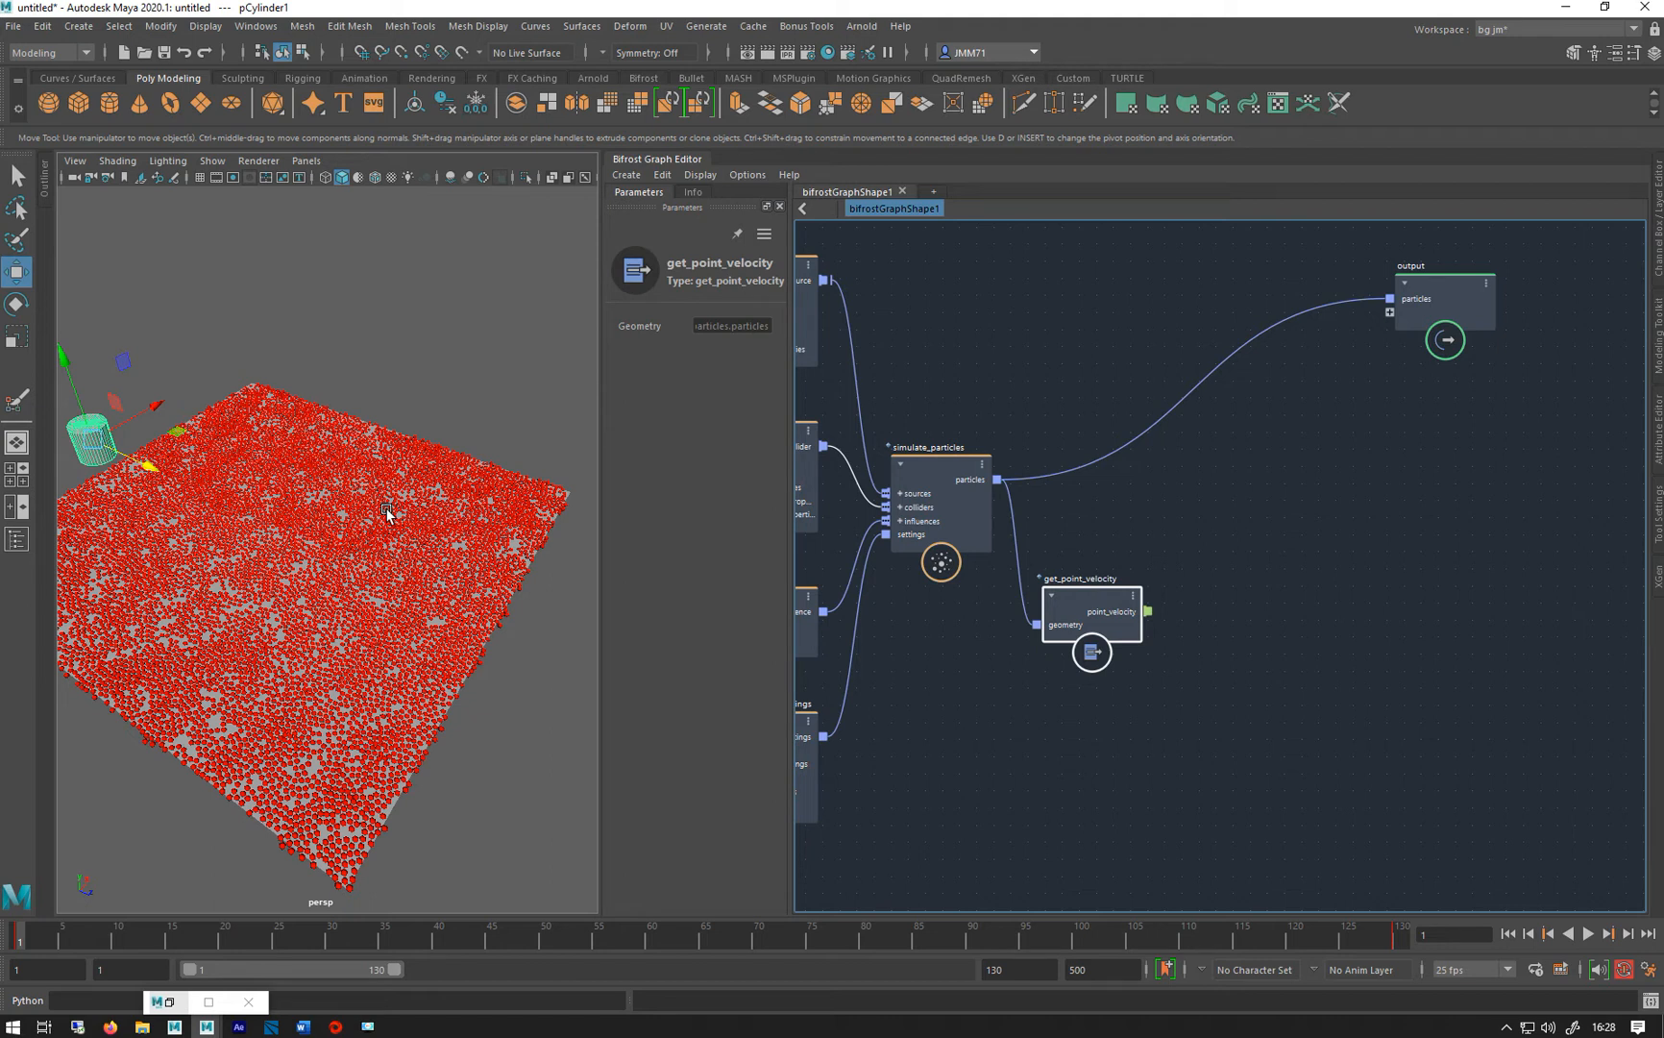
pyautogui.moveTo(1016, 621)
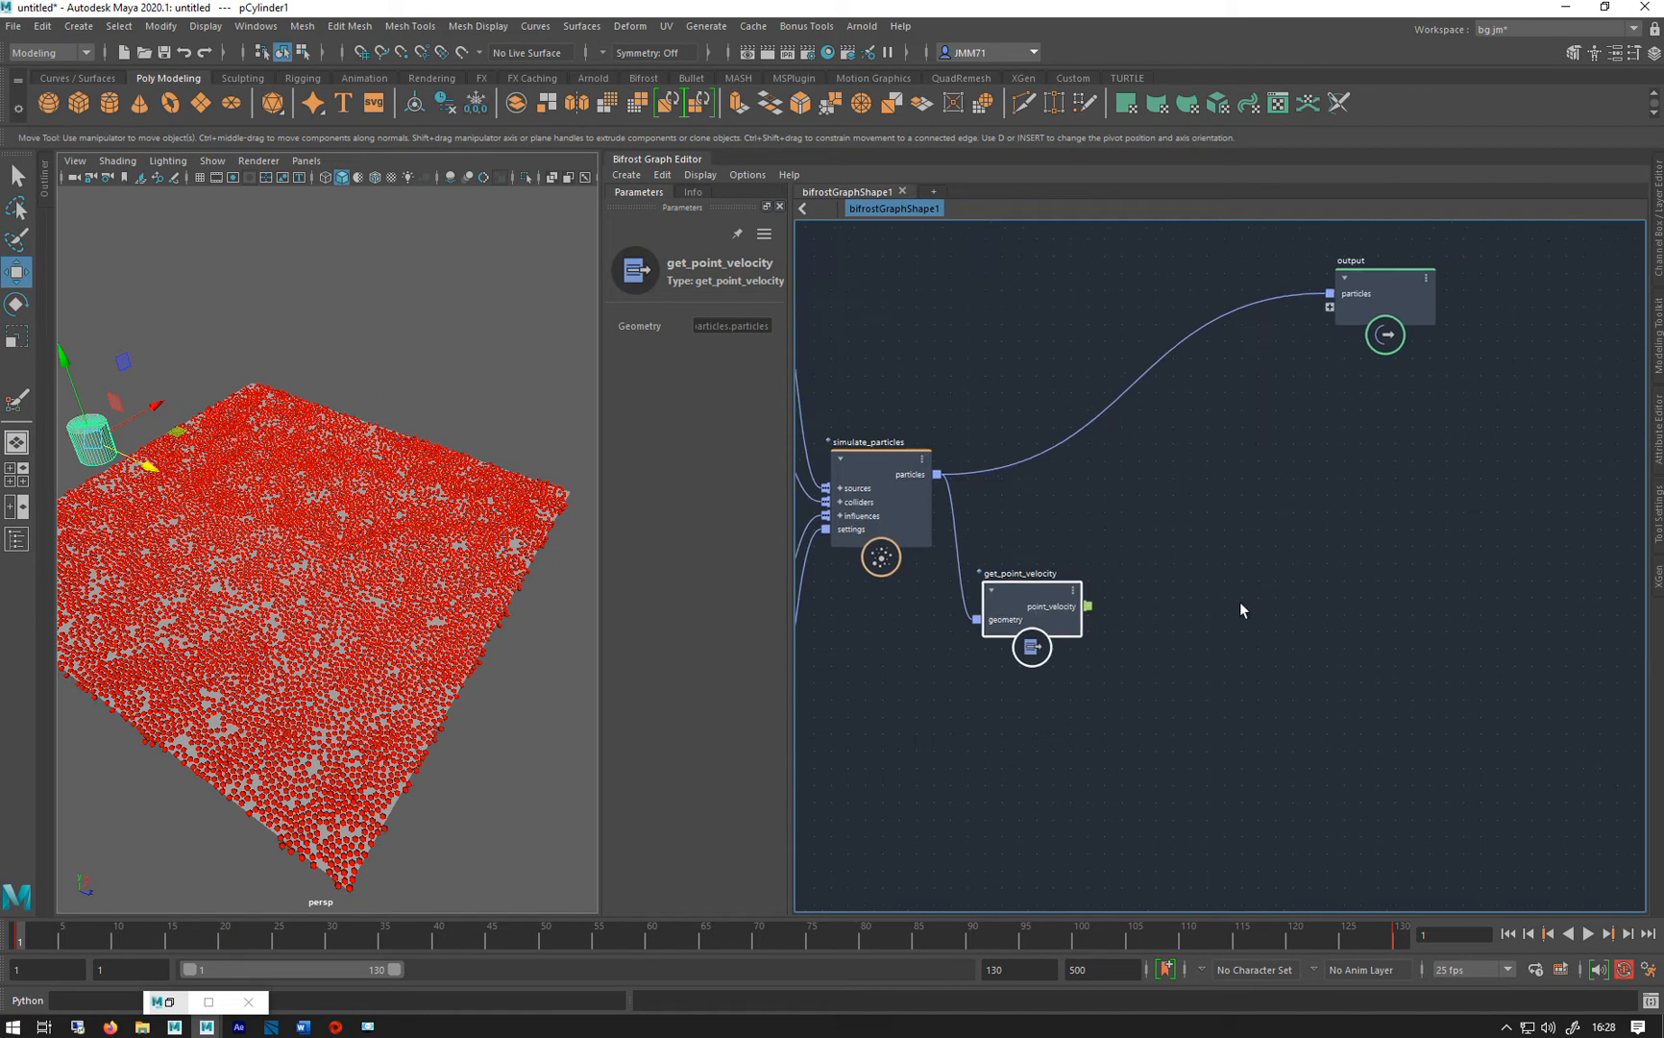
pyautogui.moveTo(1220, 597)
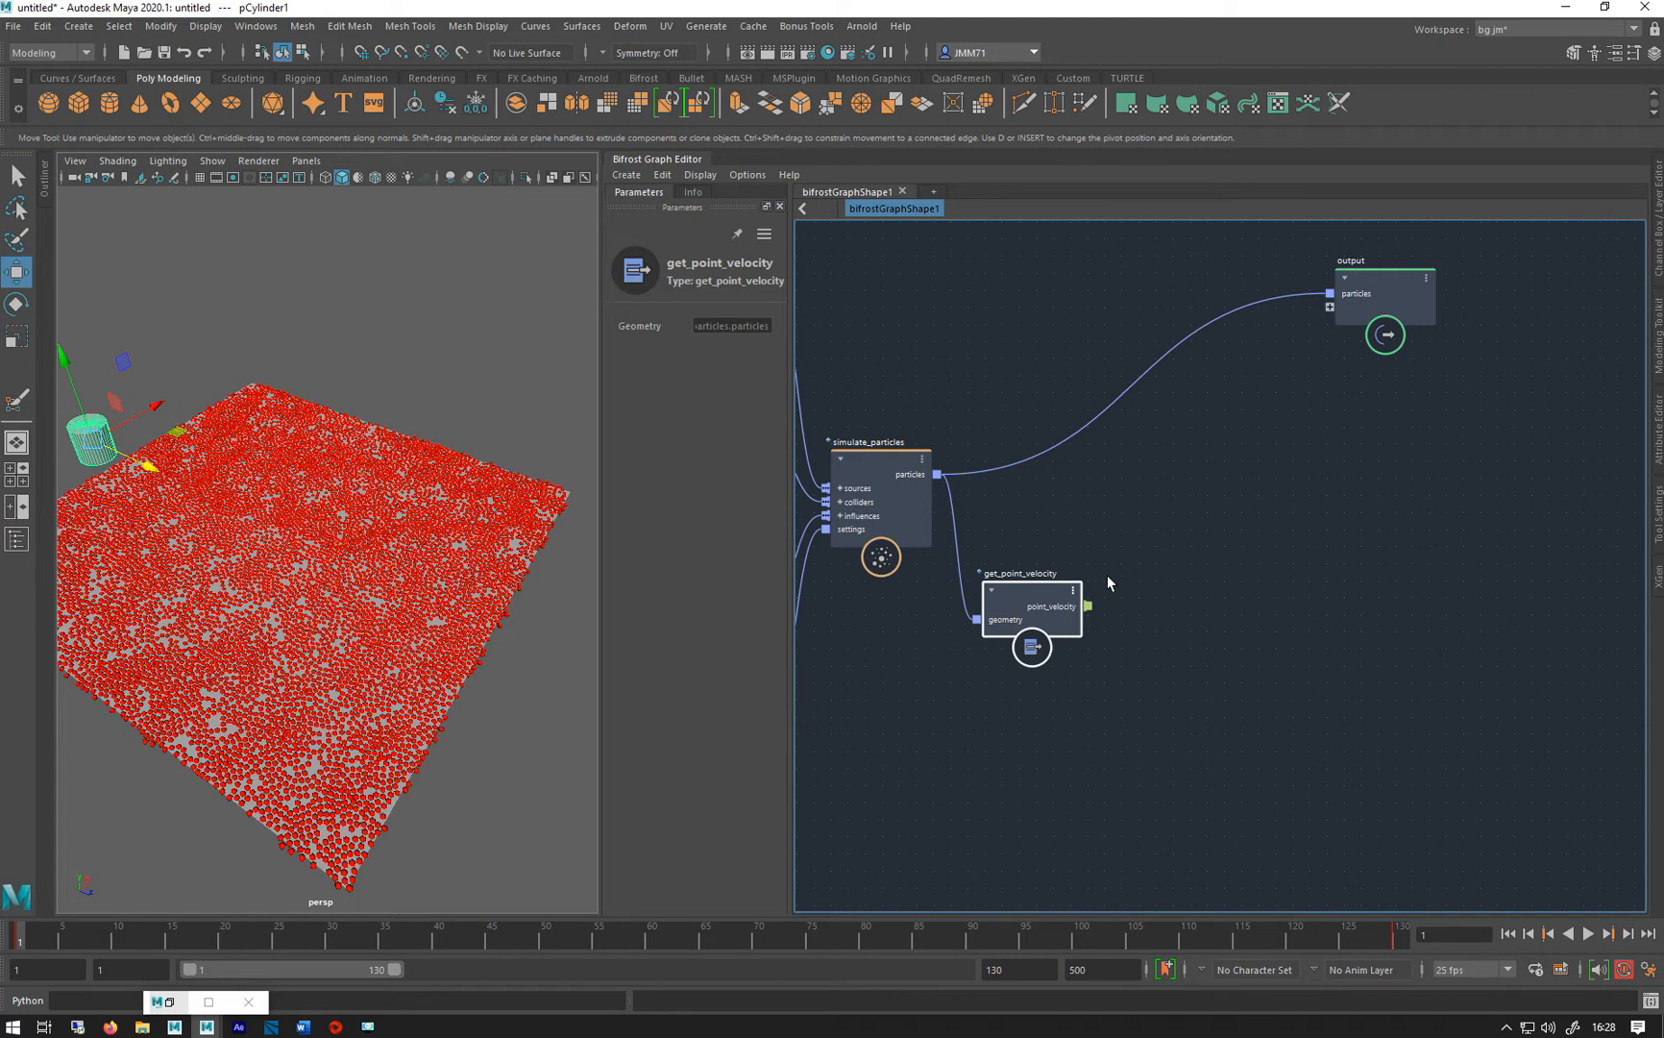
pyautogui.moveTo(1112, 590)
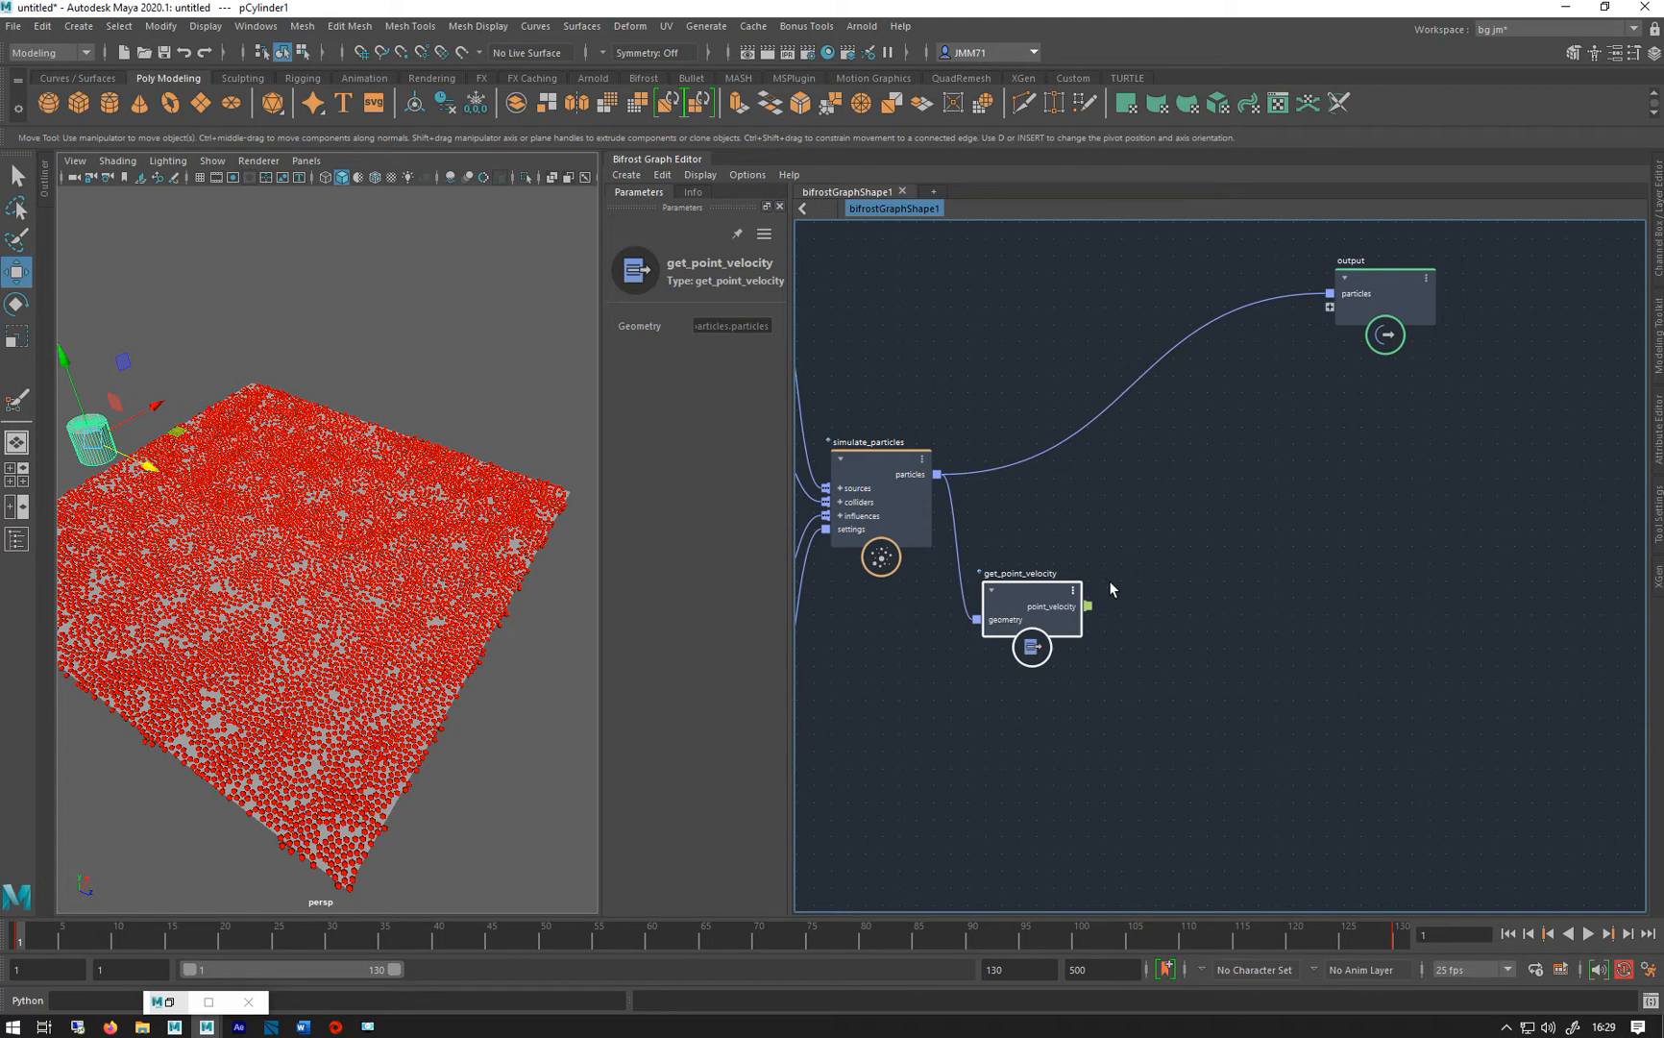
# Add a length node and feed get_point_velocity's point velocity into its vector input
pyautogui.press('Tab')
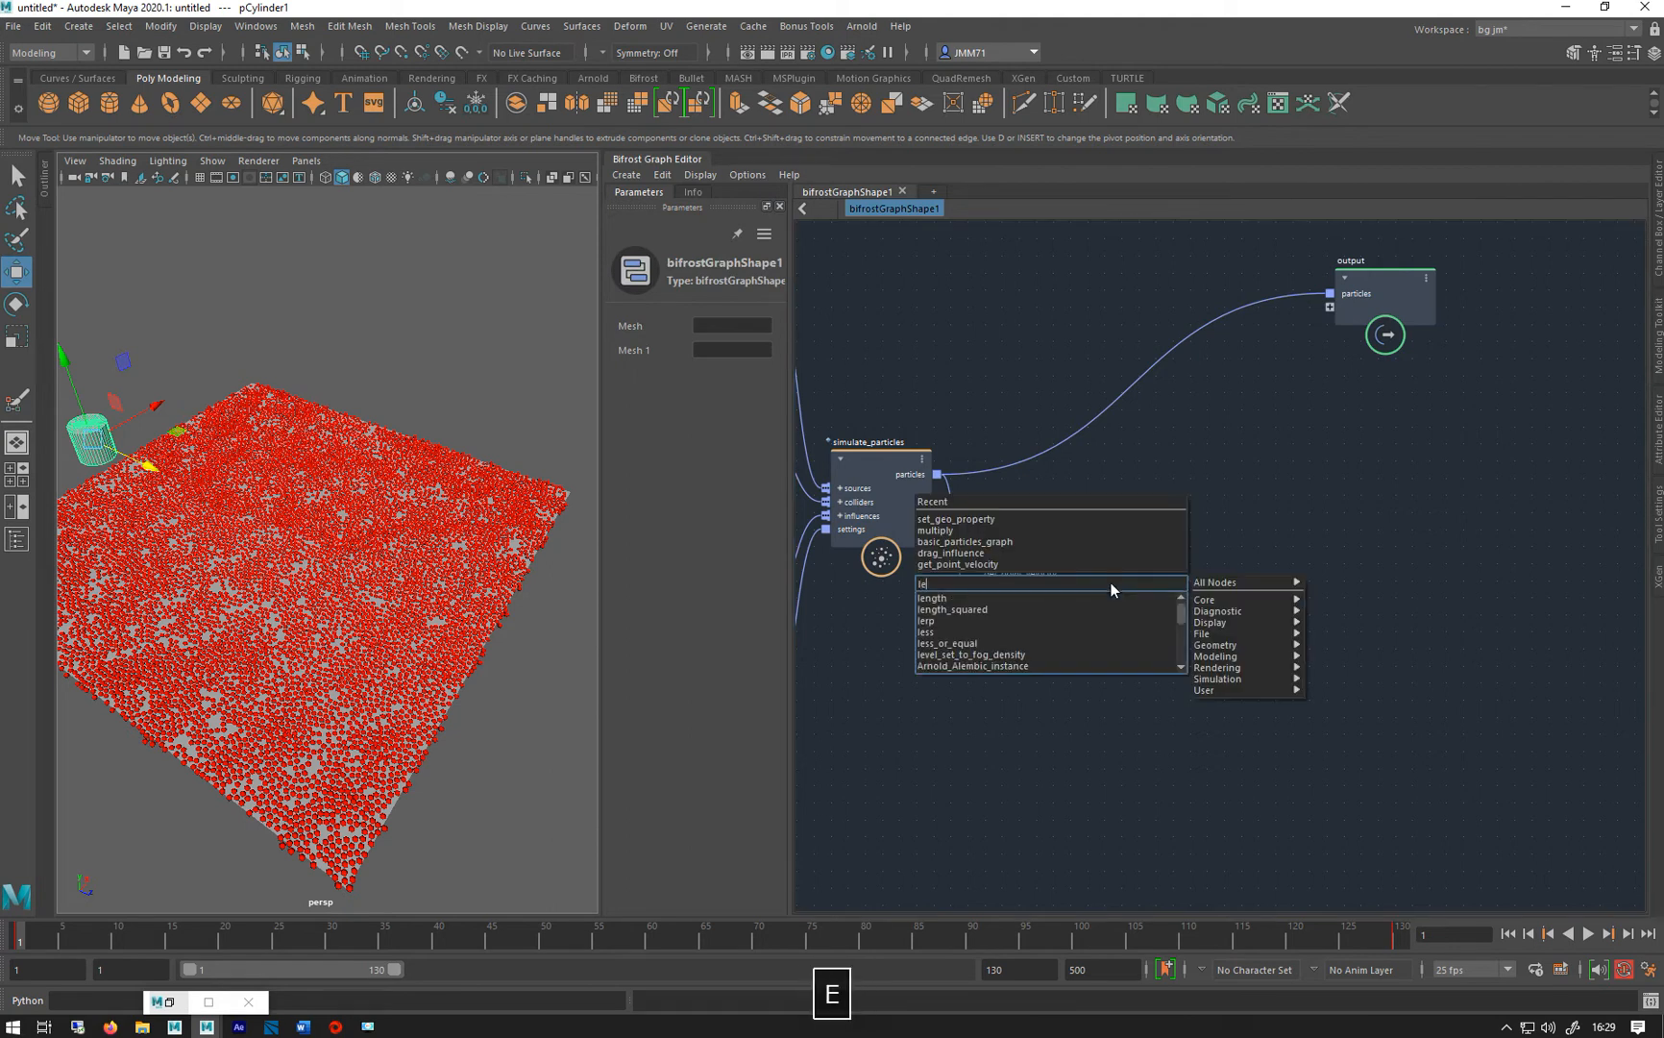
pyautogui.press('Backspace')
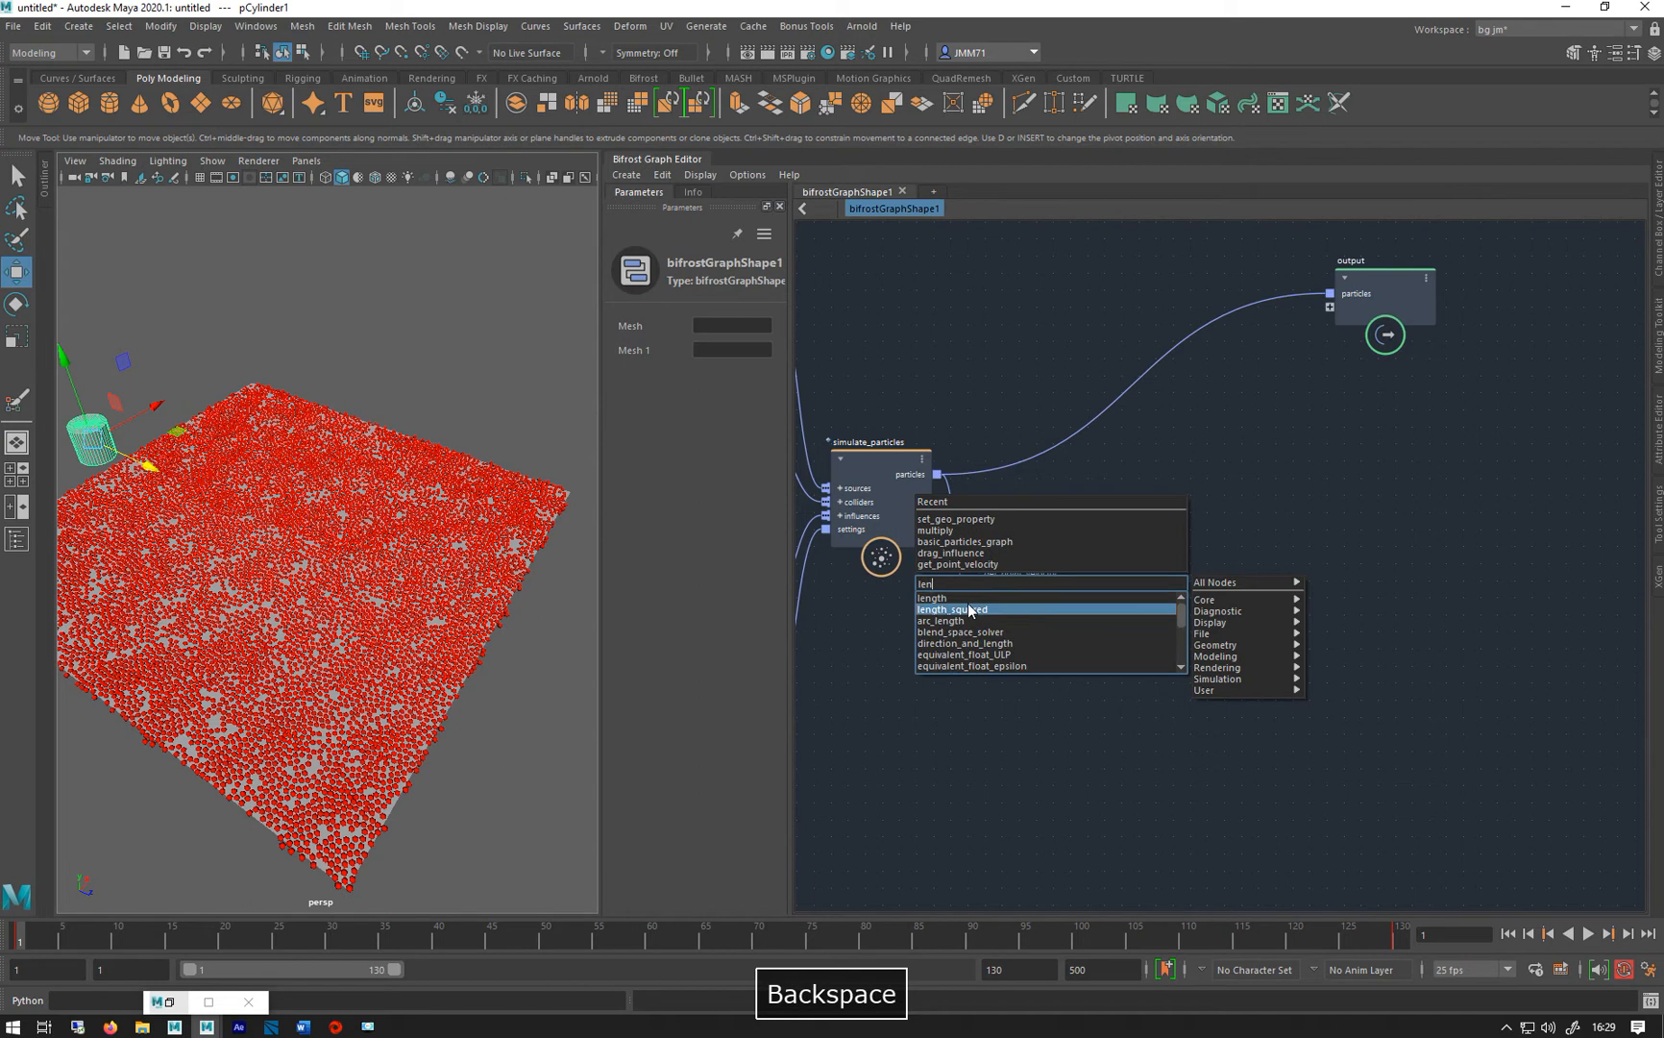
pyautogui.click(930, 598)
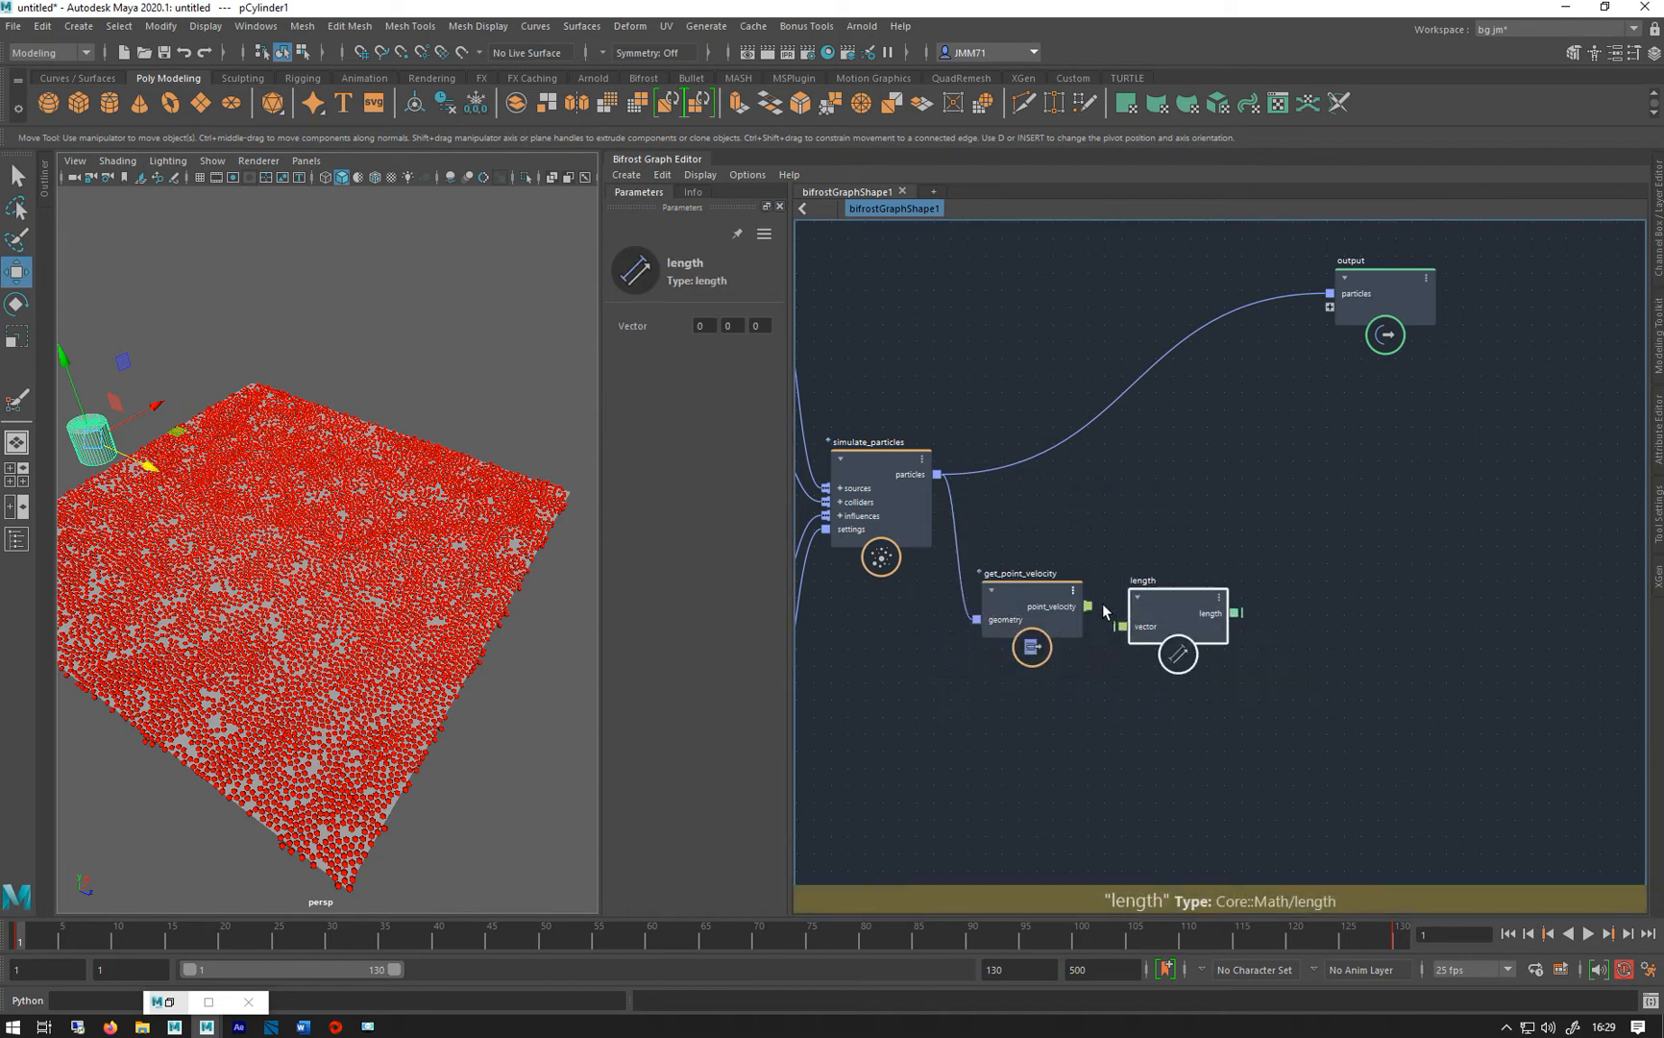
pyautogui.moveTo(1177, 621); pyautogui.dragTo(1176, 567)
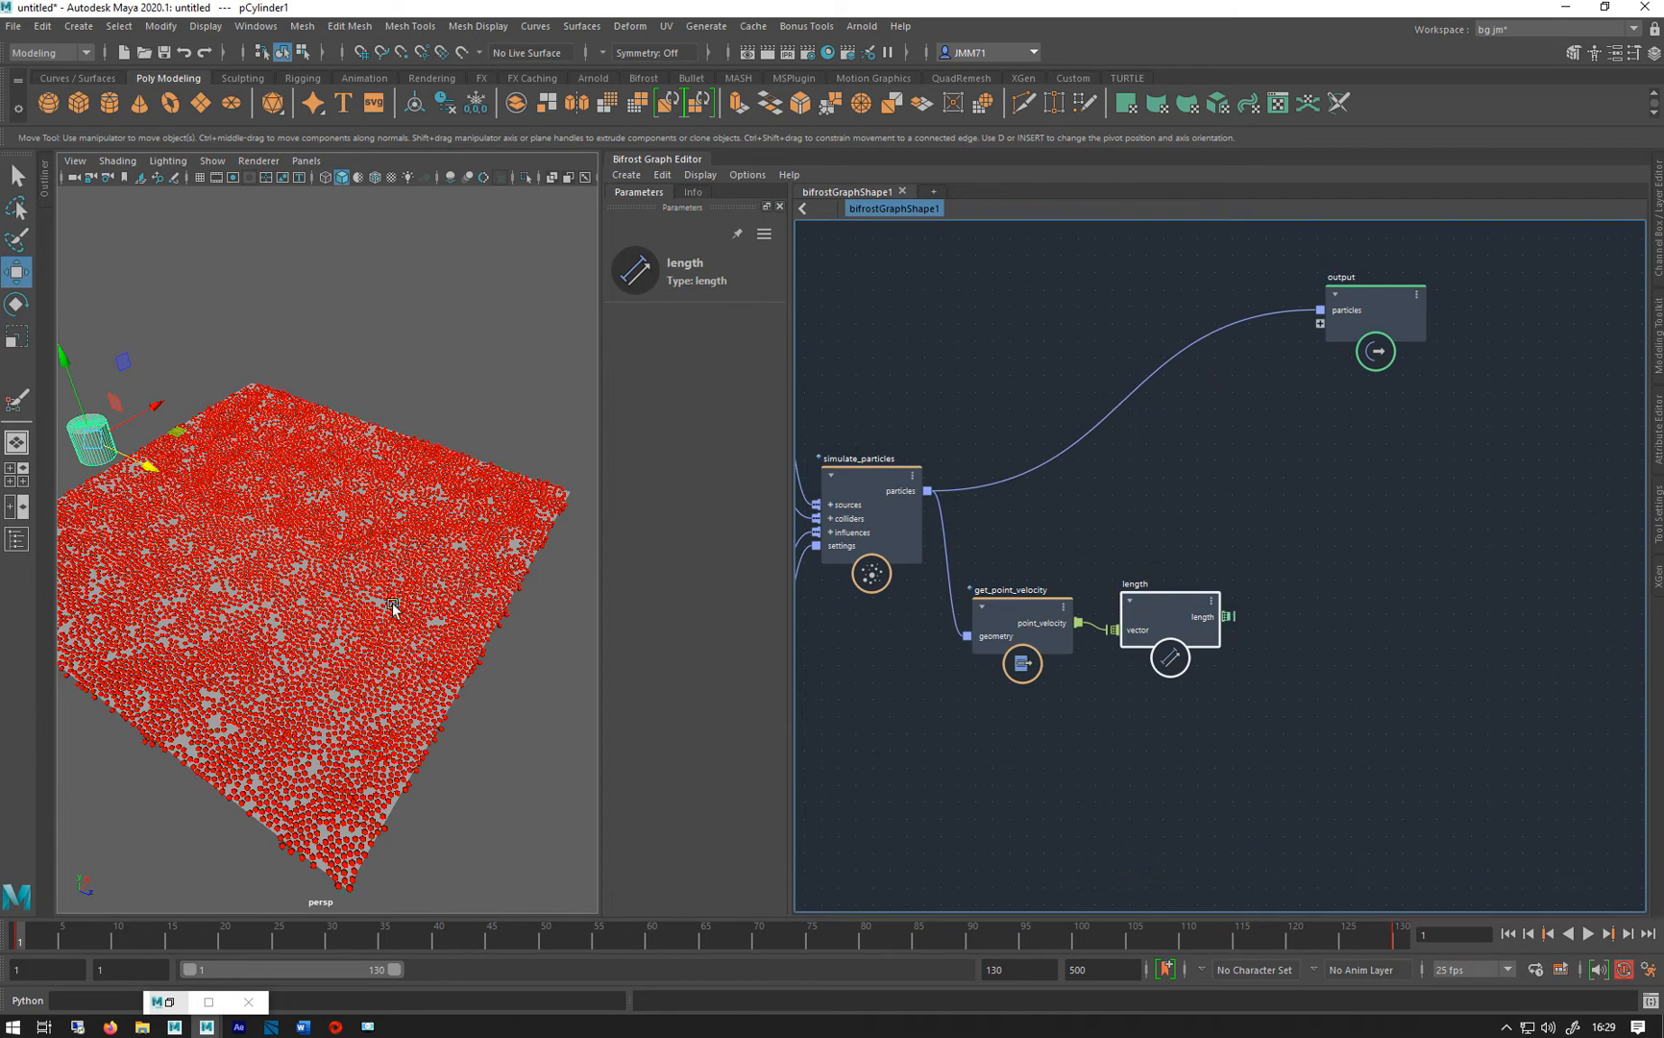
pyautogui.moveTo(1062, 462)
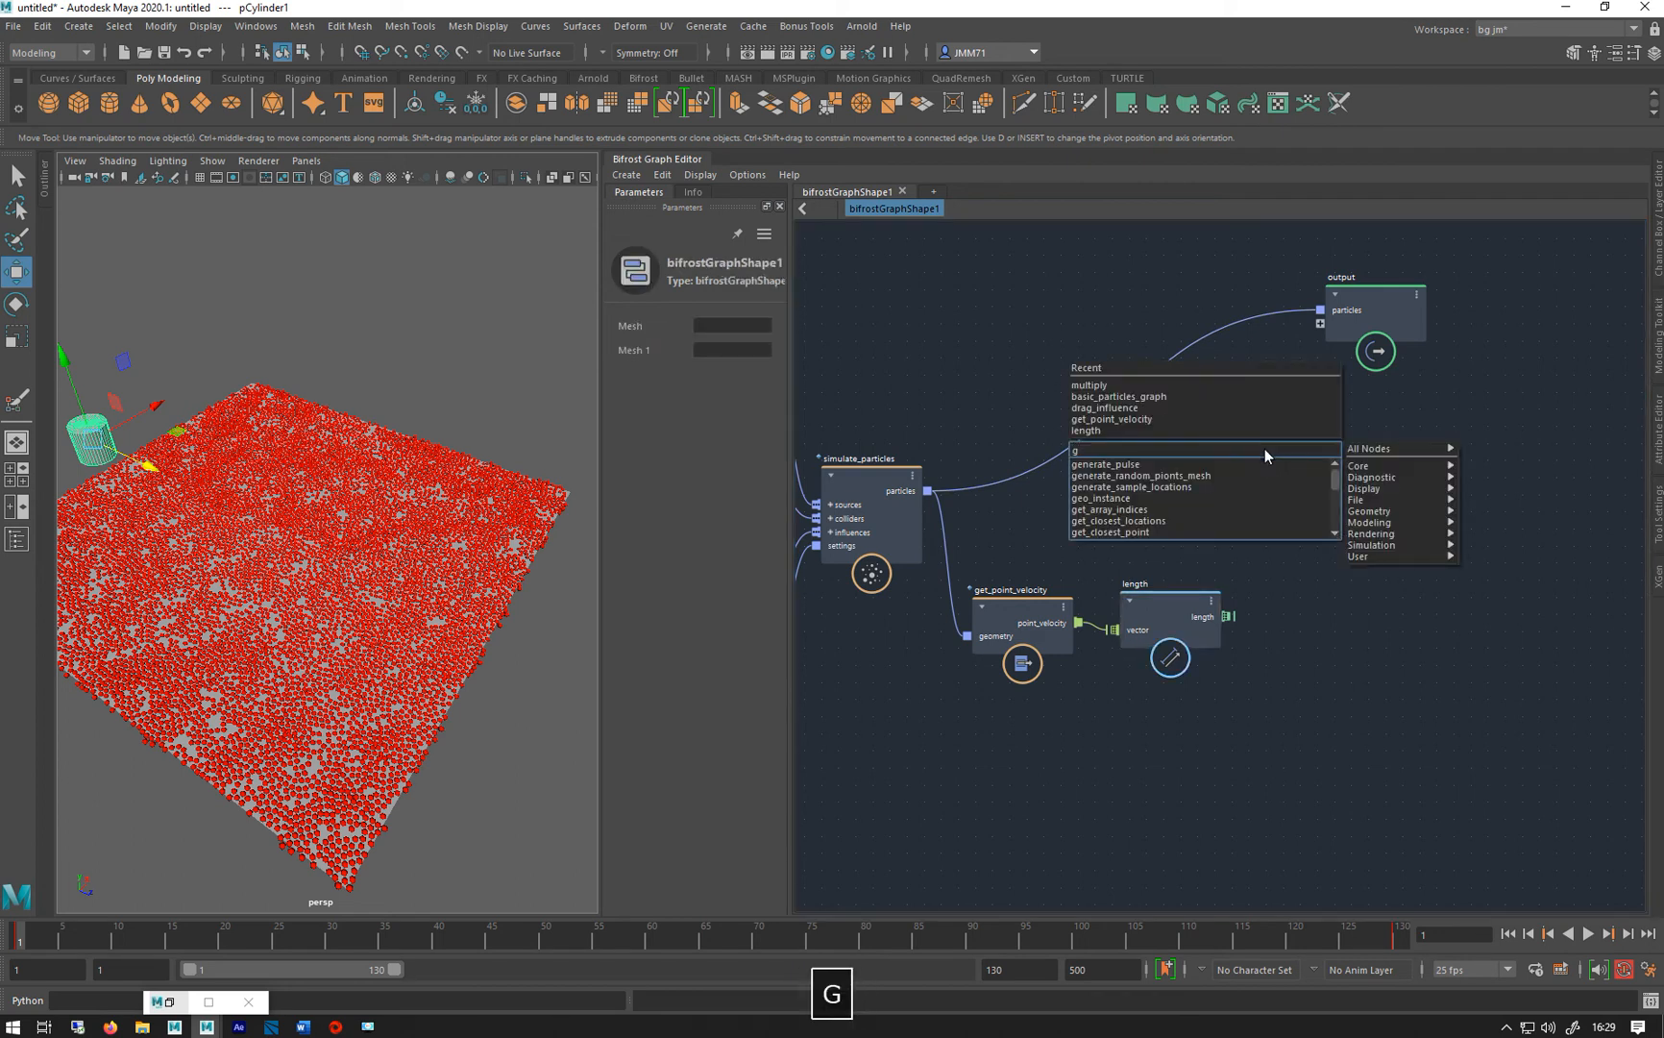
# Add a get_geo_property node reading the particles' 'color' property as array<Math::float4>
pyautogui.write('gp')
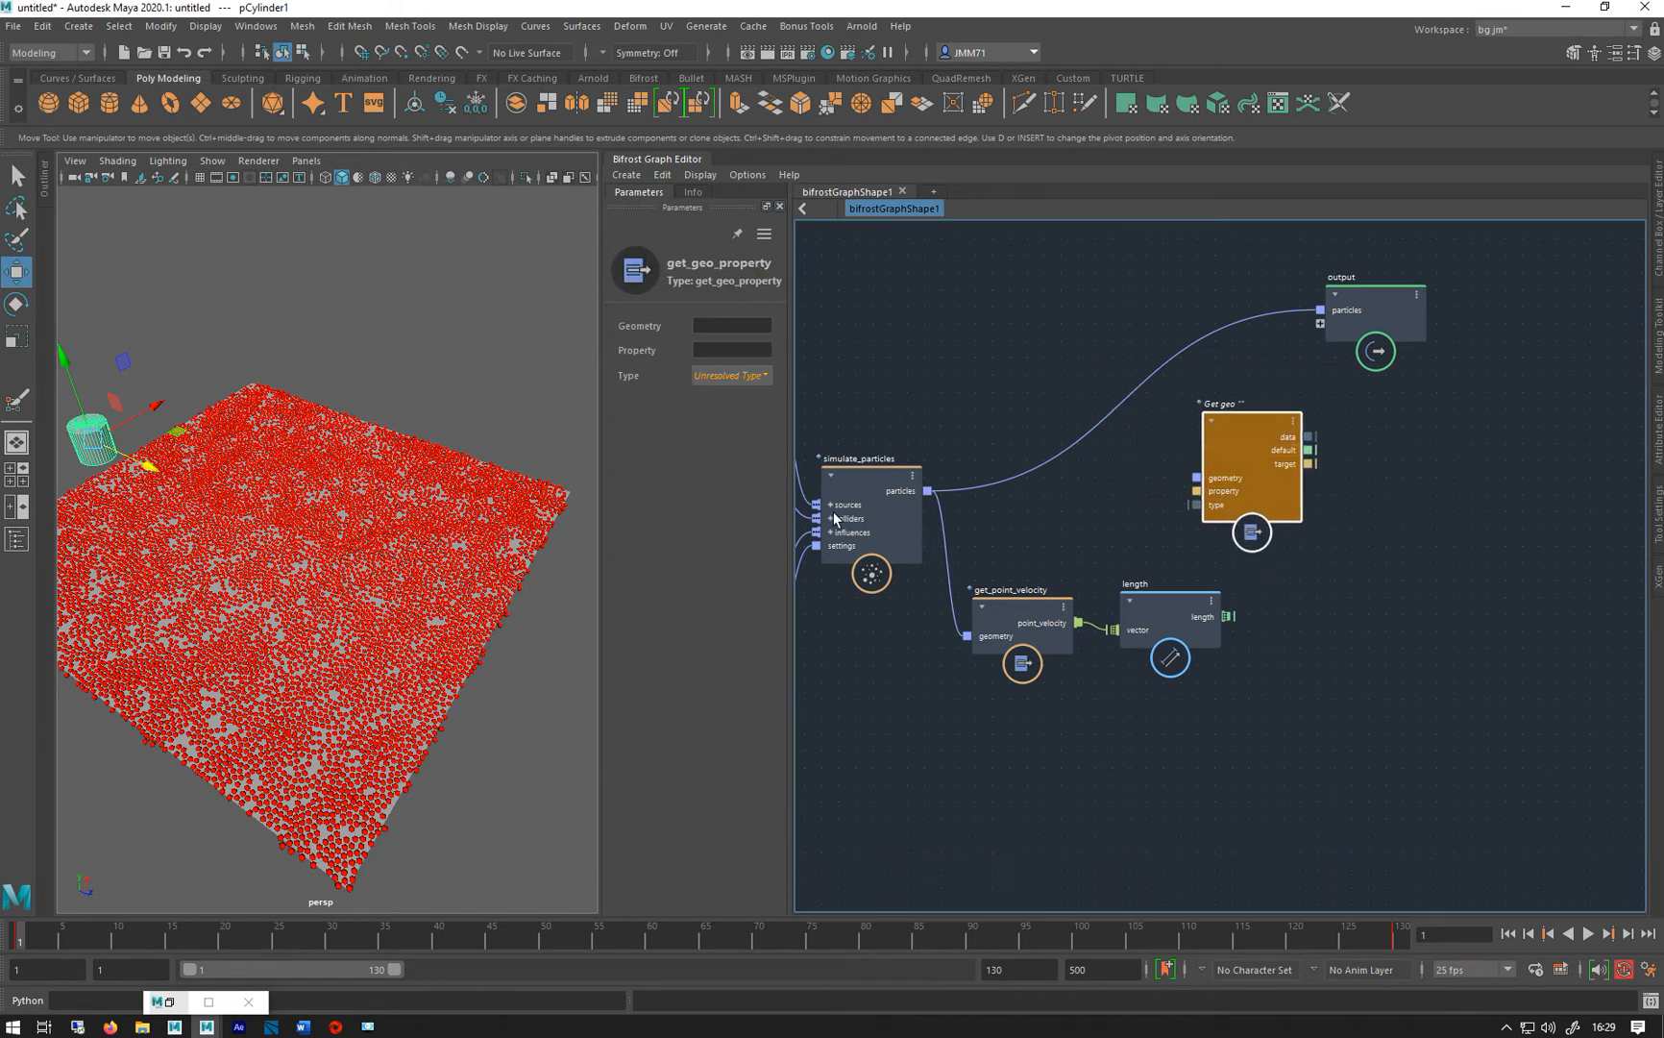
pyautogui.moveTo(950, 404)
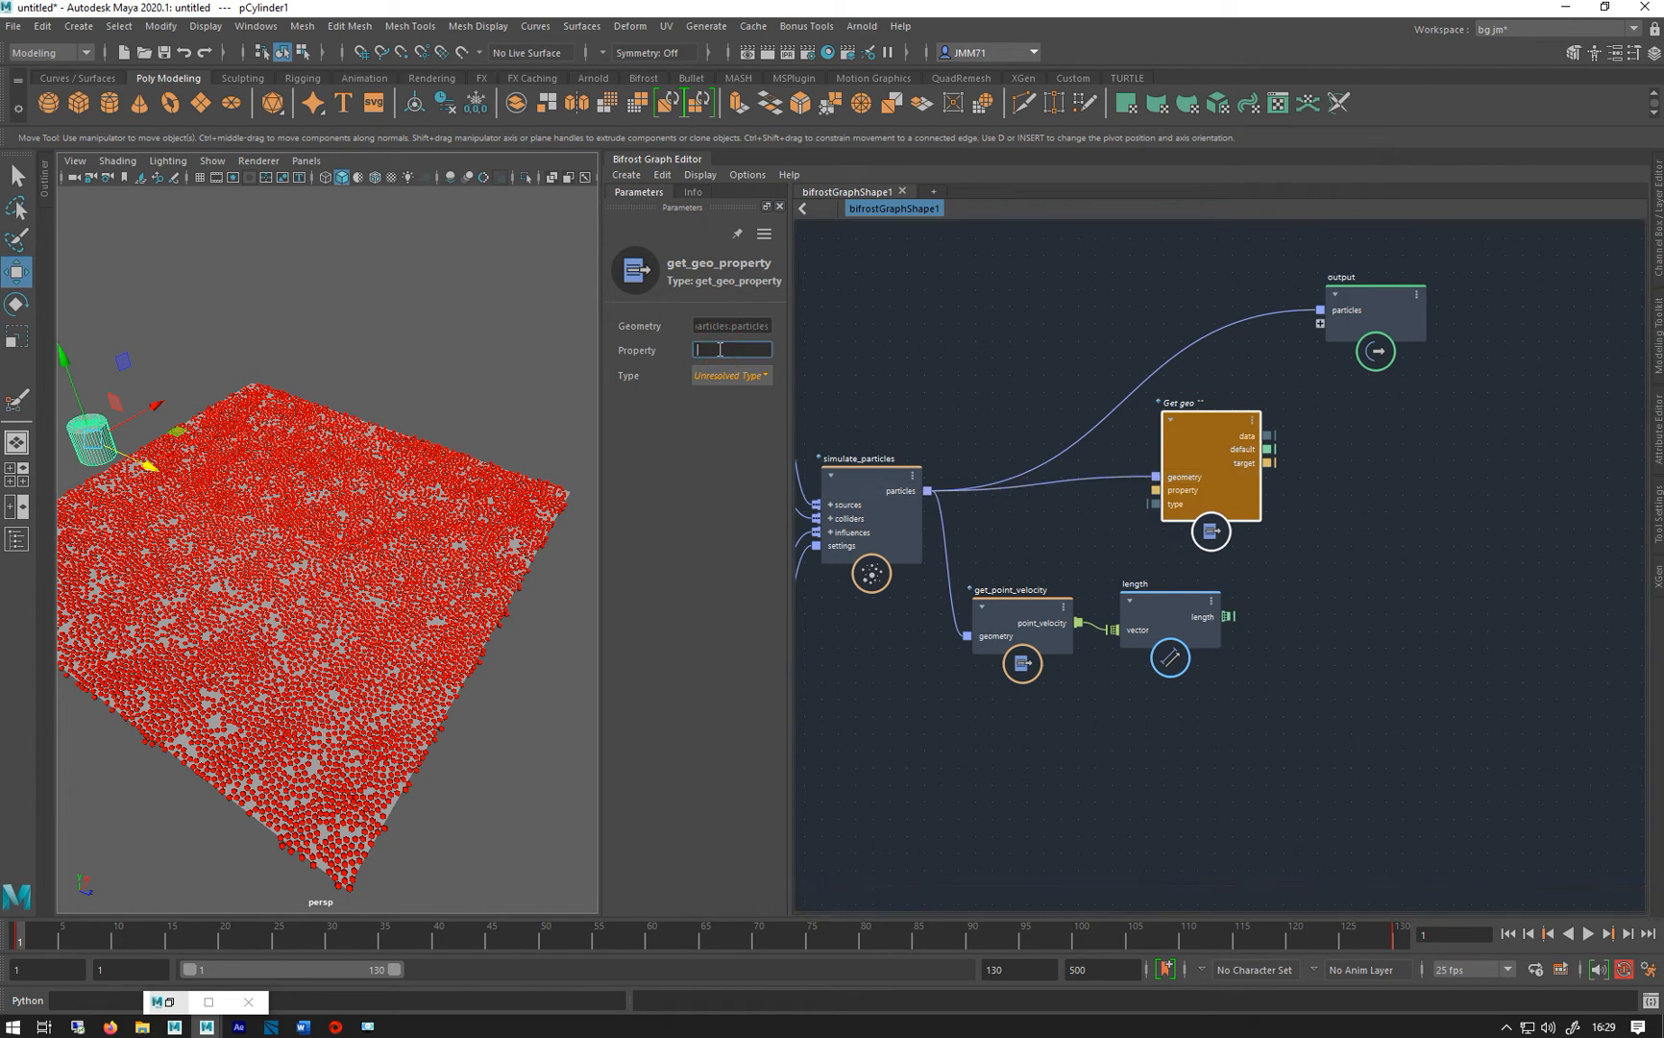
pyautogui.write('color')
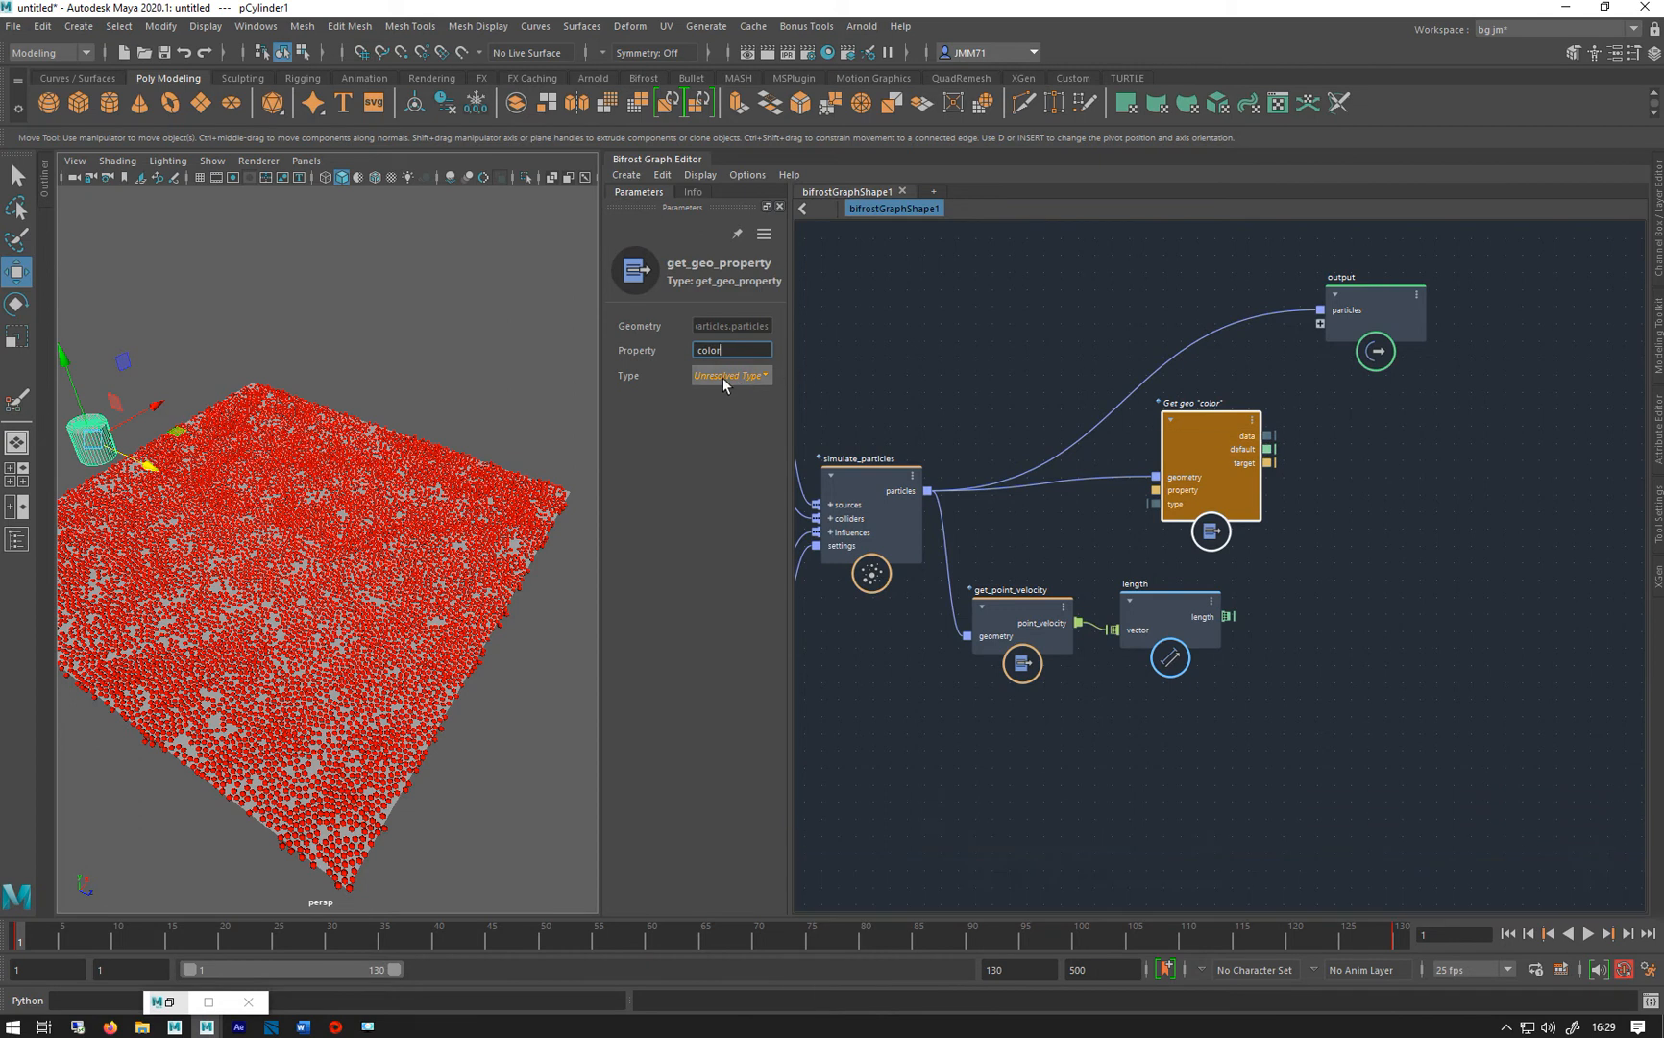
pyautogui.click(730, 375)
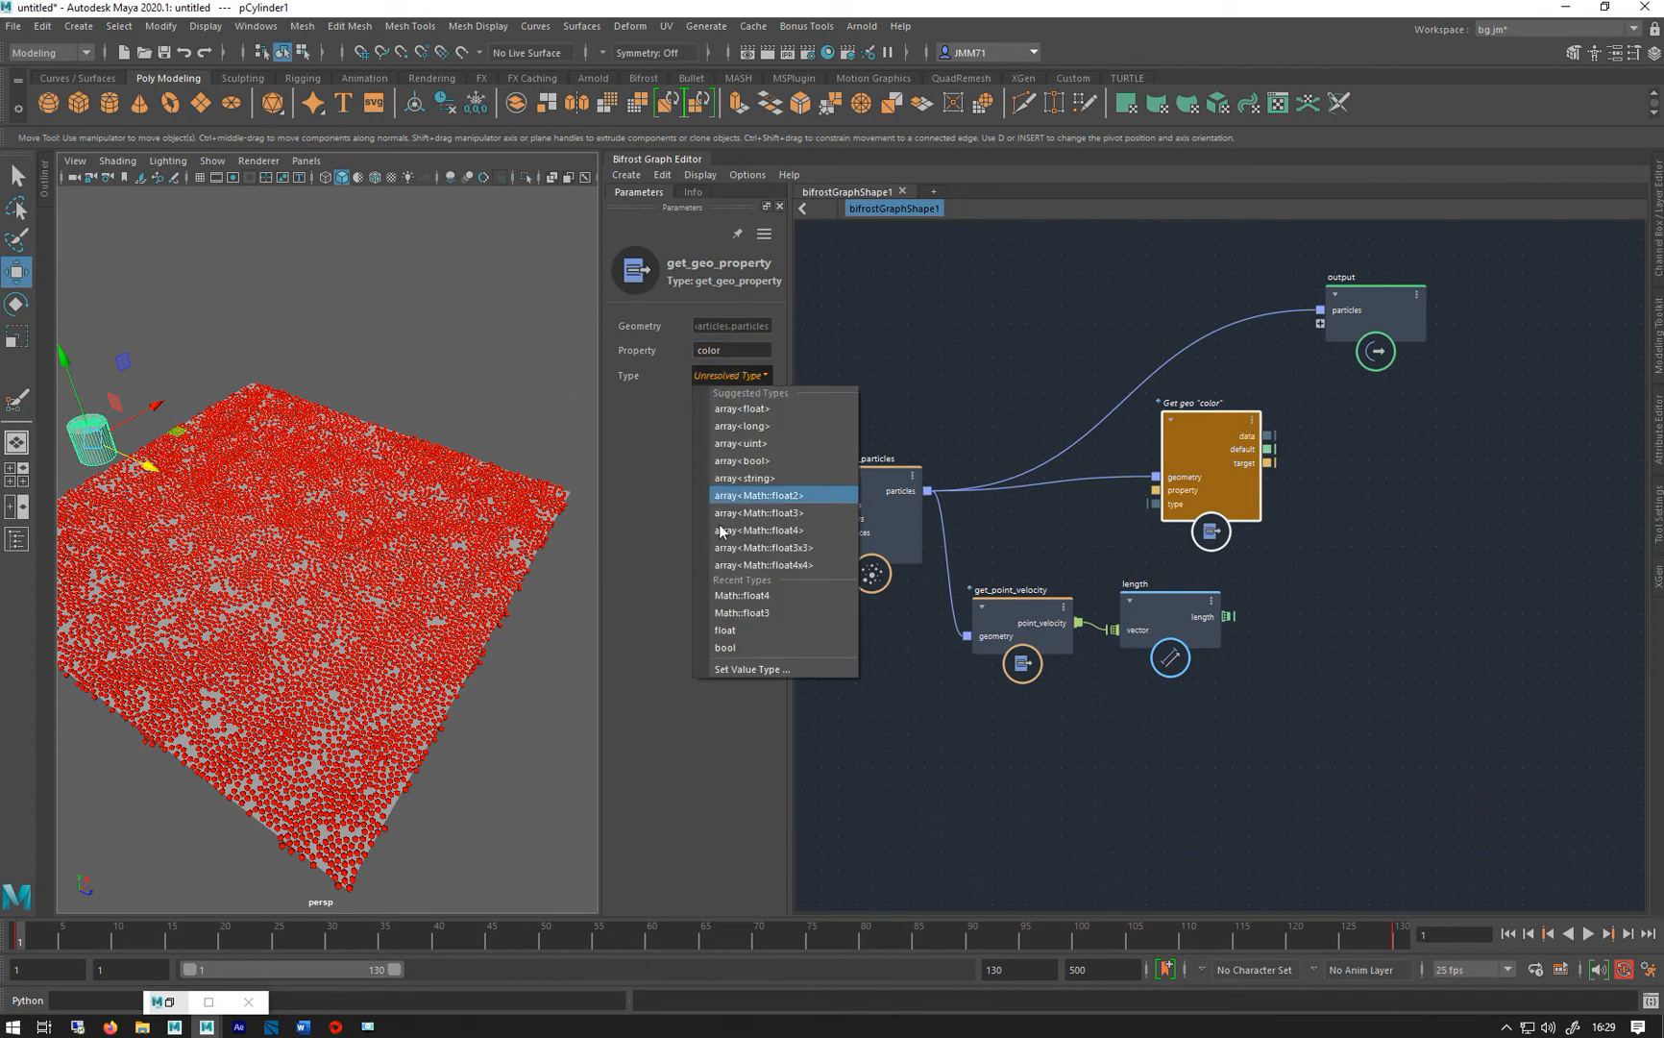
pyautogui.moveTo(757, 531)
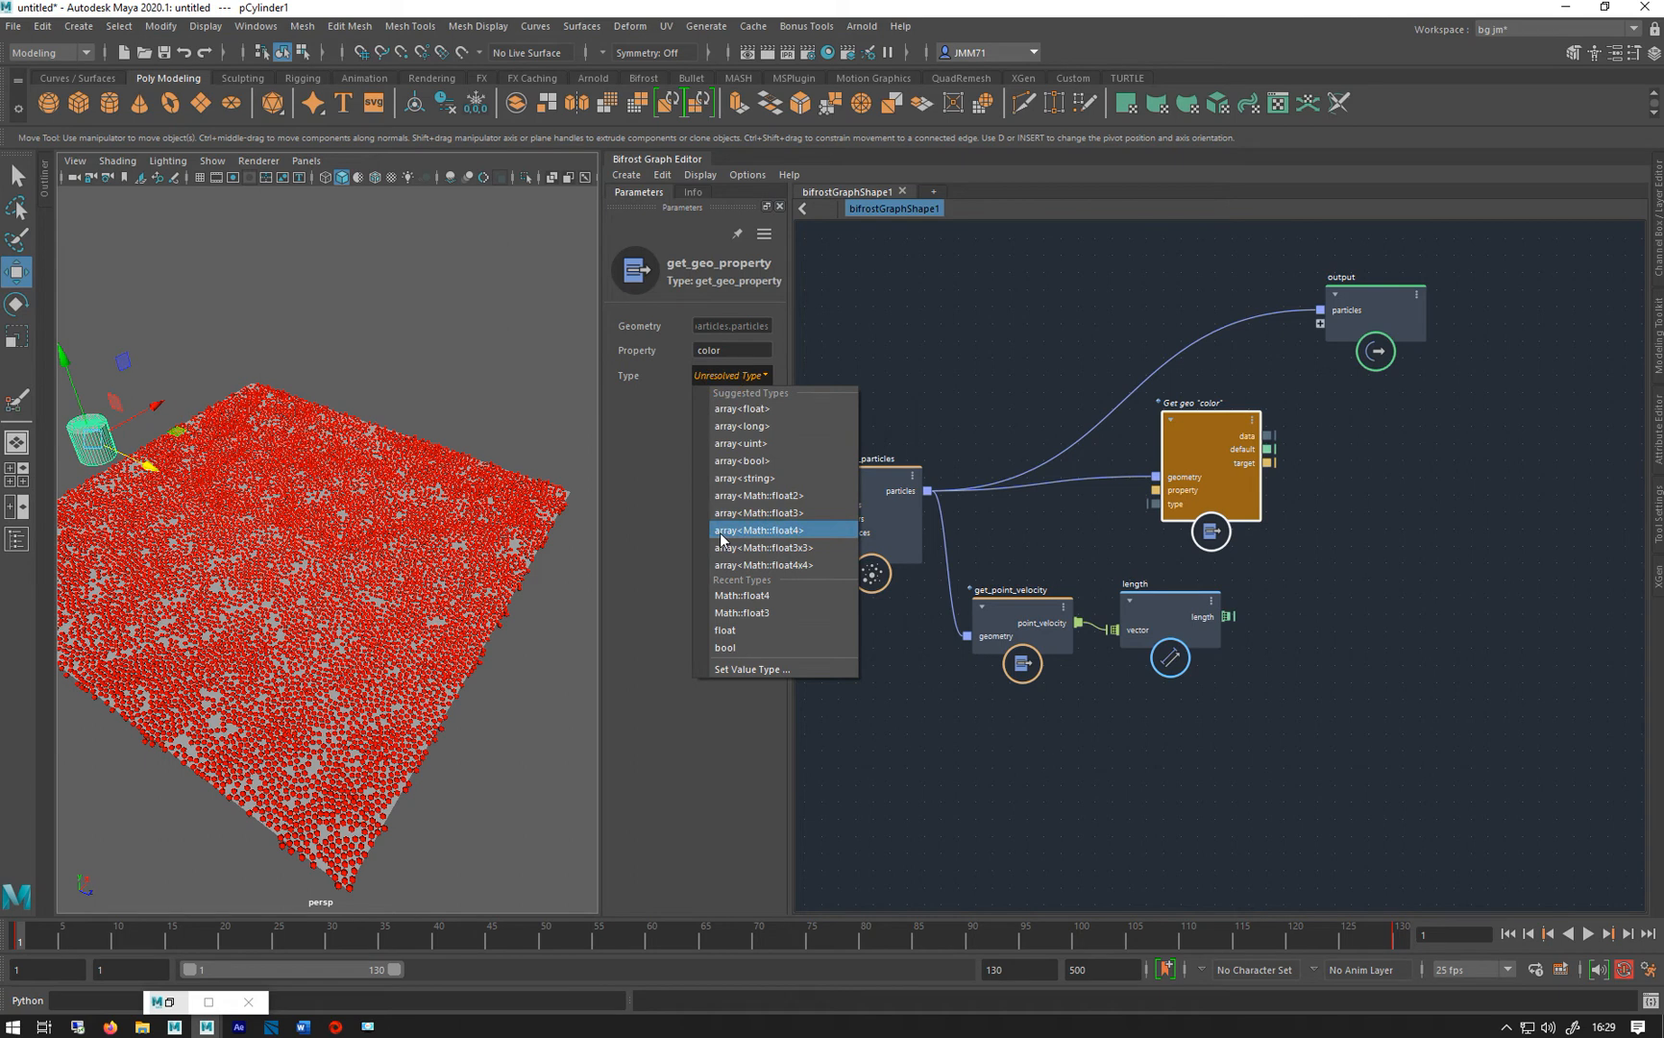
pyautogui.moveTo(786, 530)
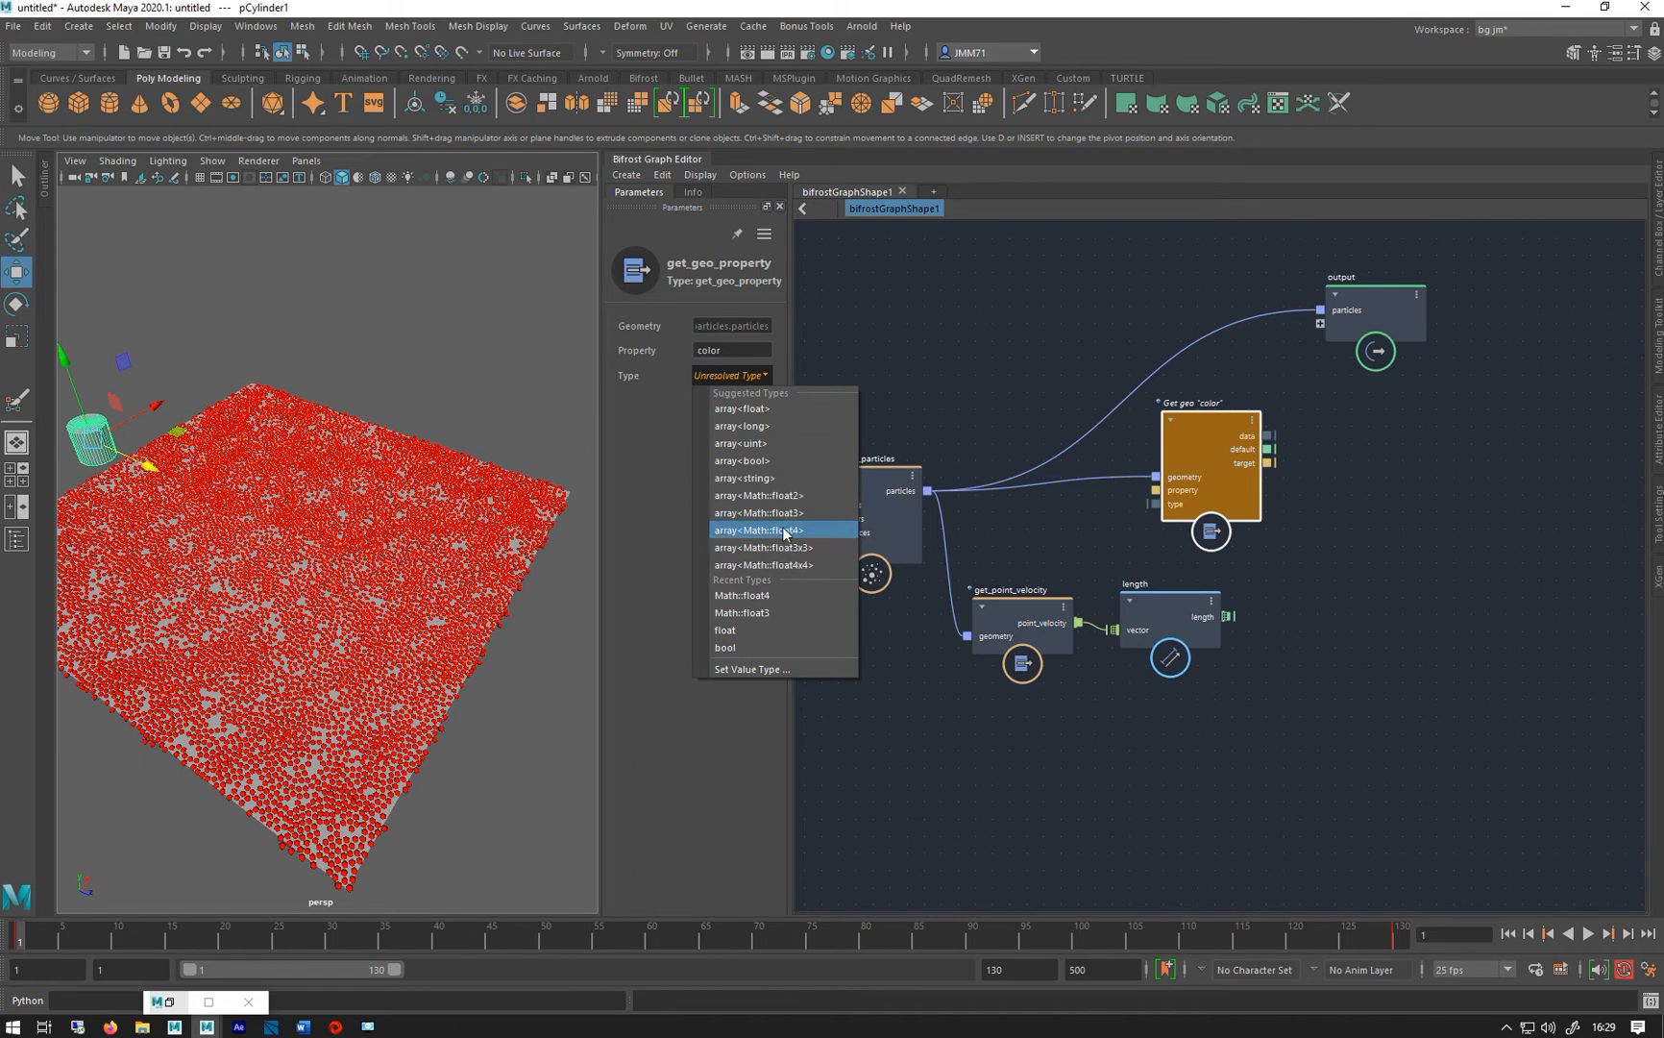
pyautogui.moveTo(740, 532)
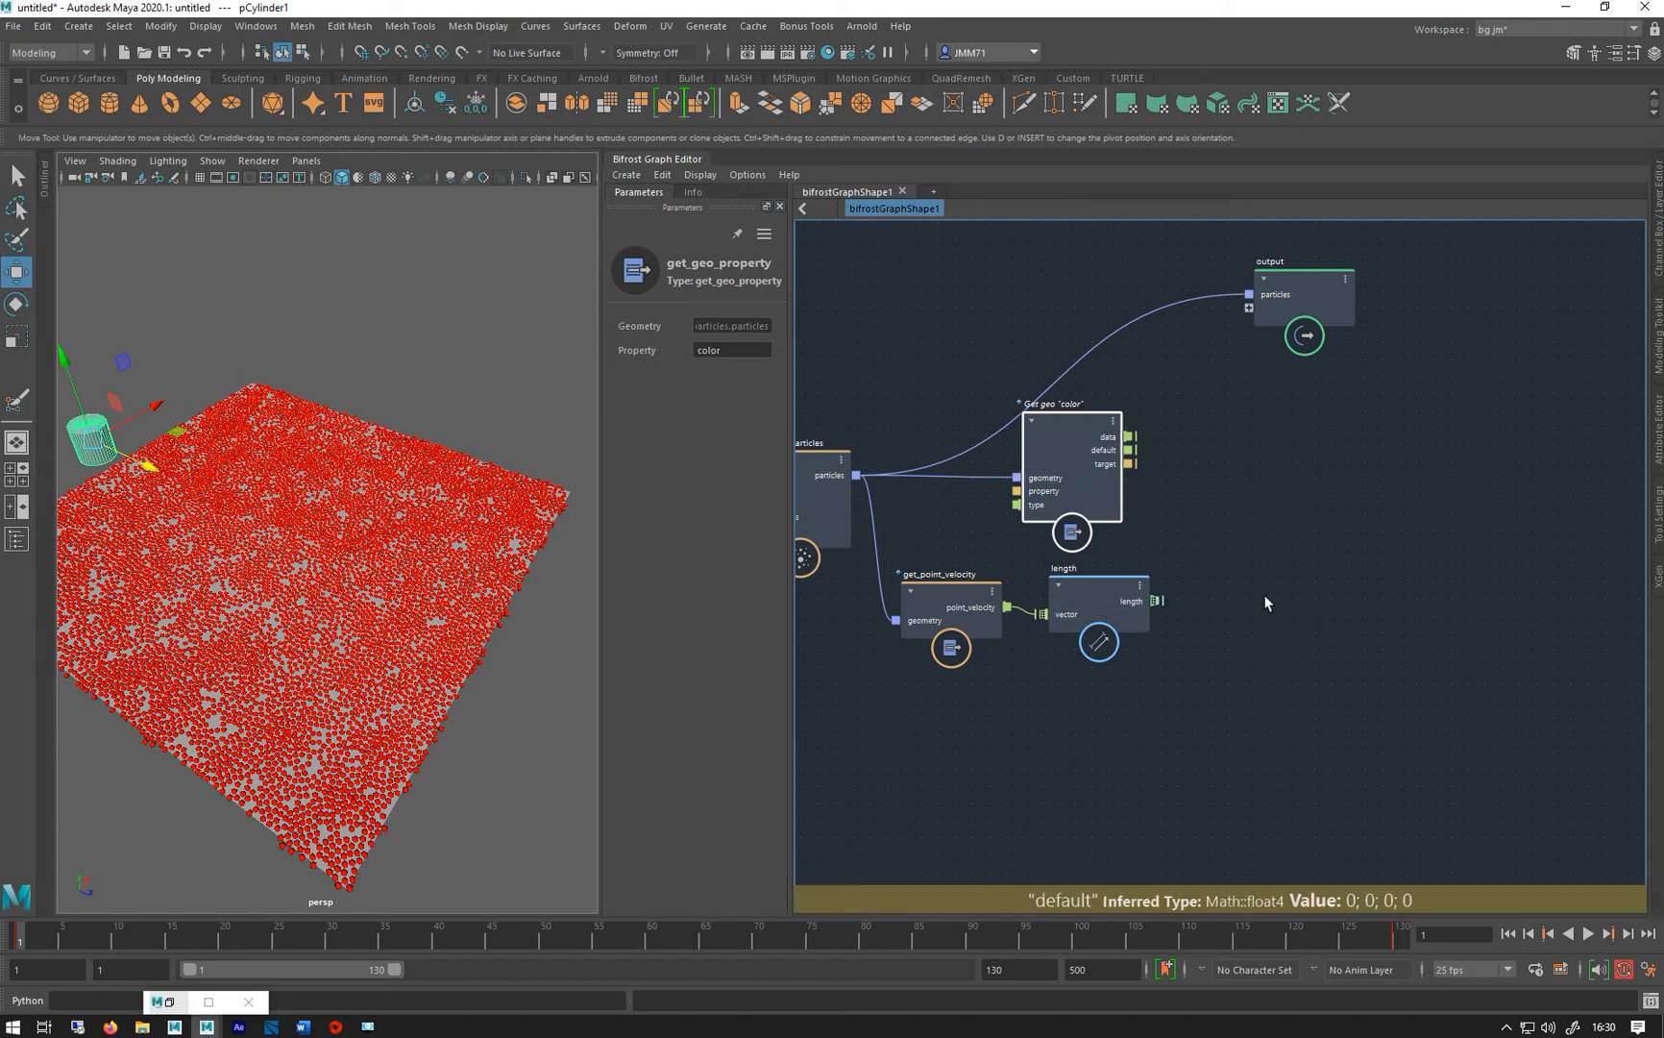
pyautogui.click(1253, 517)
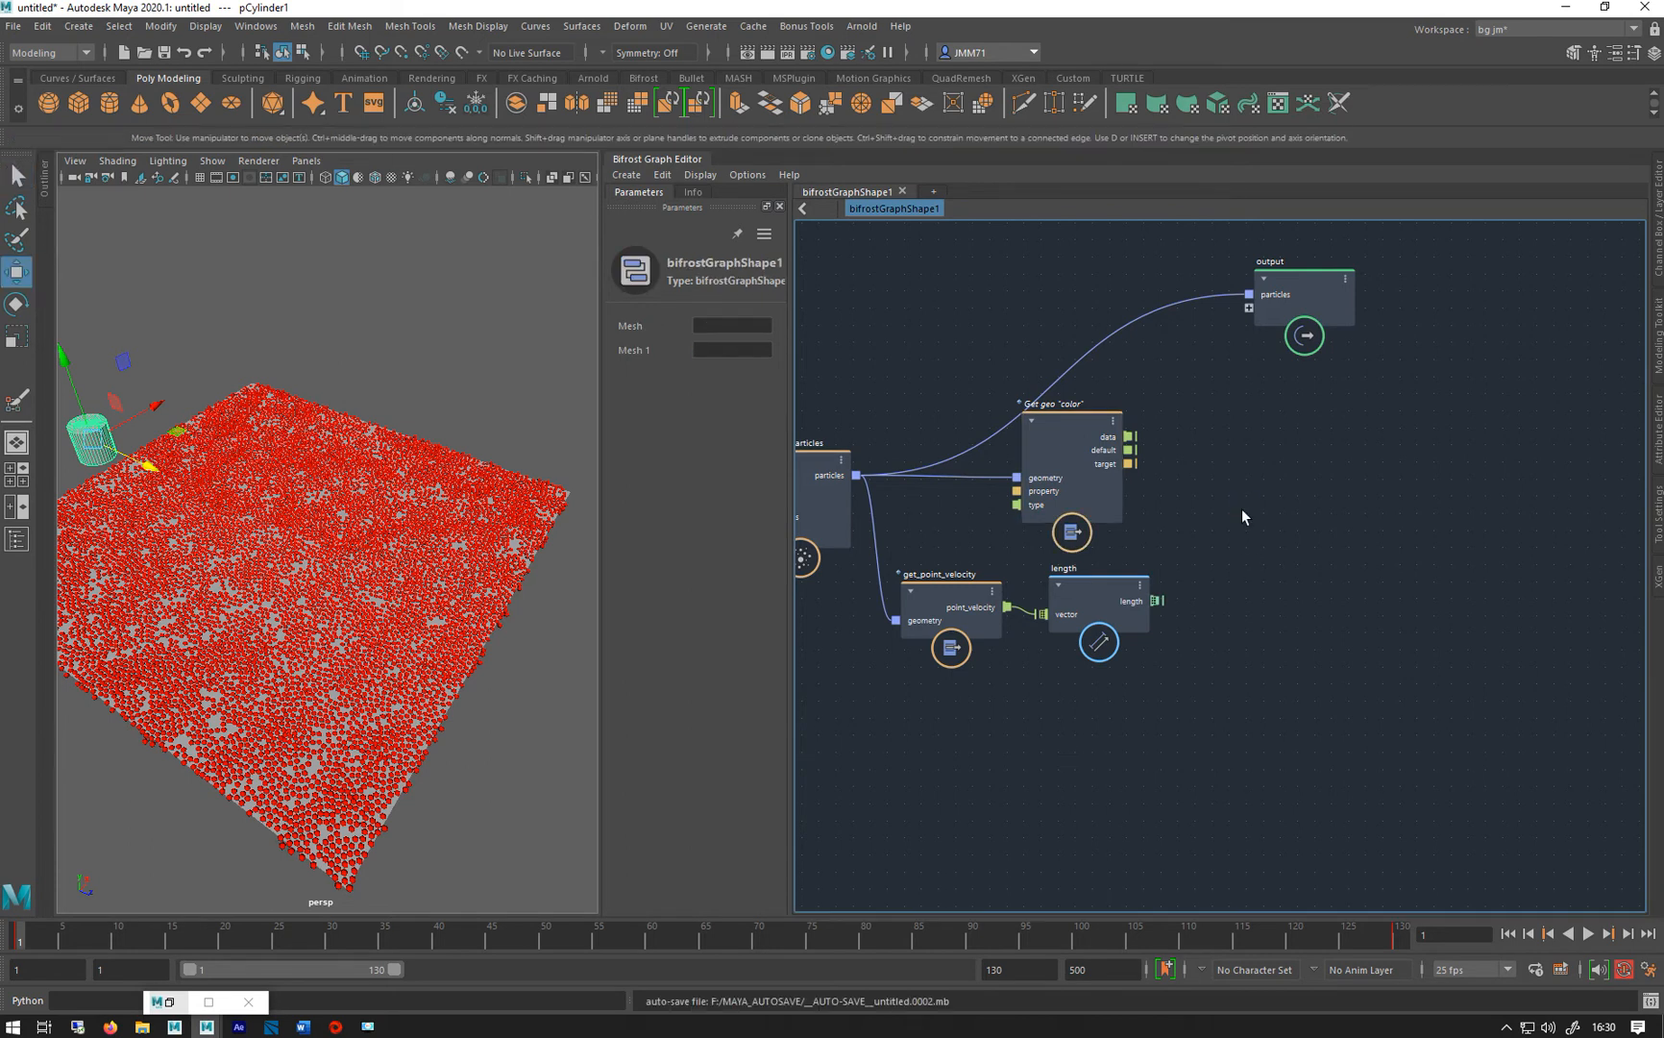
# Add a multiply node fed by the particle colour data and the velocity length
pyautogui.press('Tab')
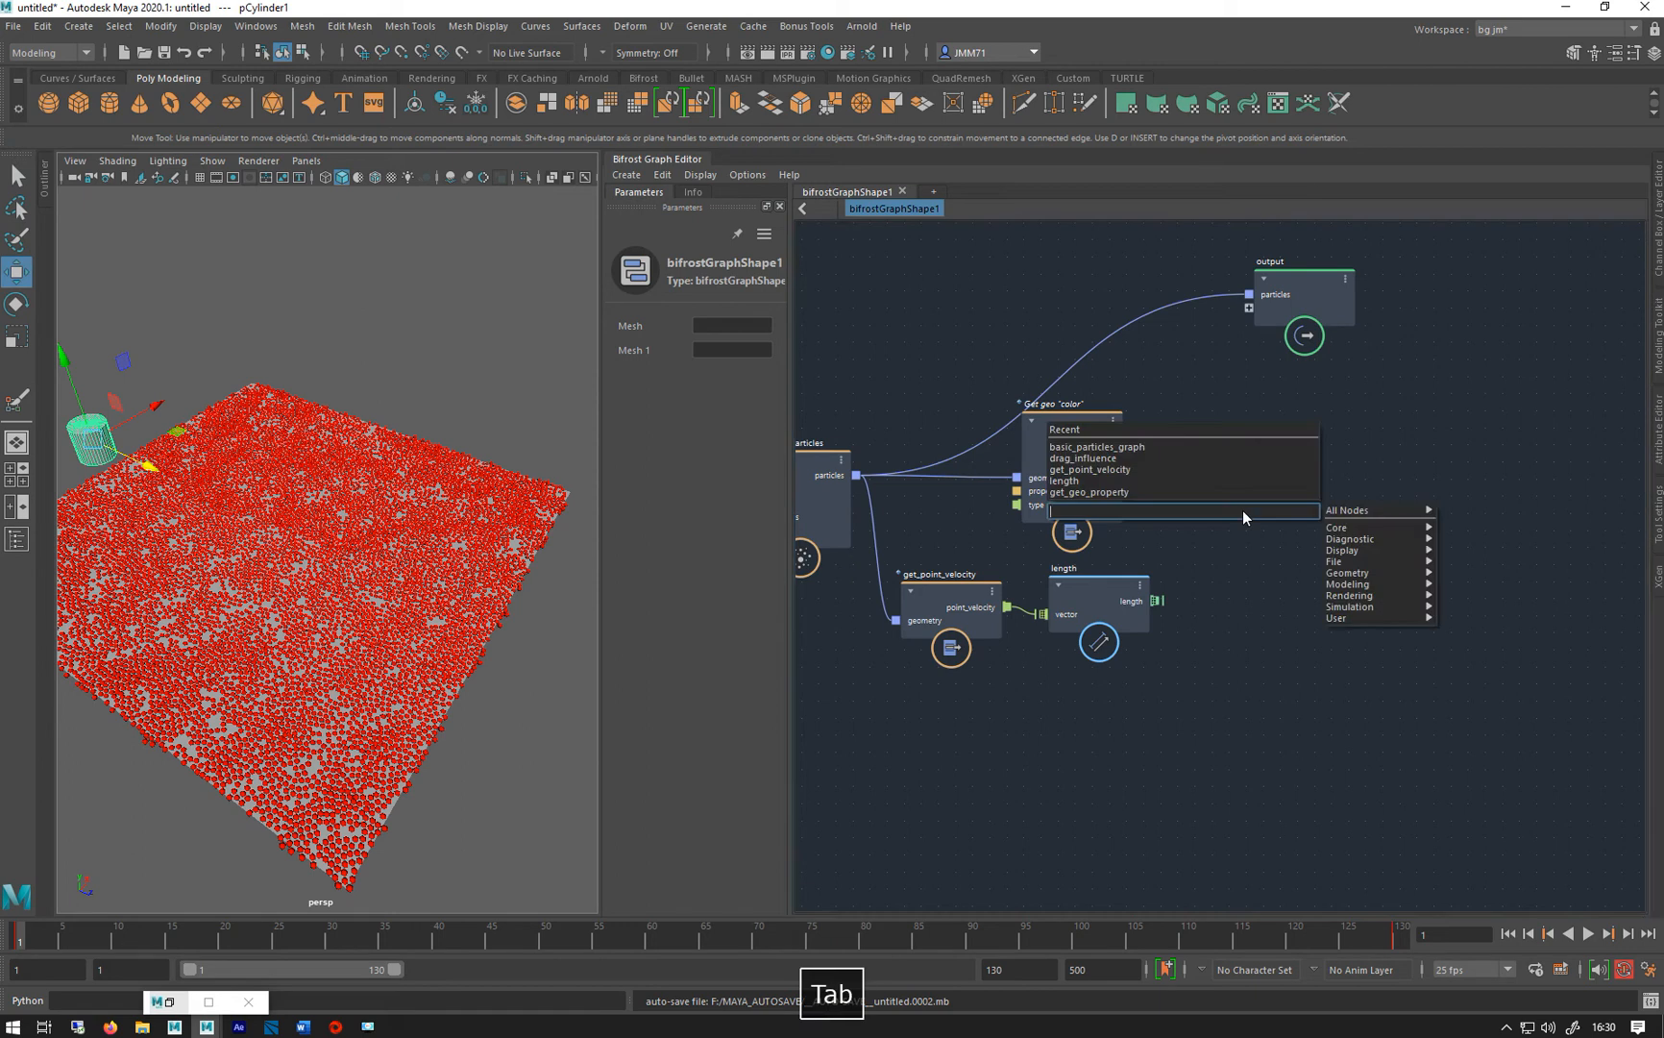
pyautogui.write('mul')
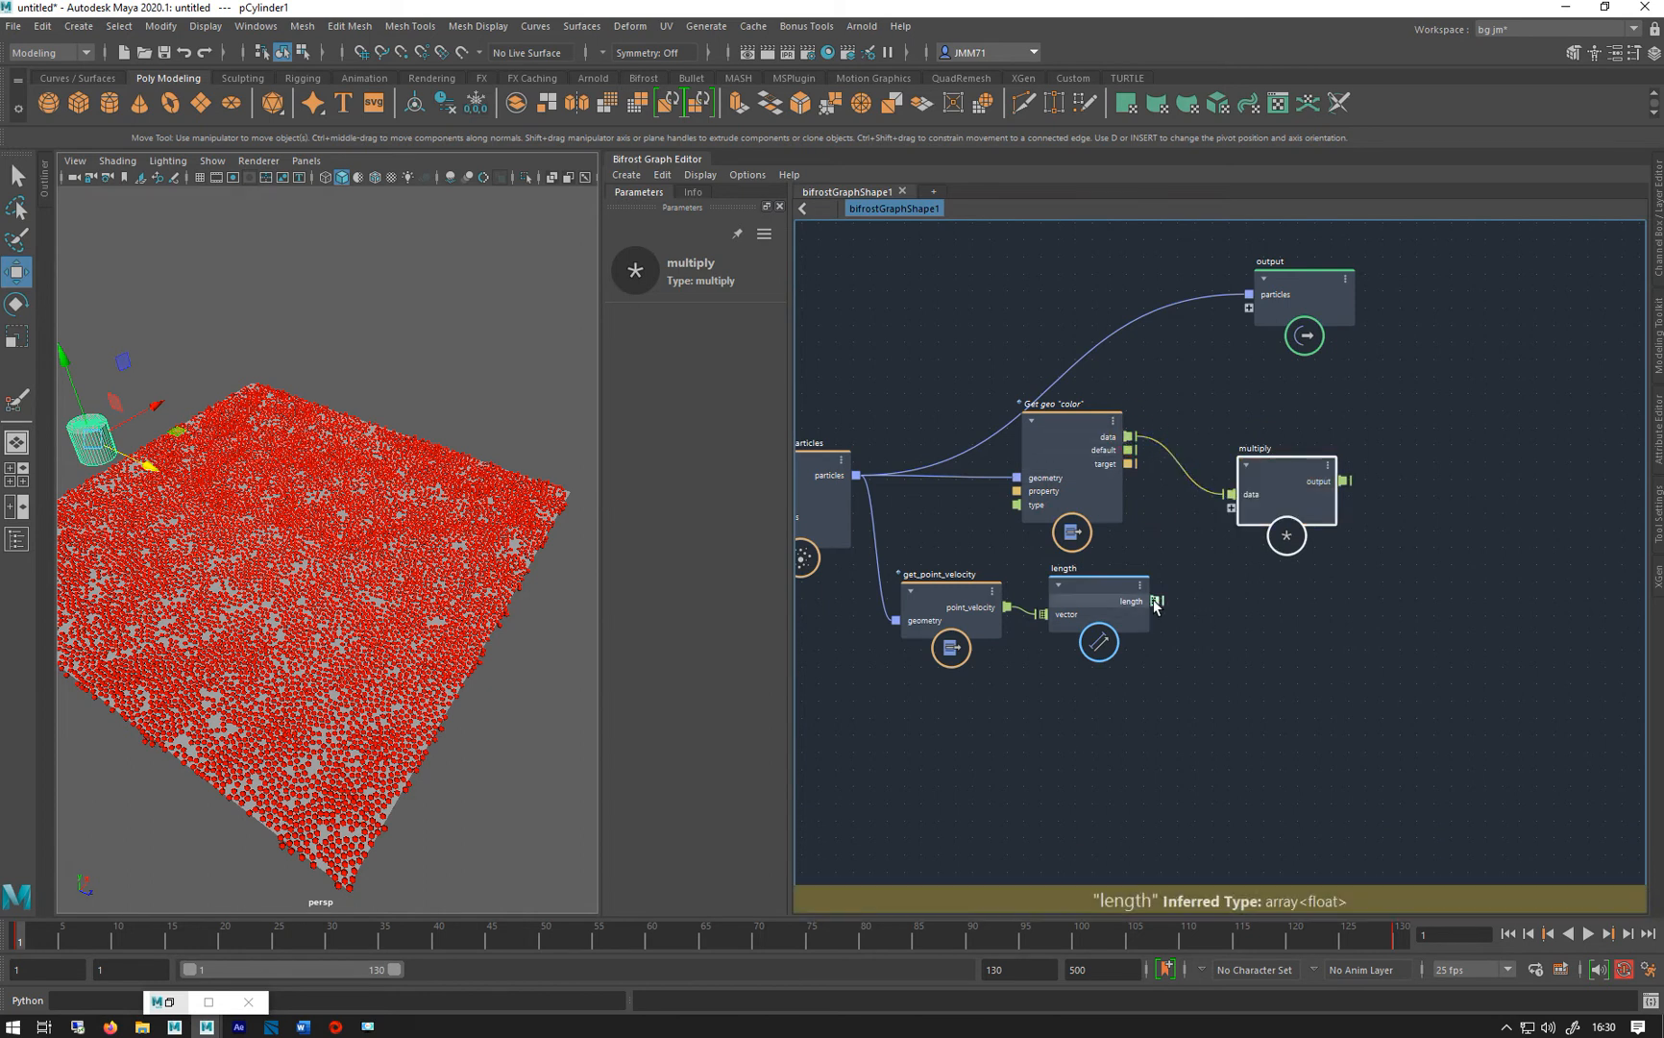
pyautogui.moveTo(1157, 602); pyautogui.dragTo(1234, 508)
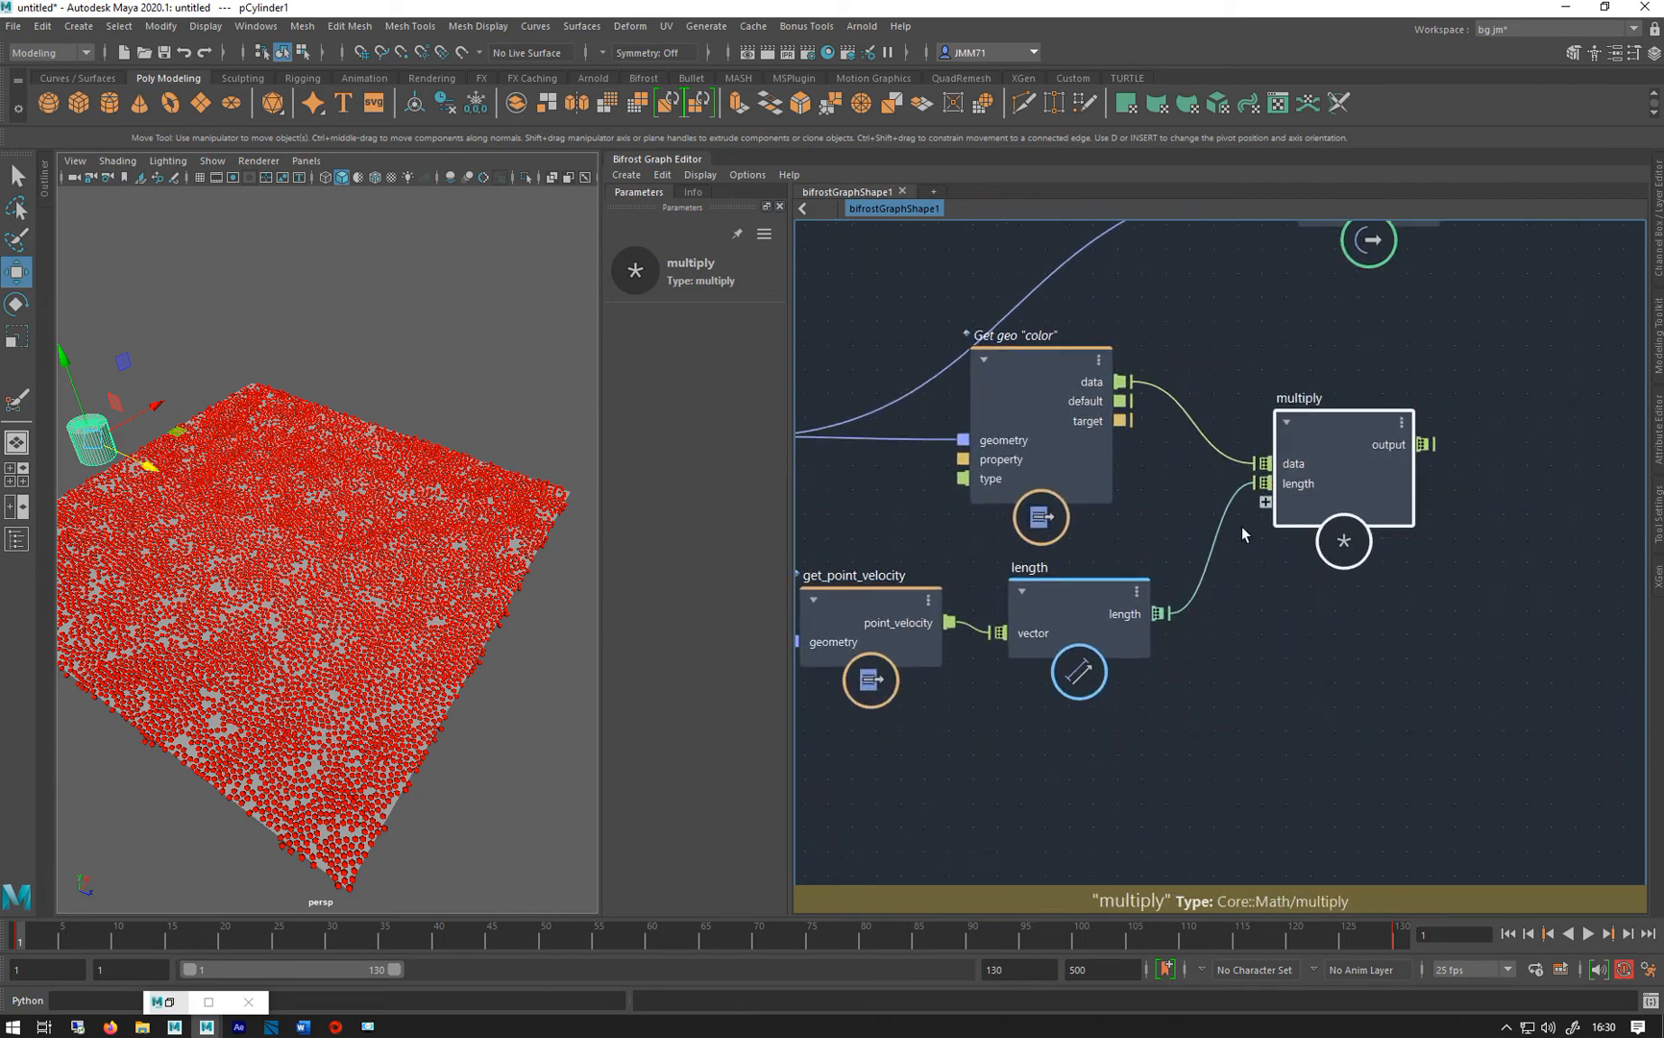
pyautogui.moveTo(967, 623); pyautogui.dragTo(1012, 635)
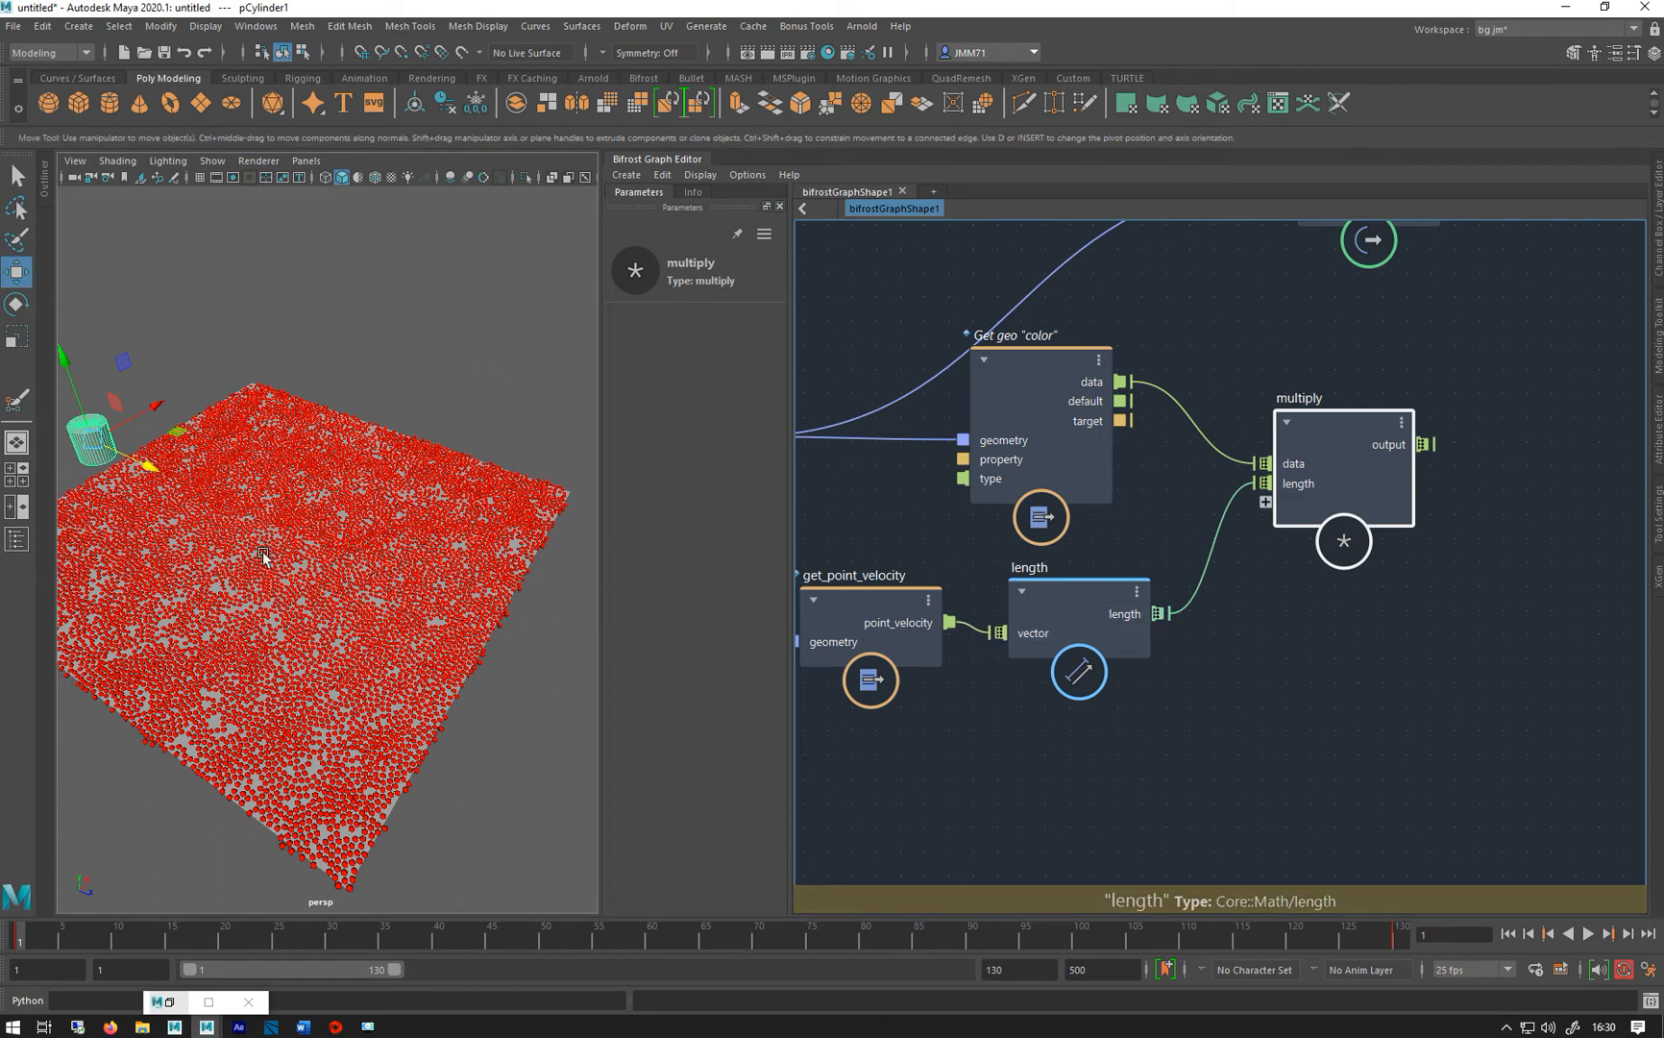
pyautogui.moveTo(423, 511)
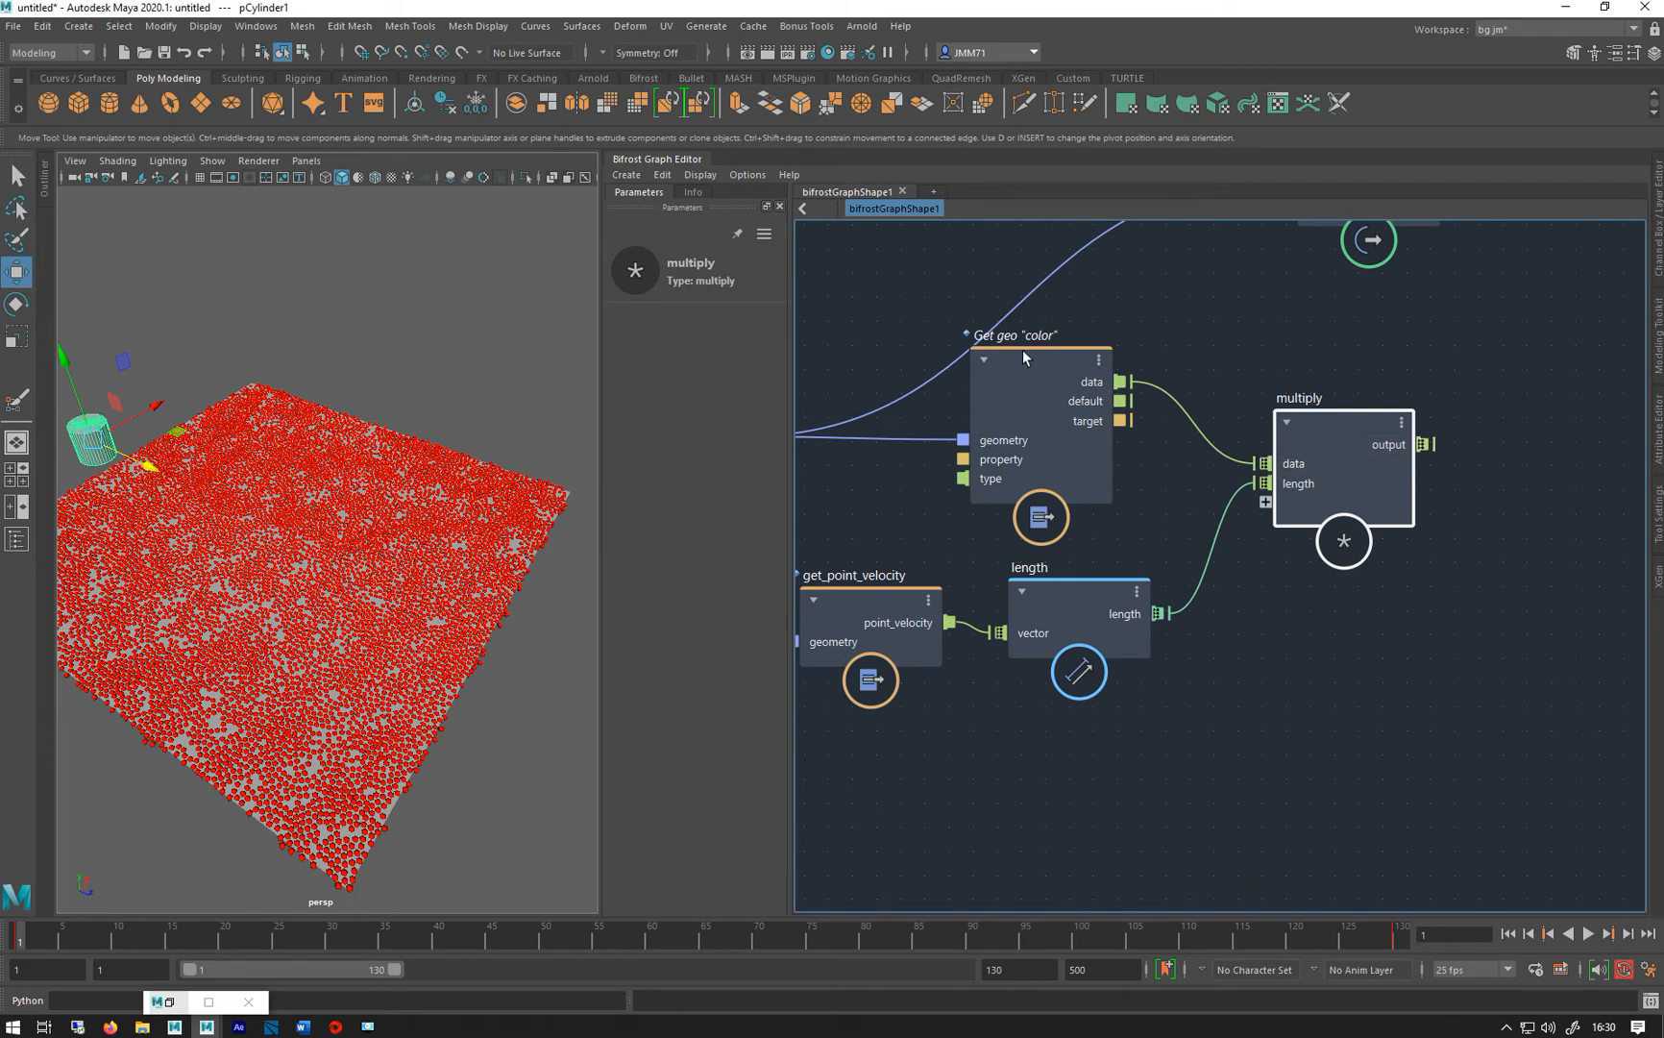
pyautogui.moveTo(1266, 500)
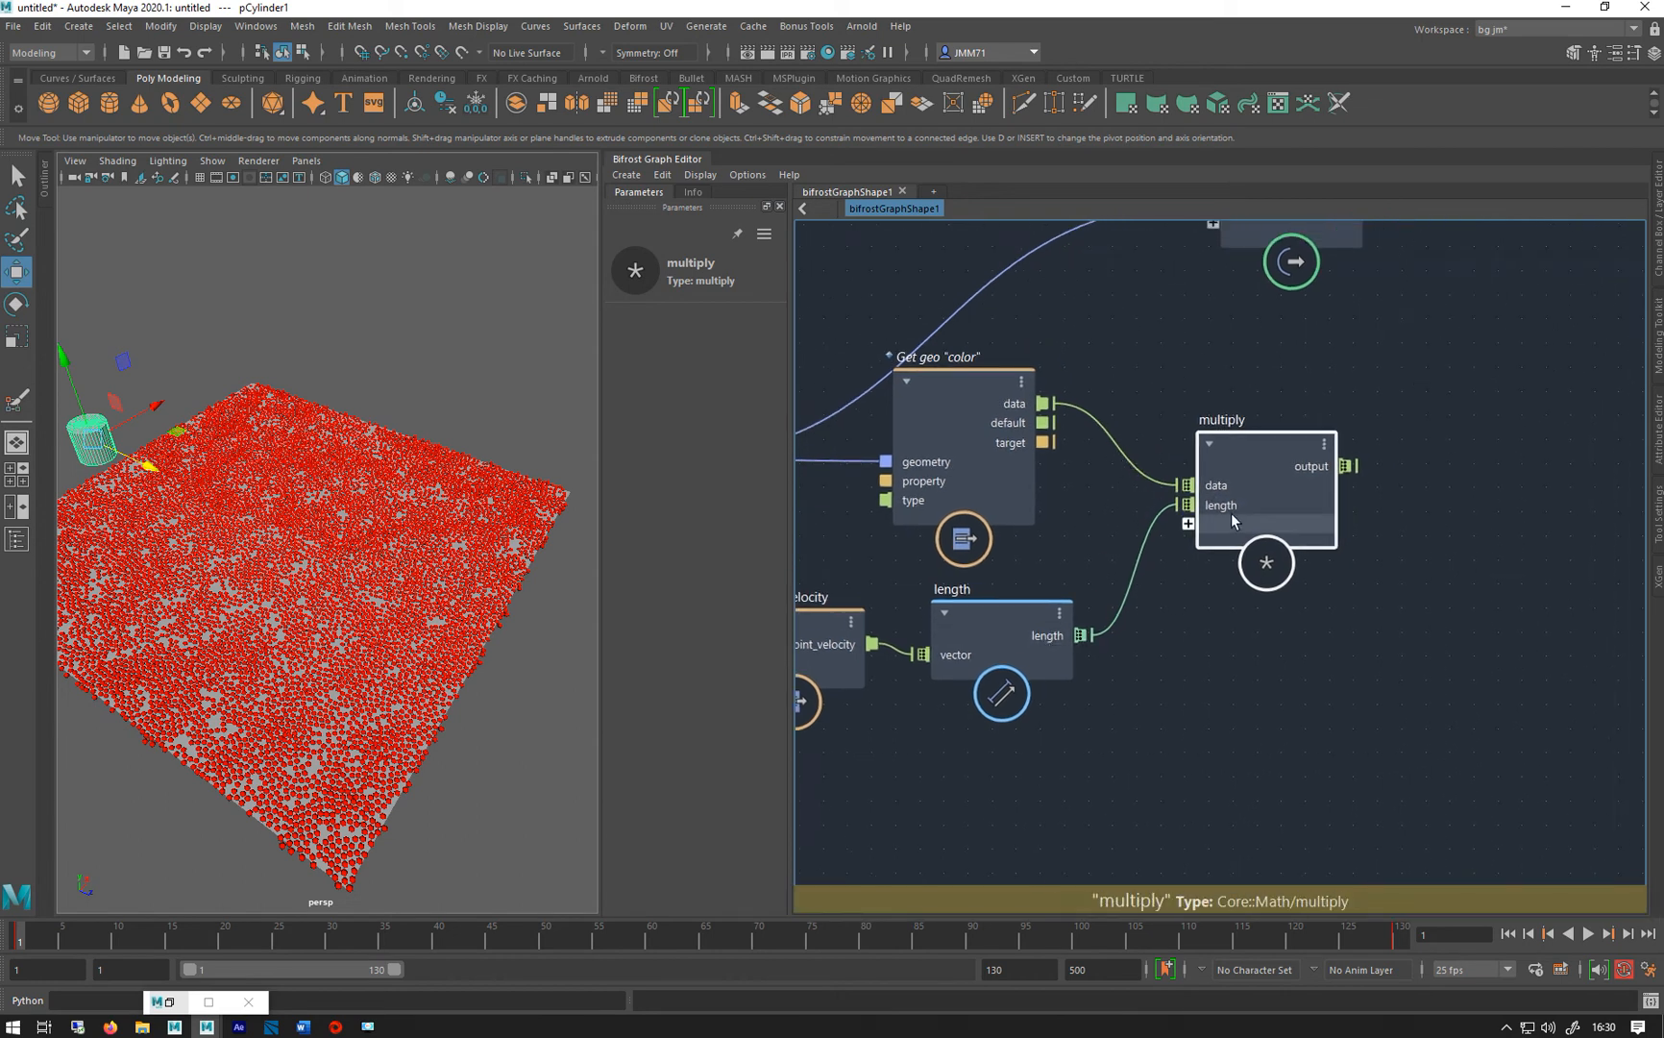
pyautogui.moveTo(375, 476)
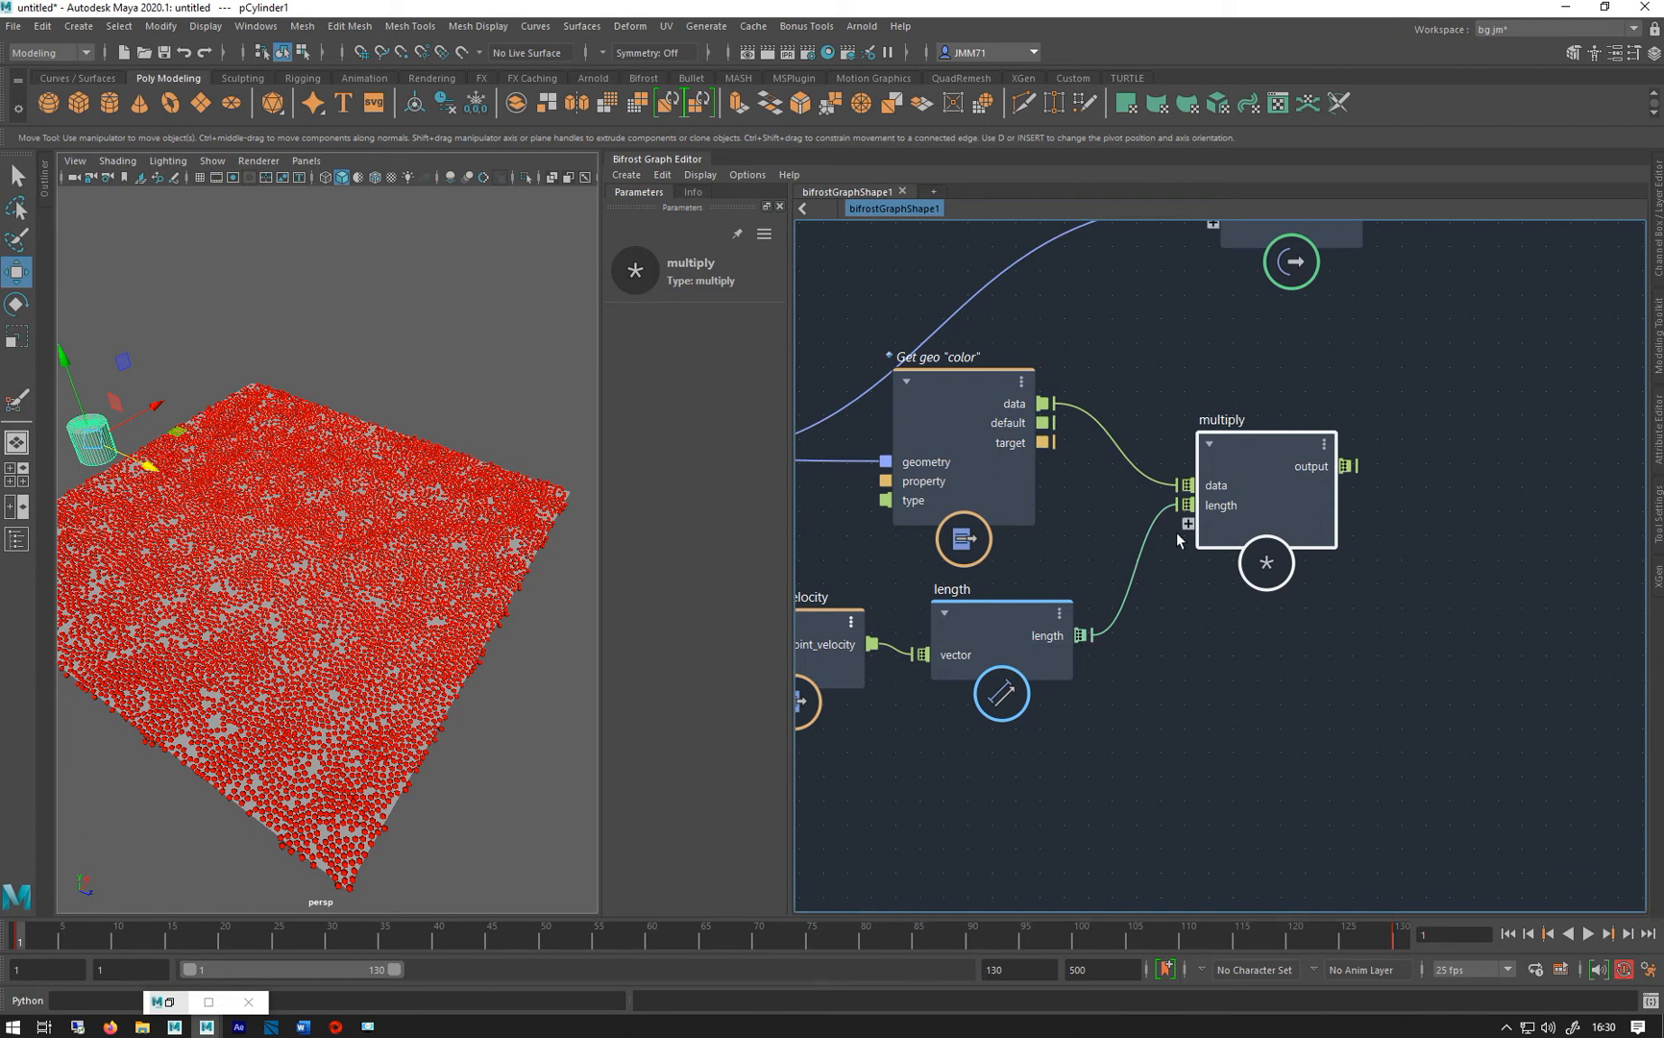
pyautogui.moveTo(663, 765)
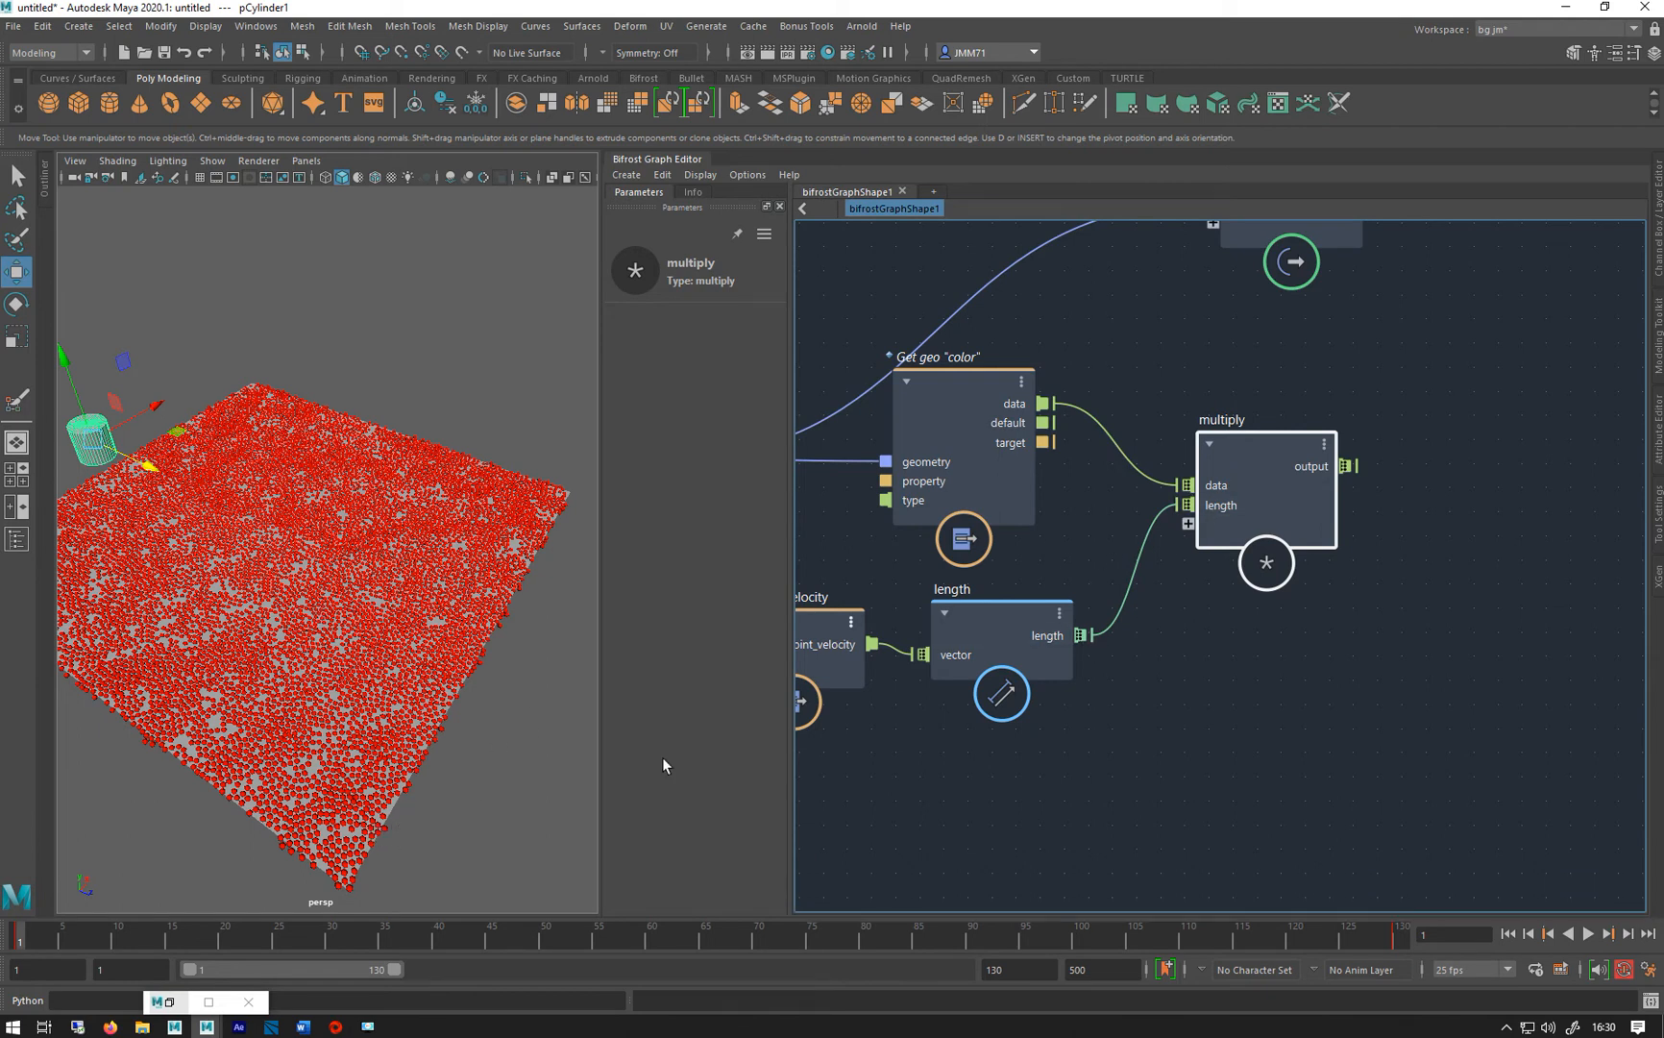
pyautogui.moveTo(1253, 486)
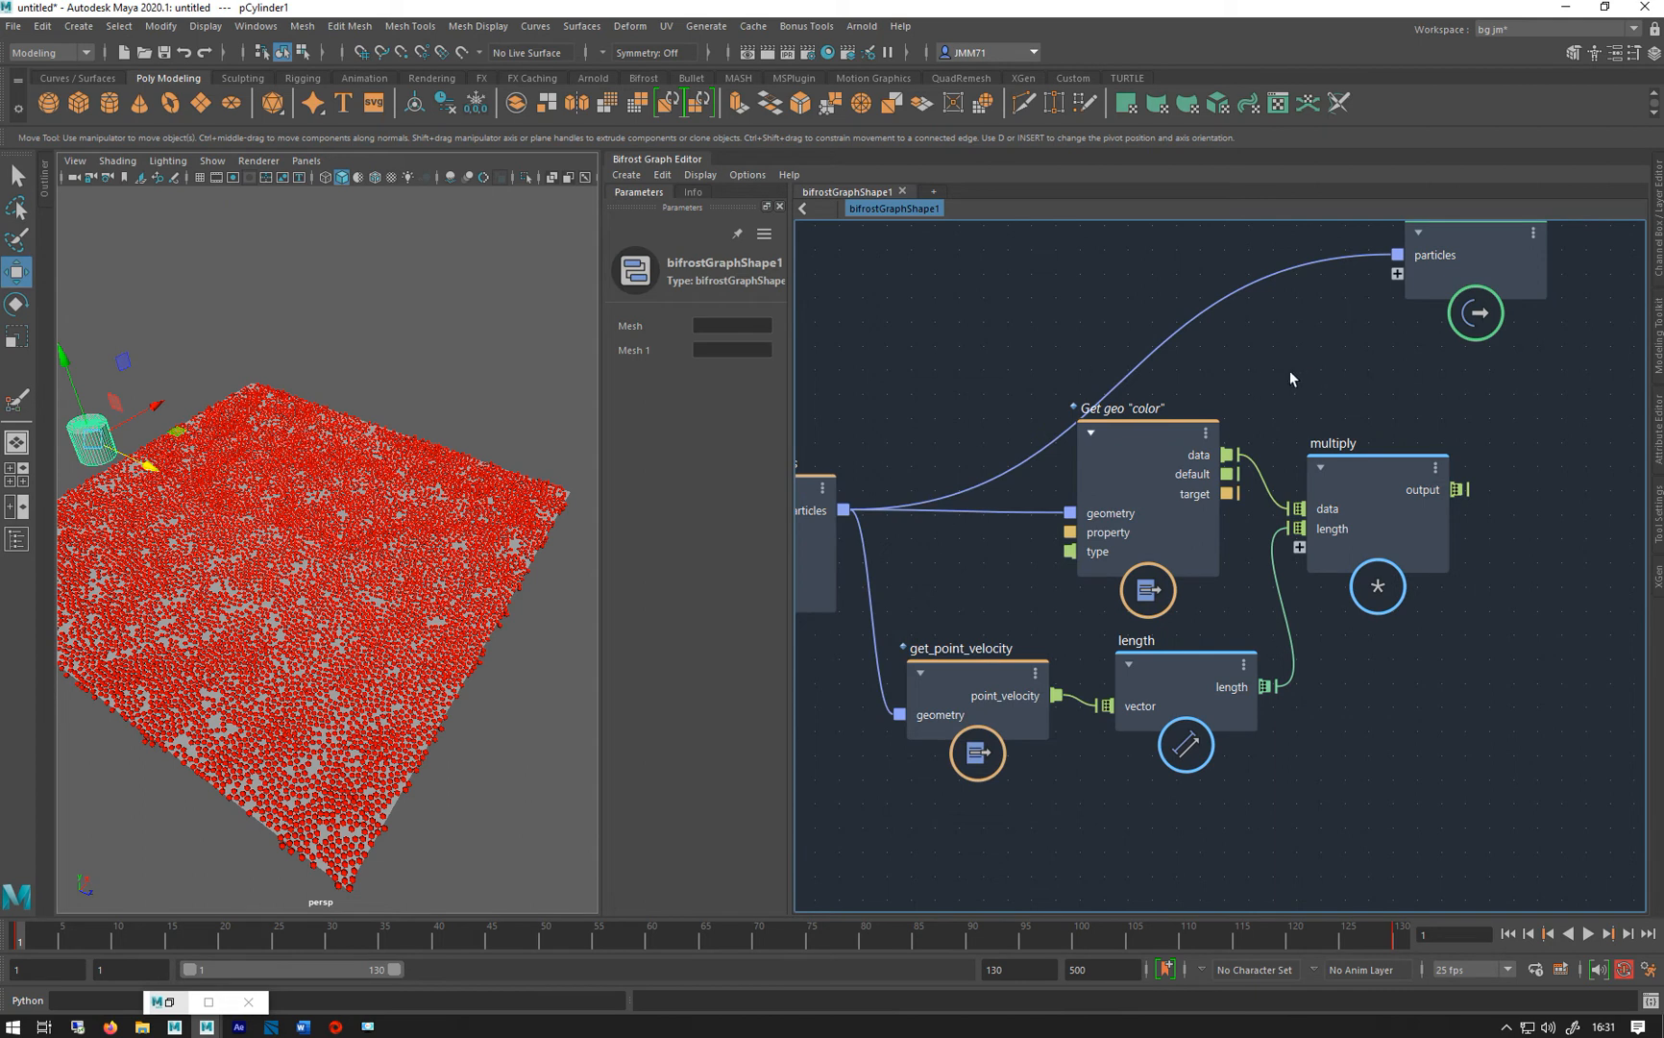
# Add a set_geo_property node writing the multiply result to the 'color' property
pyautogui.press('Tab')
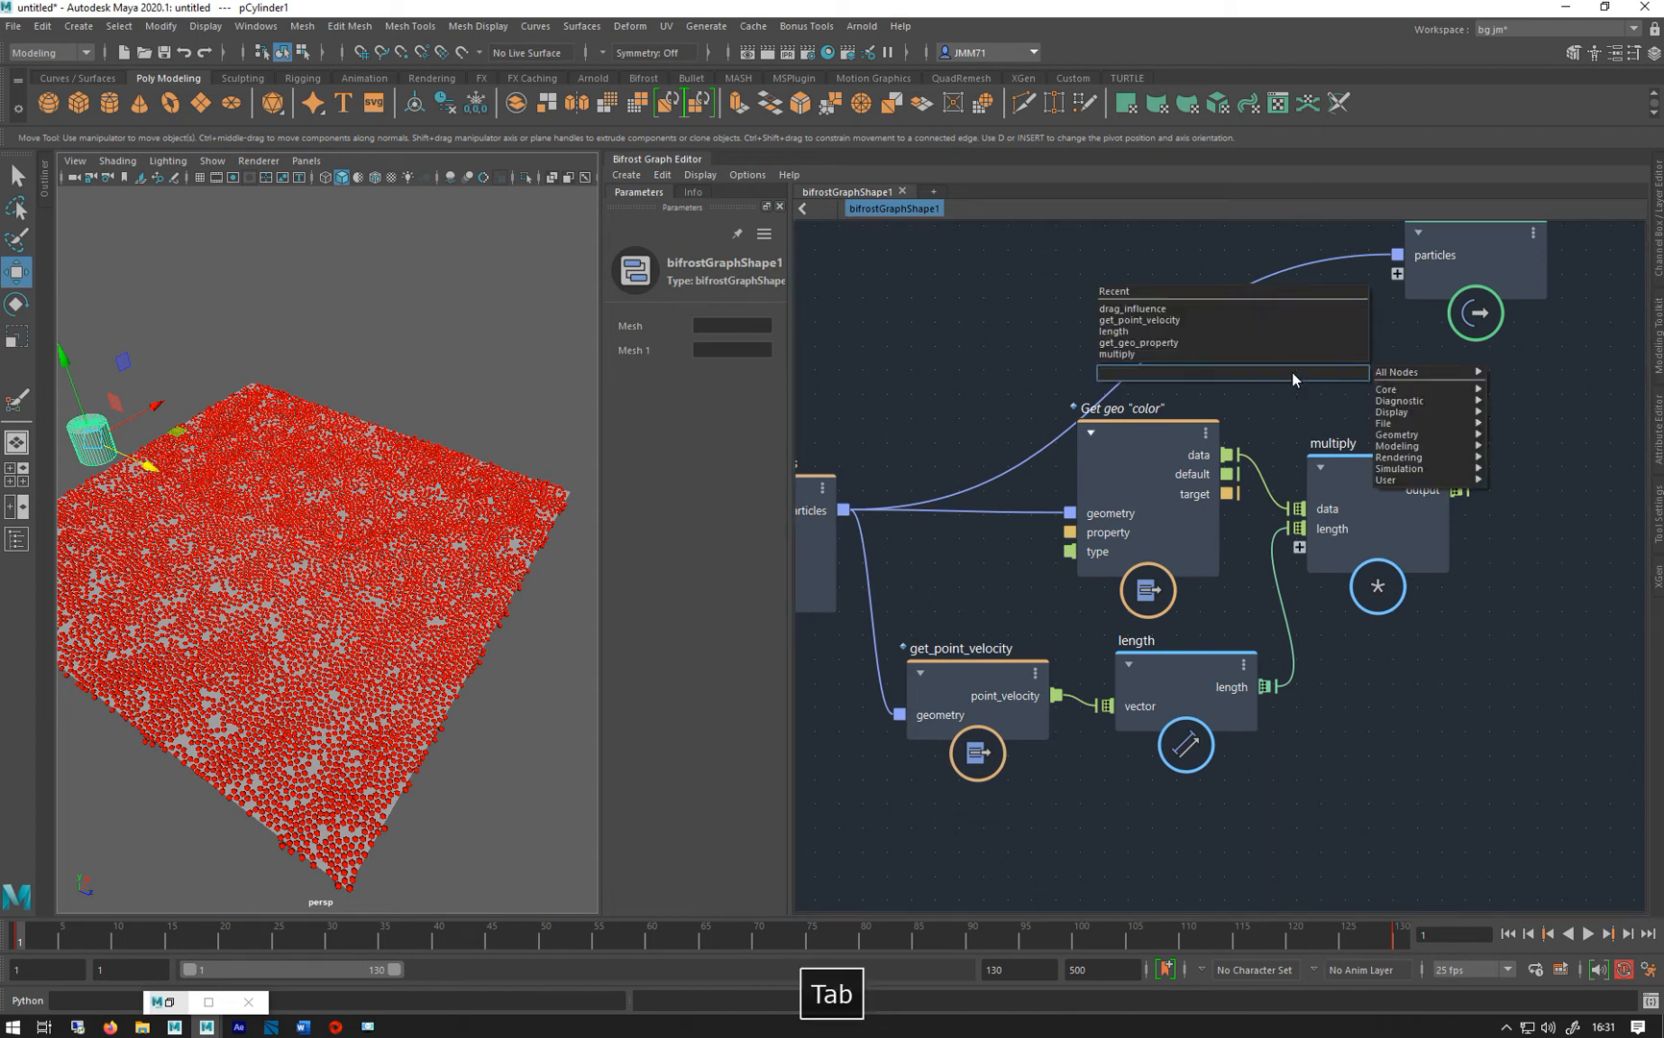
pyautogui.write('sgp')
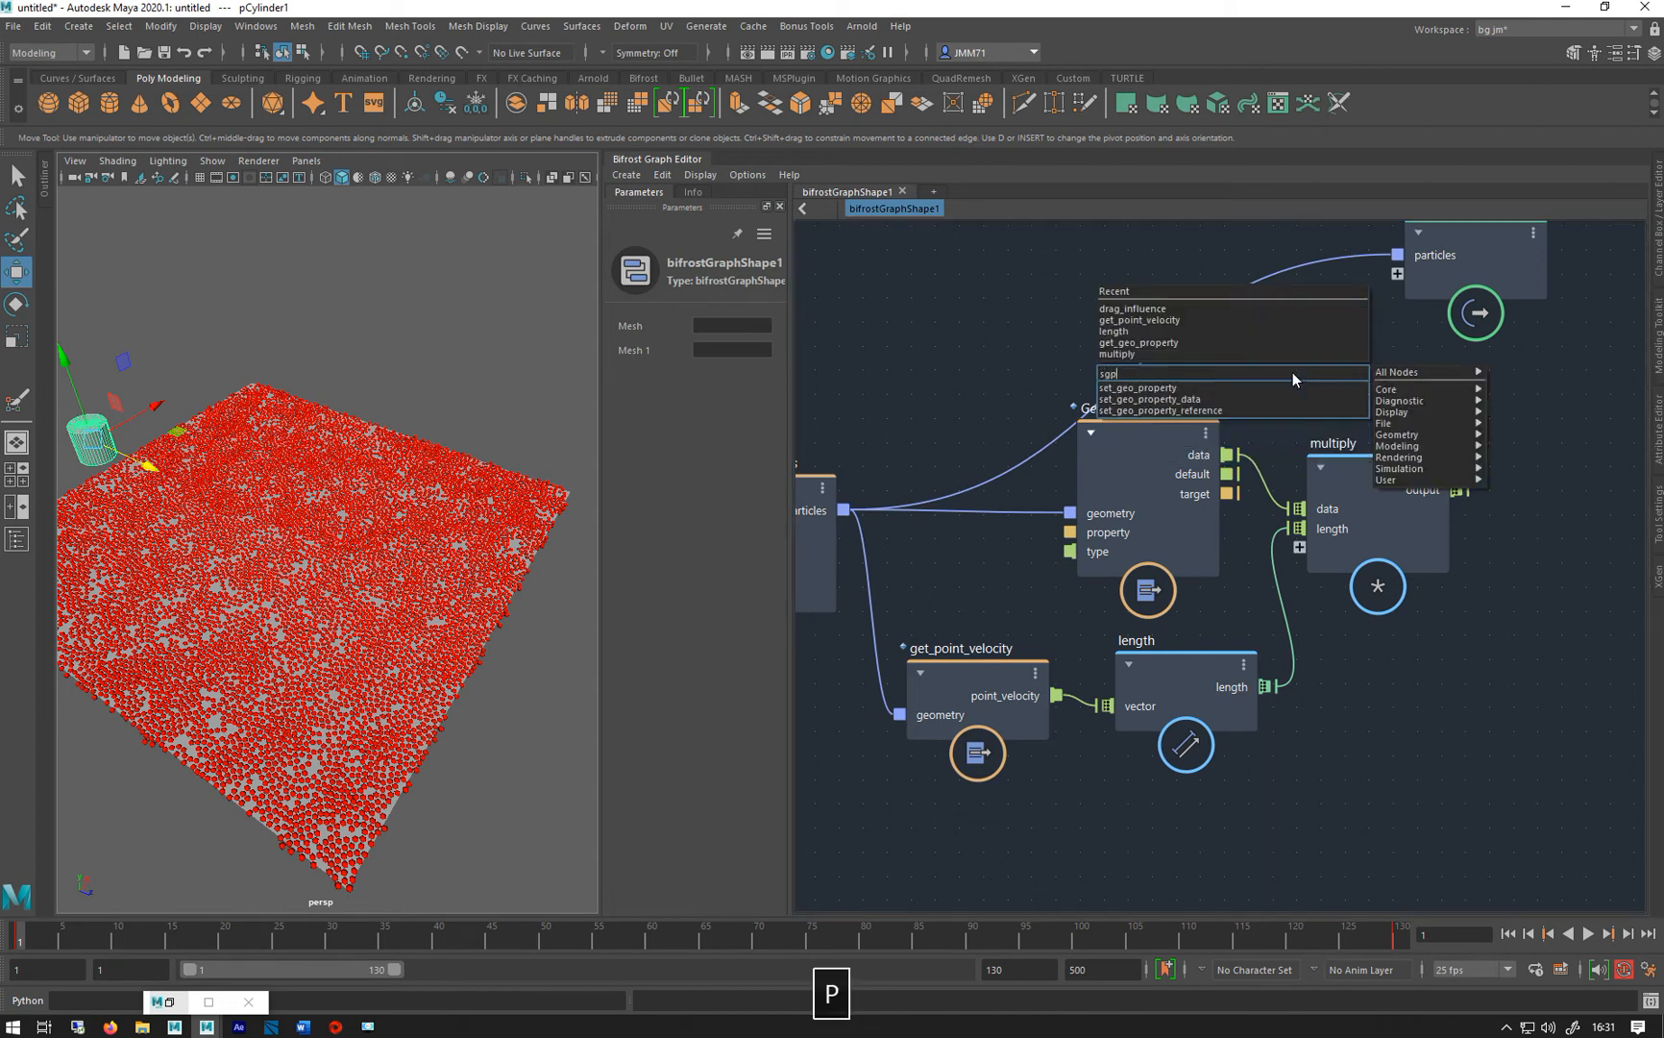
pyautogui.click(1139, 388)
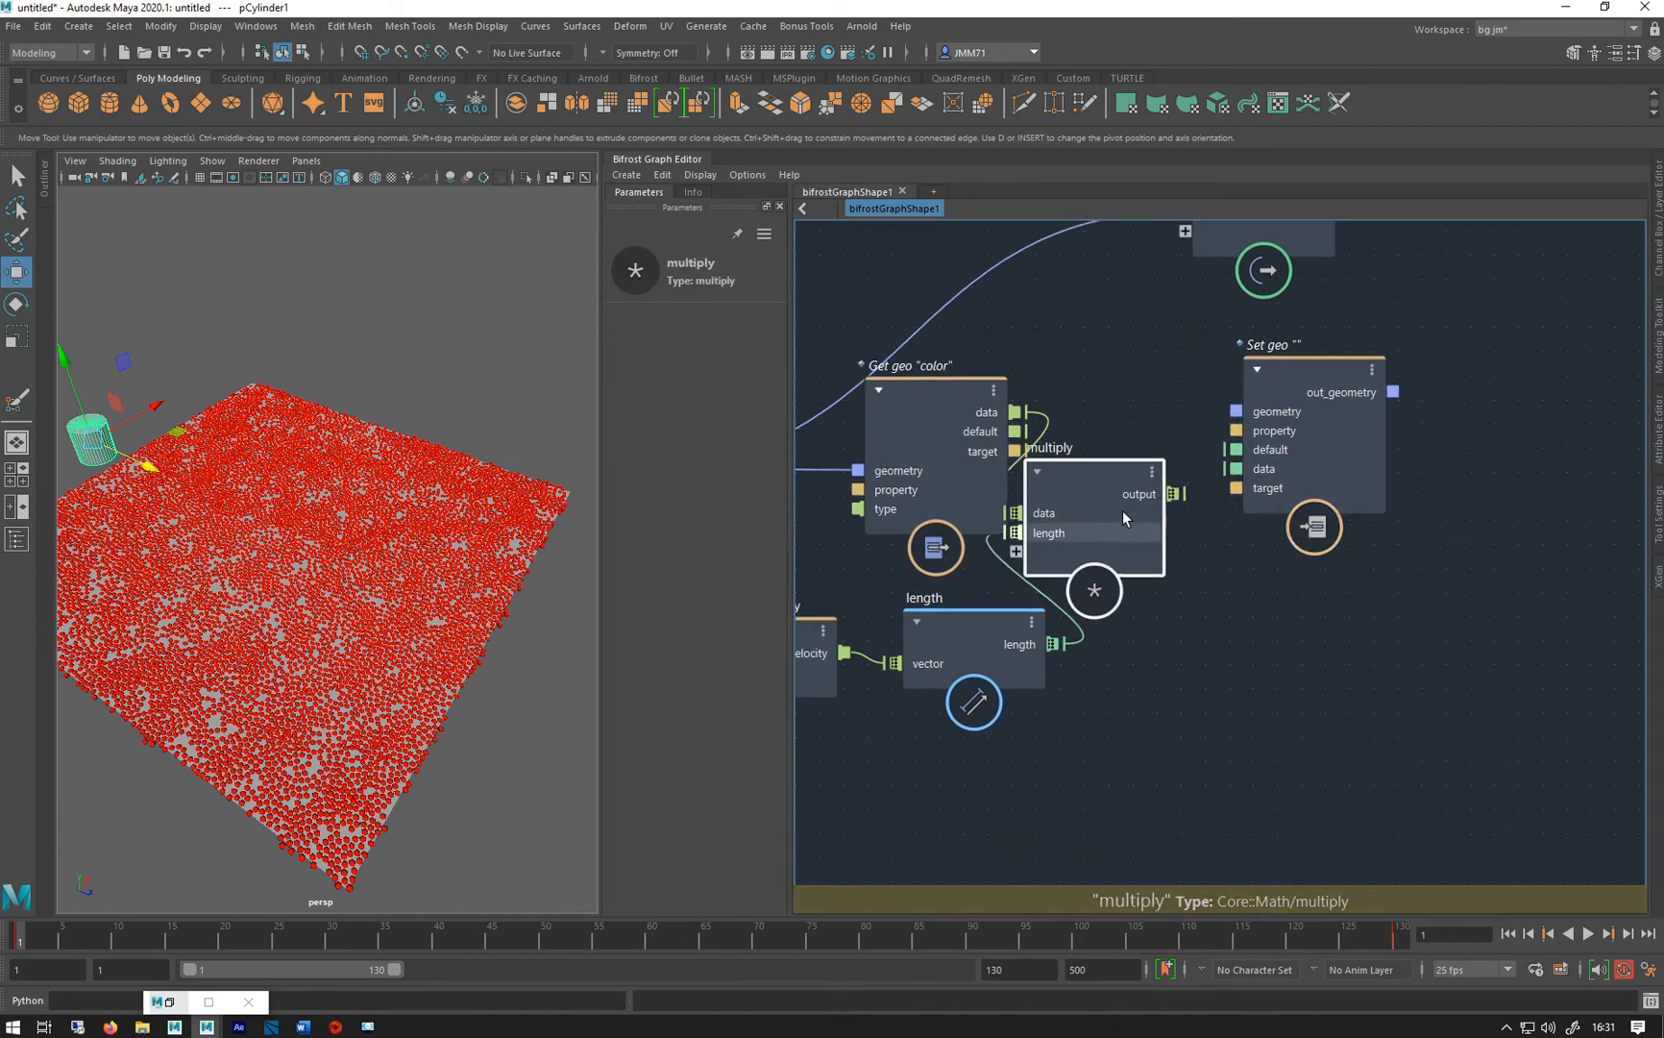
pyautogui.moveTo(1175, 492); pyautogui.dragTo(1247, 467)
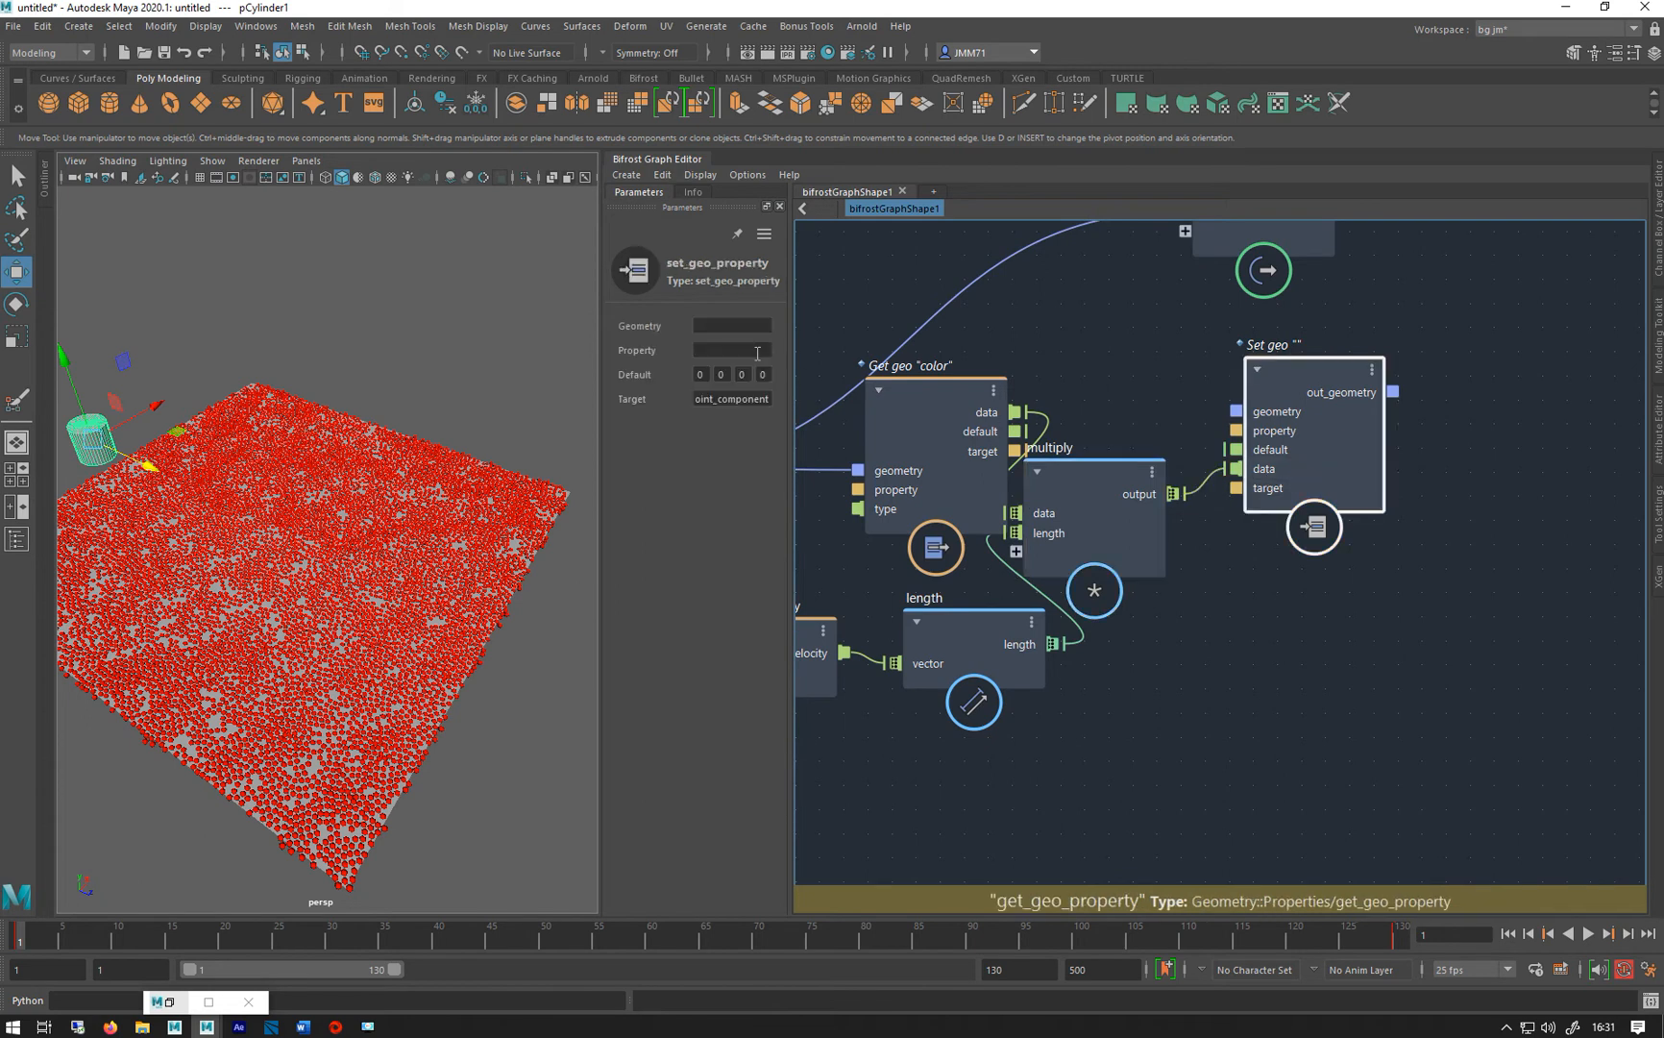
pyautogui.write('d')
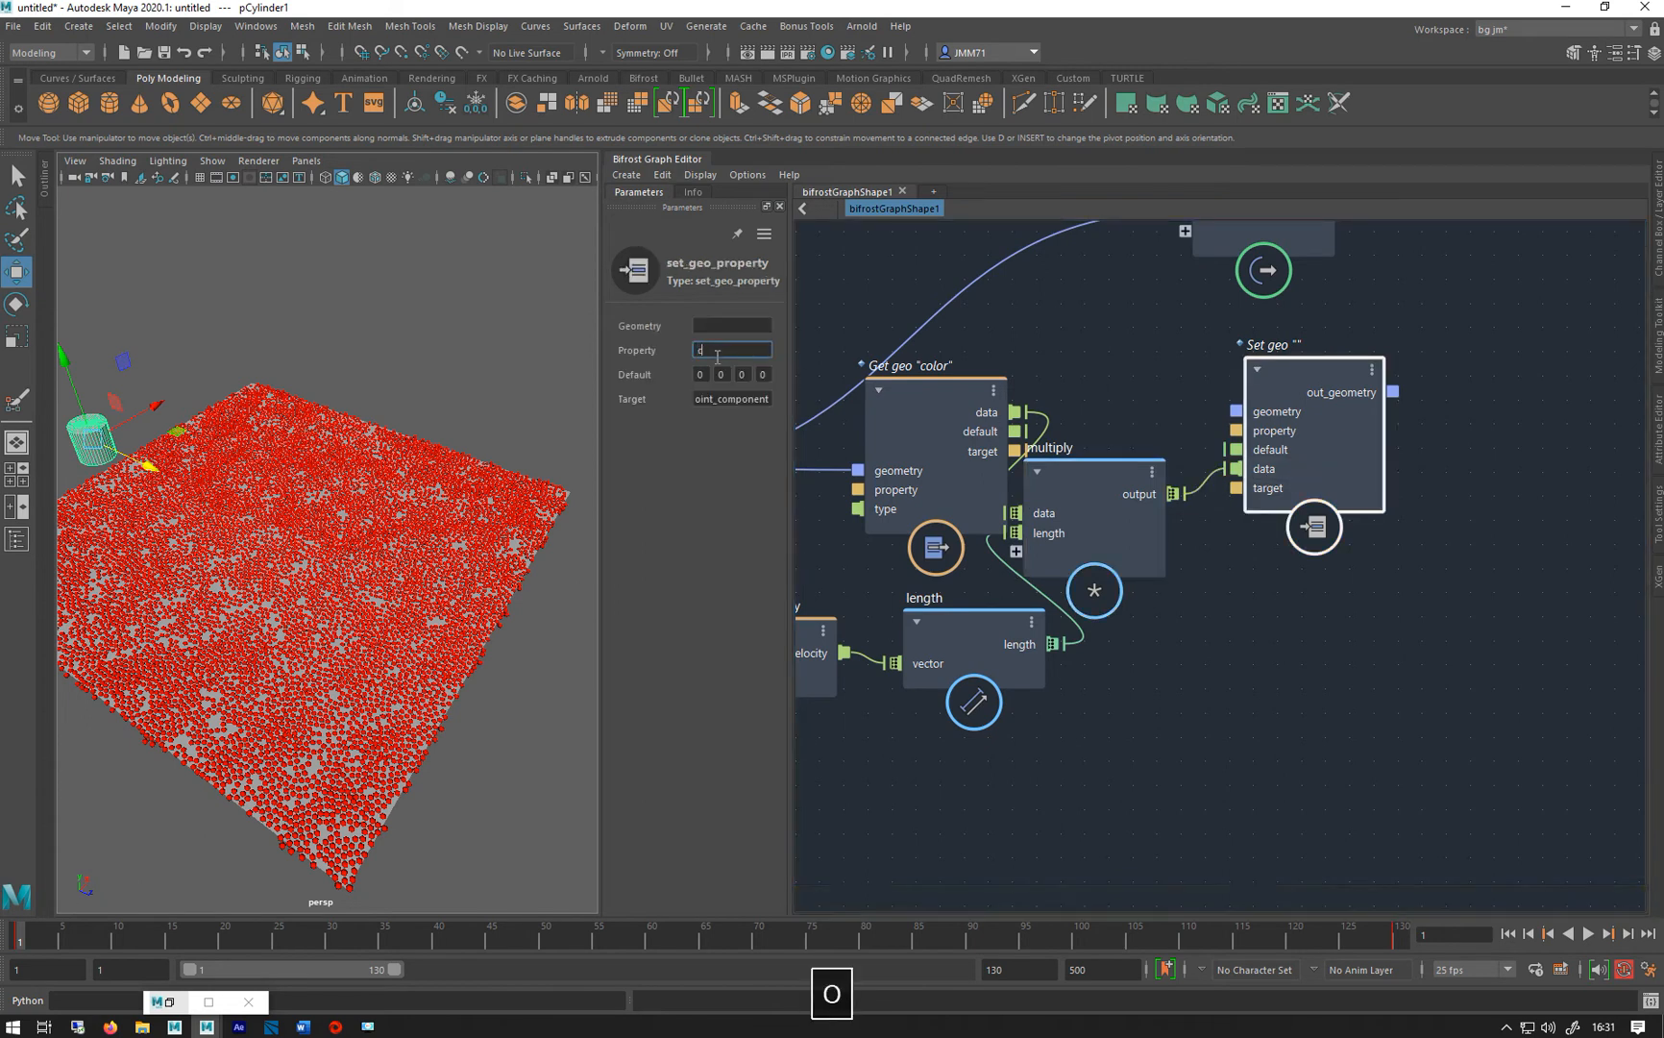
pyautogui.write('color')
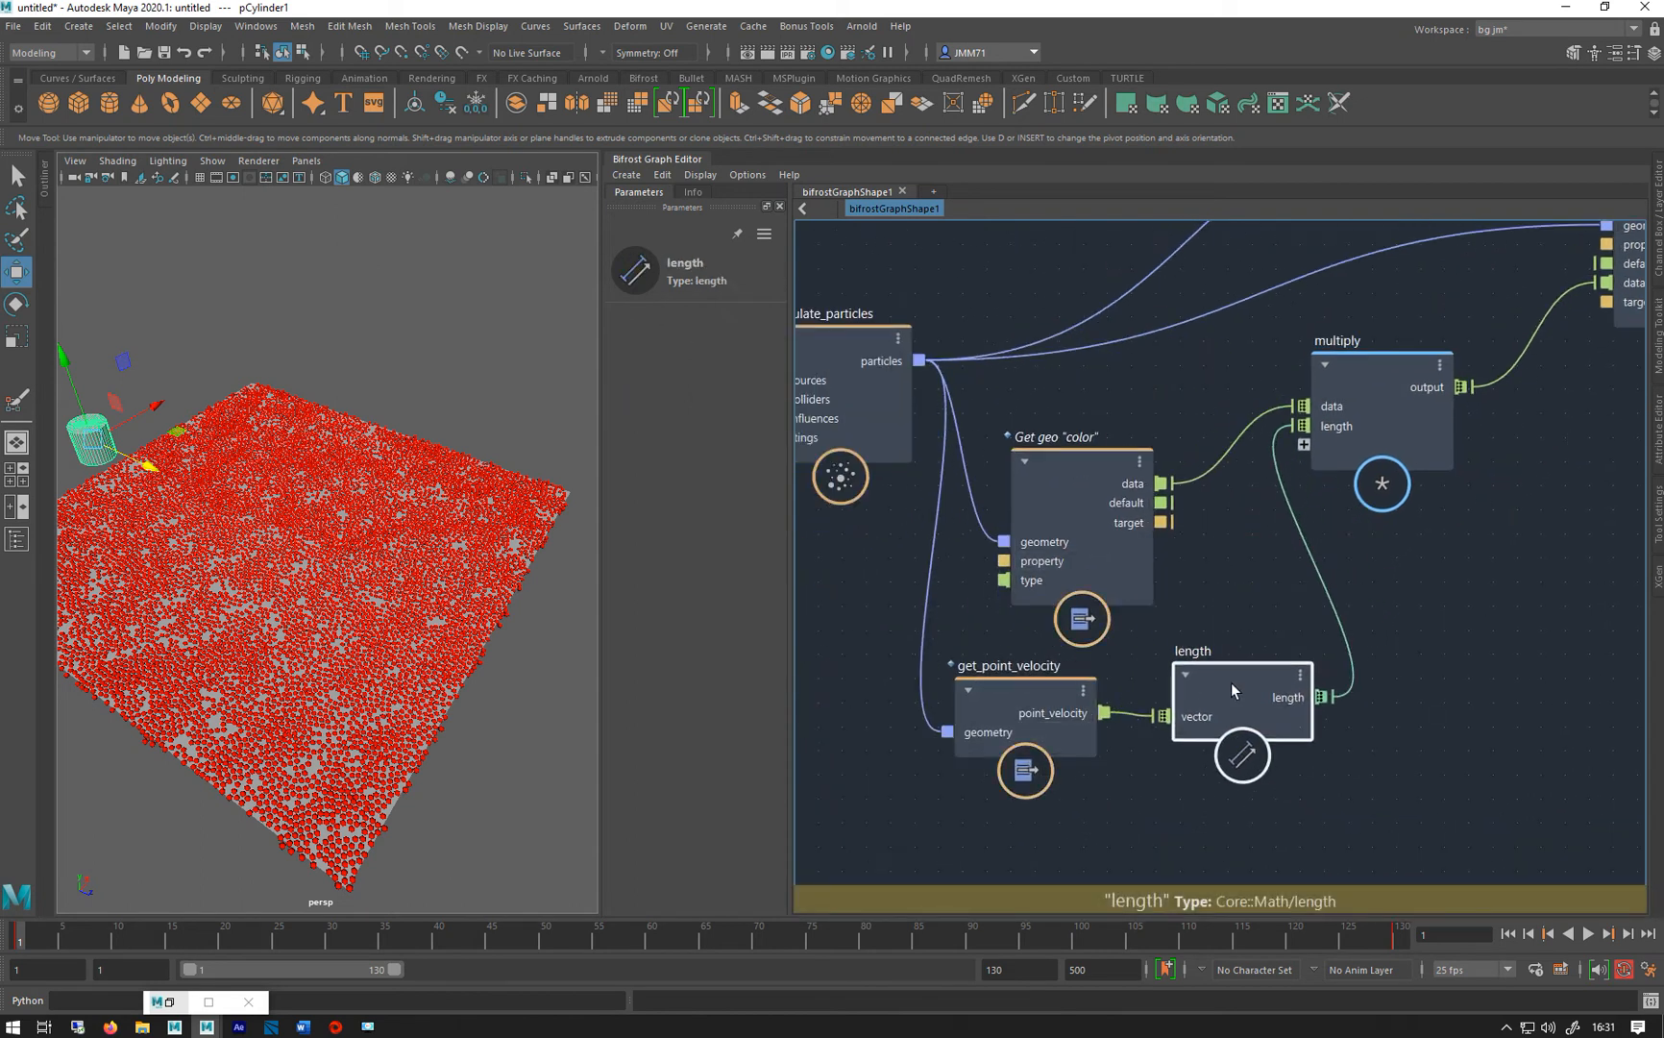
pyautogui.click(1380, 413)
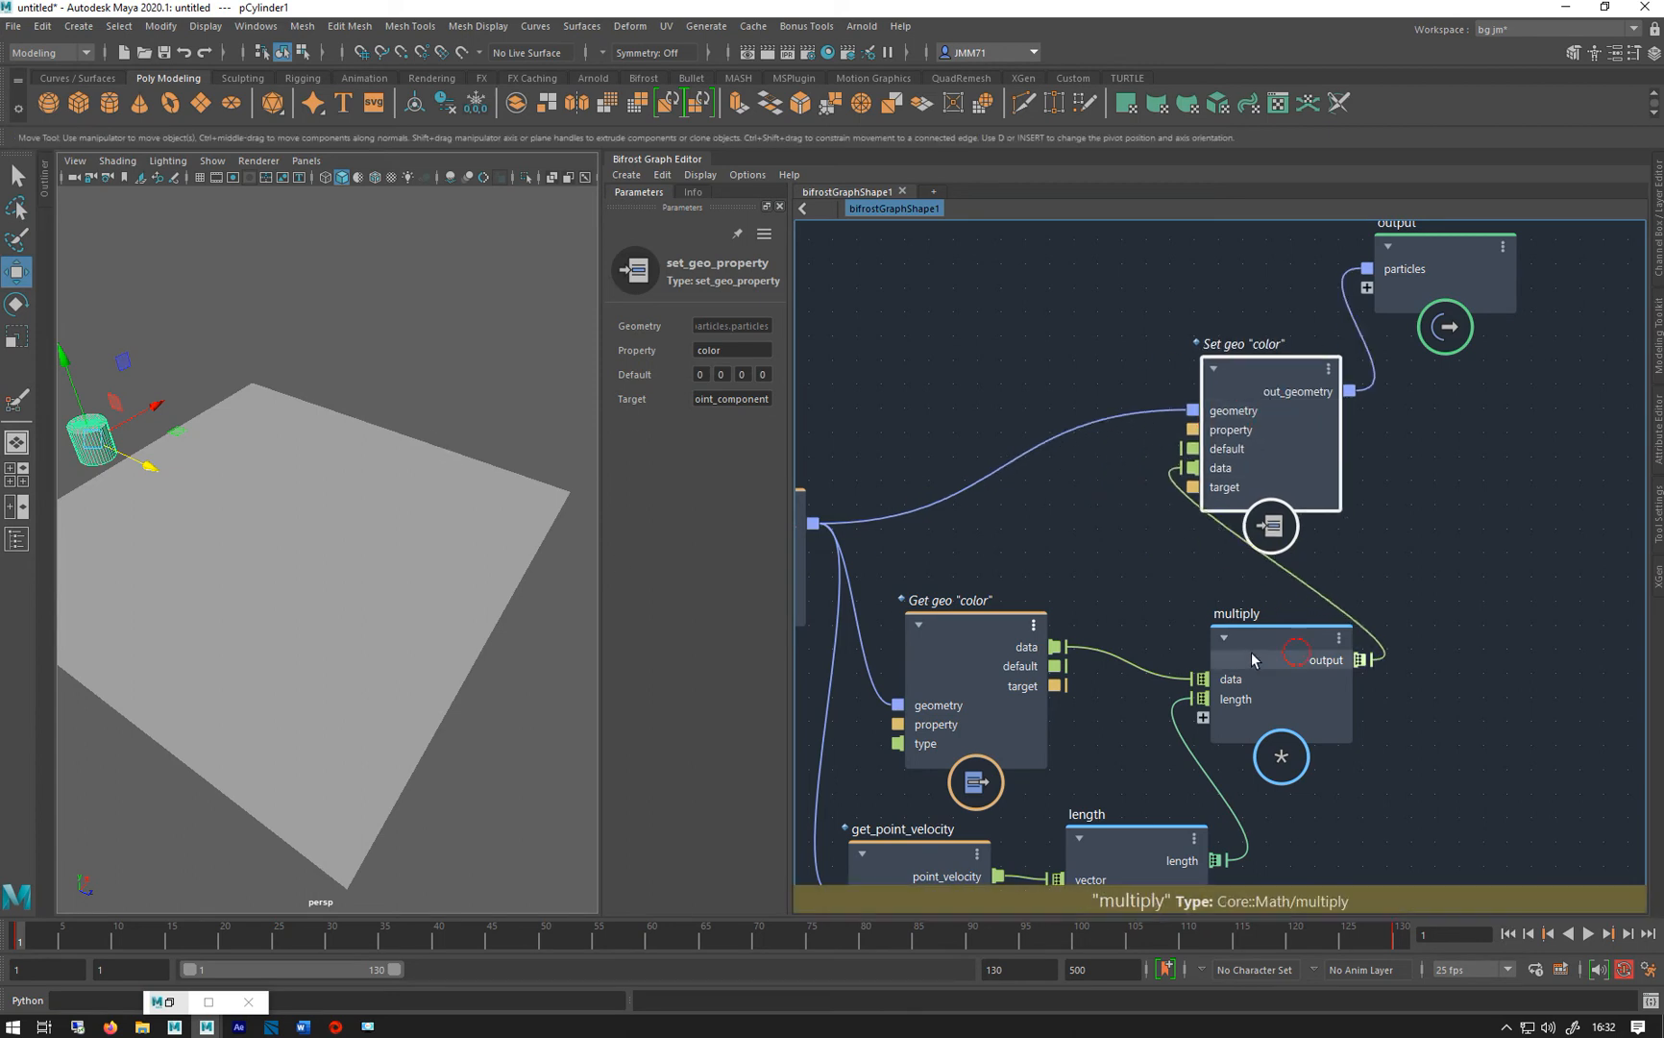
# Wire the recoloured geometry to the output and select the cylinder to push the particles
pyautogui.click(1588, 934)
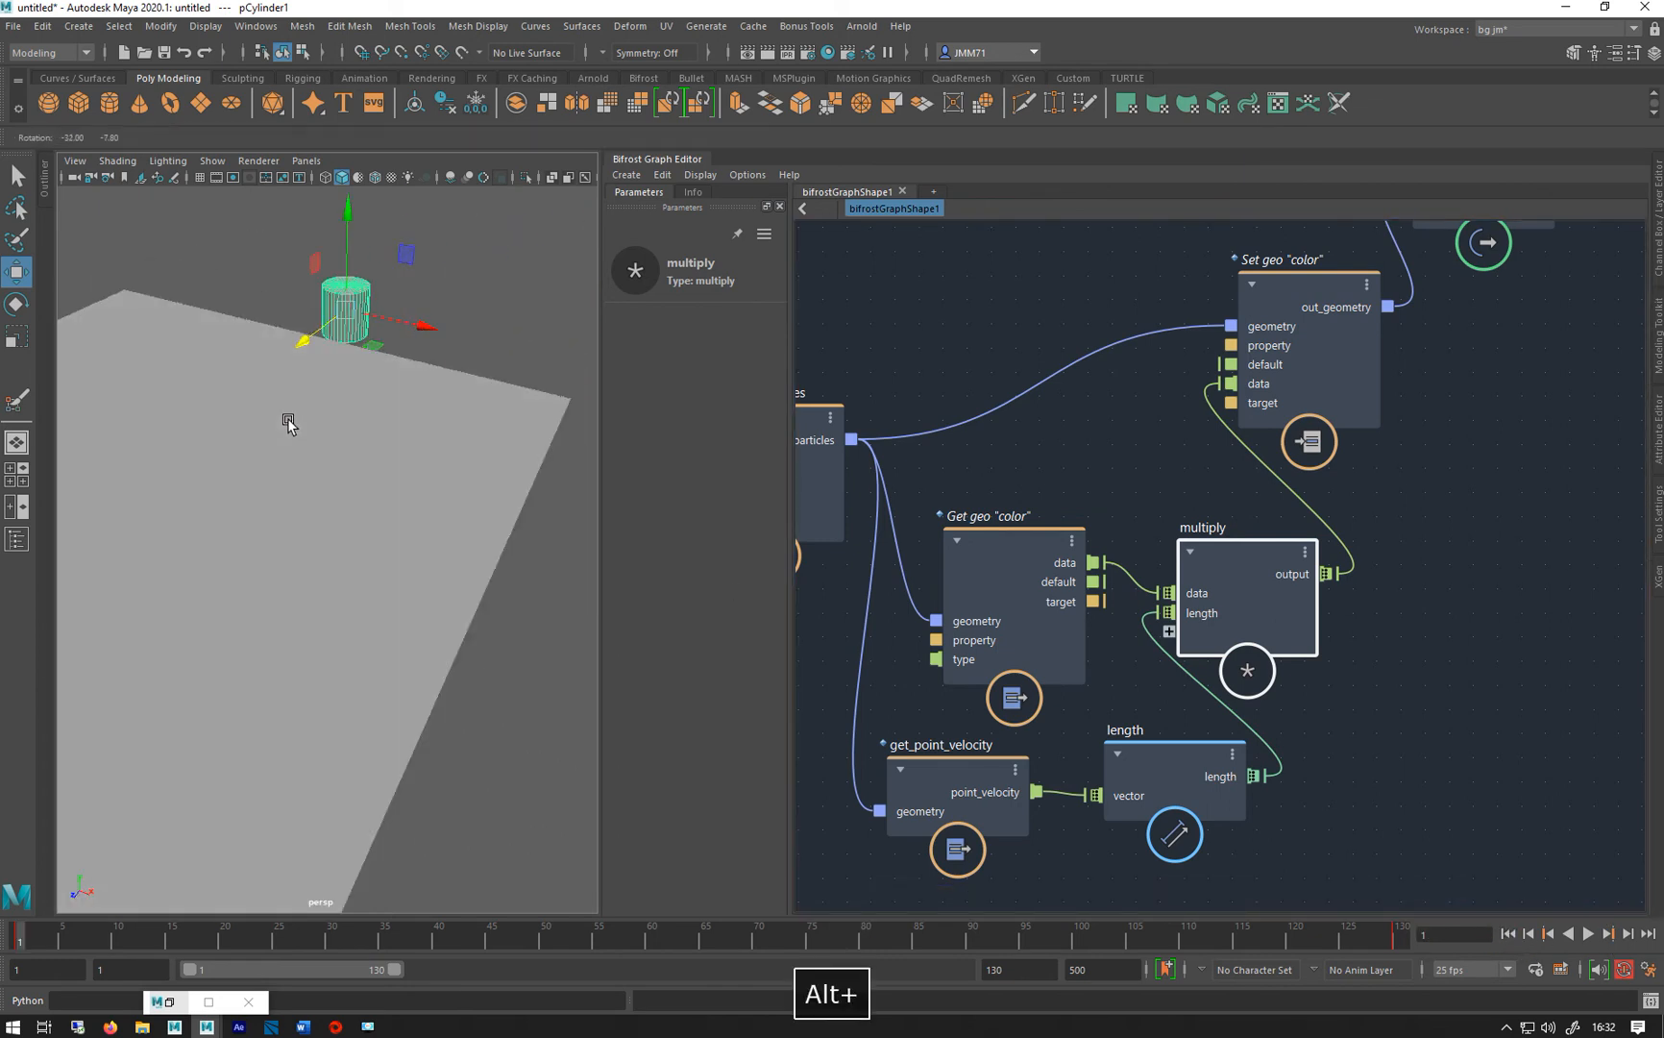
pyautogui.click(1609, 934)
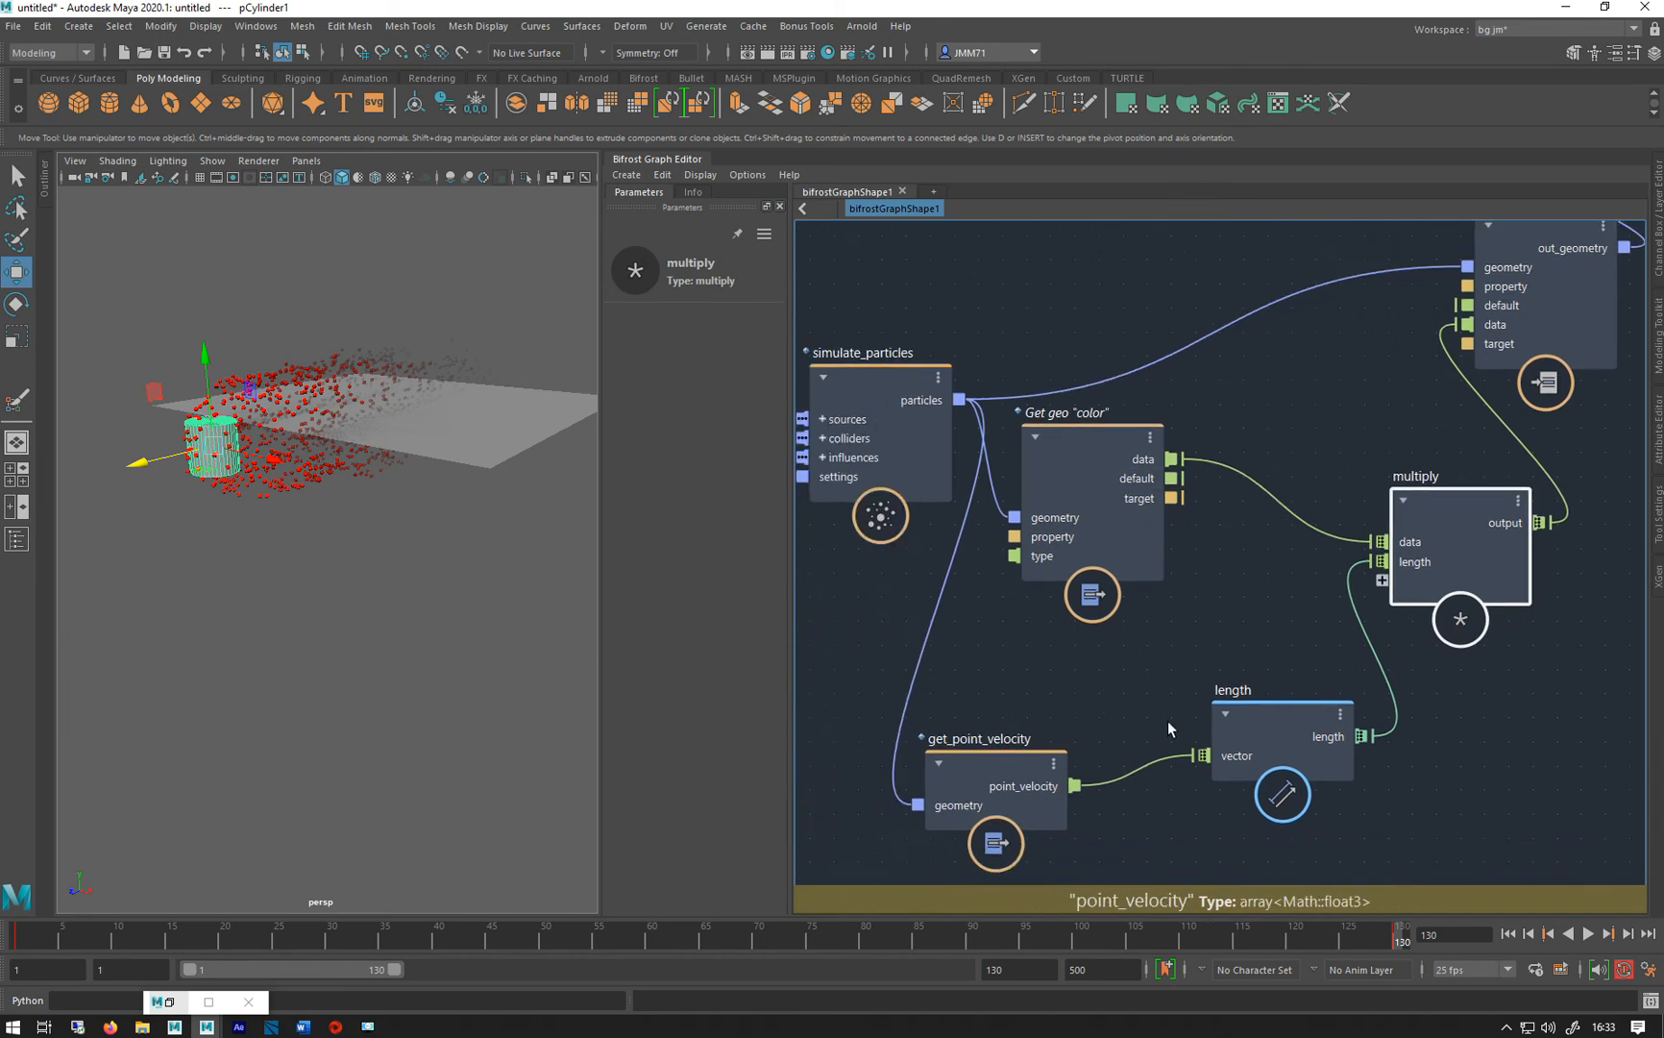
pyautogui.moveTo(299, 413)
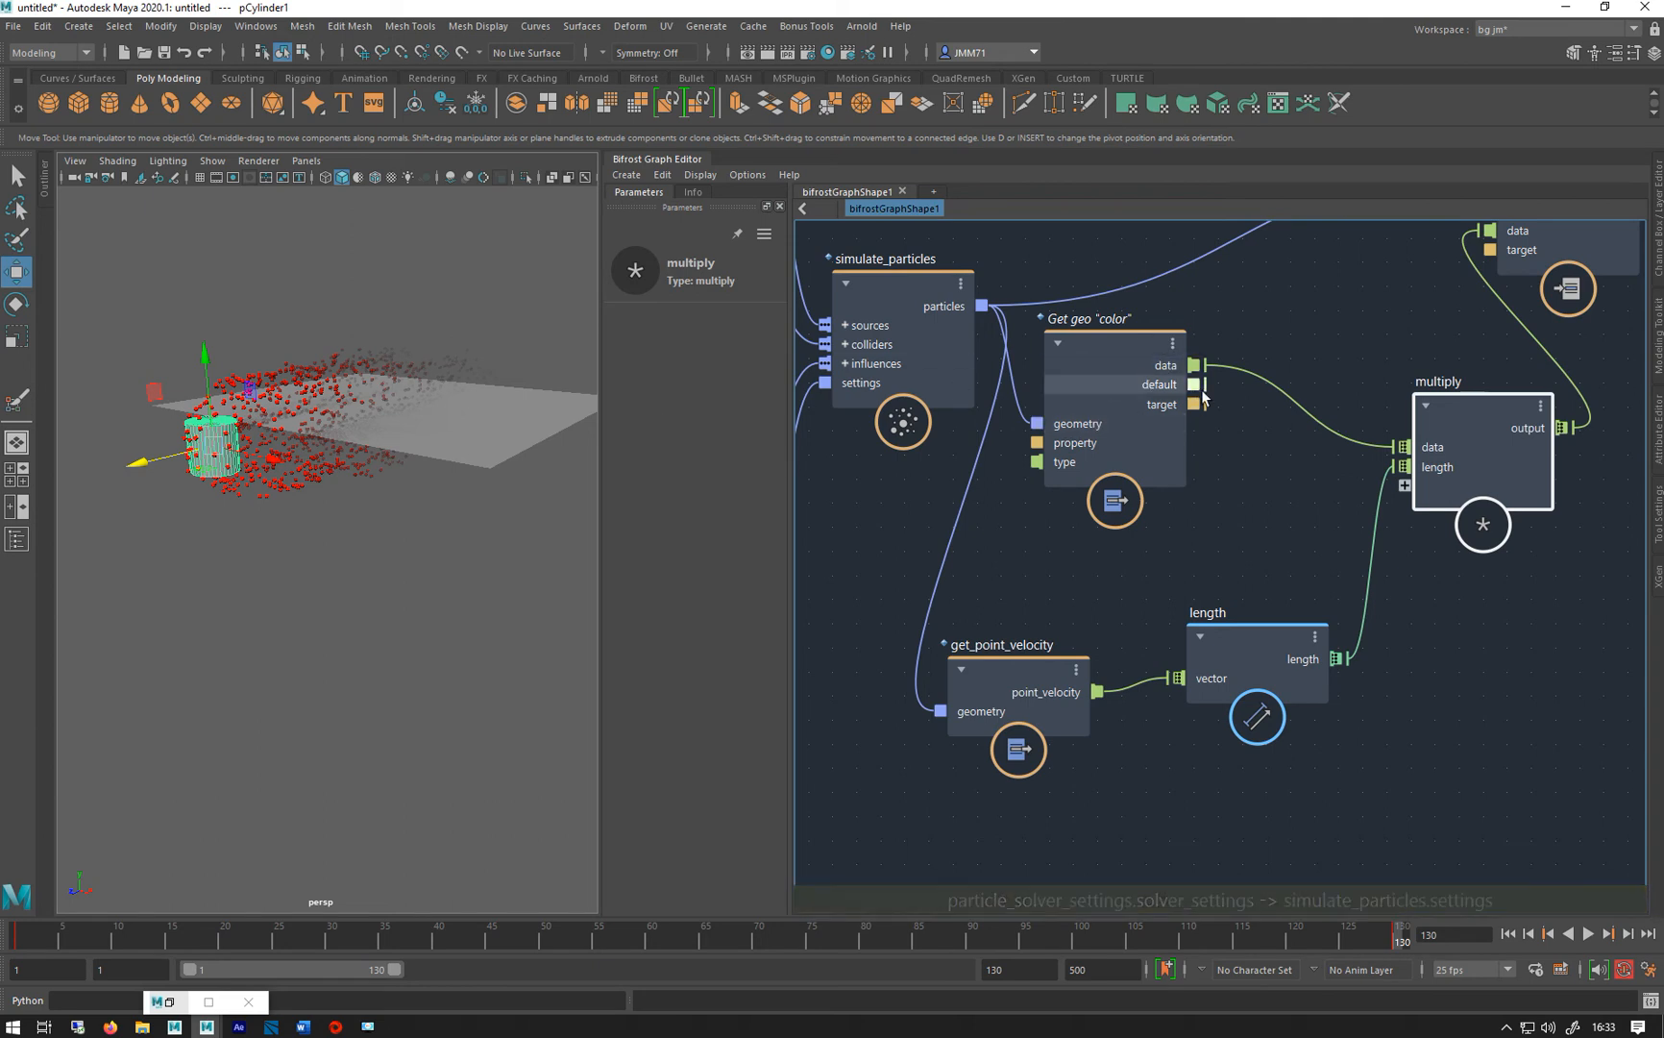
# Add a vector4_to_scalar node splitting the colour, its x channel feeding the multiply node
pyautogui.click(1107, 361)
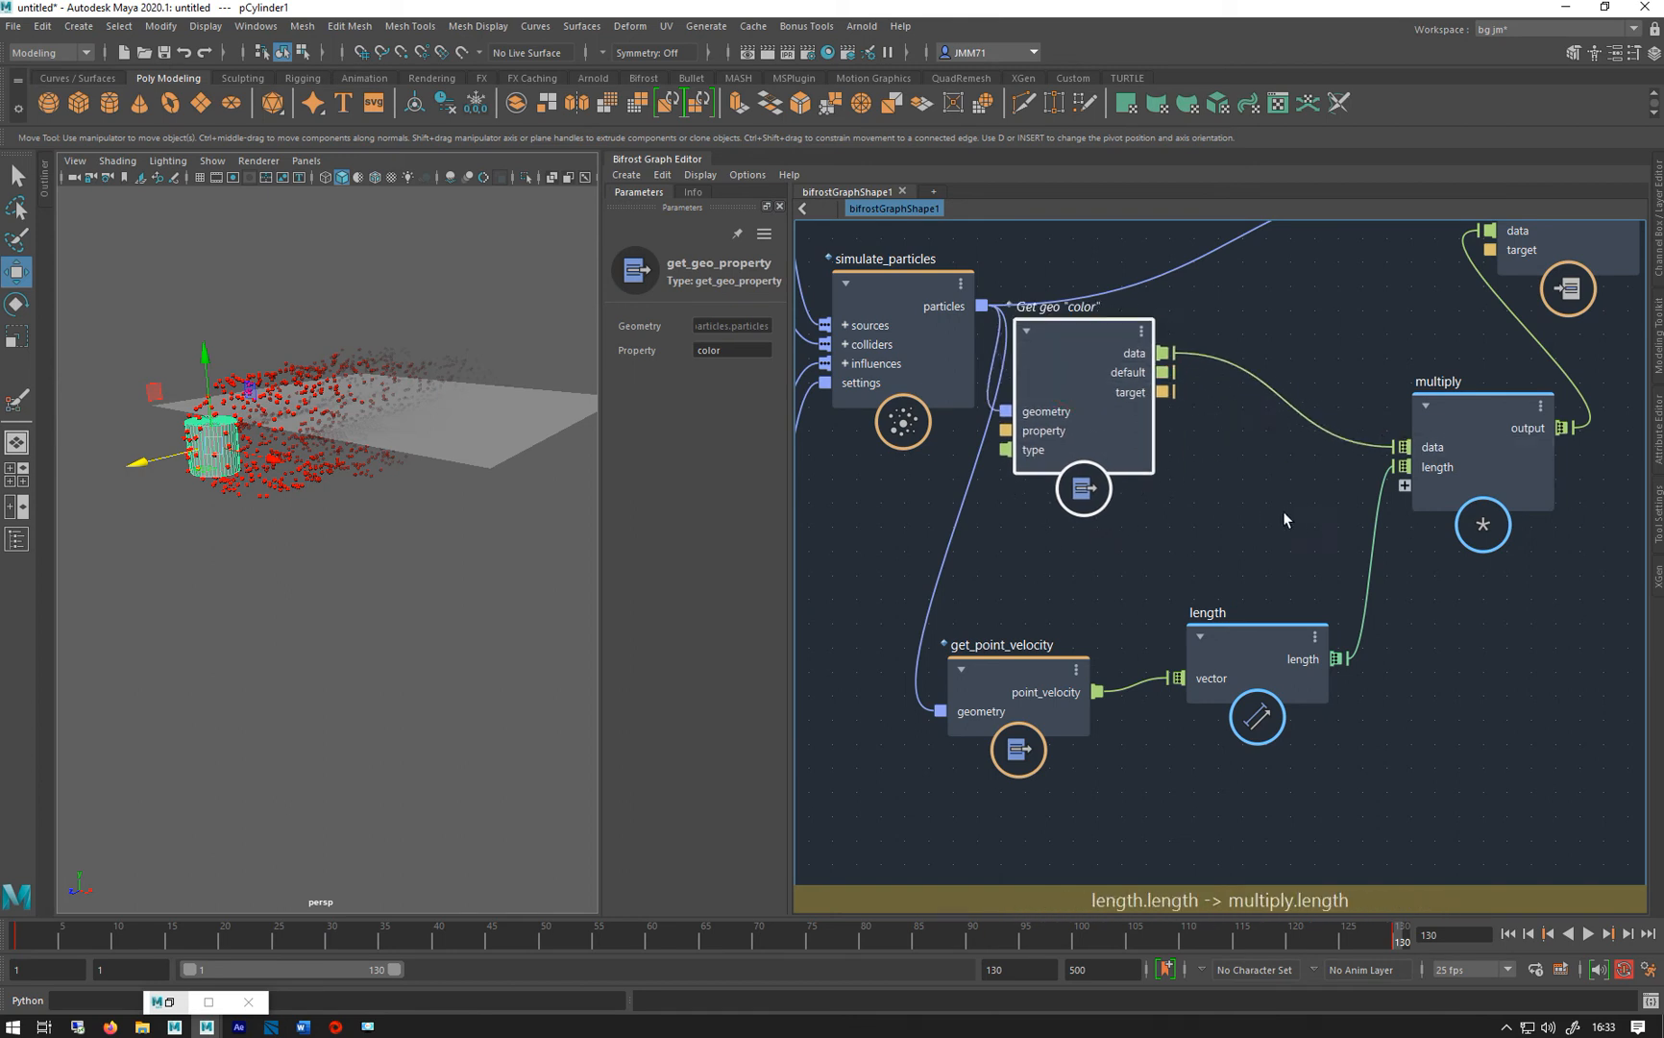
pyautogui.moveTo(1226, 475)
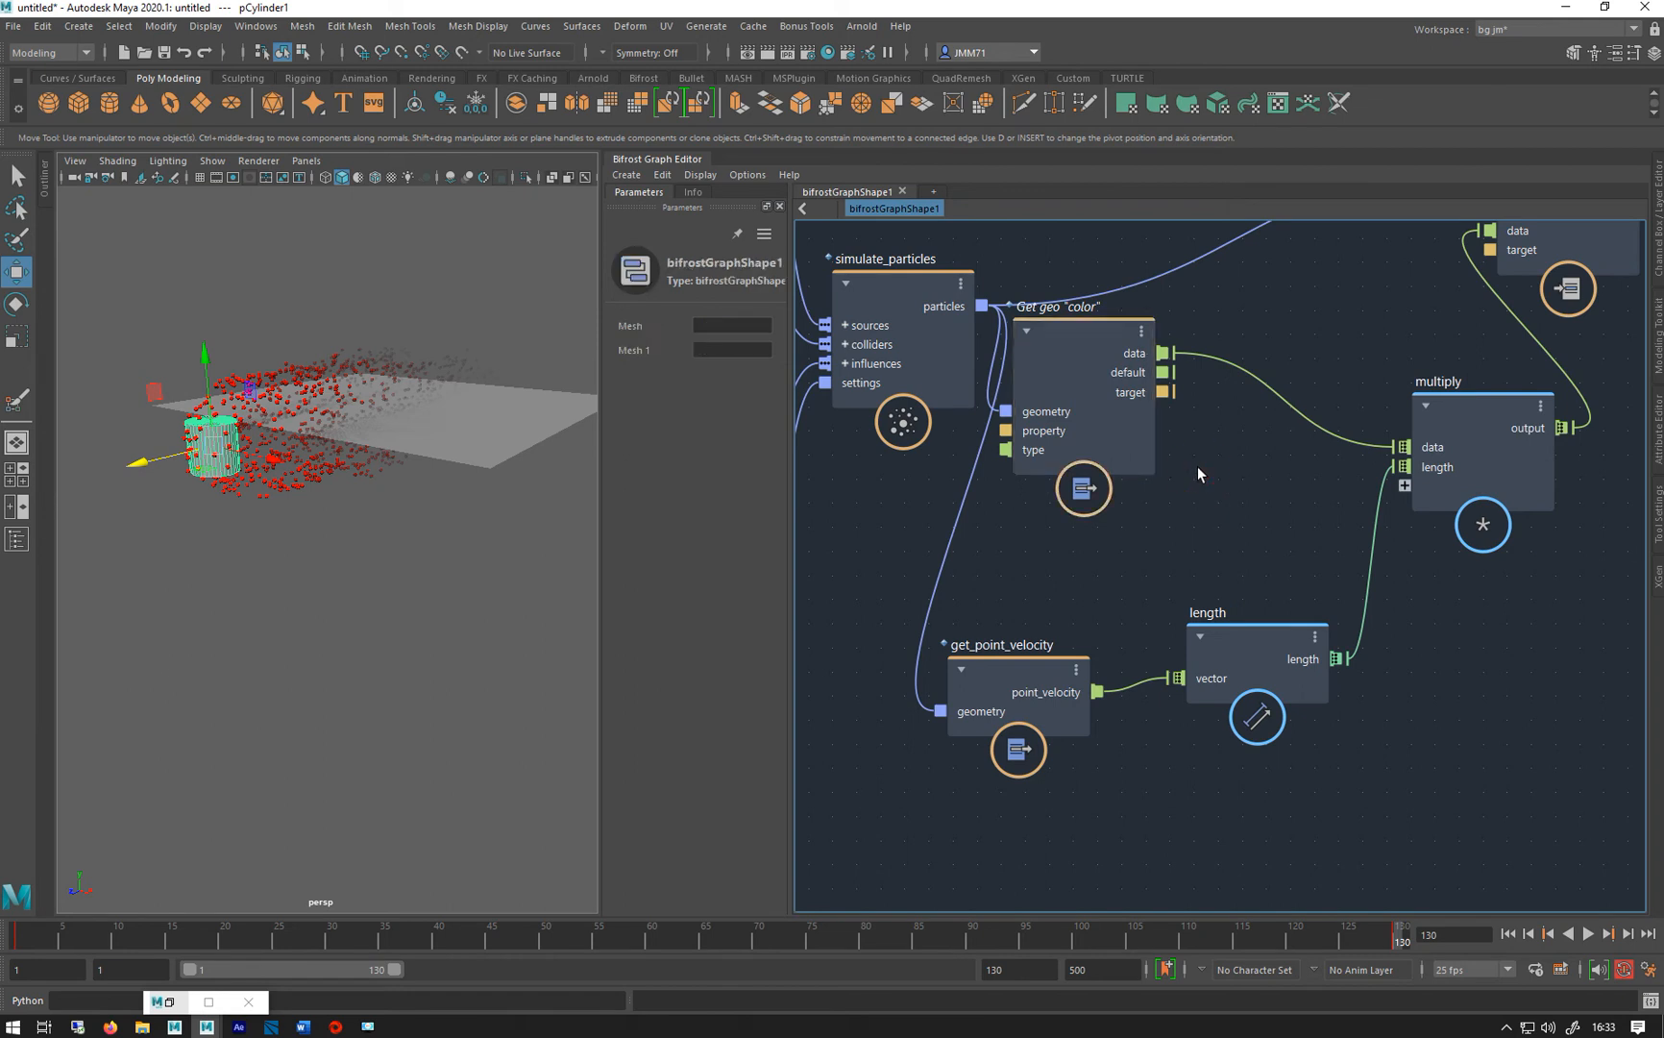
pyautogui.press('Tab')
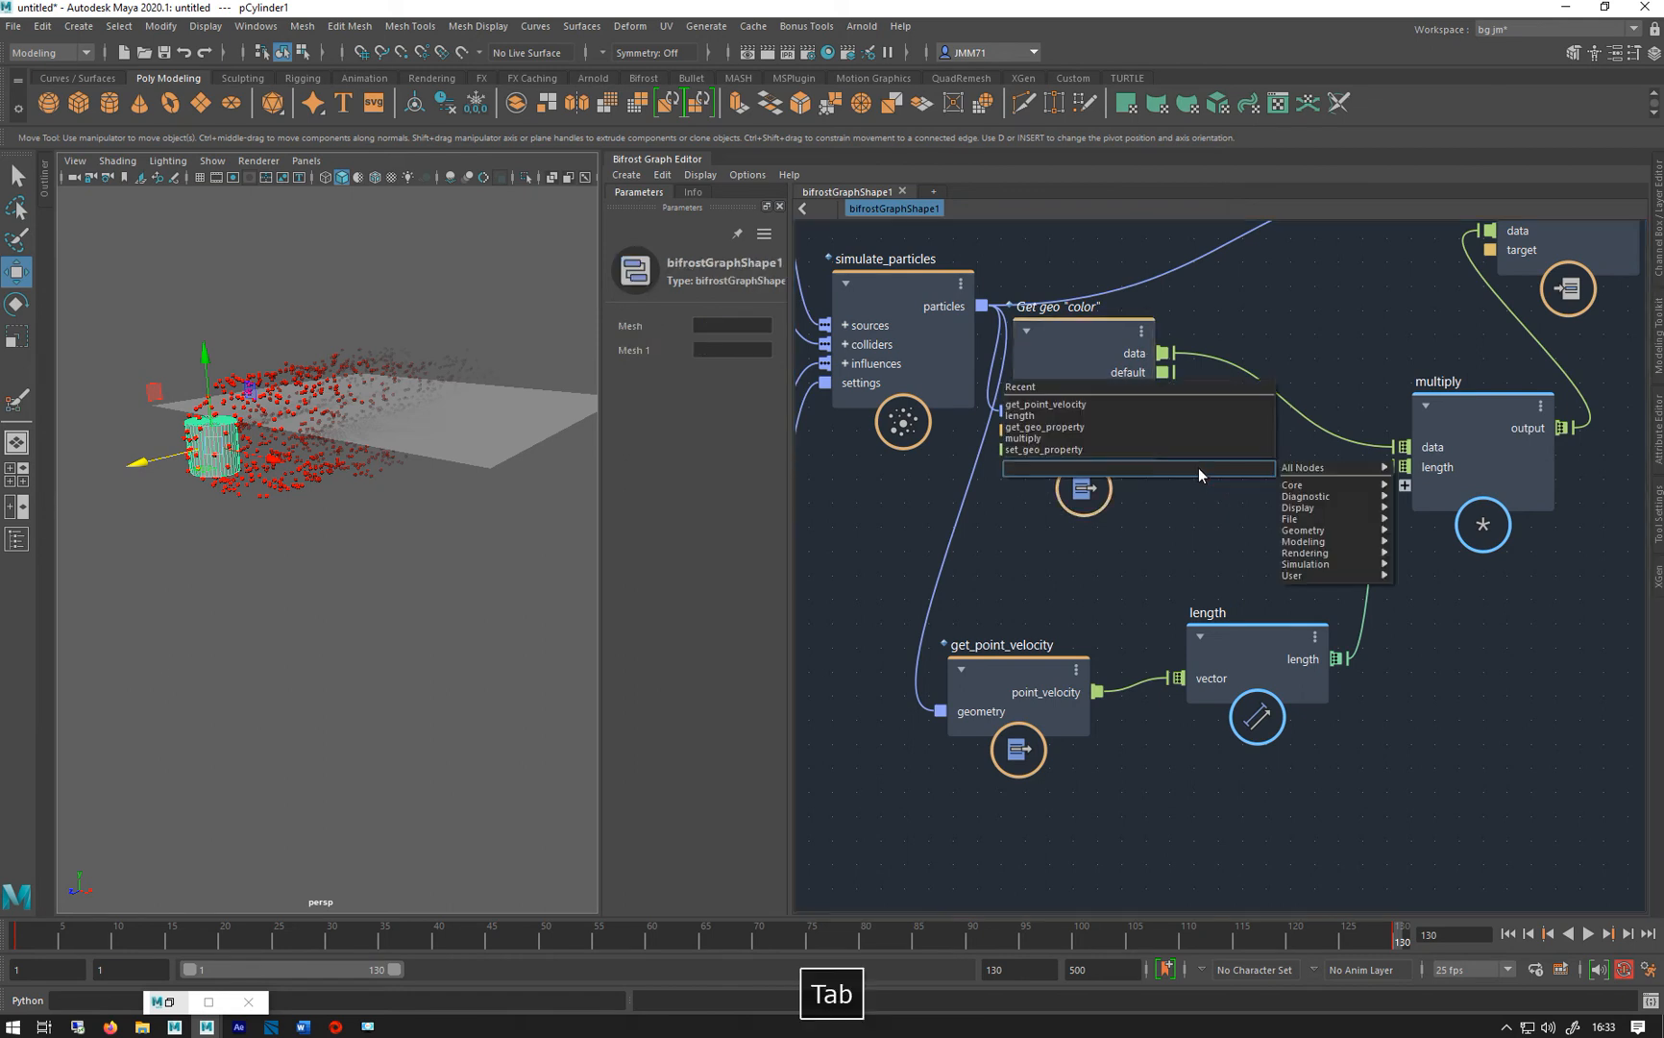
pyautogui.write('vec')
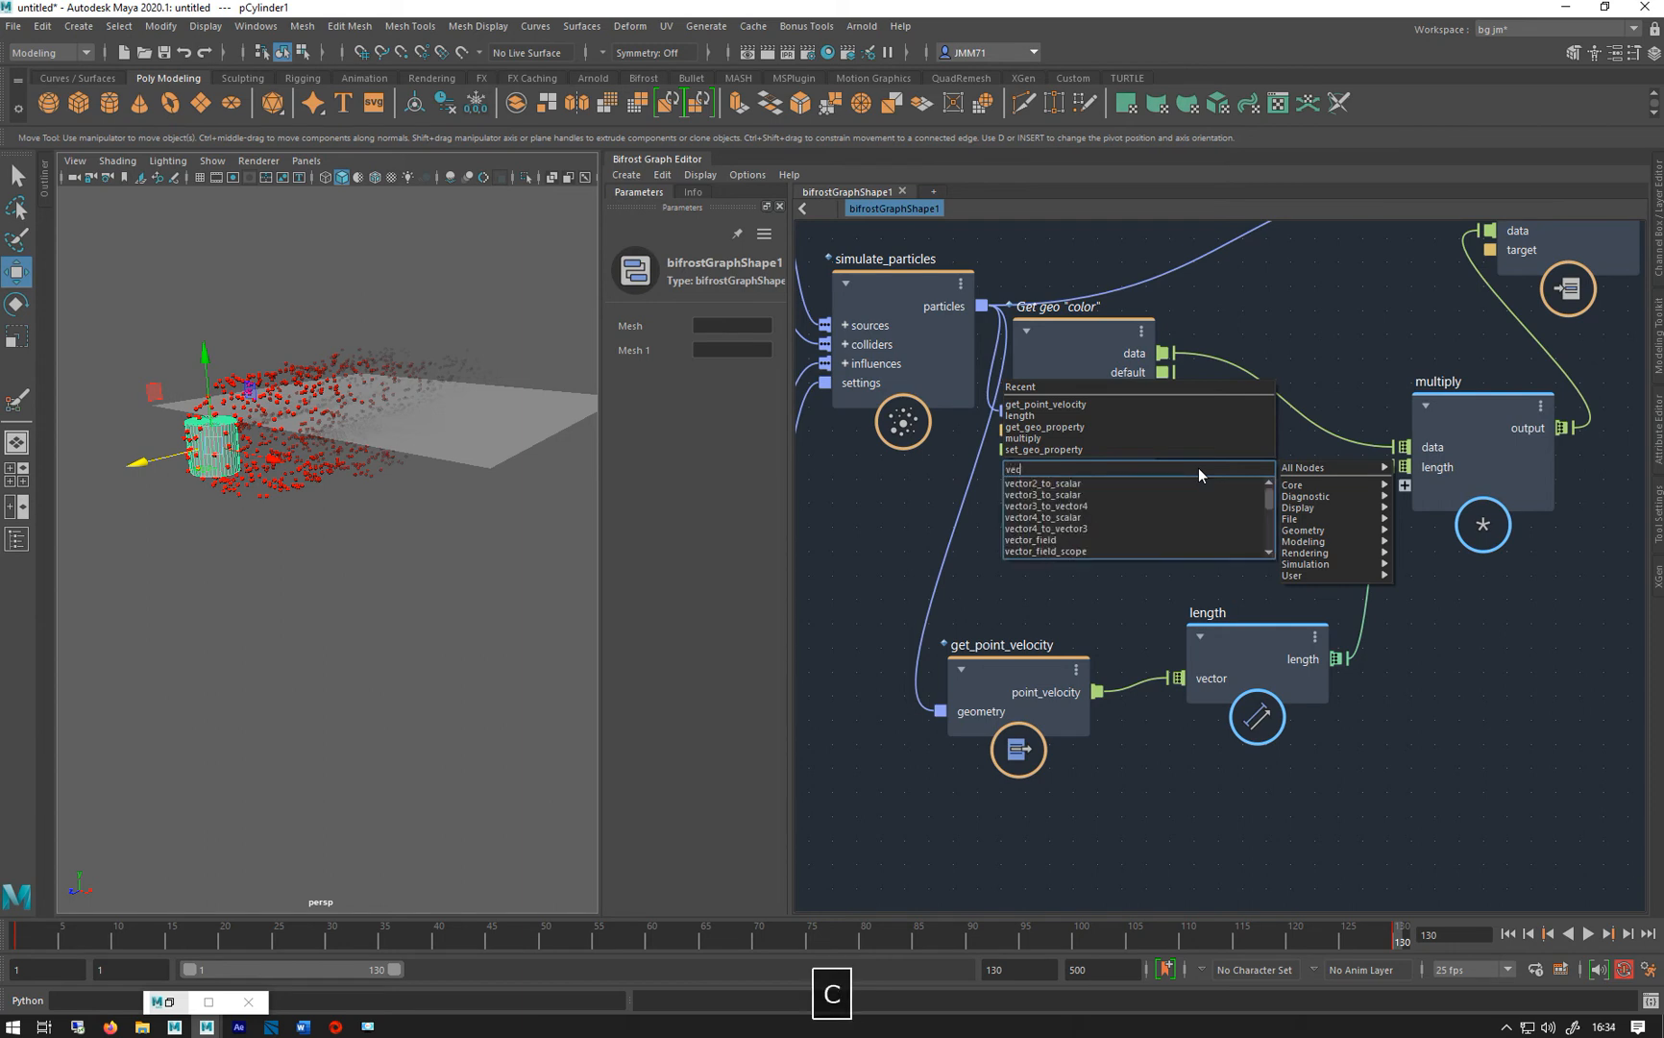
pyautogui.moveTo(1059, 519)
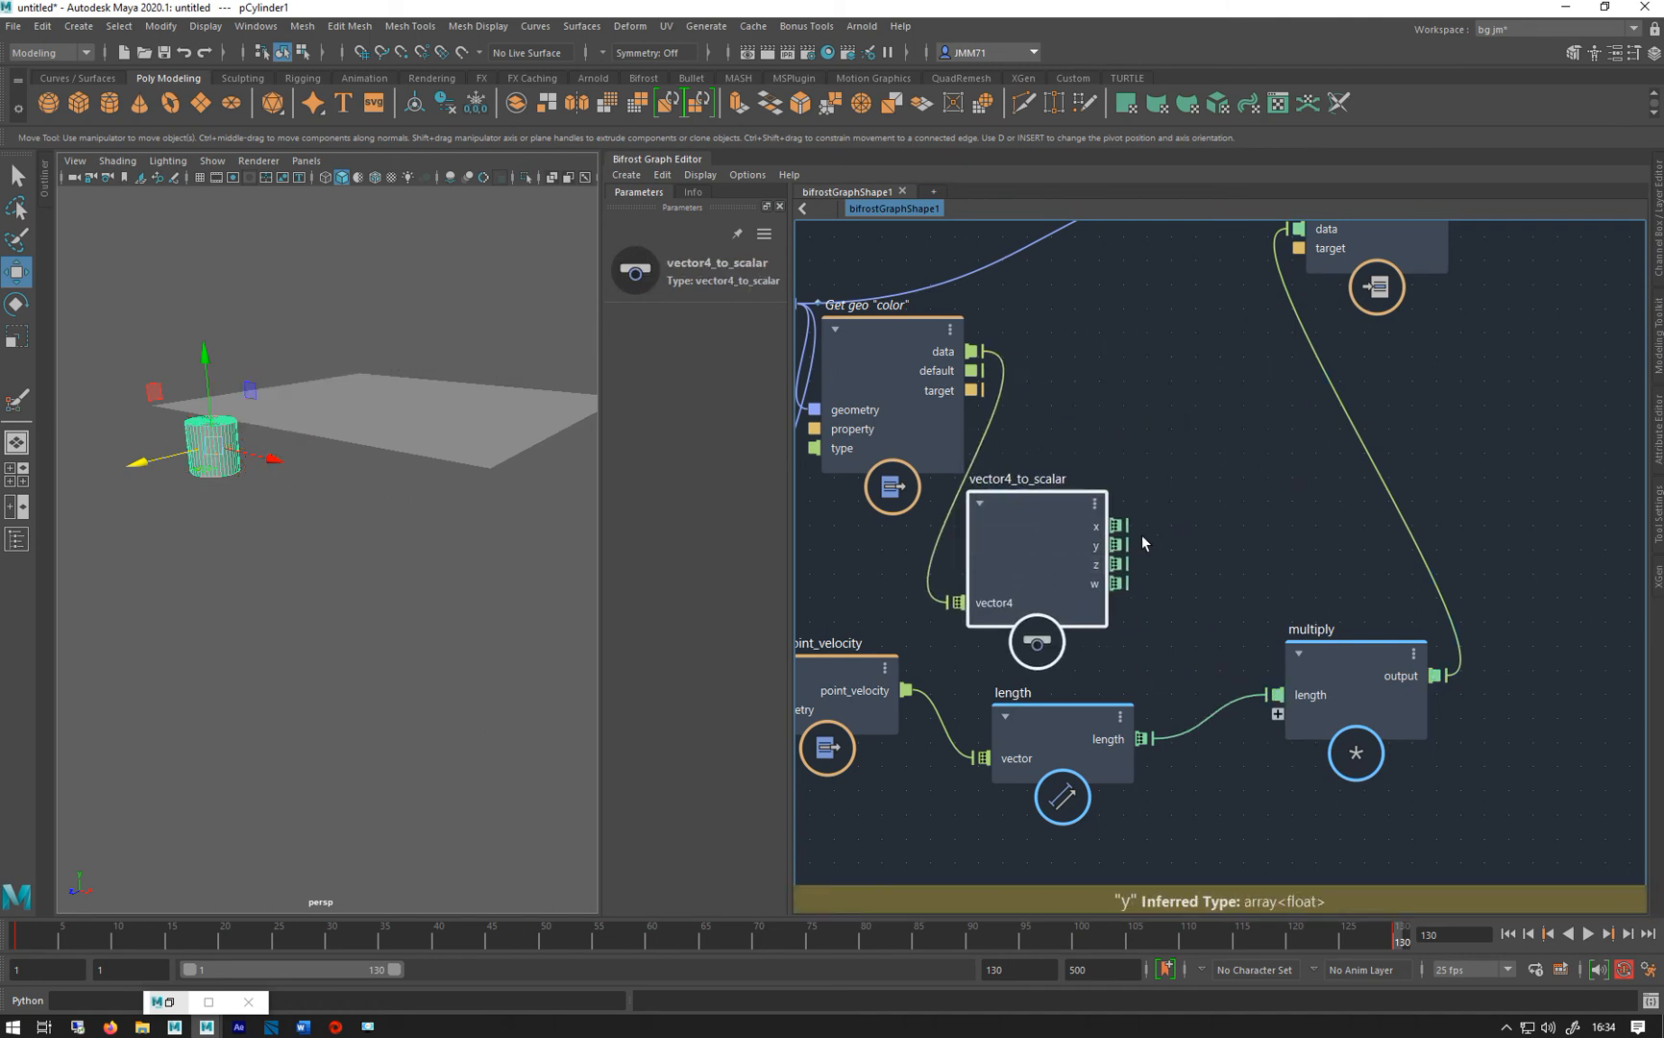
pyautogui.moveTo(1118, 526); pyautogui.dragTo(1280, 696)
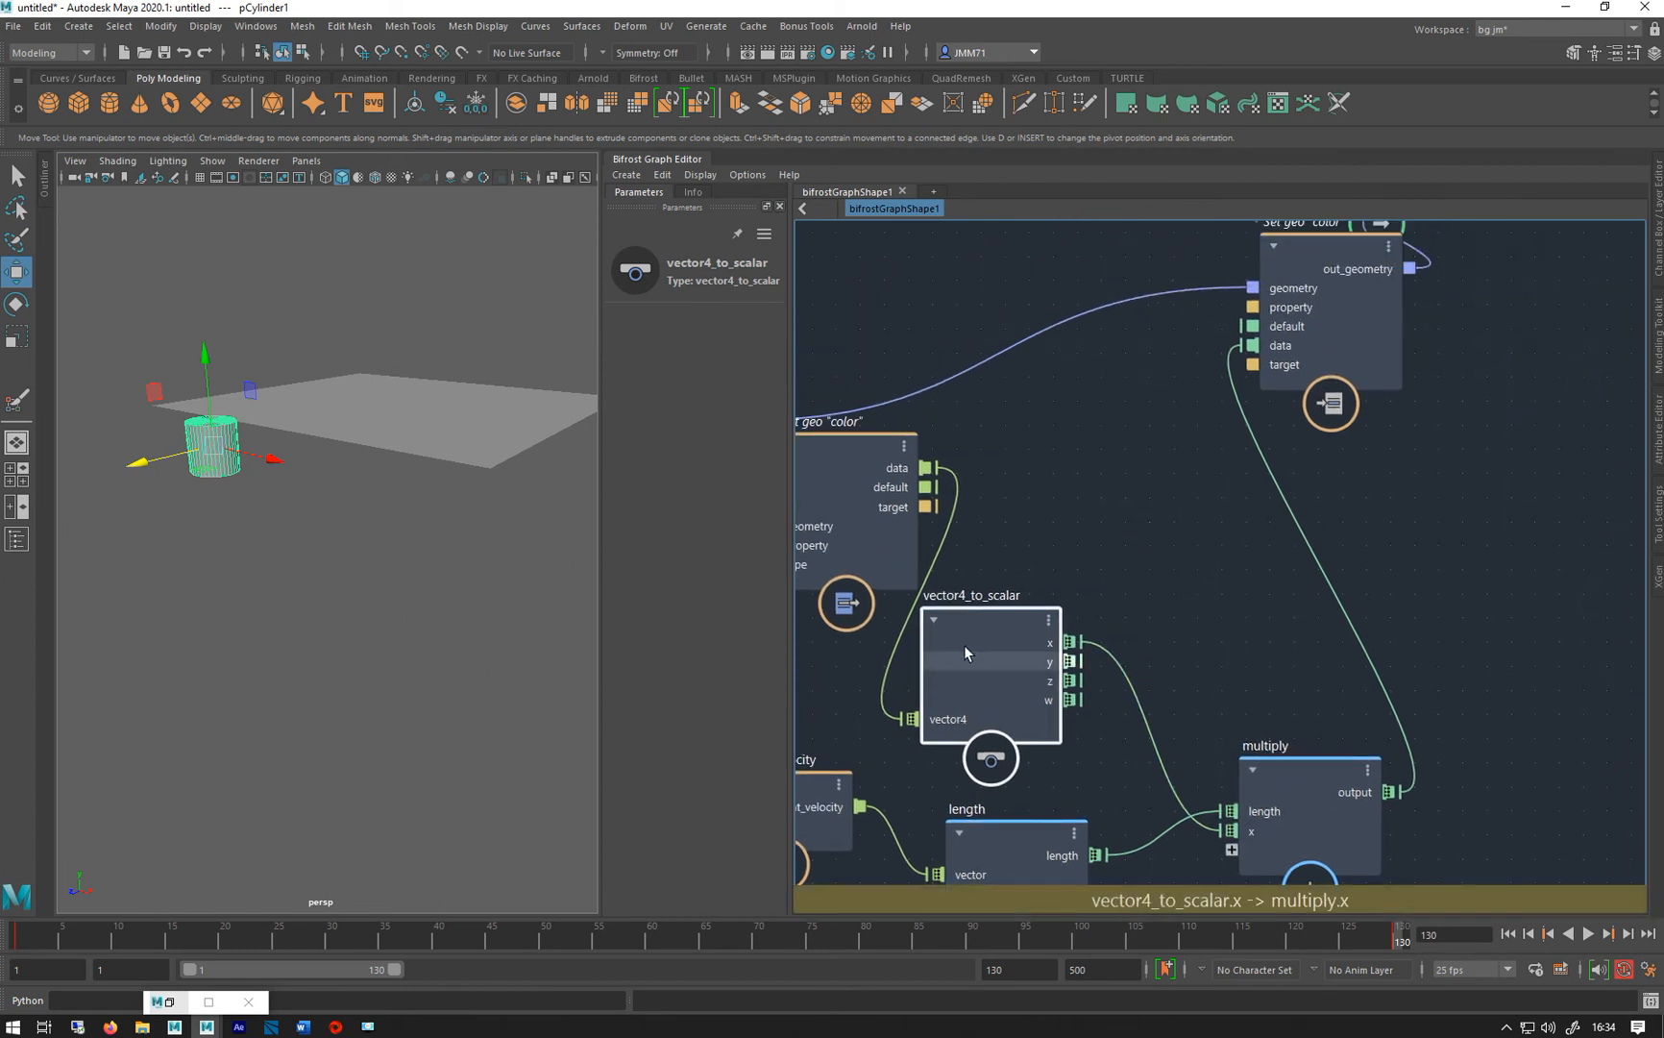
# Add a scalar_to_vector4 node right of multiply and wire the y colour channel into it
pyautogui.press('Tab')
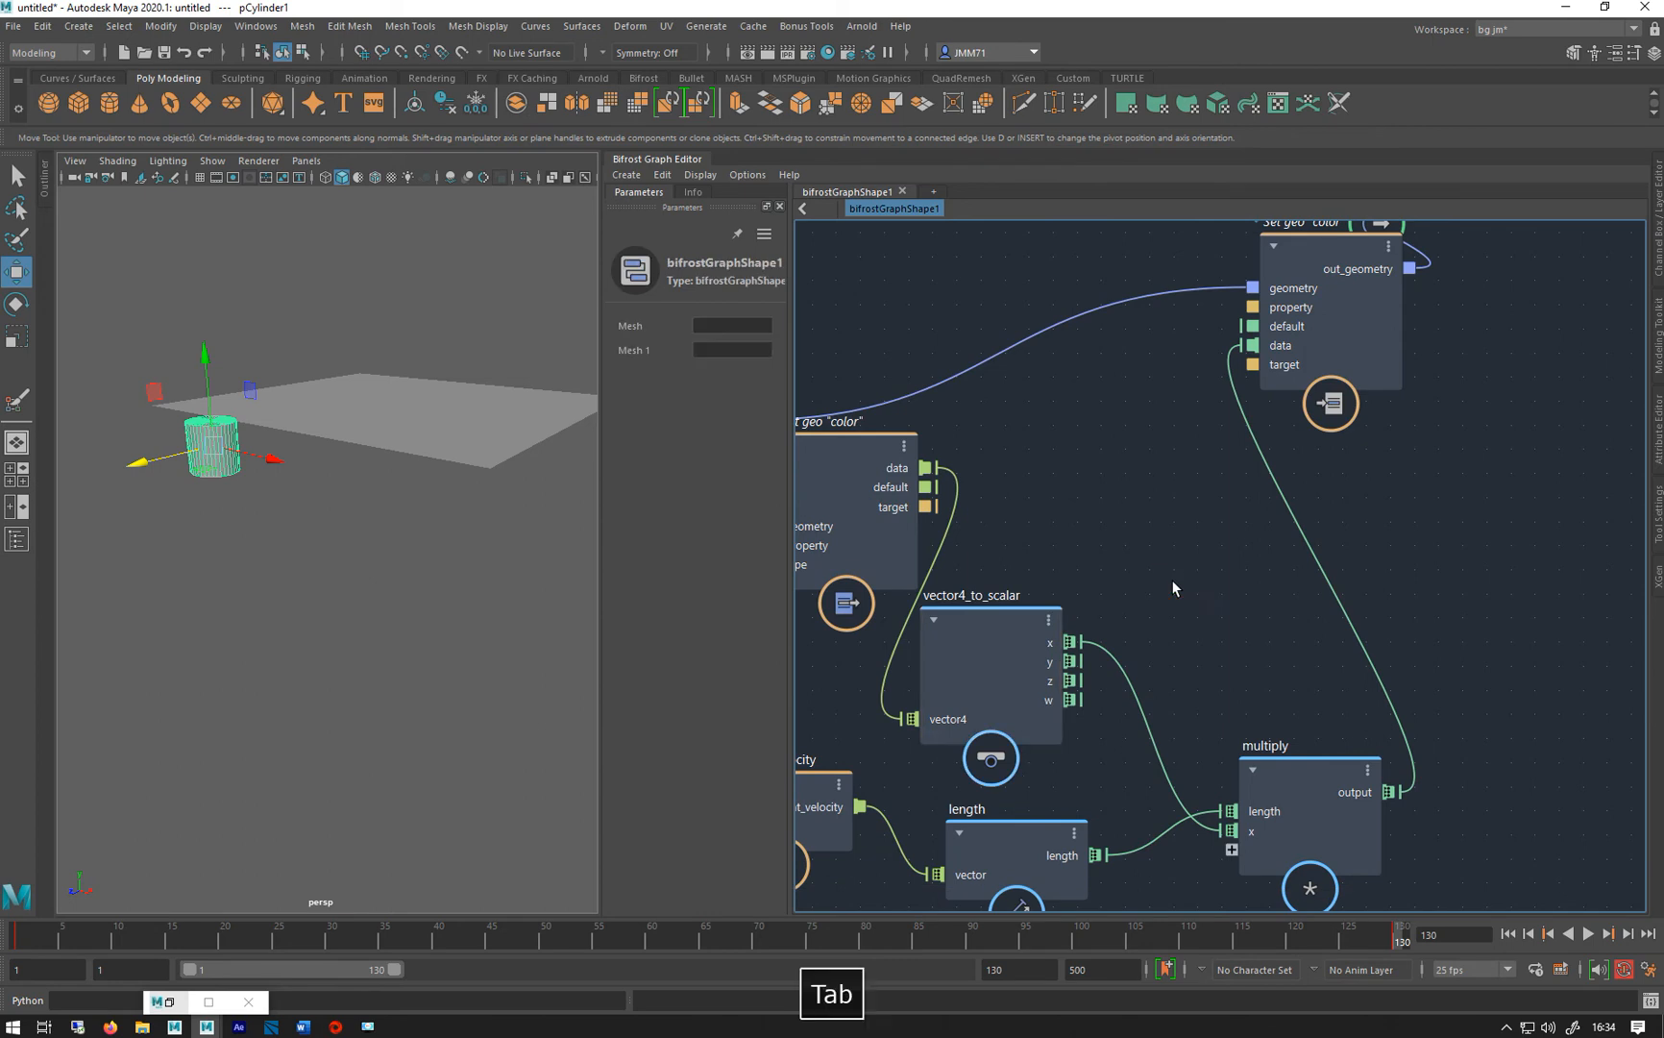
pyautogui.write('sd')
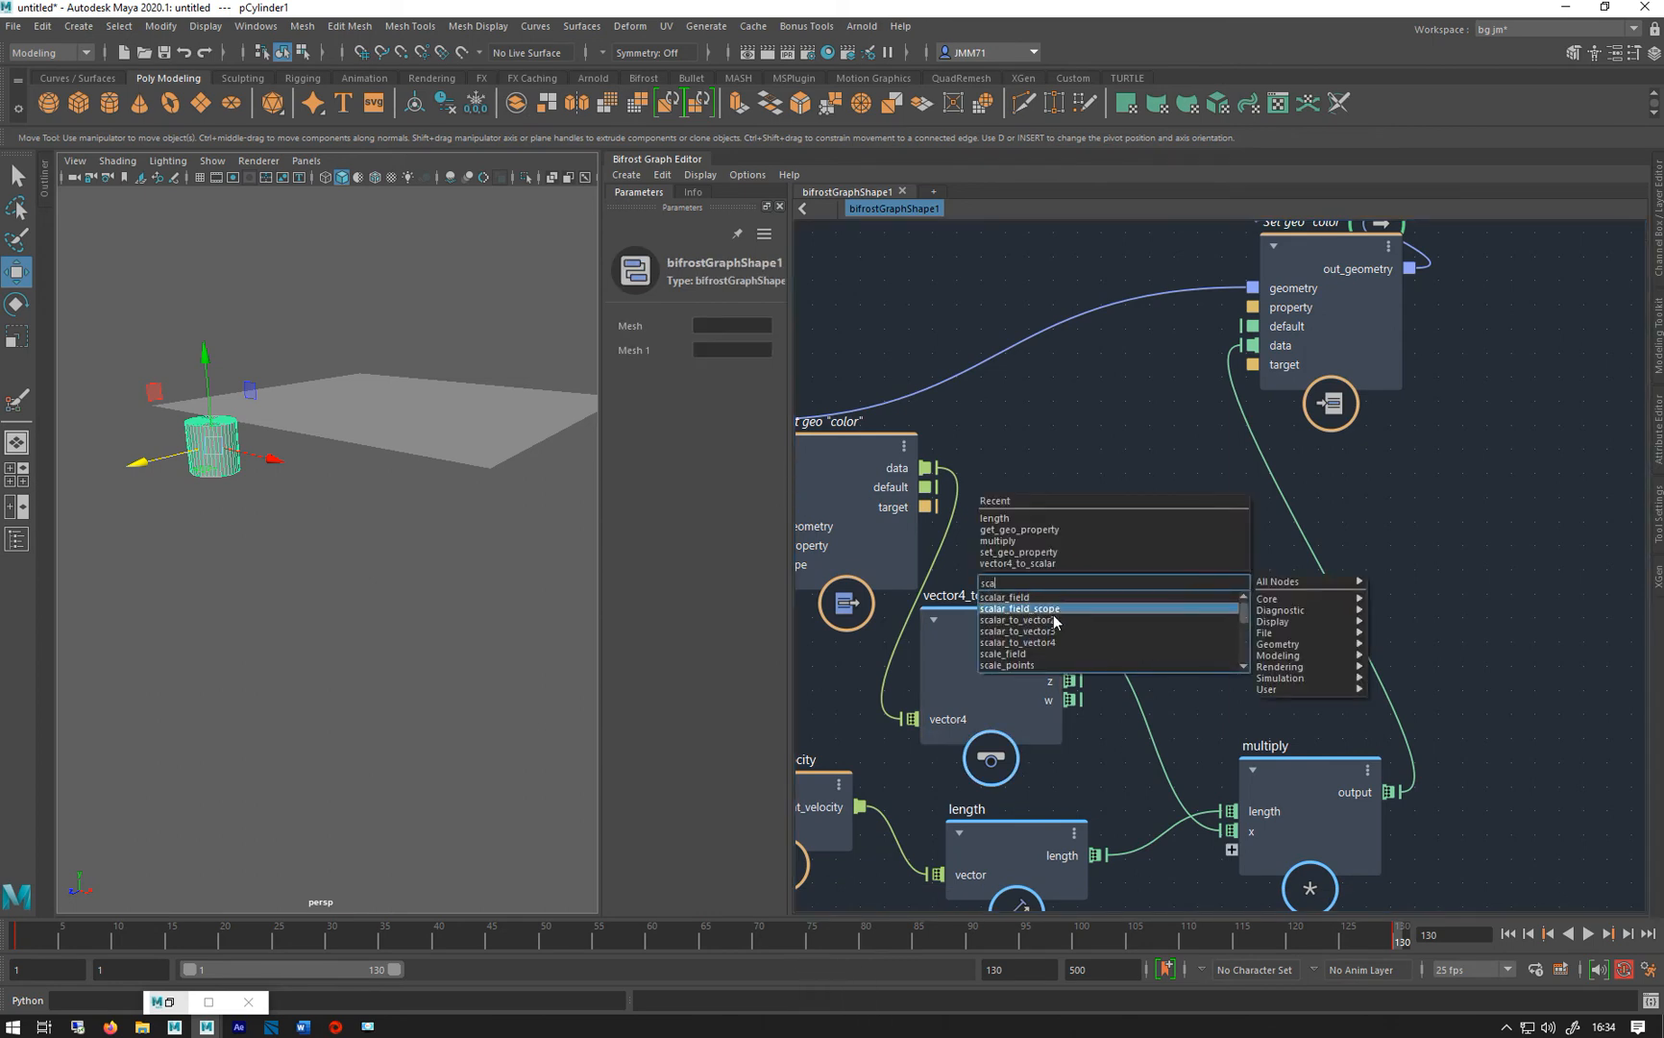
pyautogui.click(1017, 633)
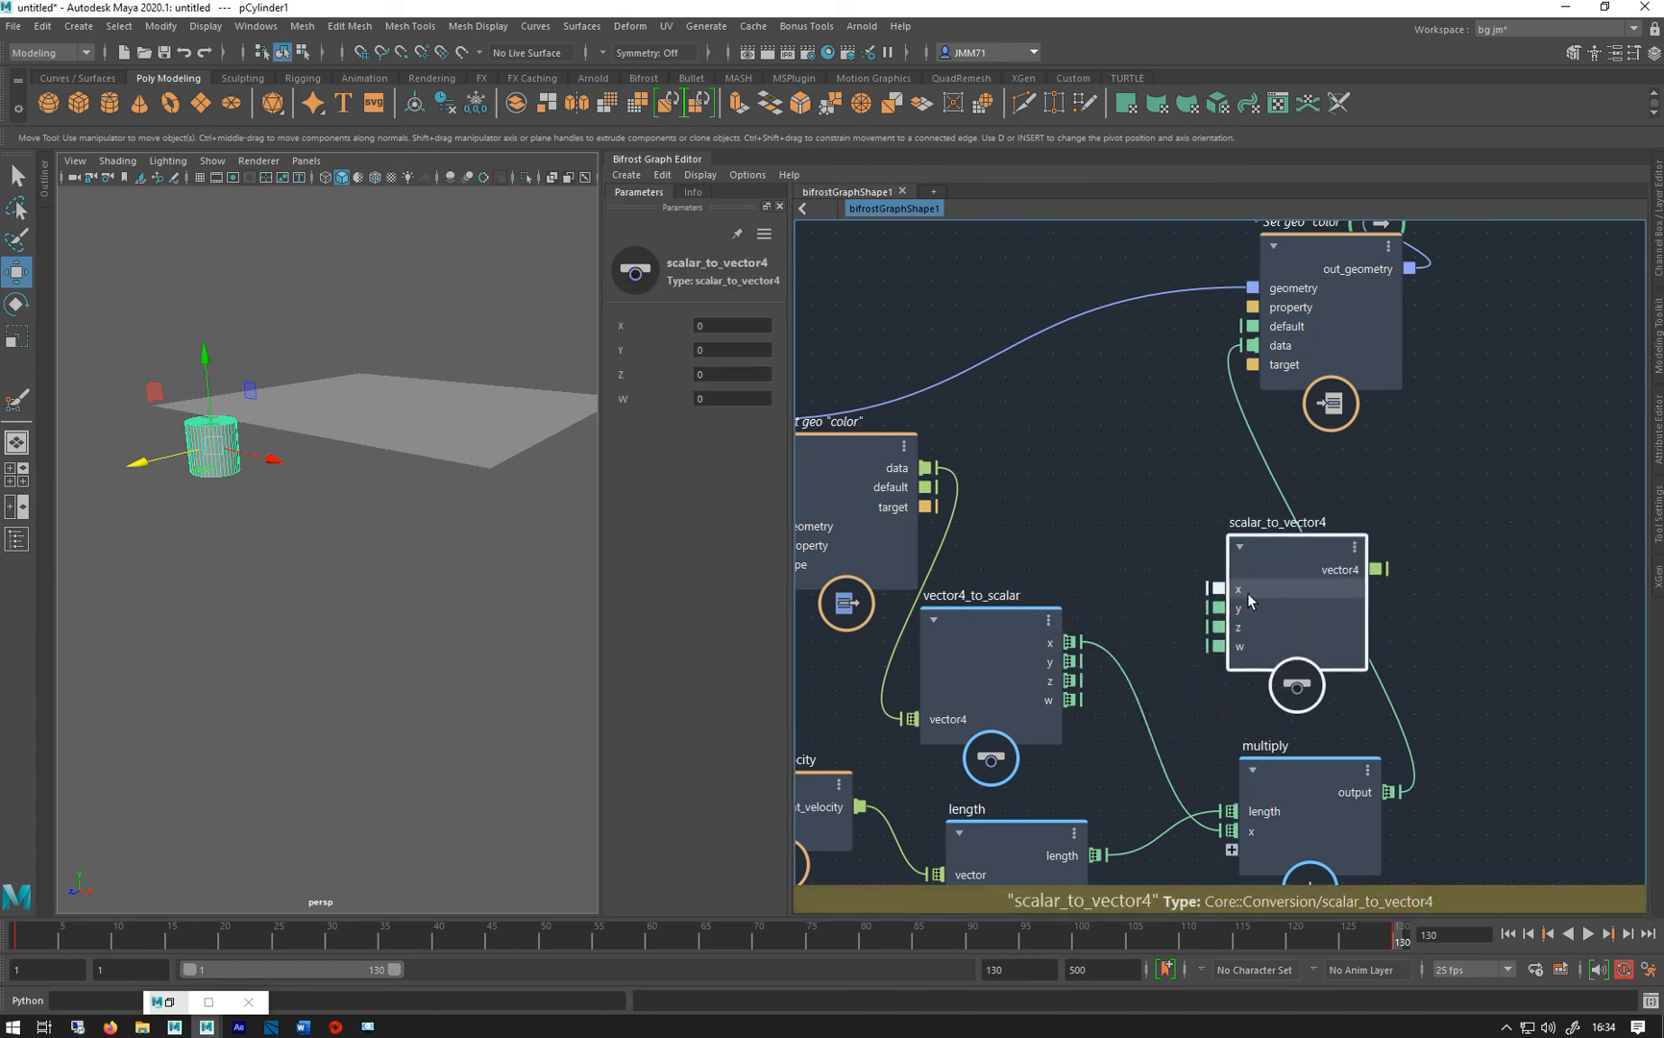
pyautogui.moveTo(1296, 536); pyautogui.dragTo(1549, 542)
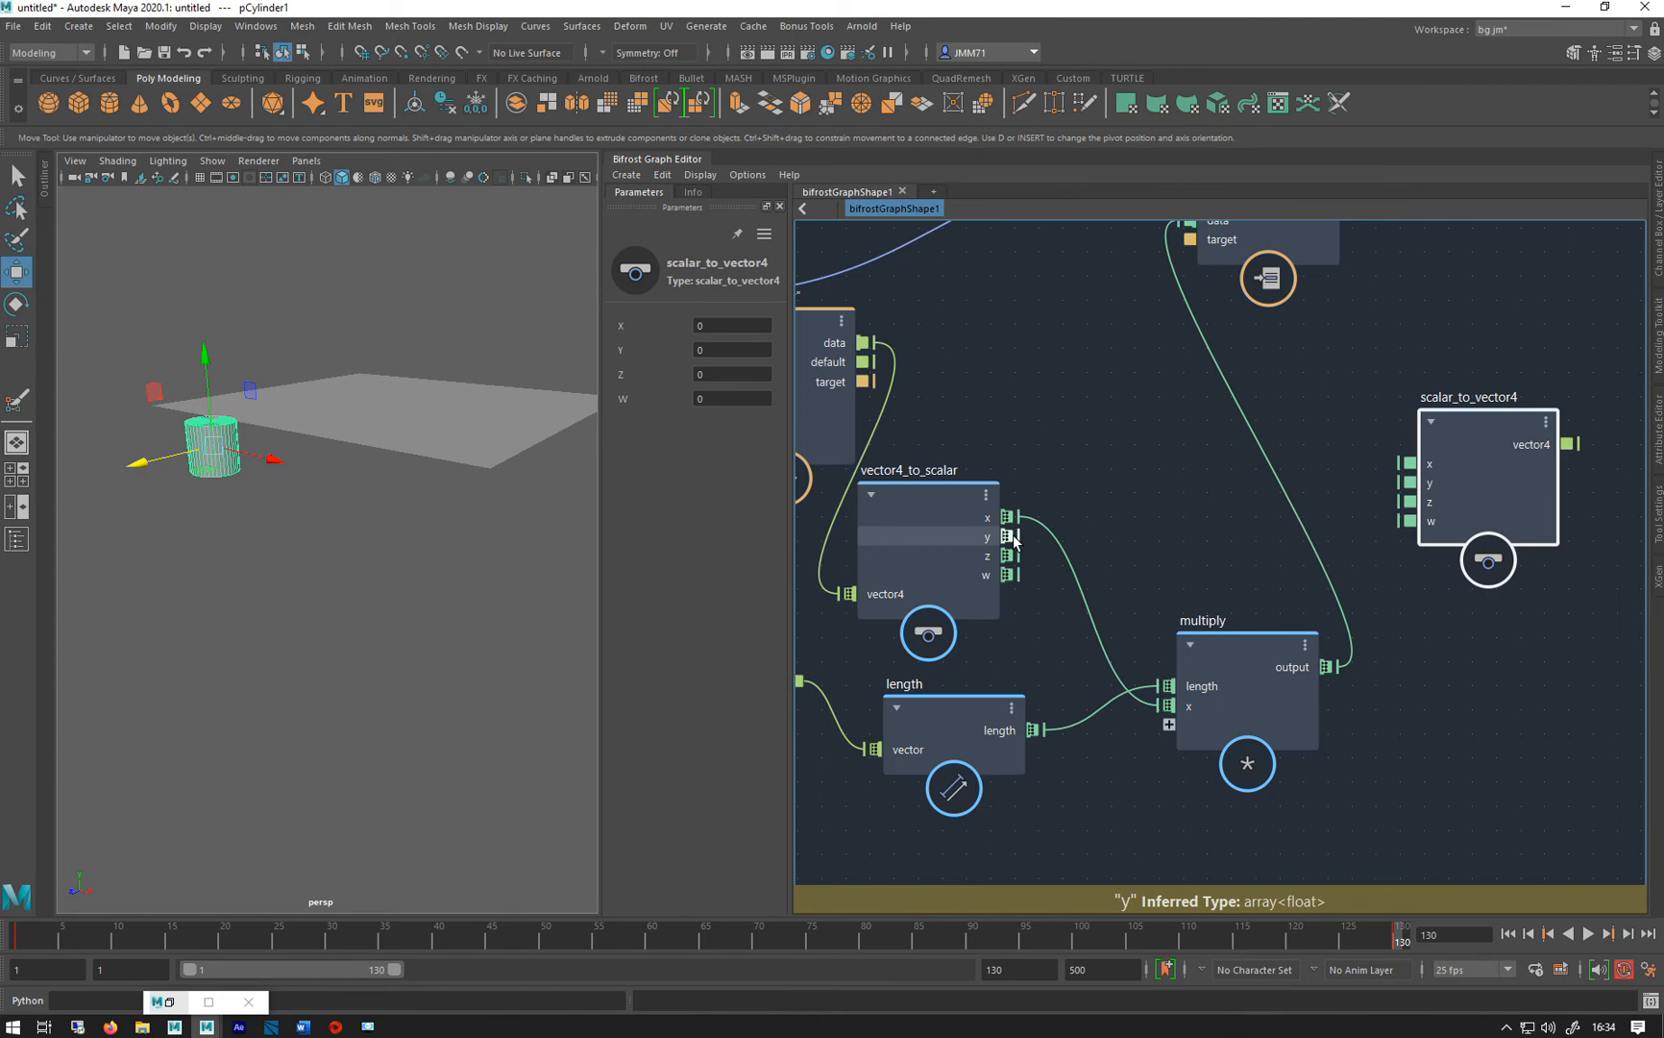
pyautogui.moveTo(1017, 537); pyautogui.dragTo(1414, 483)
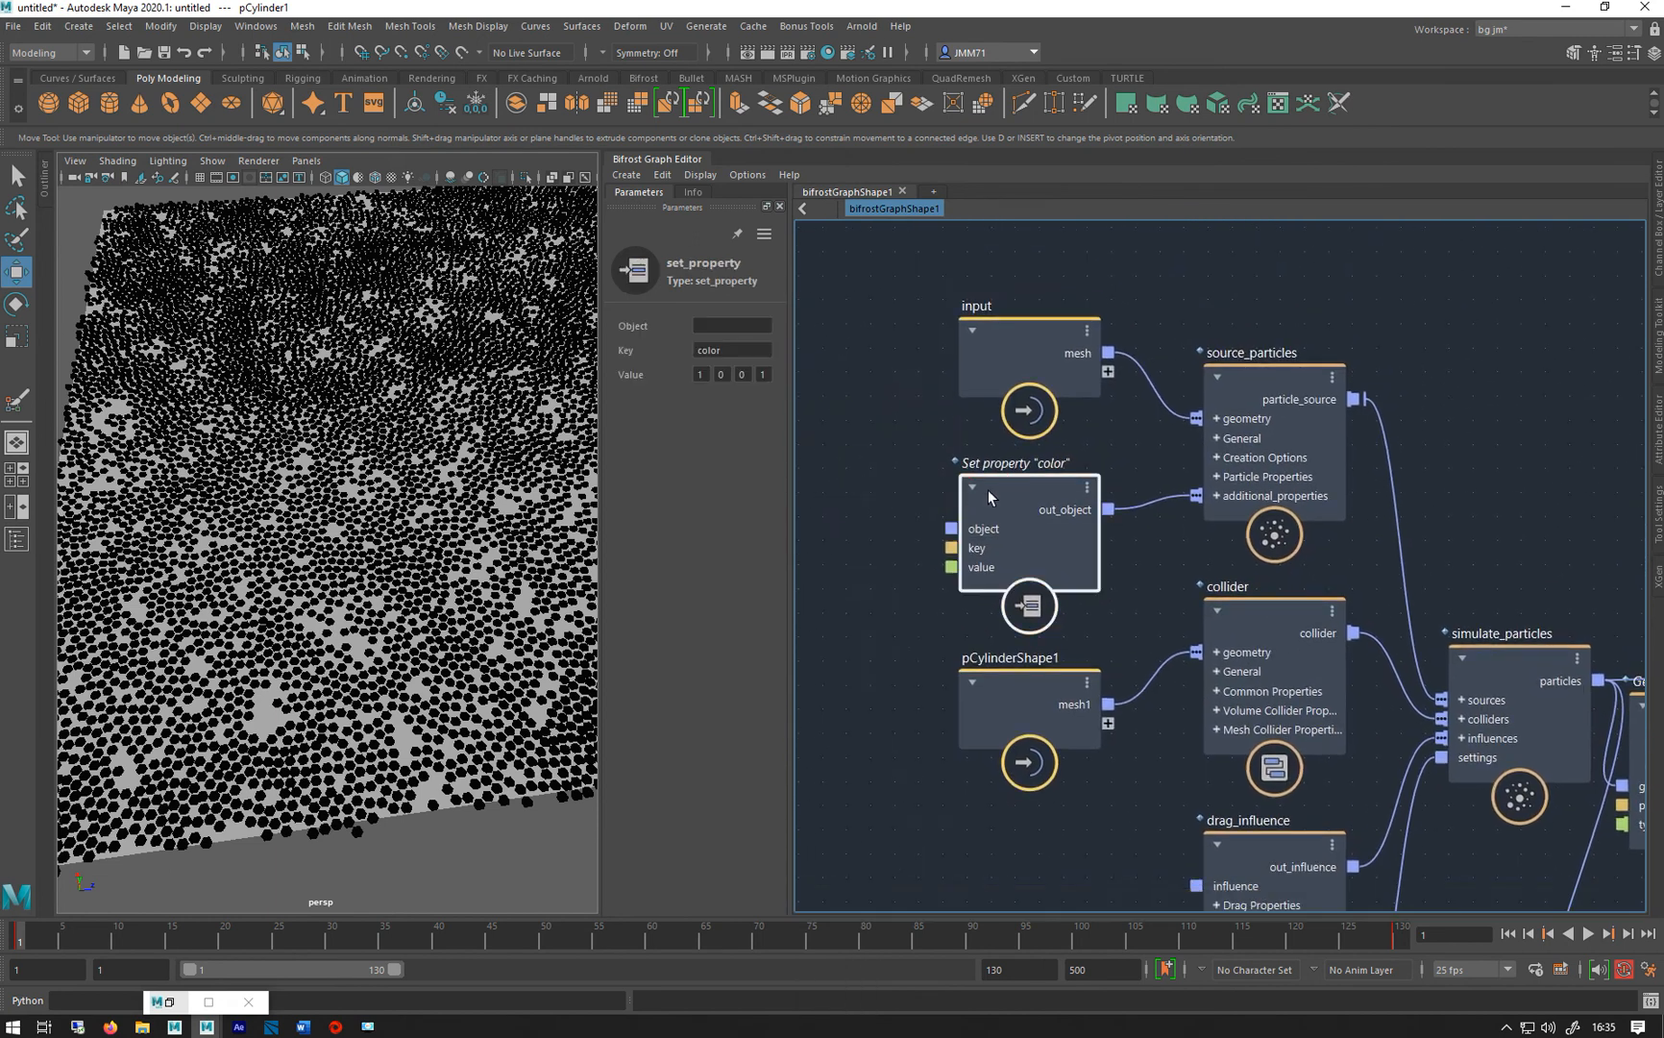
# Feed scalar_to_vector4's rebuilt vector4 colour into the Set geo 'color' data input
pyautogui.click(723, 374)
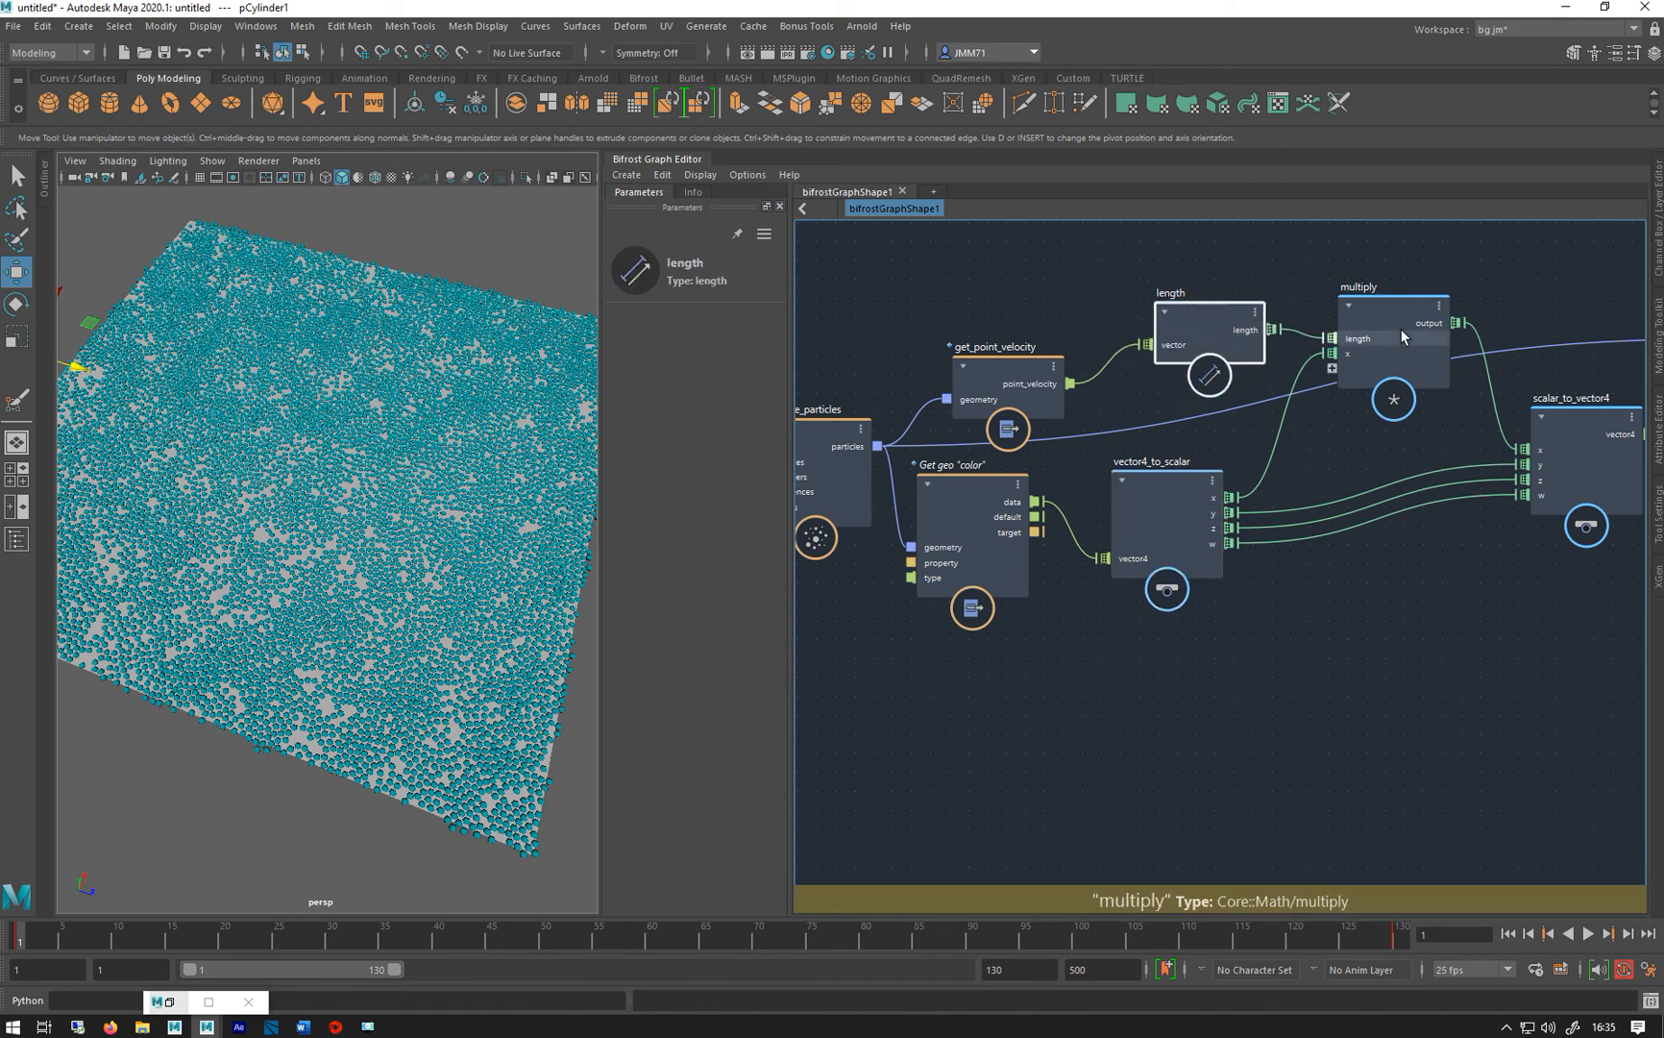
pyautogui.click(1374, 317)
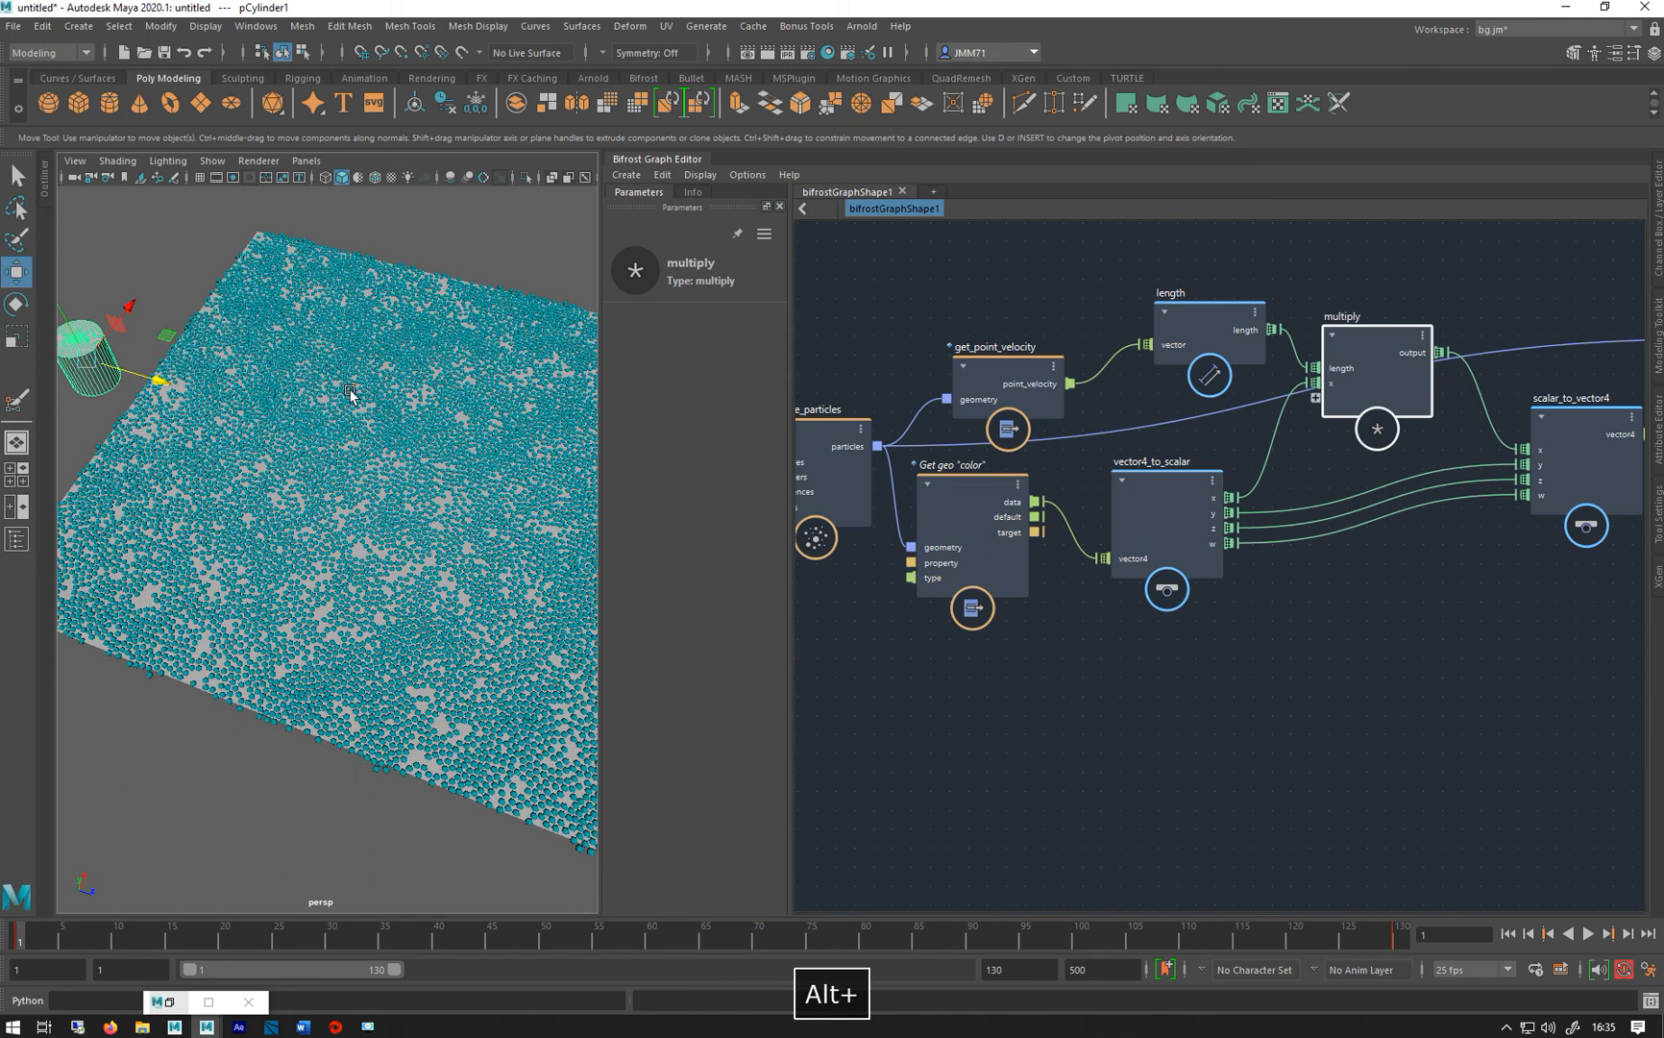
pyautogui.moveTo(1353, 398)
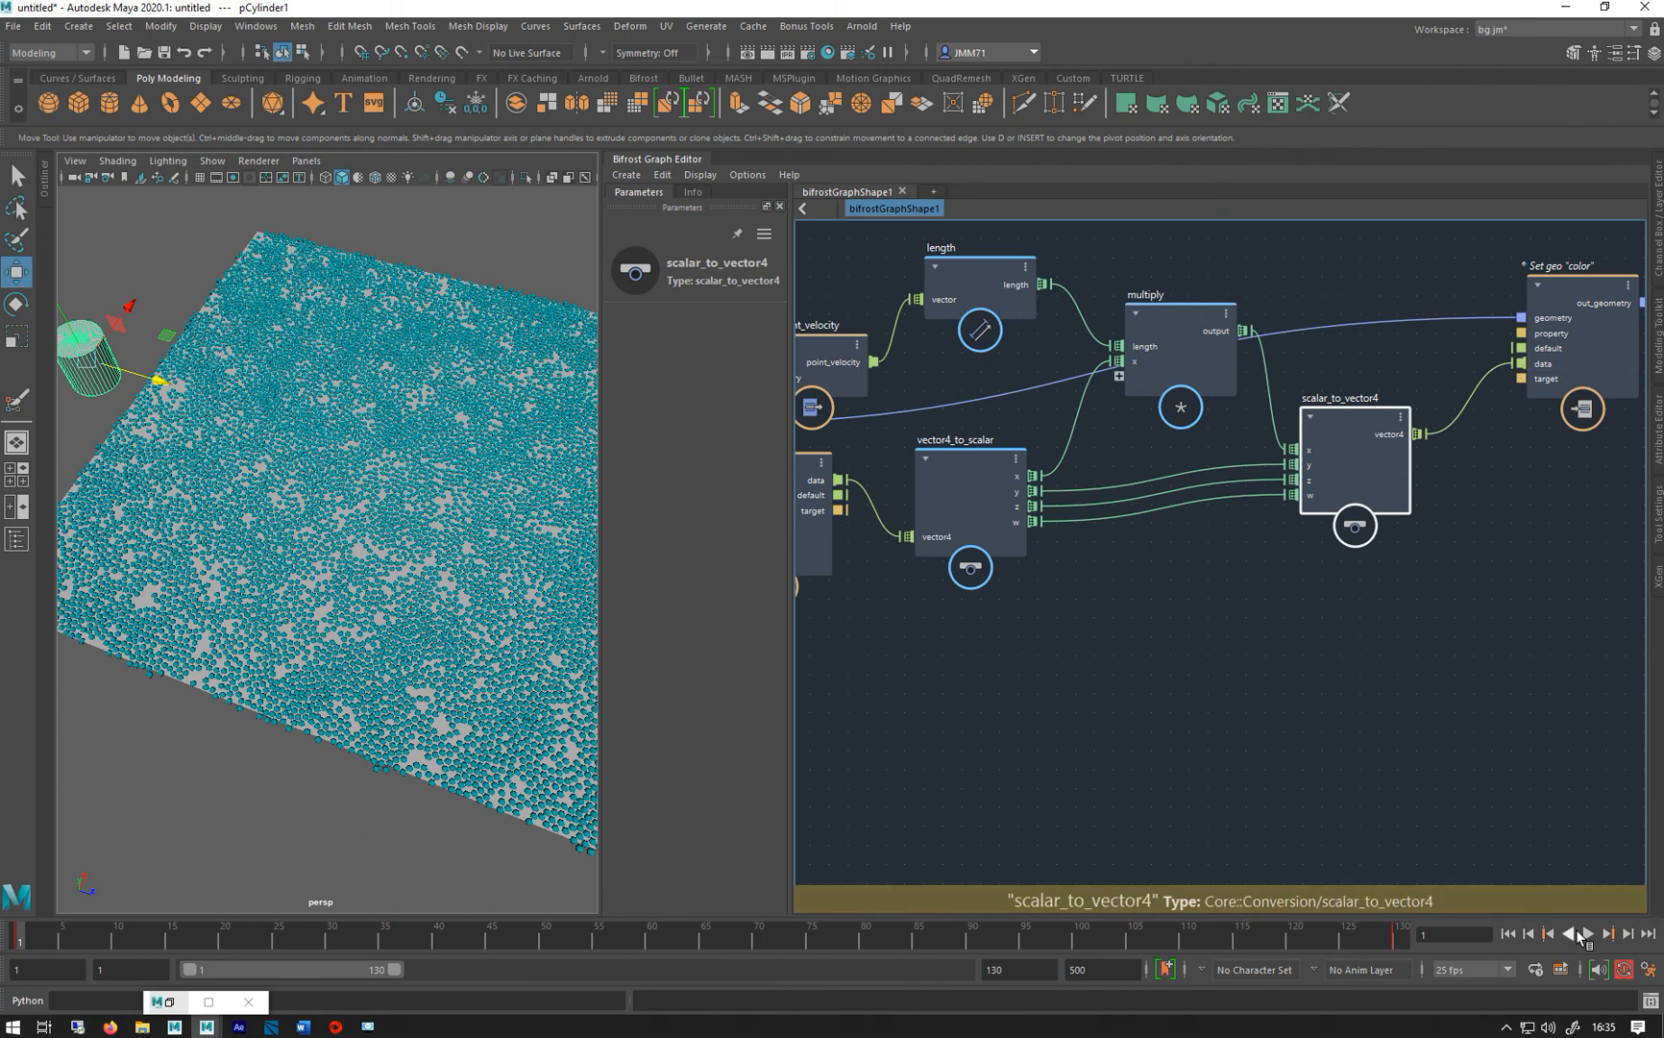
# Play the simulation so pushed particles turn pink, then pan to the velocity nodes
pyautogui.click(1581, 934)
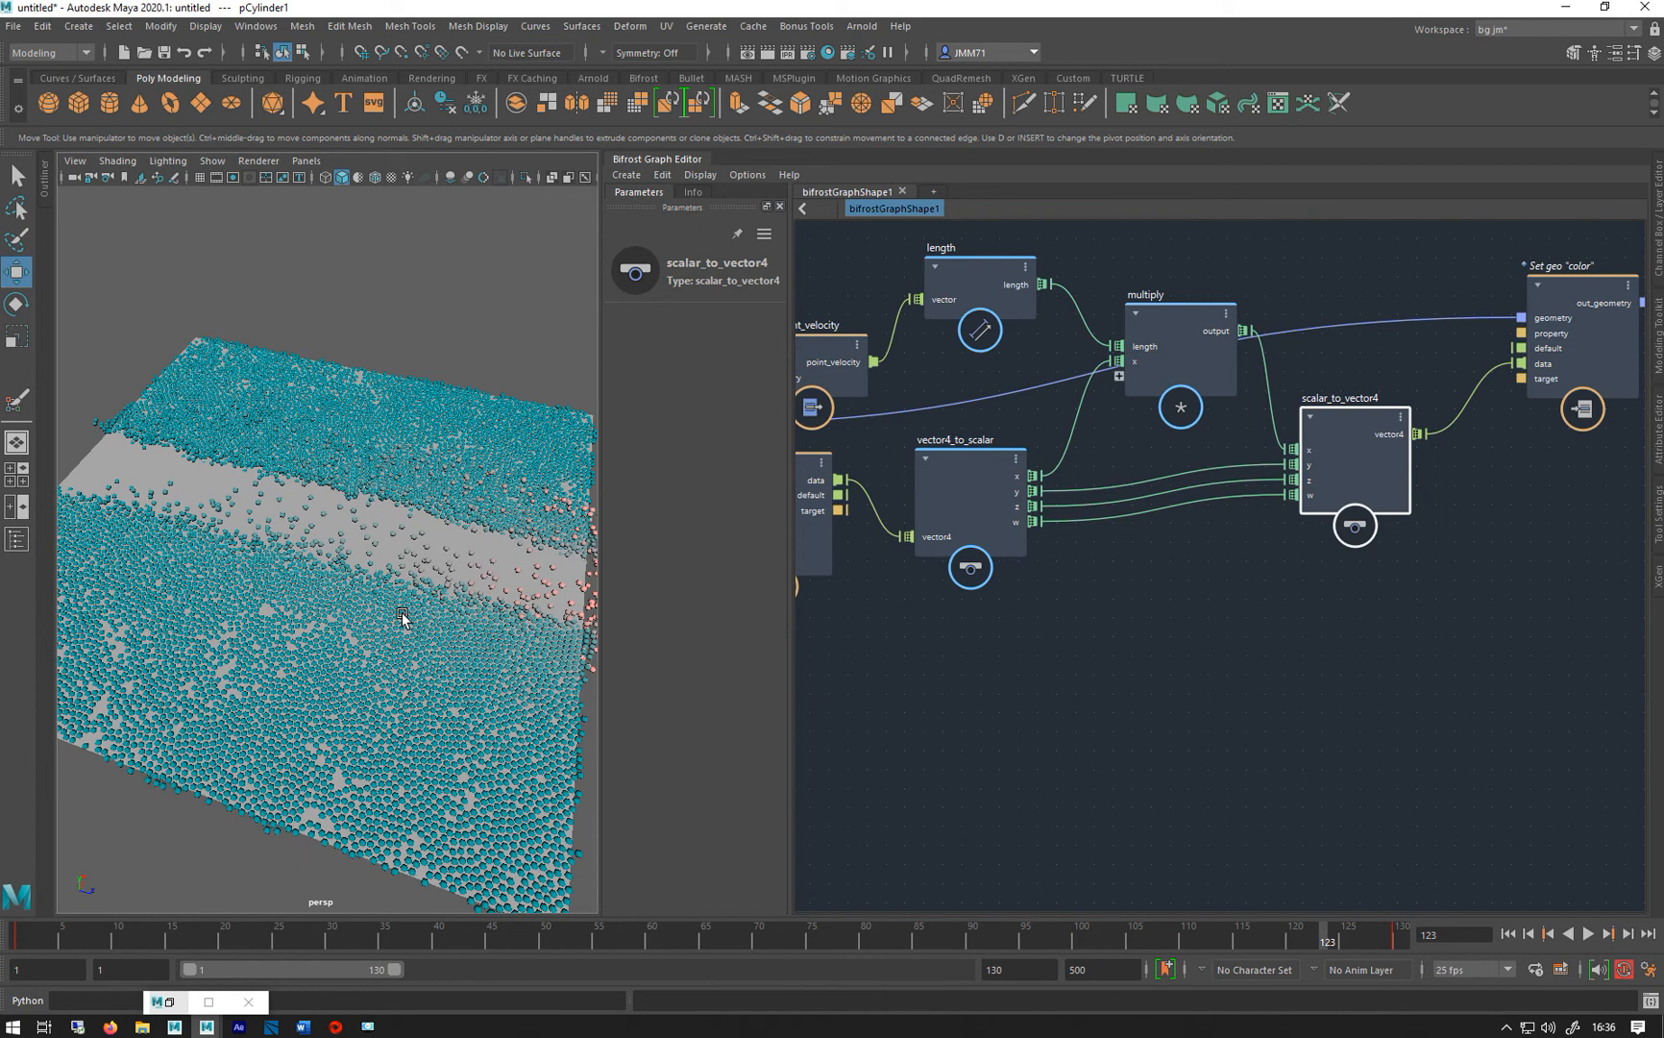
pyautogui.moveTo(204, 484)
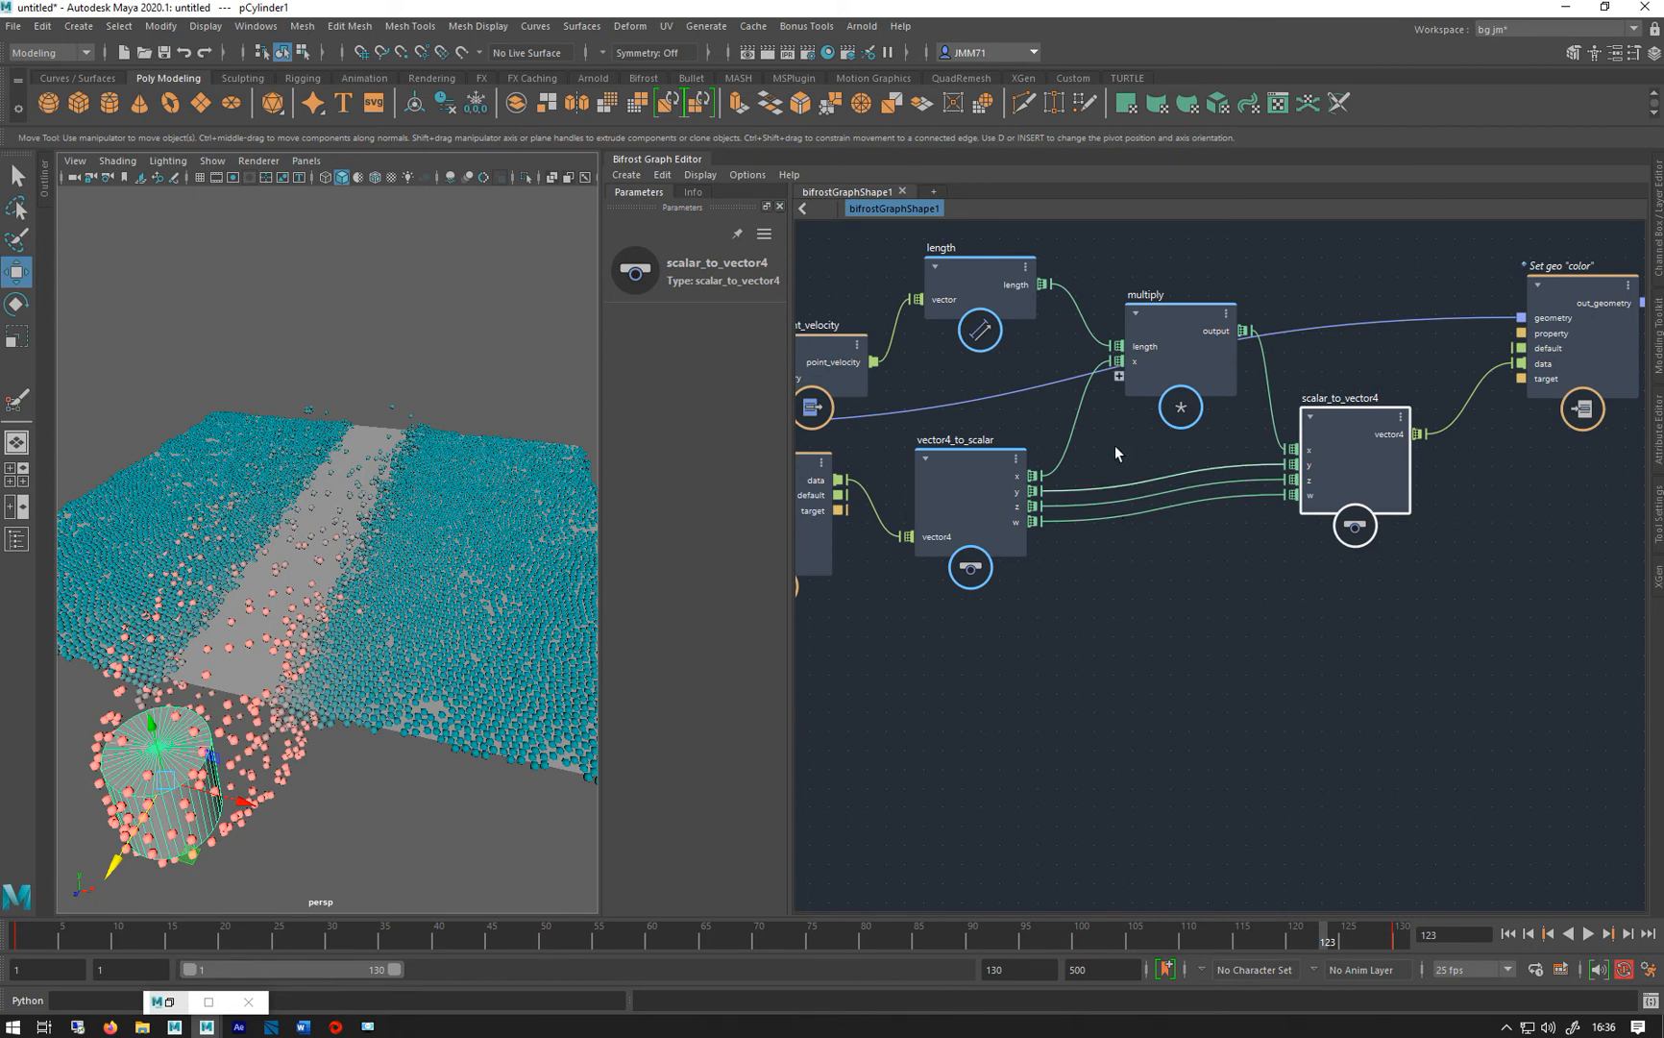
pyautogui.moveTo(1115, 454); pyautogui.dragTo(1145, 452)
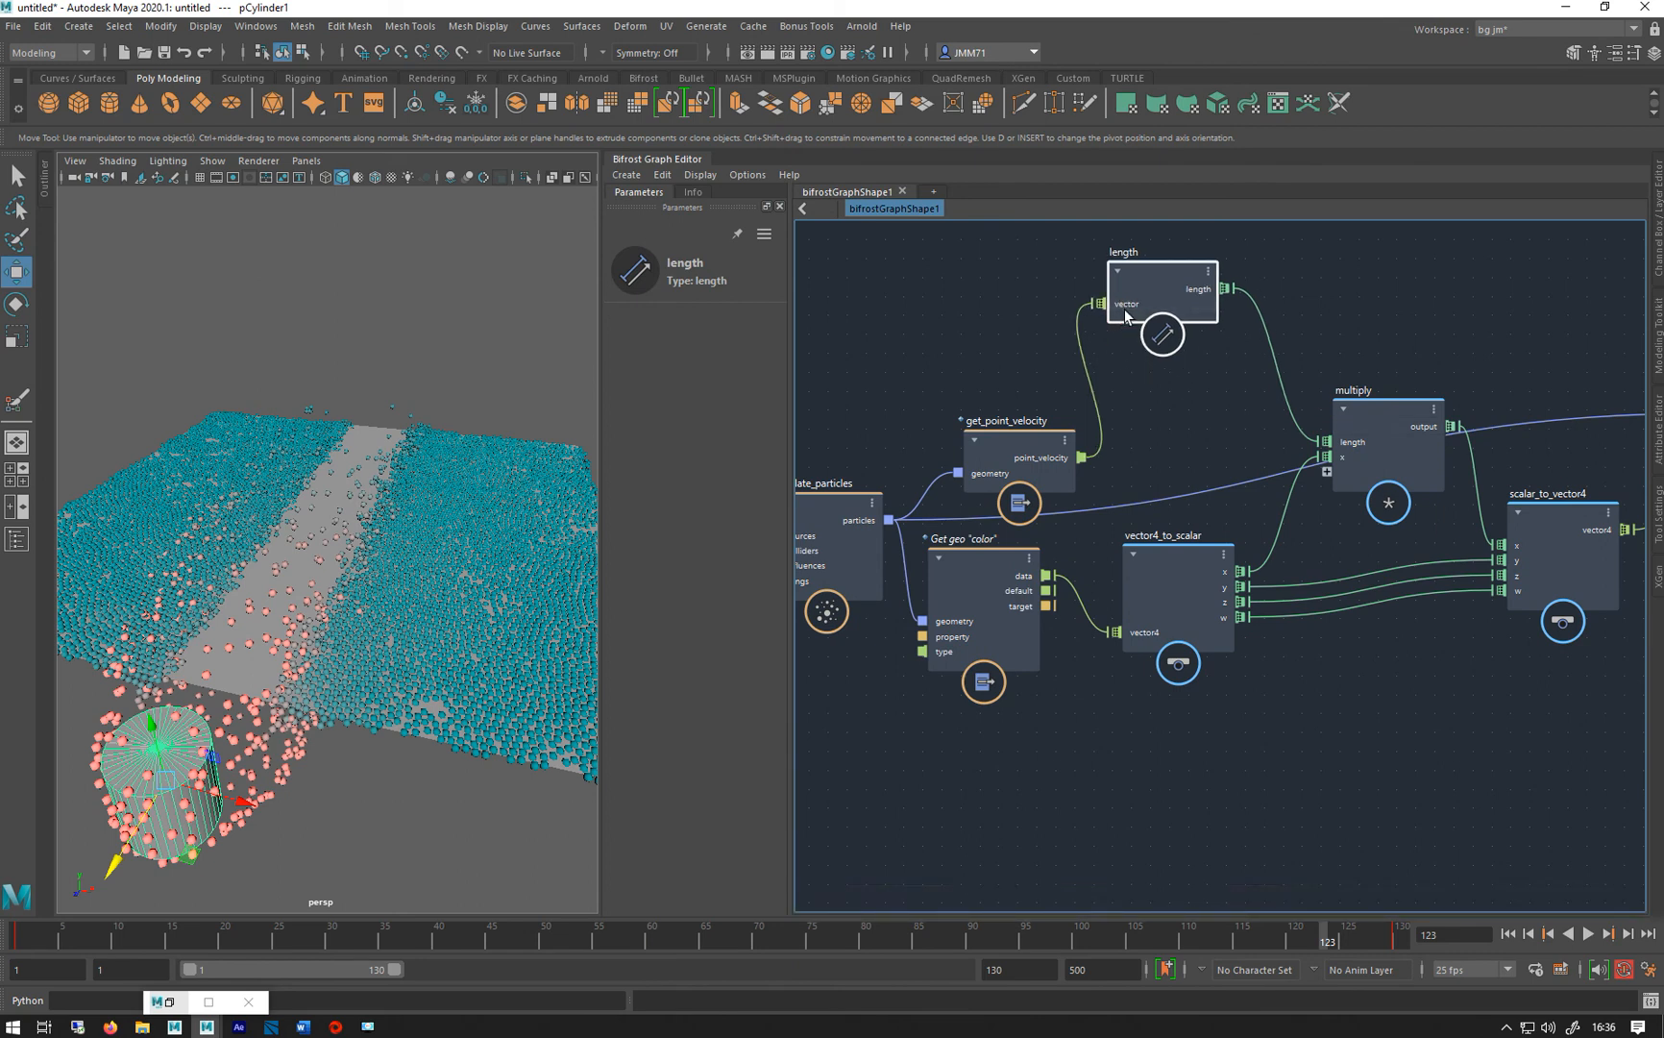
pyautogui.moveTo(1135, 444)
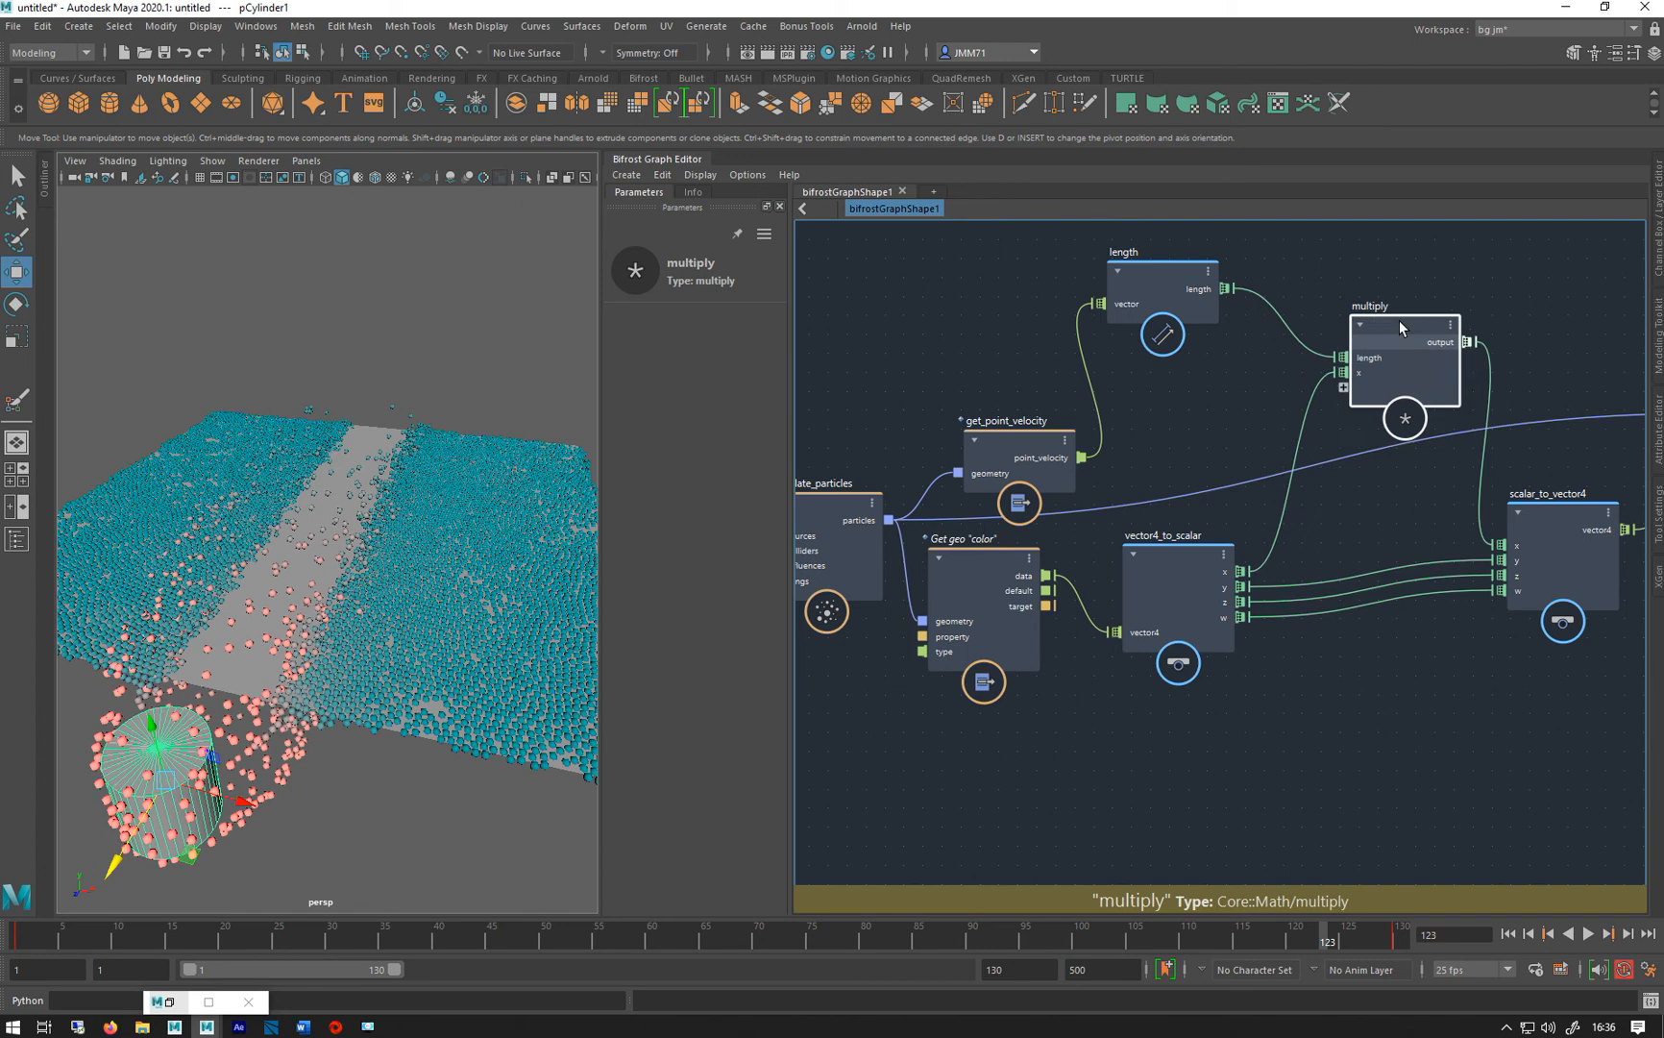
# Create an add node summing velocity length with the colour's x channel into scalar_to_vector4, then rewind
pyautogui.press('Tab')
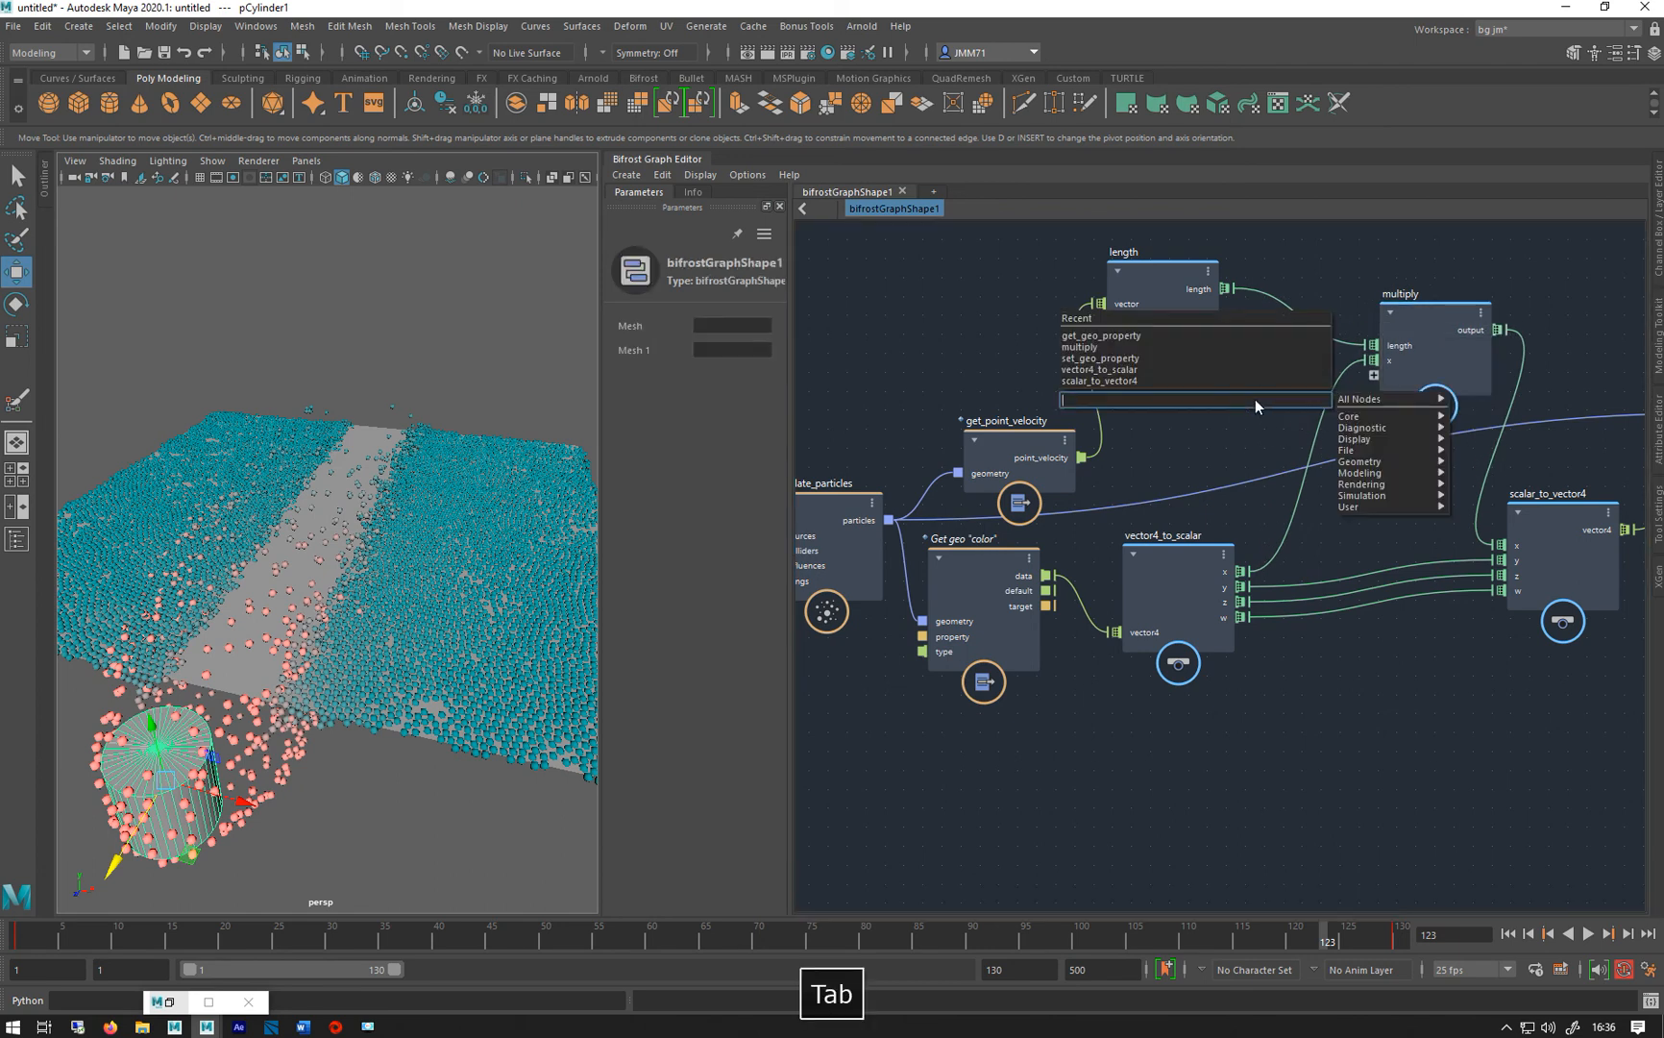
pyautogui.write('ad')
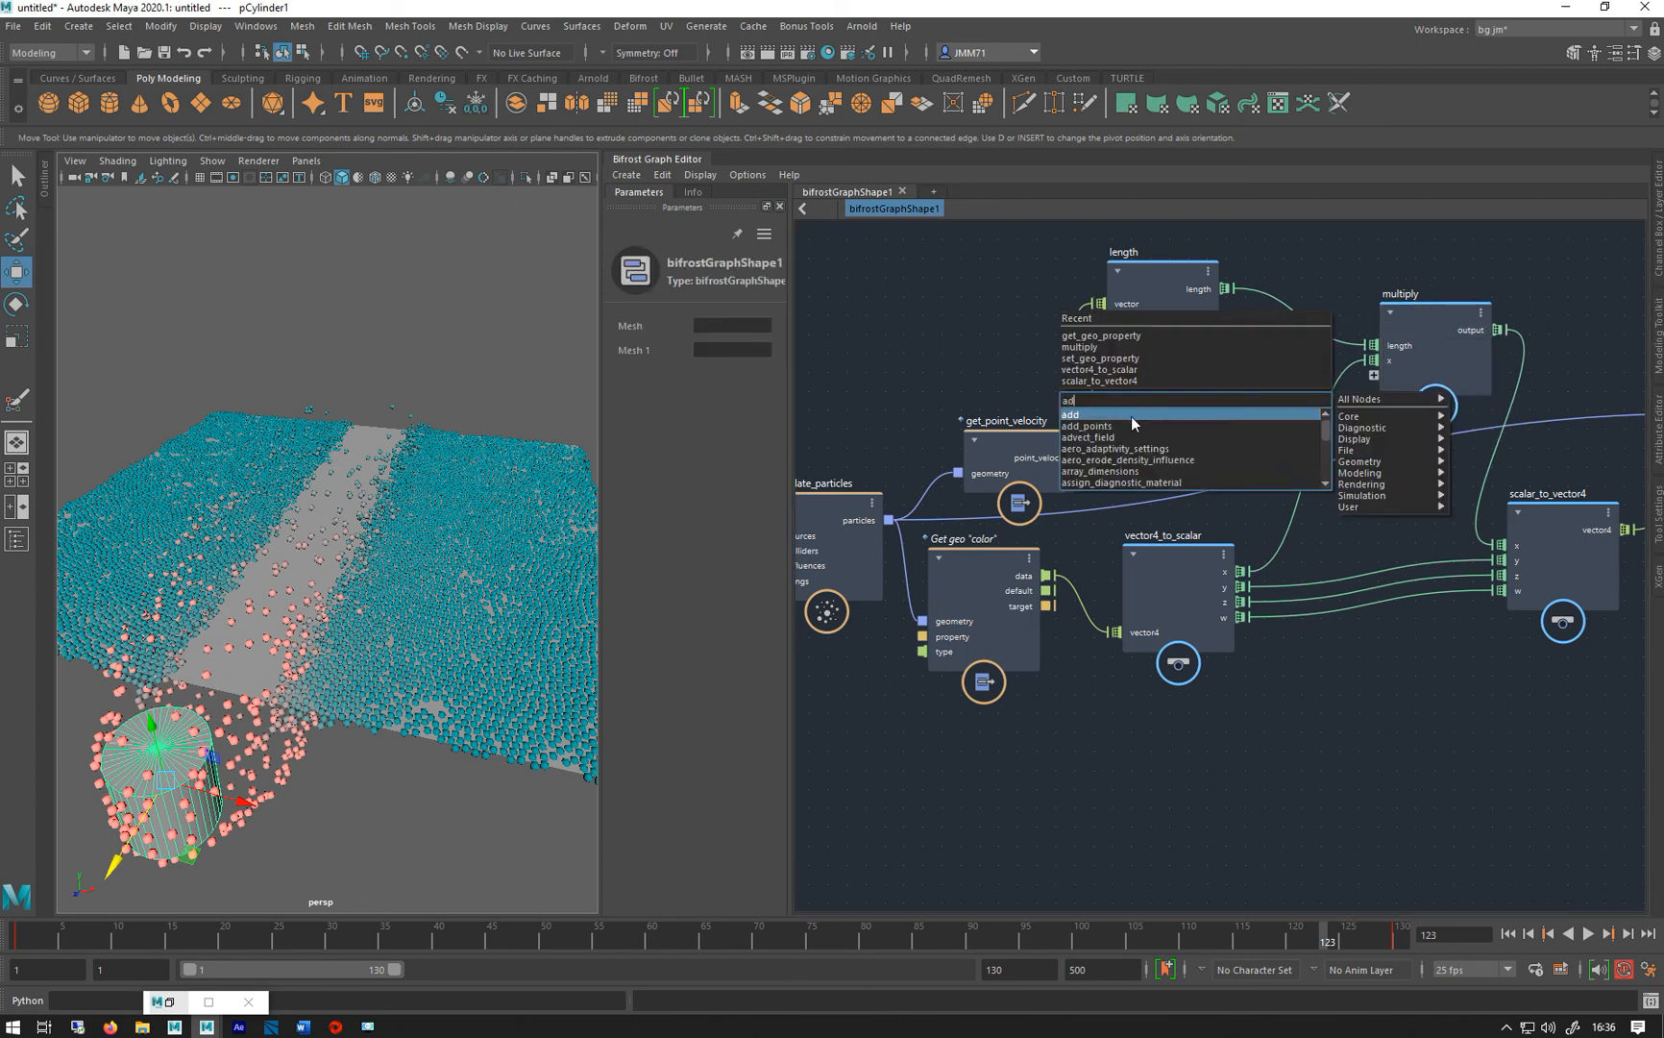
pyautogui.click(1068, 413)
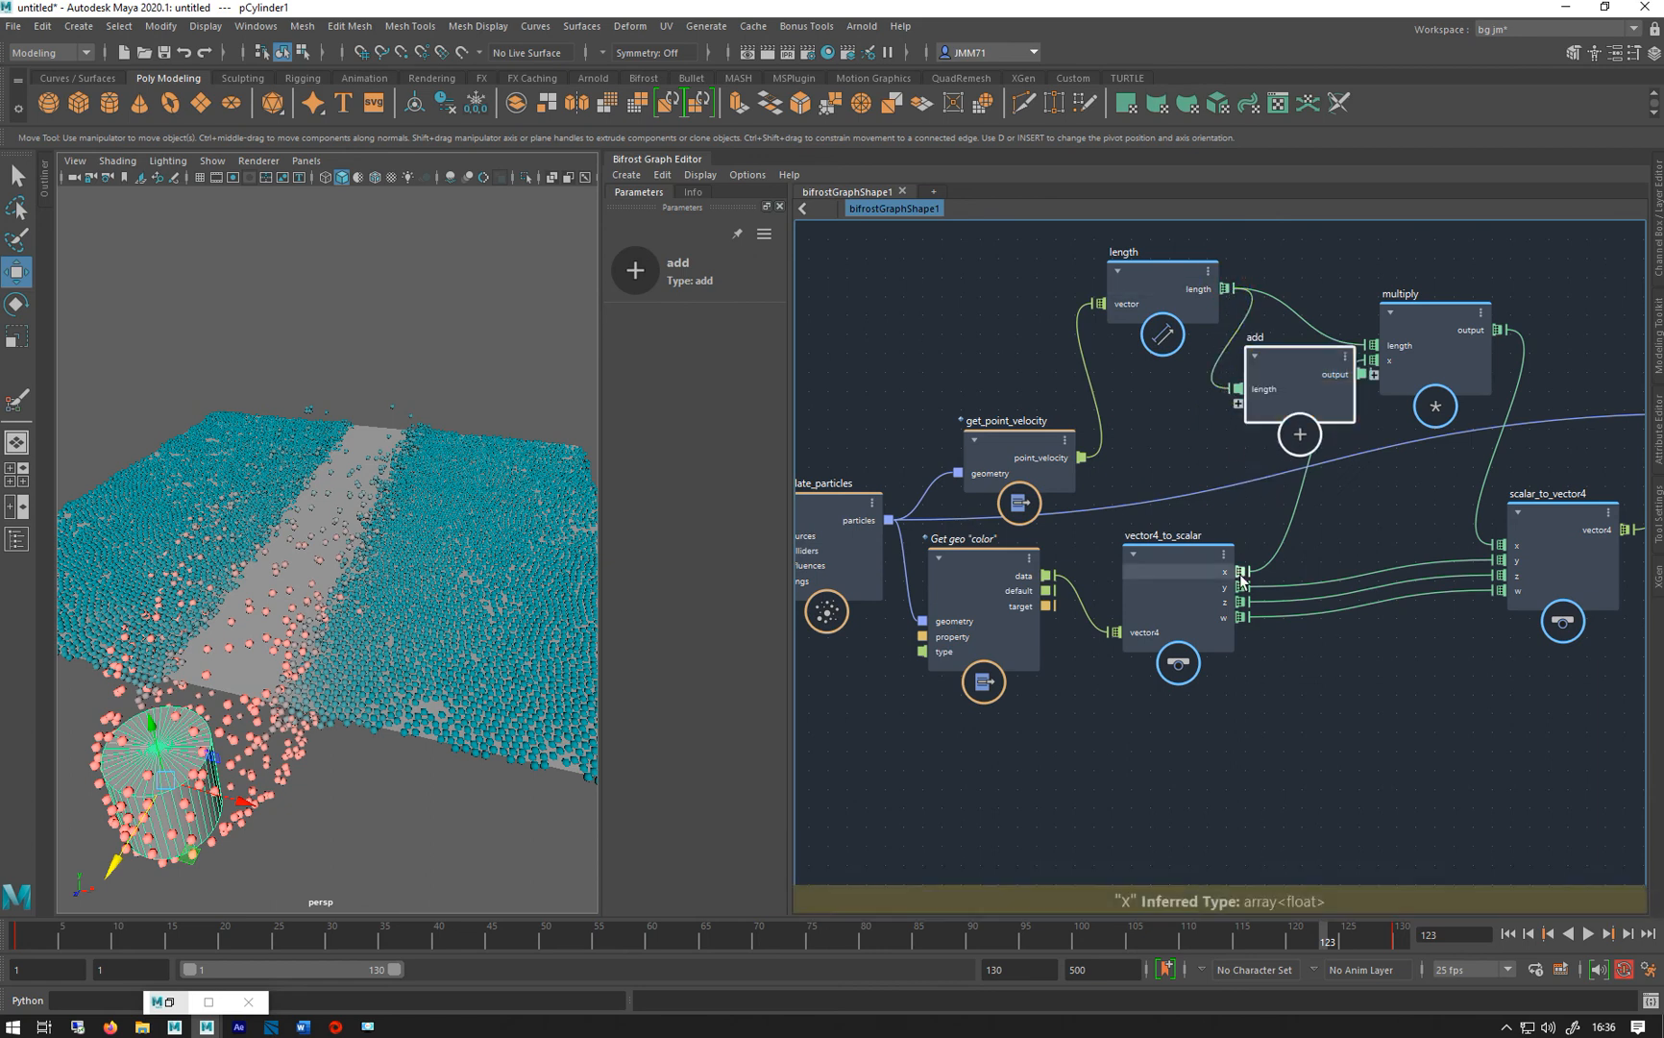
pyautogui.moveTo(1298, 382); pyautogui.dragTo(1255, 483)
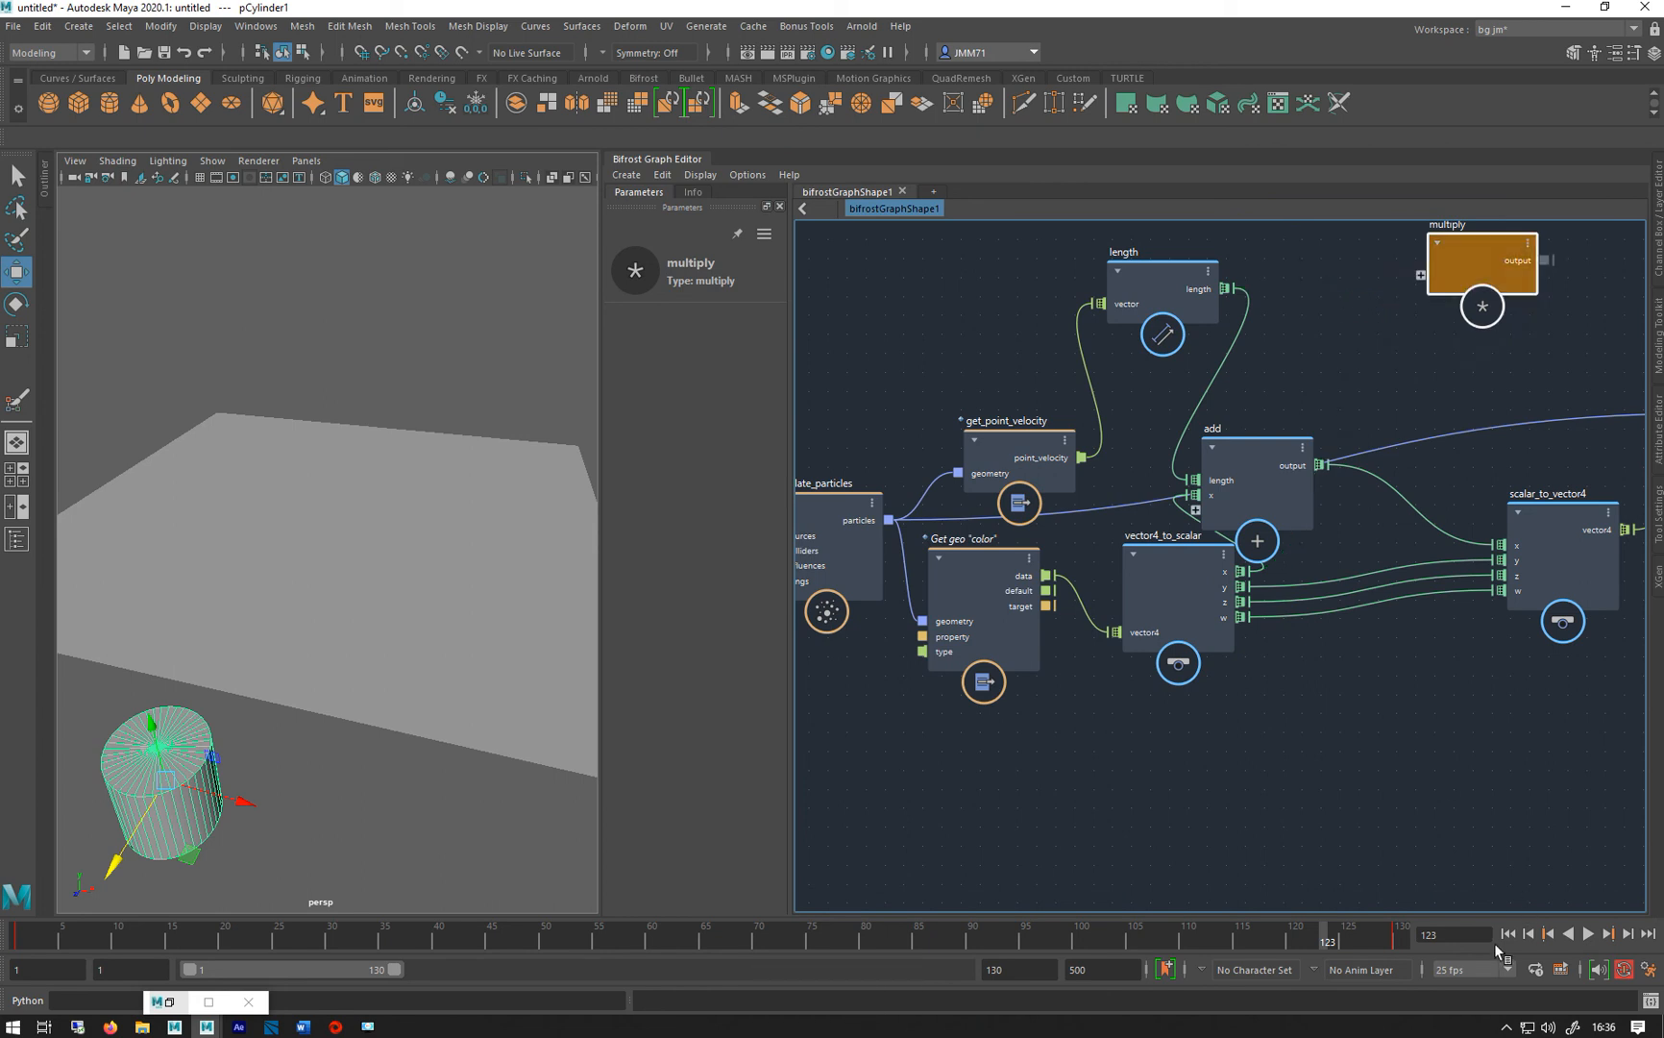
pyautogui.click(1607, 934)
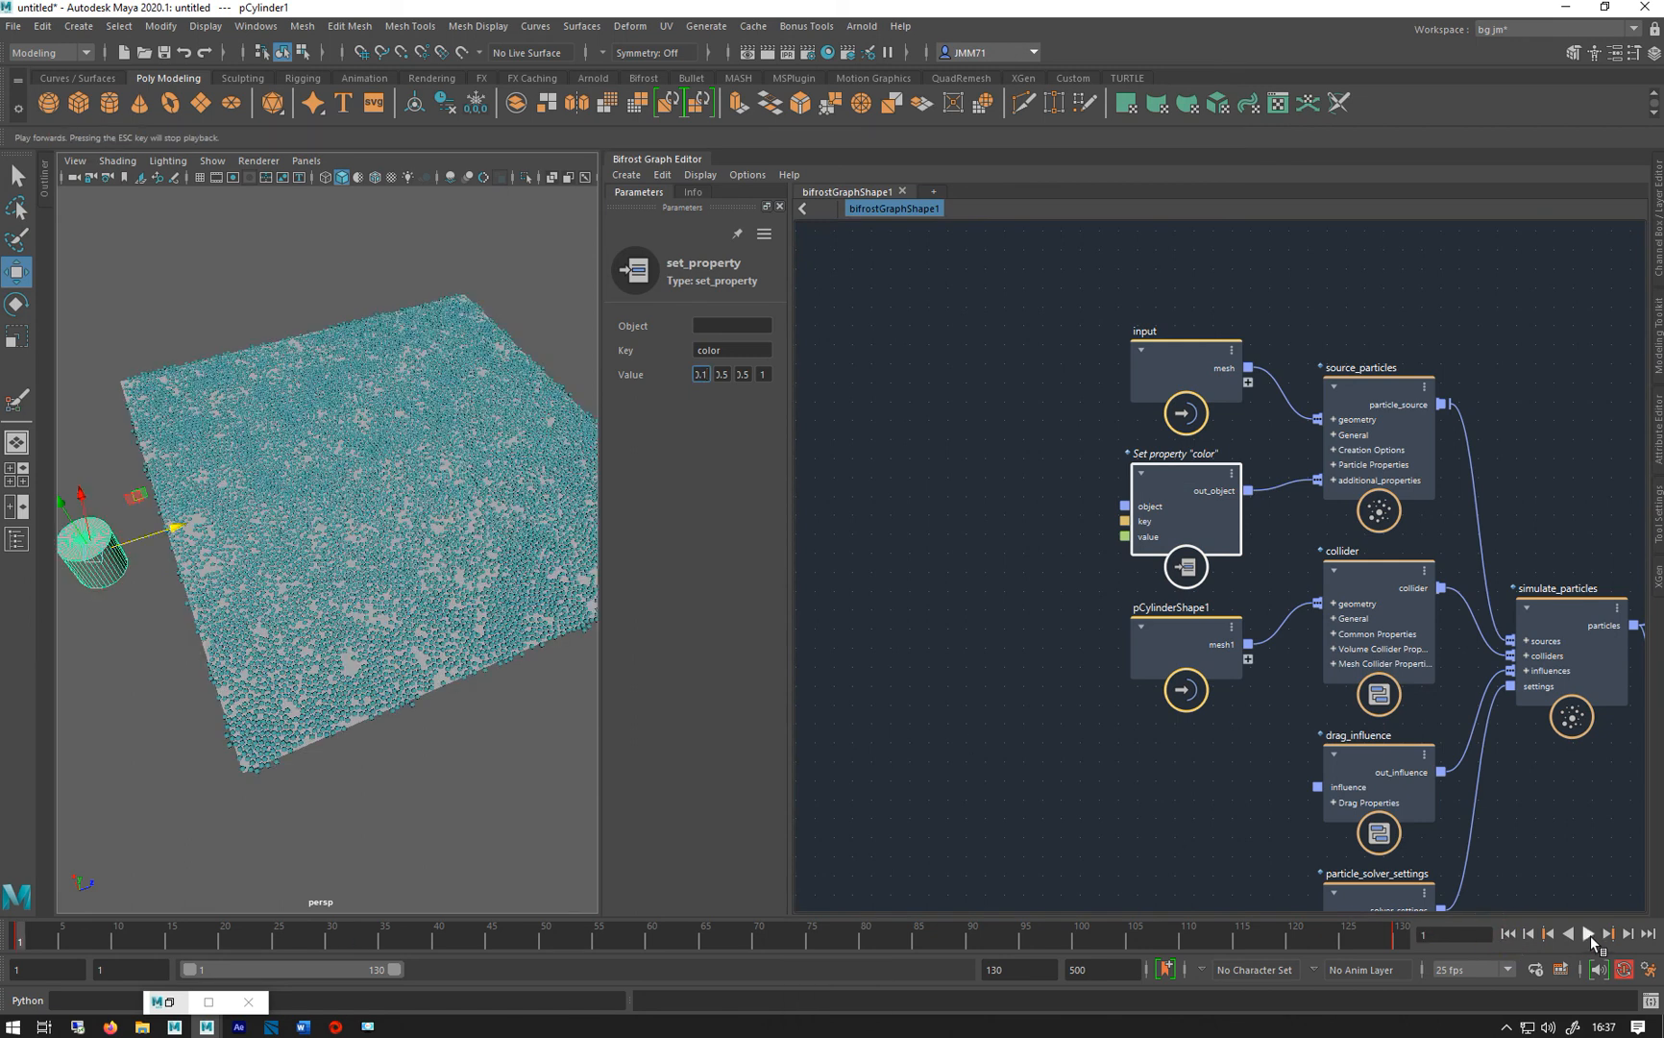
# Edit the Set property color Value to 3.8, 0, 3.8, 1 for magenta particles
pyautogui.click(1586, 934)
pyautogui.write('.5')
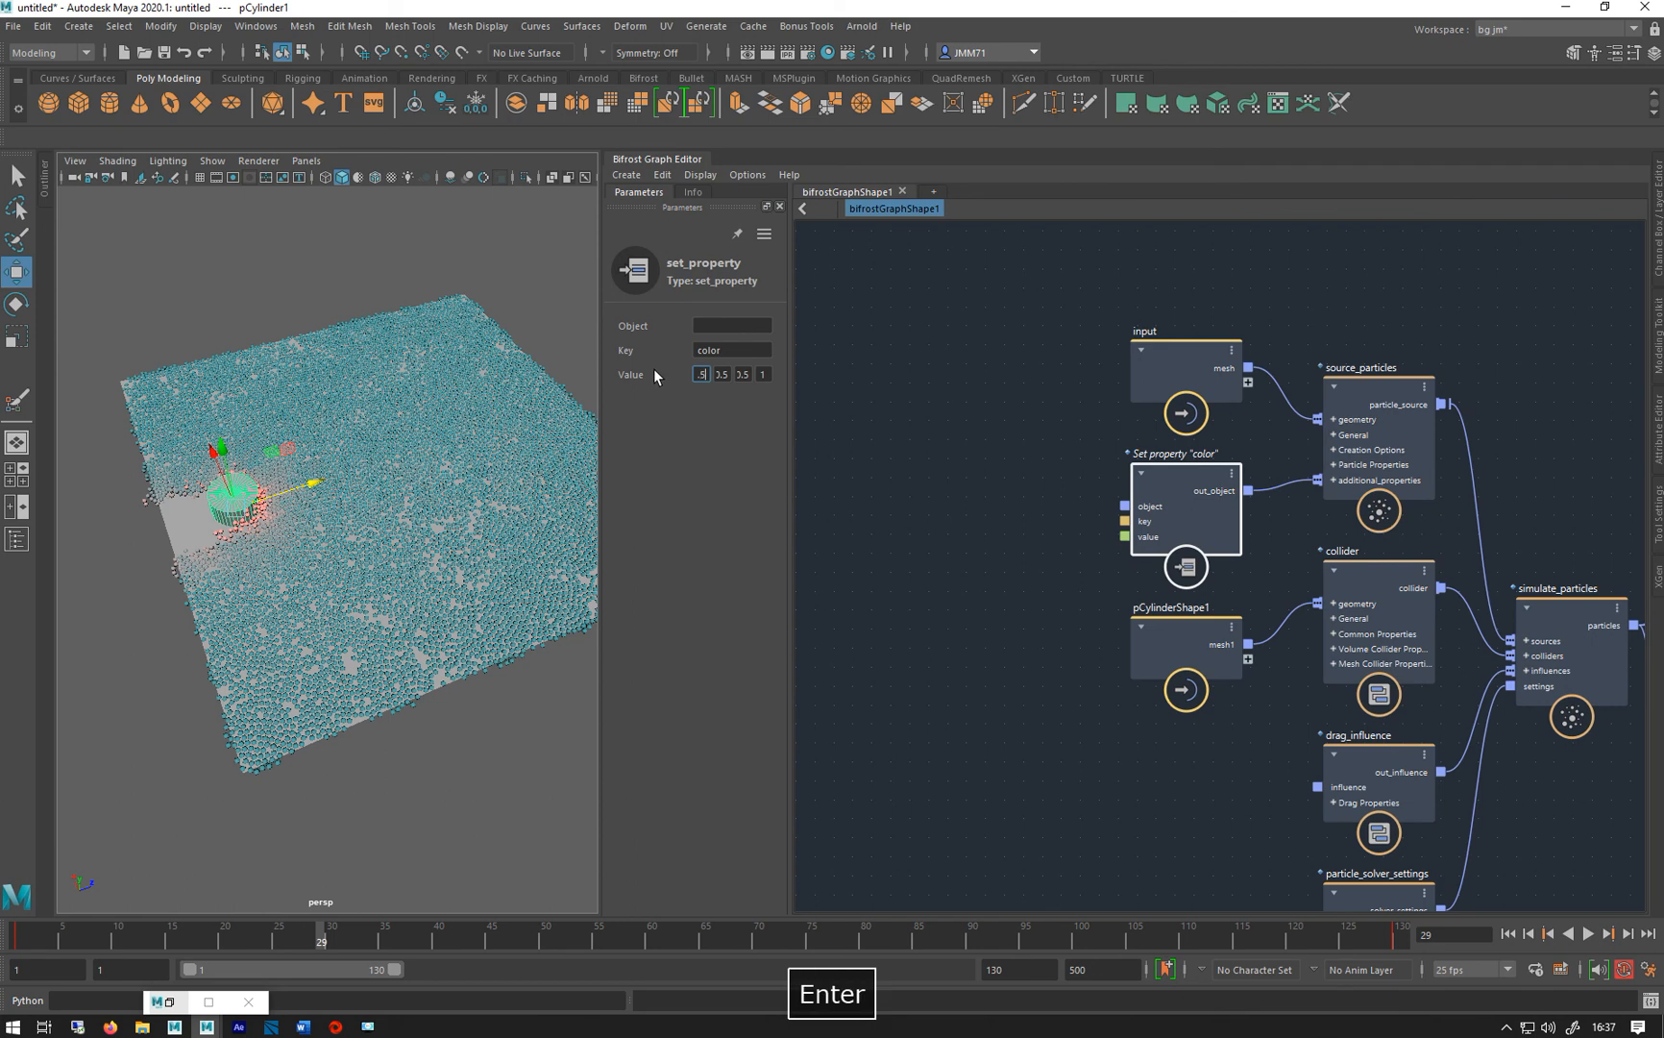
pyautogui.click(1505, 934)
pyautogui.write('3.8')
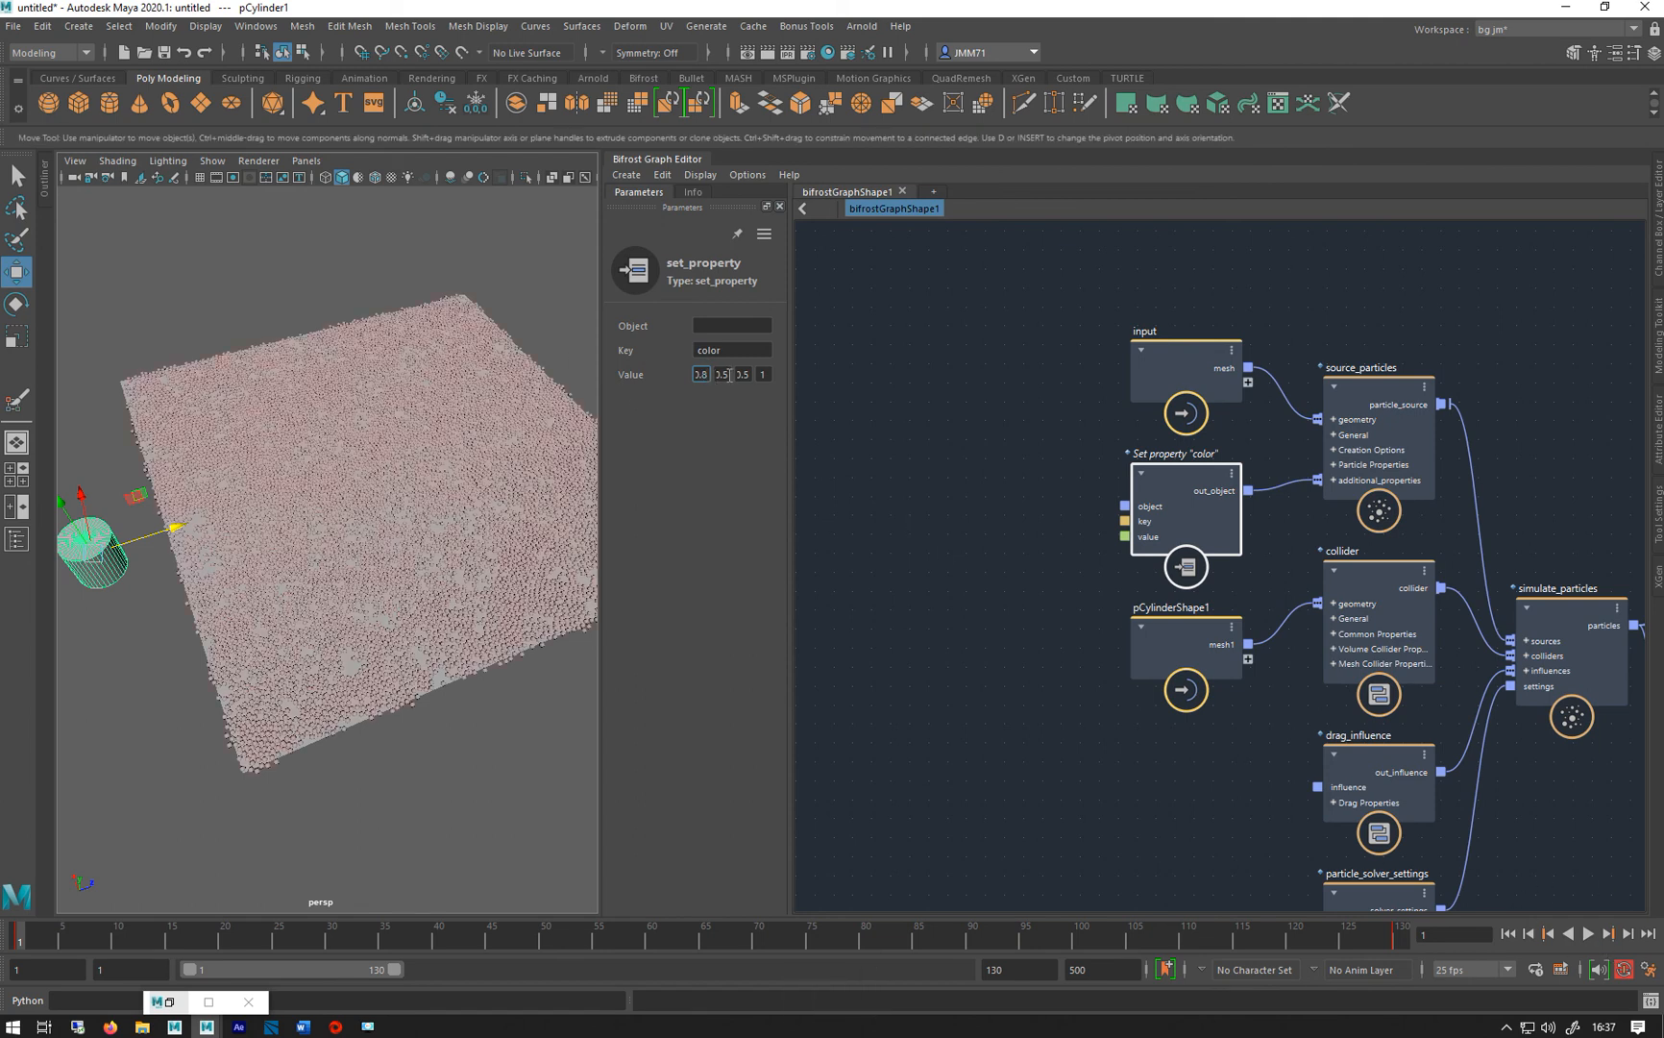
pyautogui.write('0')
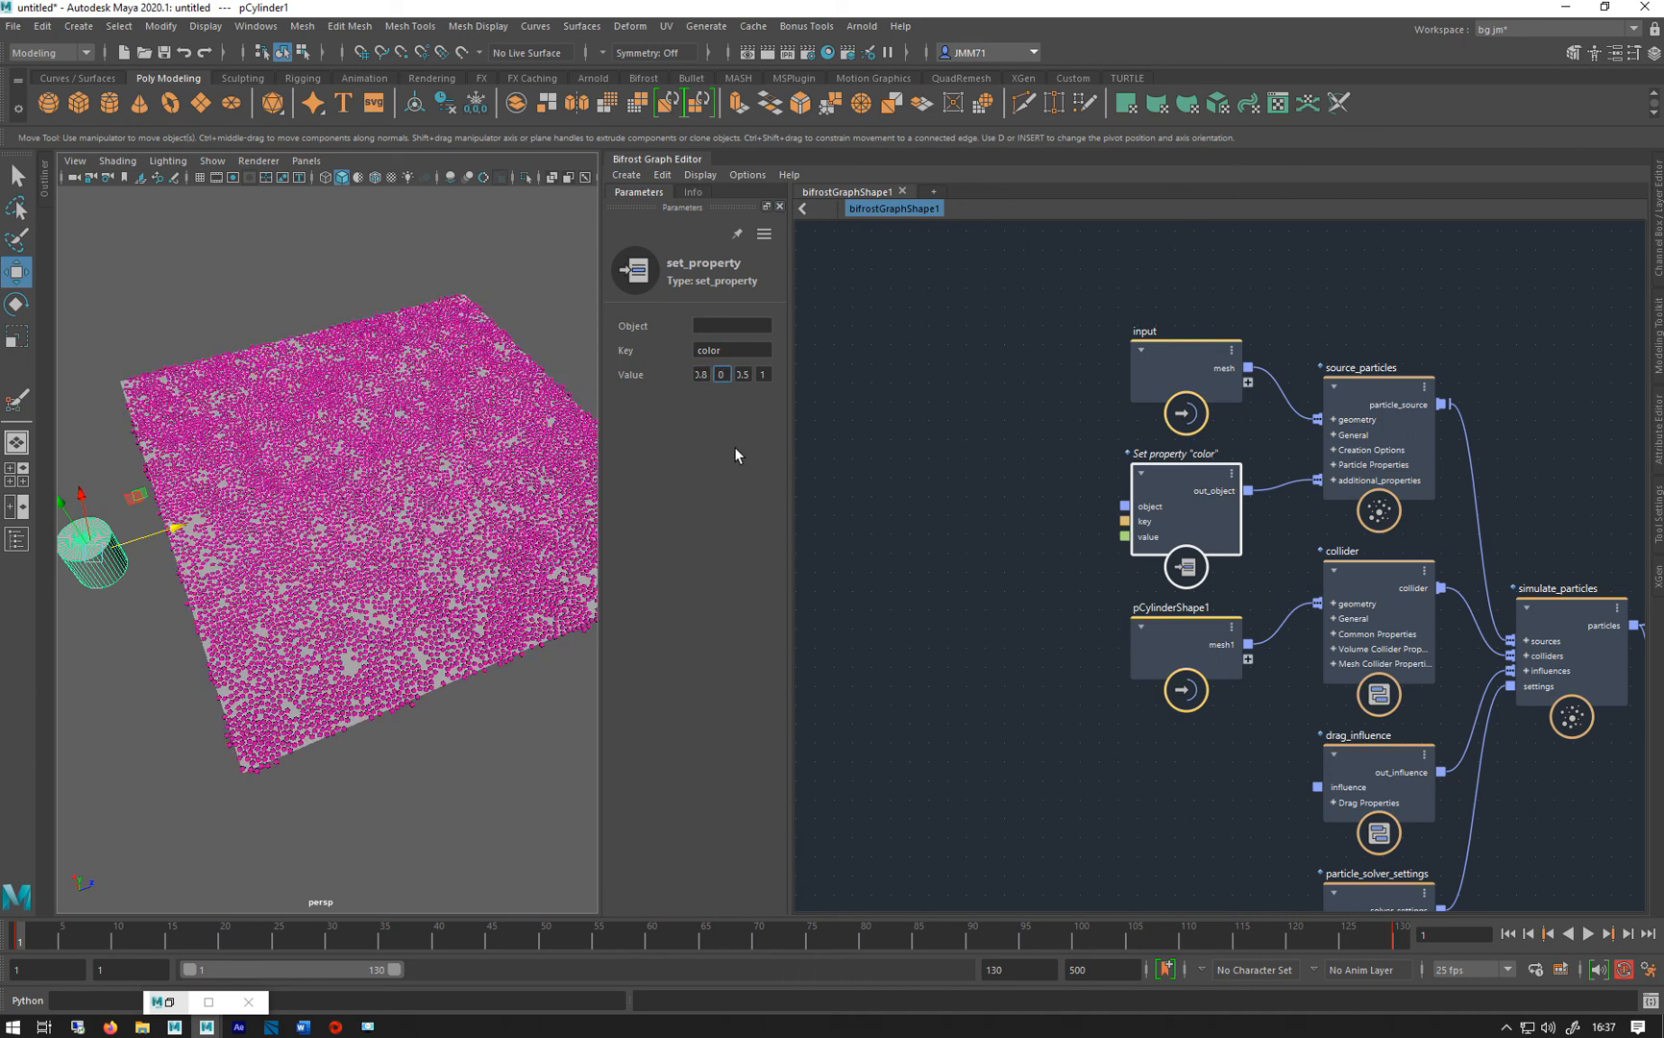
pyautogui.click(761, 373)
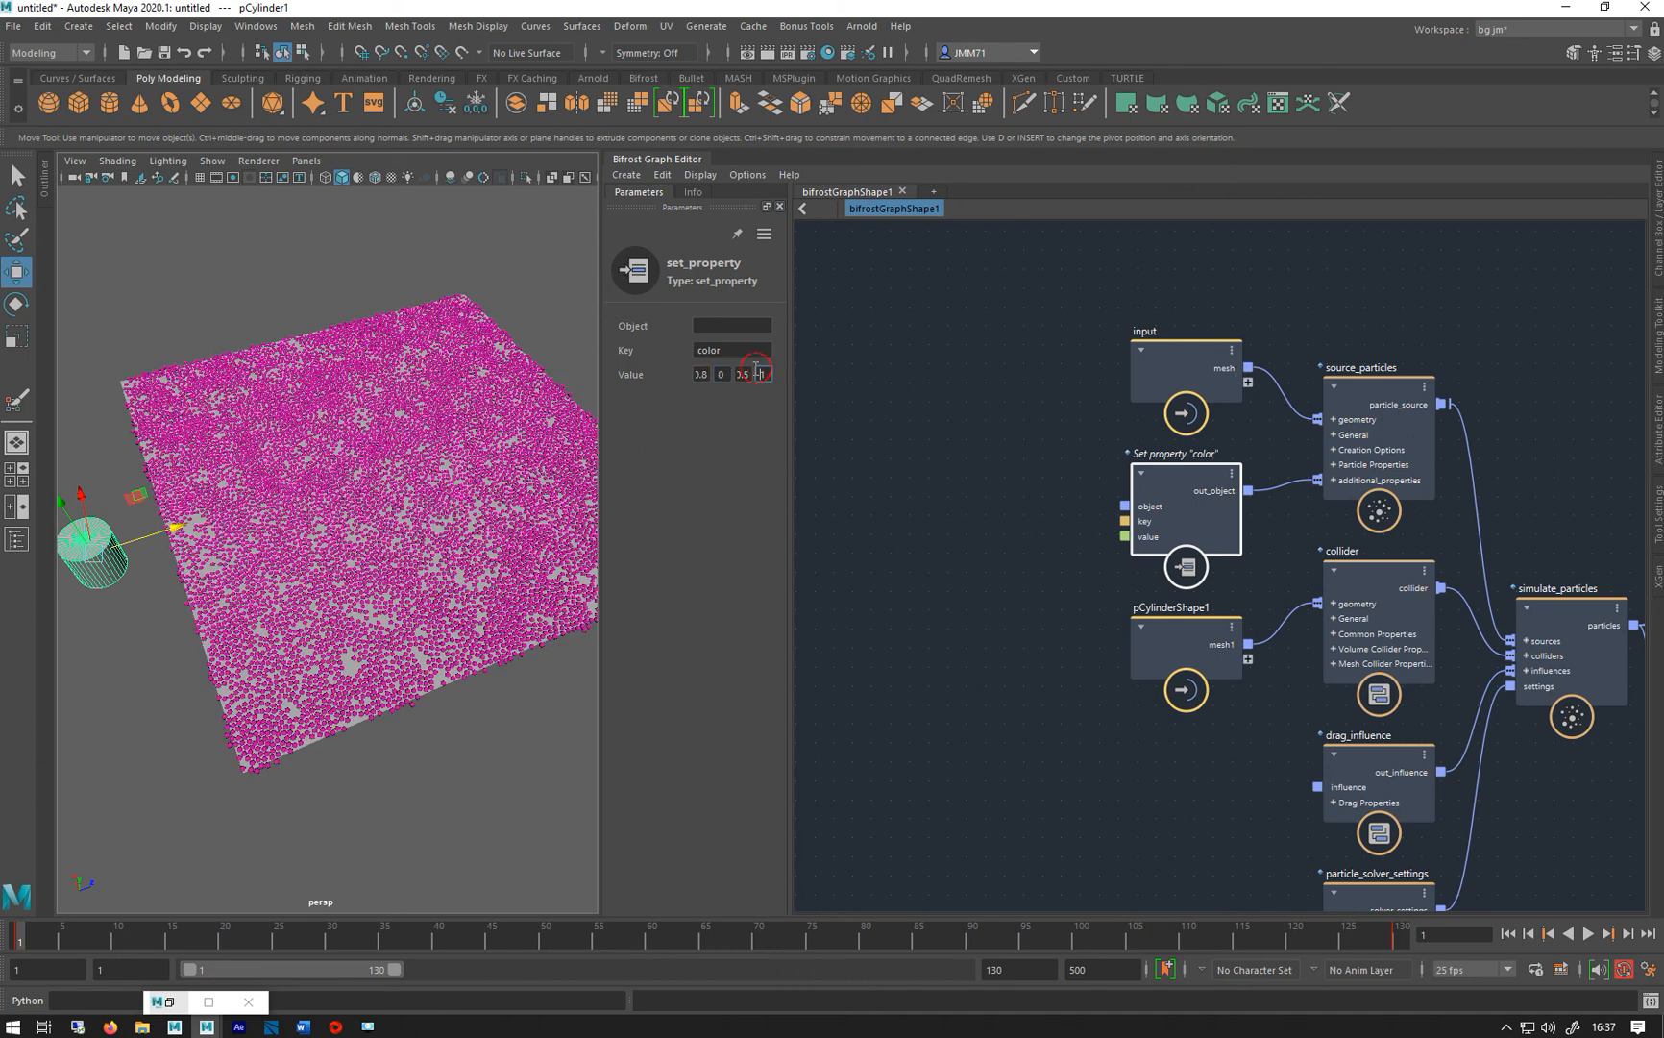
pyautogui.click(743, 373)
pyautogui.write('3.8')
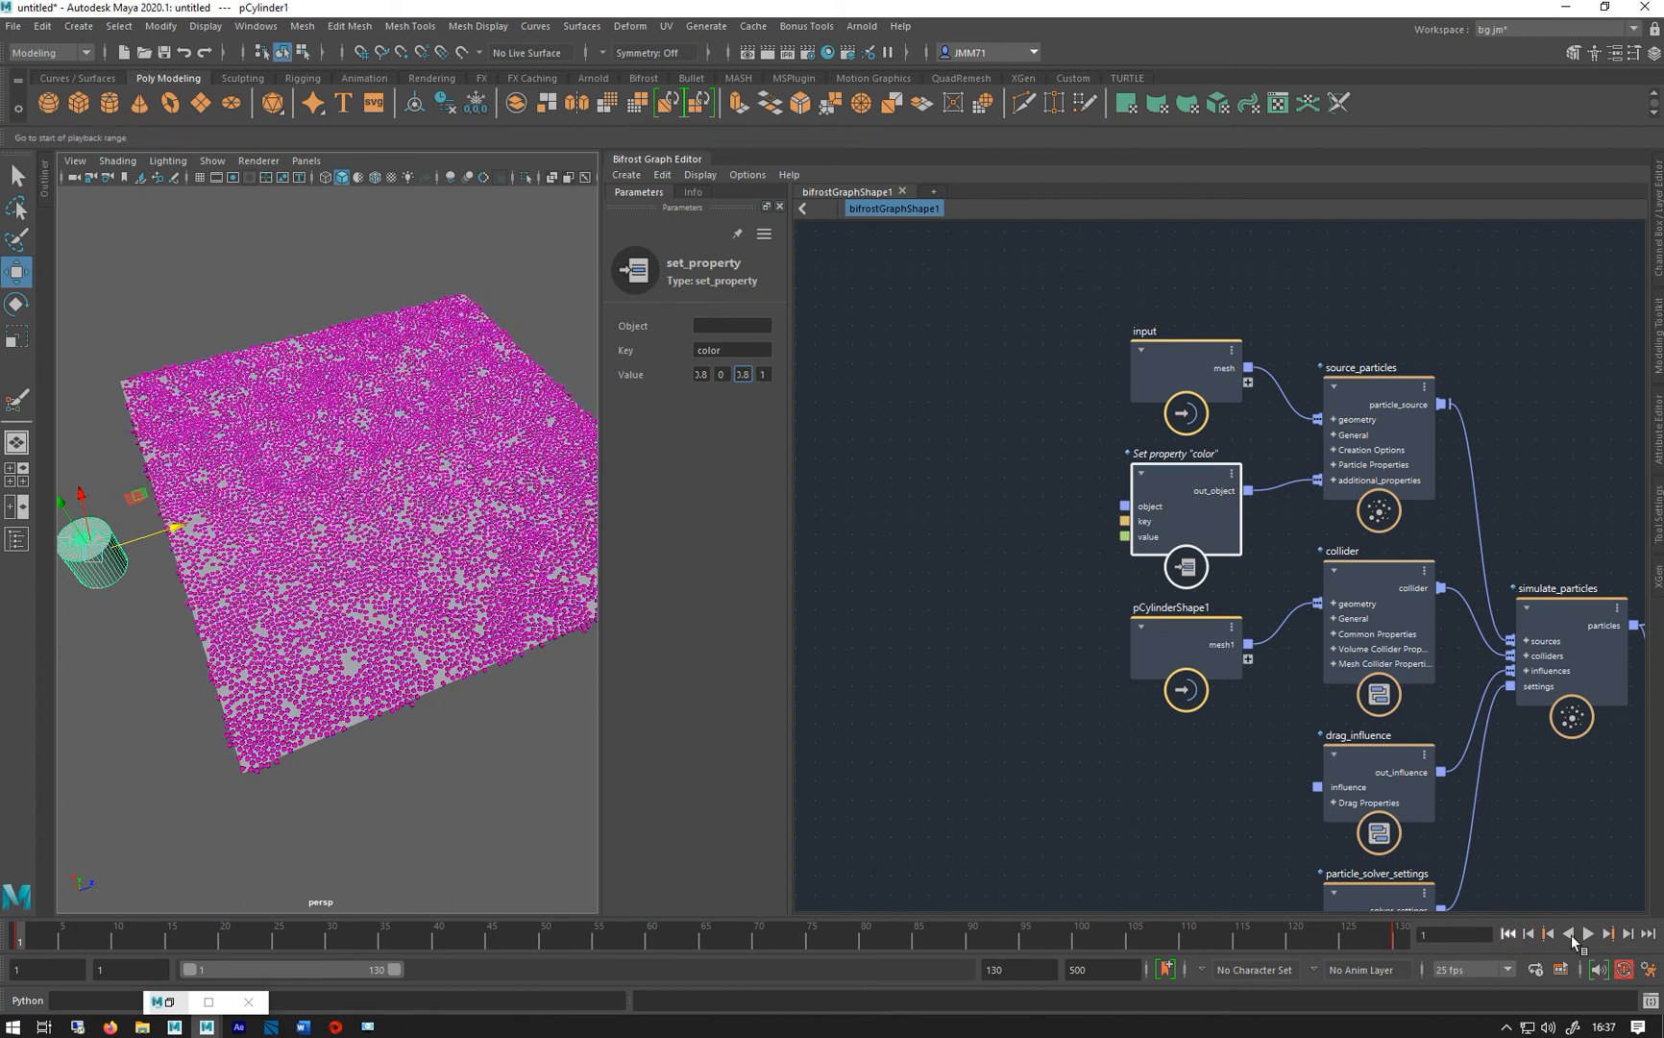
# Replay the simulation, then show an After Effects render of the result
pyautogui.click(1590, 934)
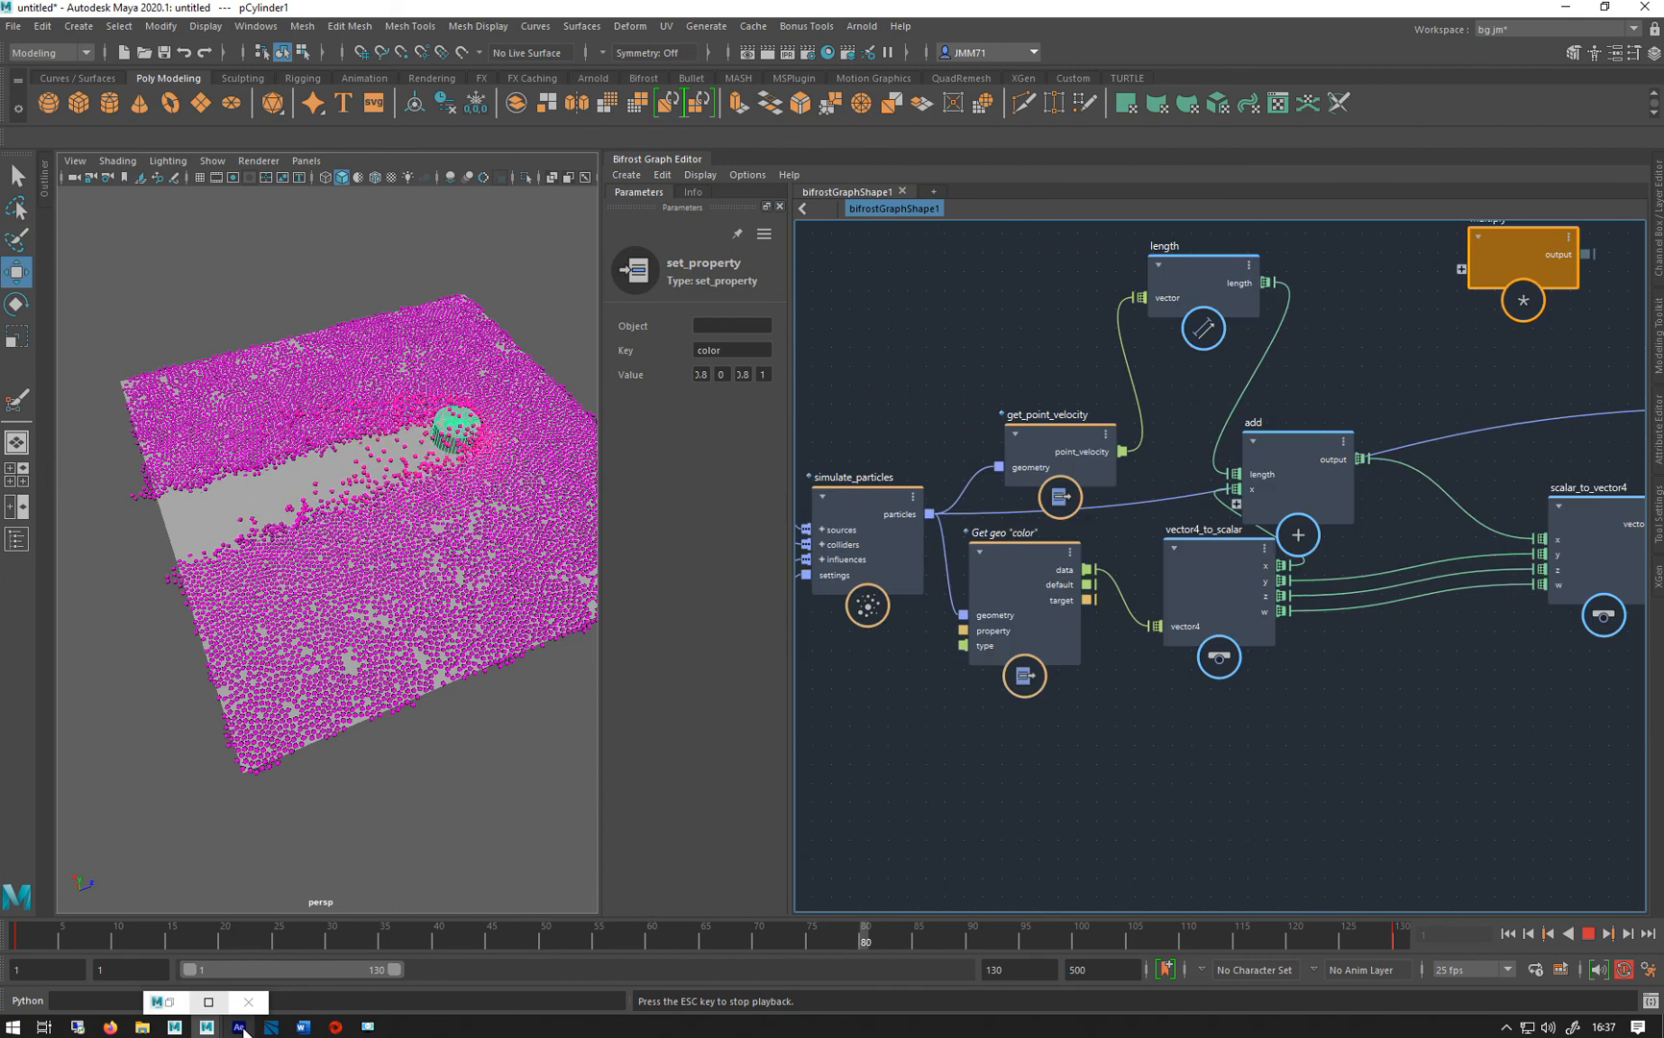
pyautogui.click(239, 1026)
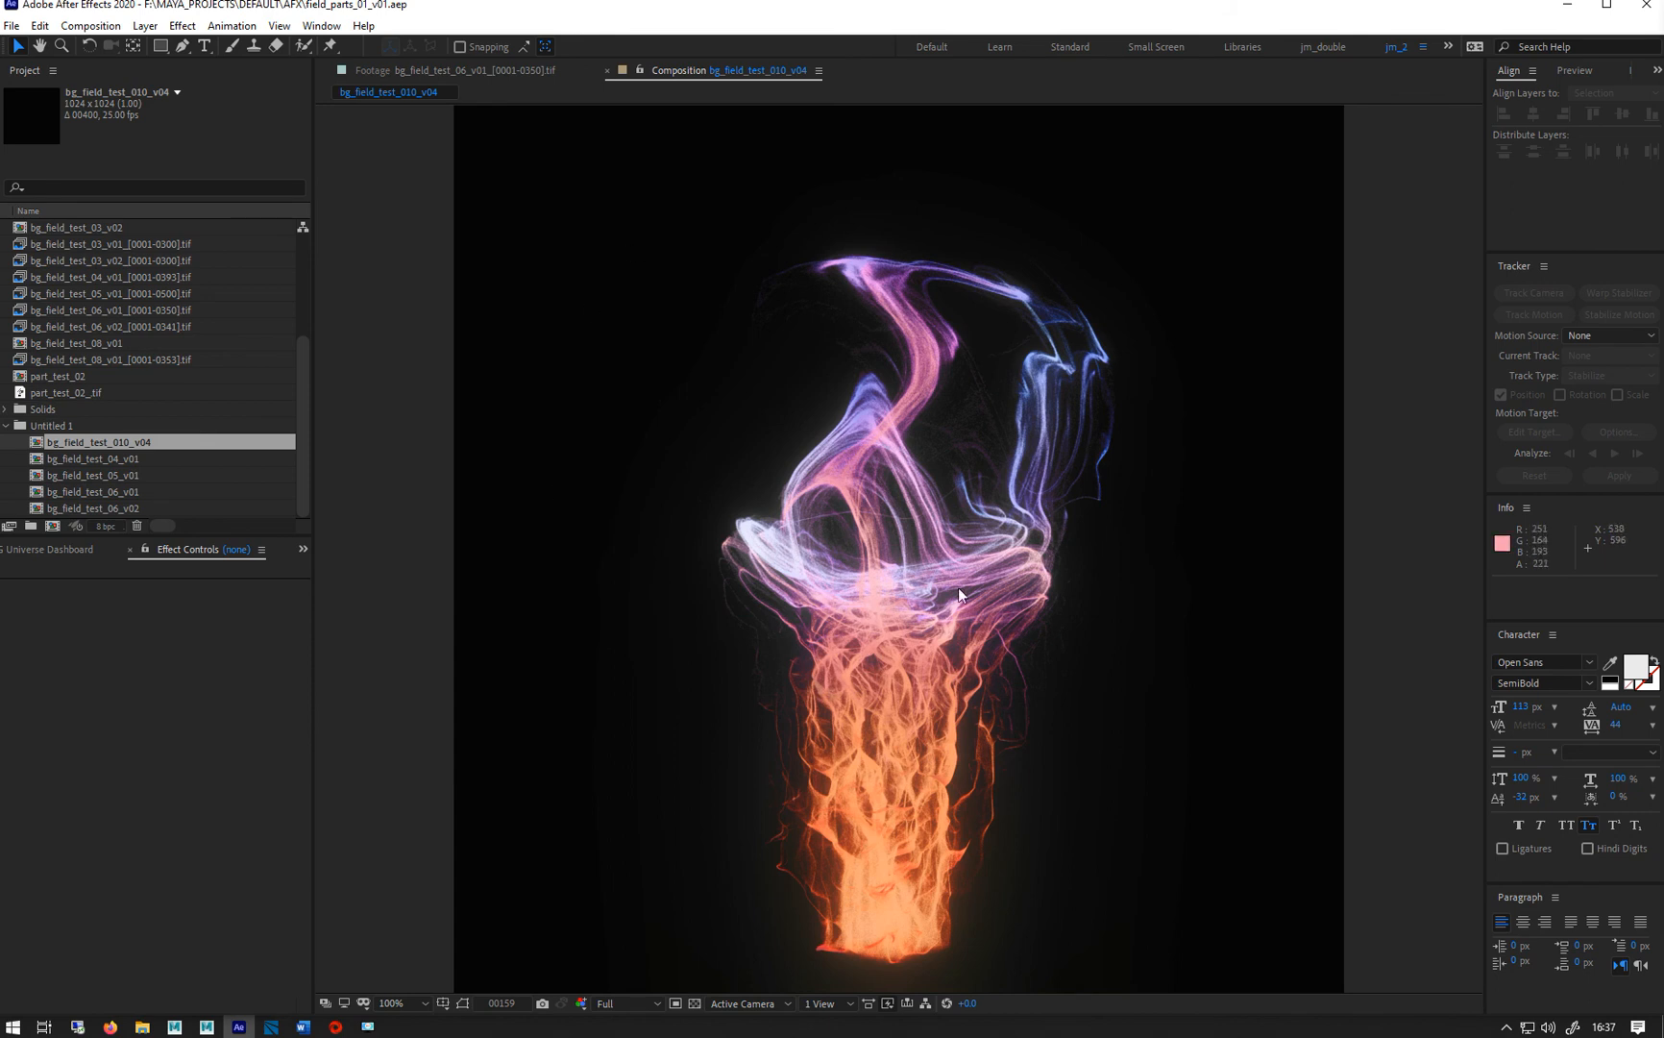
pyautogui.moveTo(788, 571)
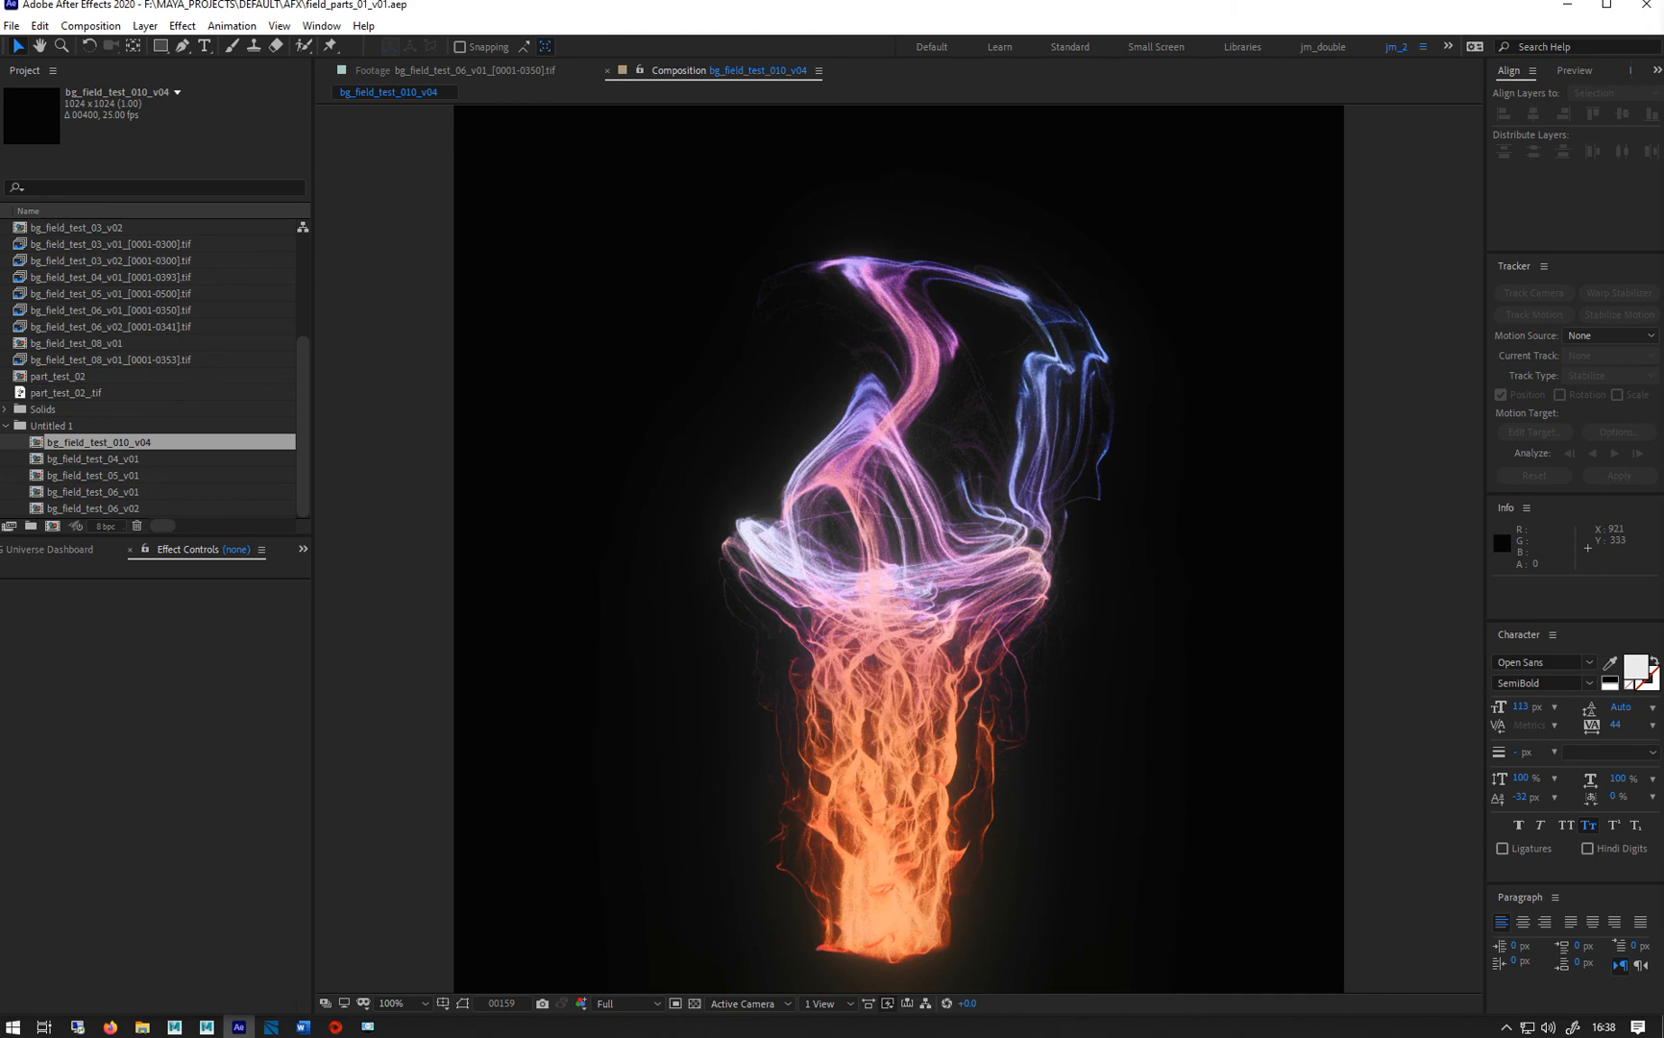
pyautogui.moveTo(1152, 7)
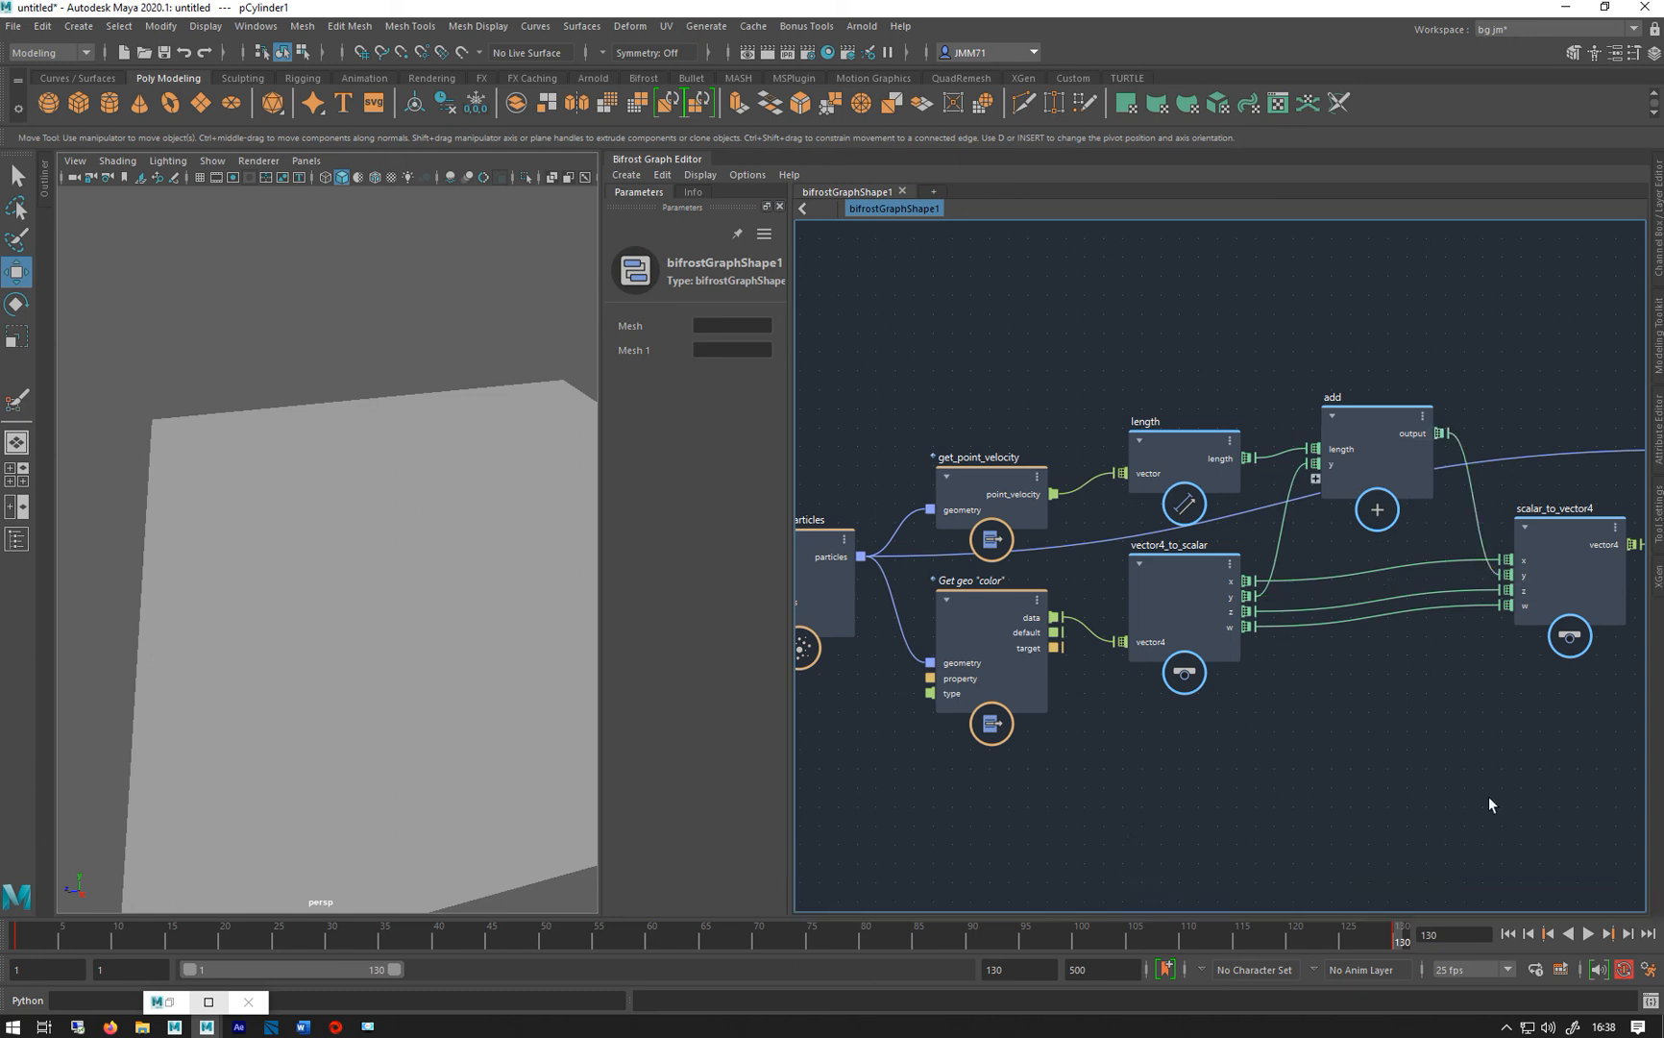
# Replay the simulation from frame 1 and orbit to inspect the cylinder's path through the particles
pyautogui.click(1588, 934)
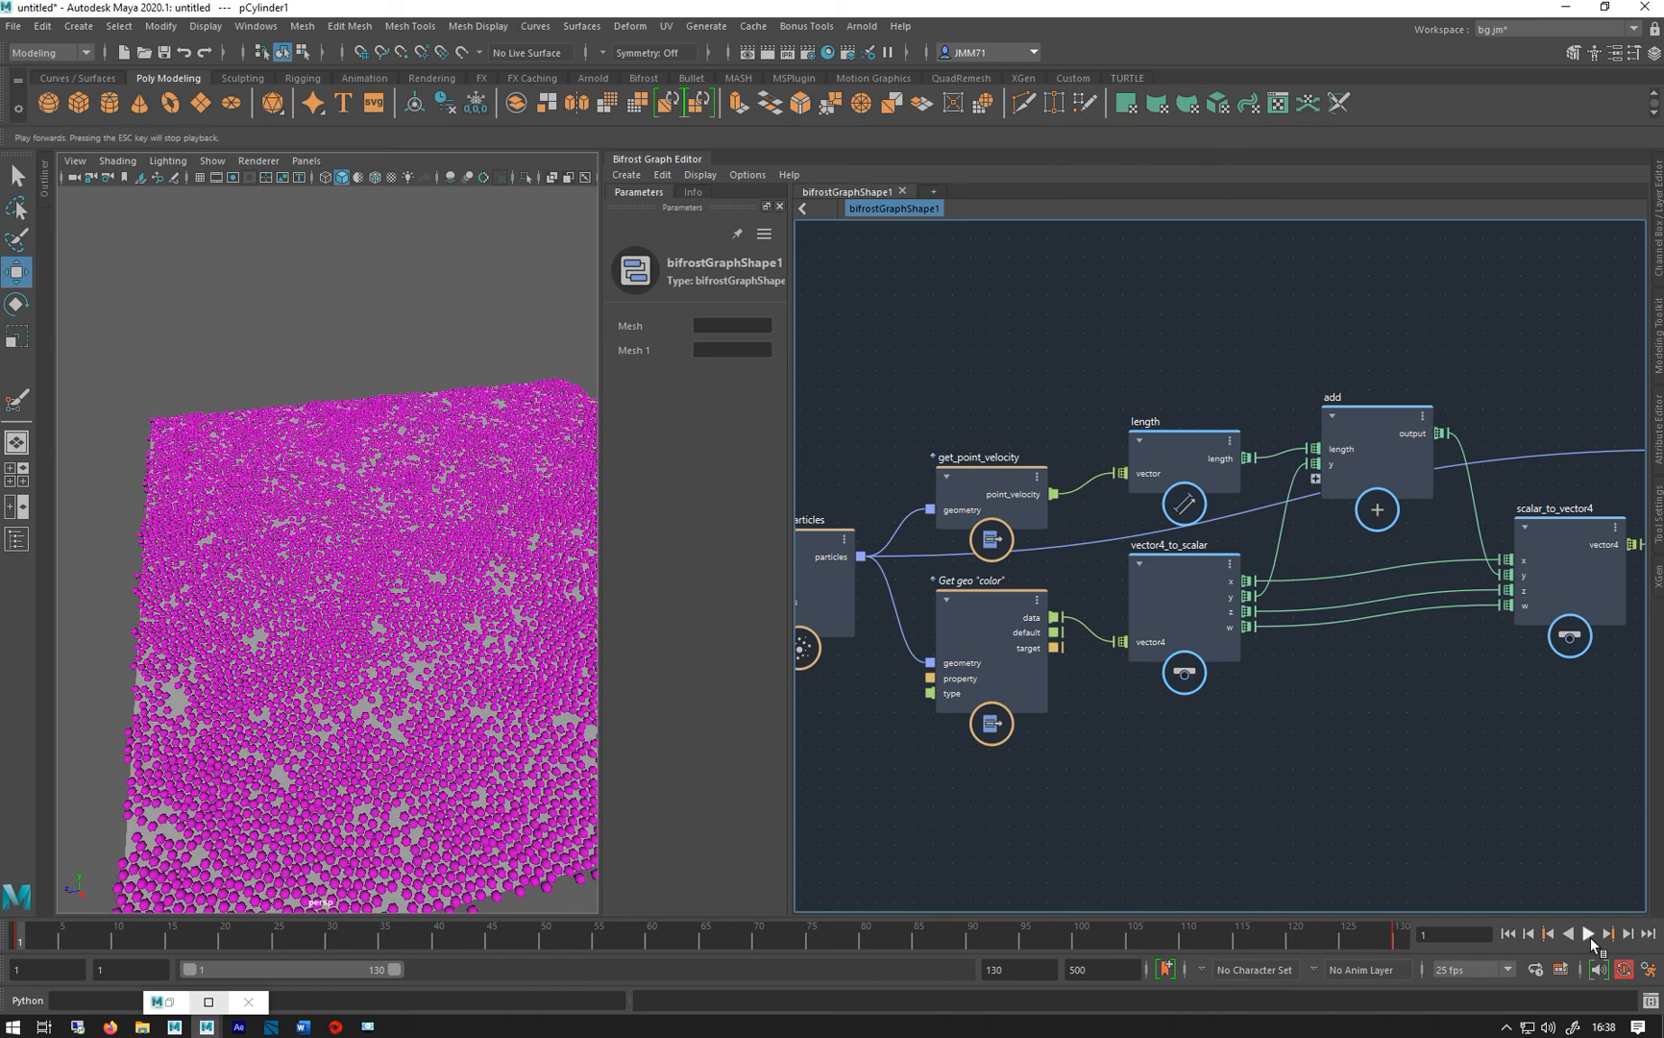
pyautogui.click(1590, 934)
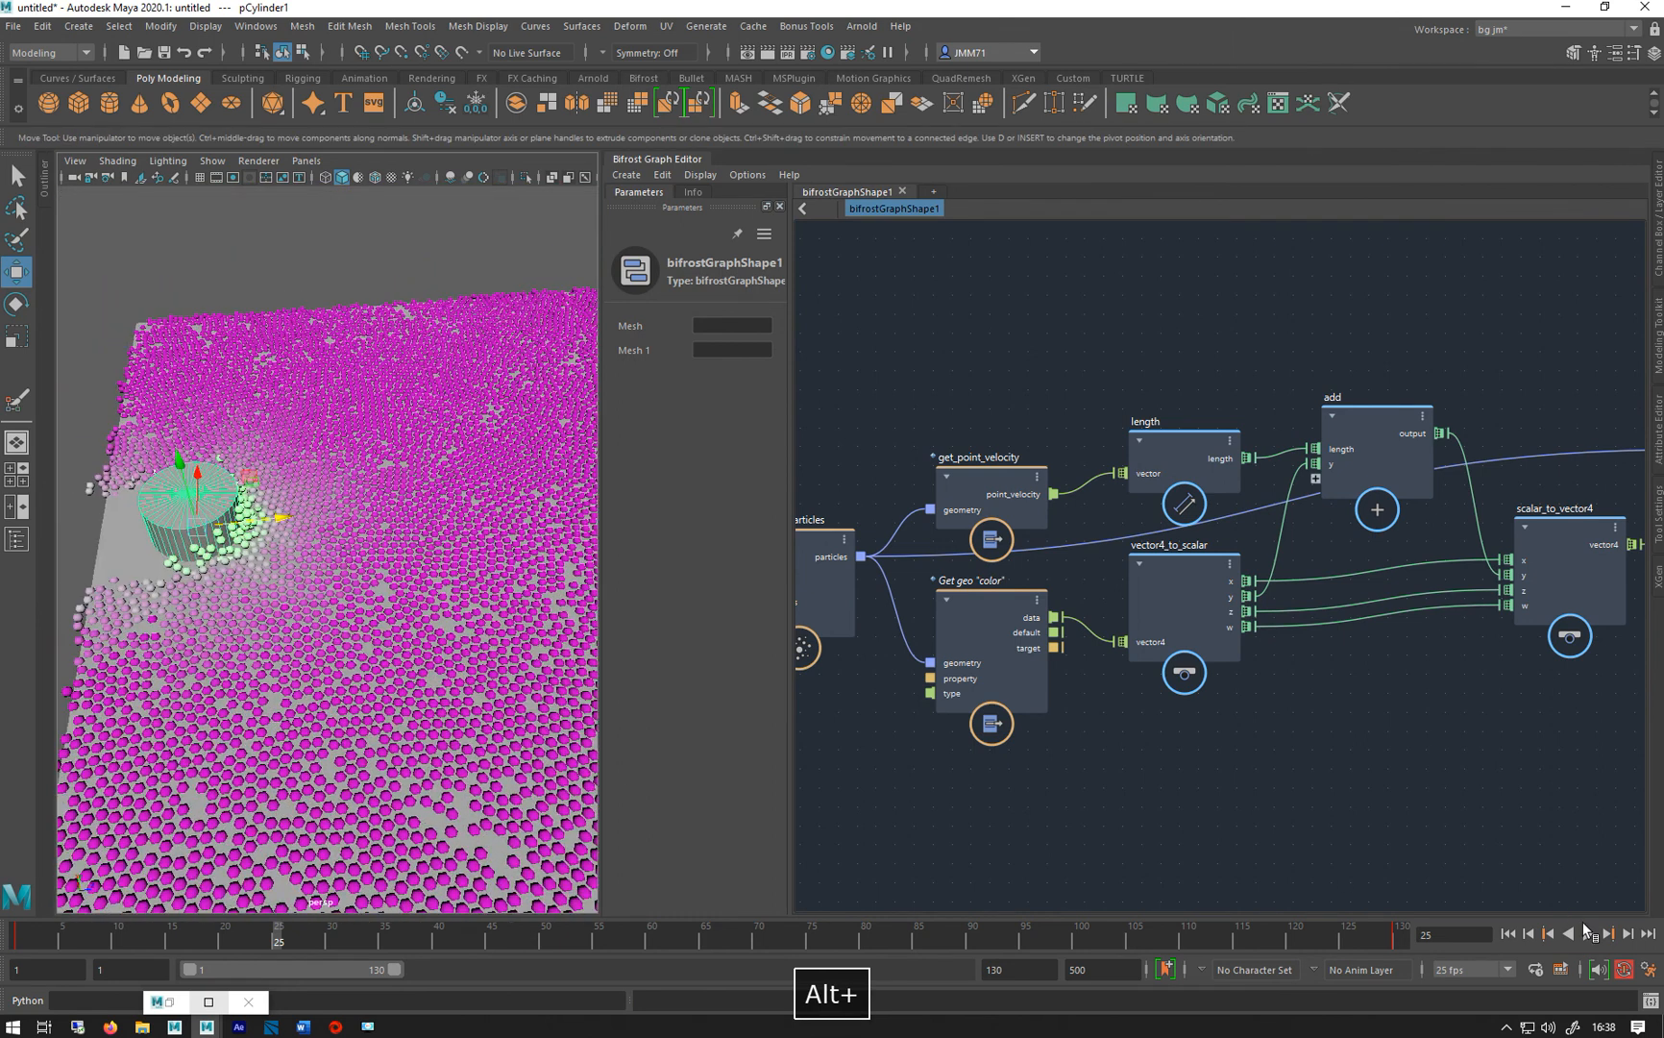
pyautogui.click(1592, 934)
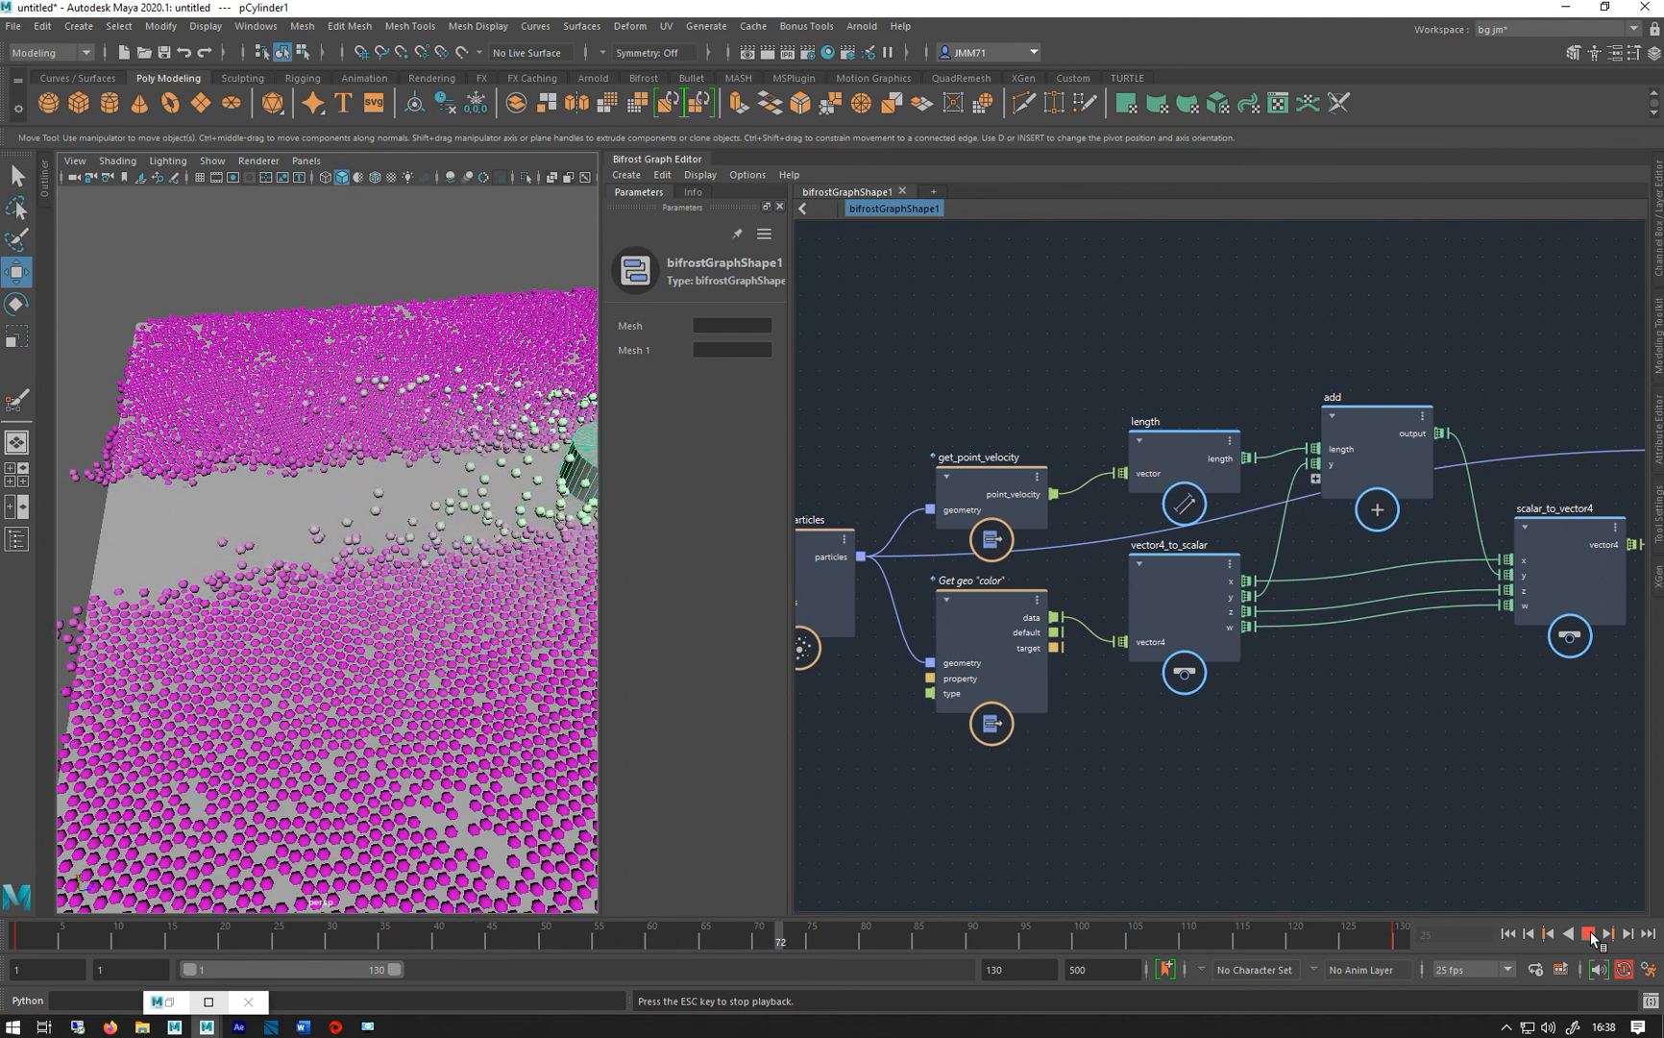
pyautogui.click(1590, 934)
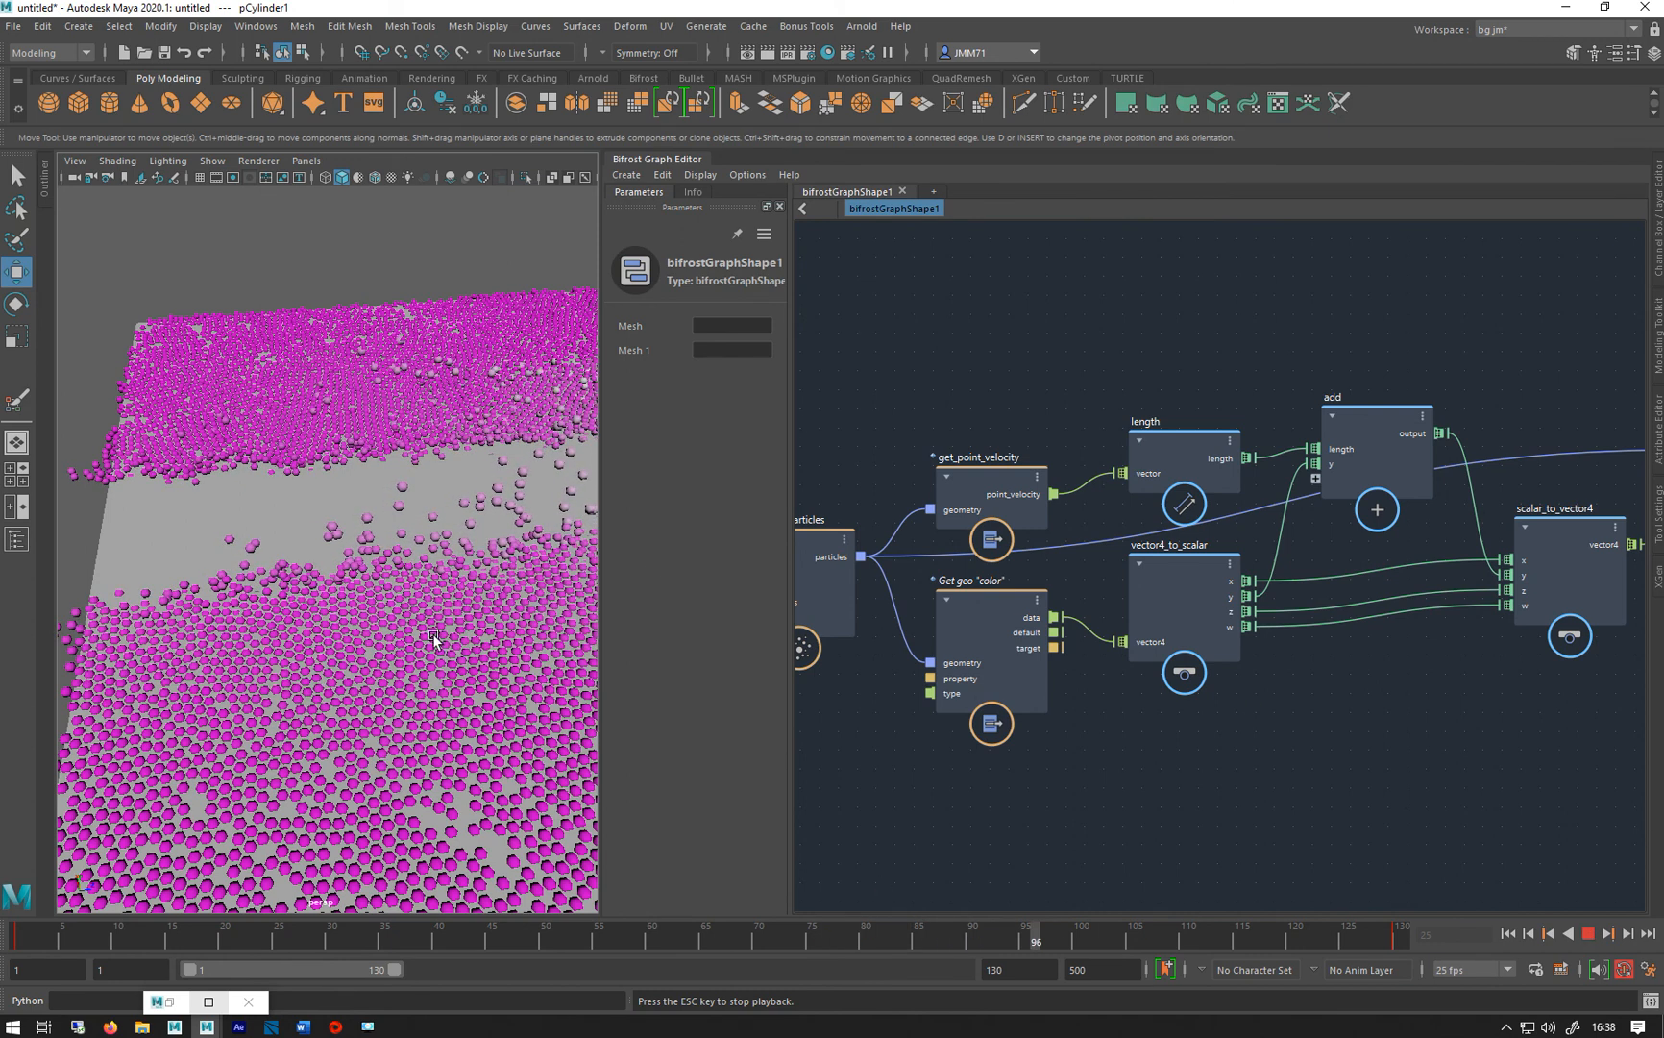
pyautogui.moveTo(425, 636); pyautogui.dragTo(292, 653)
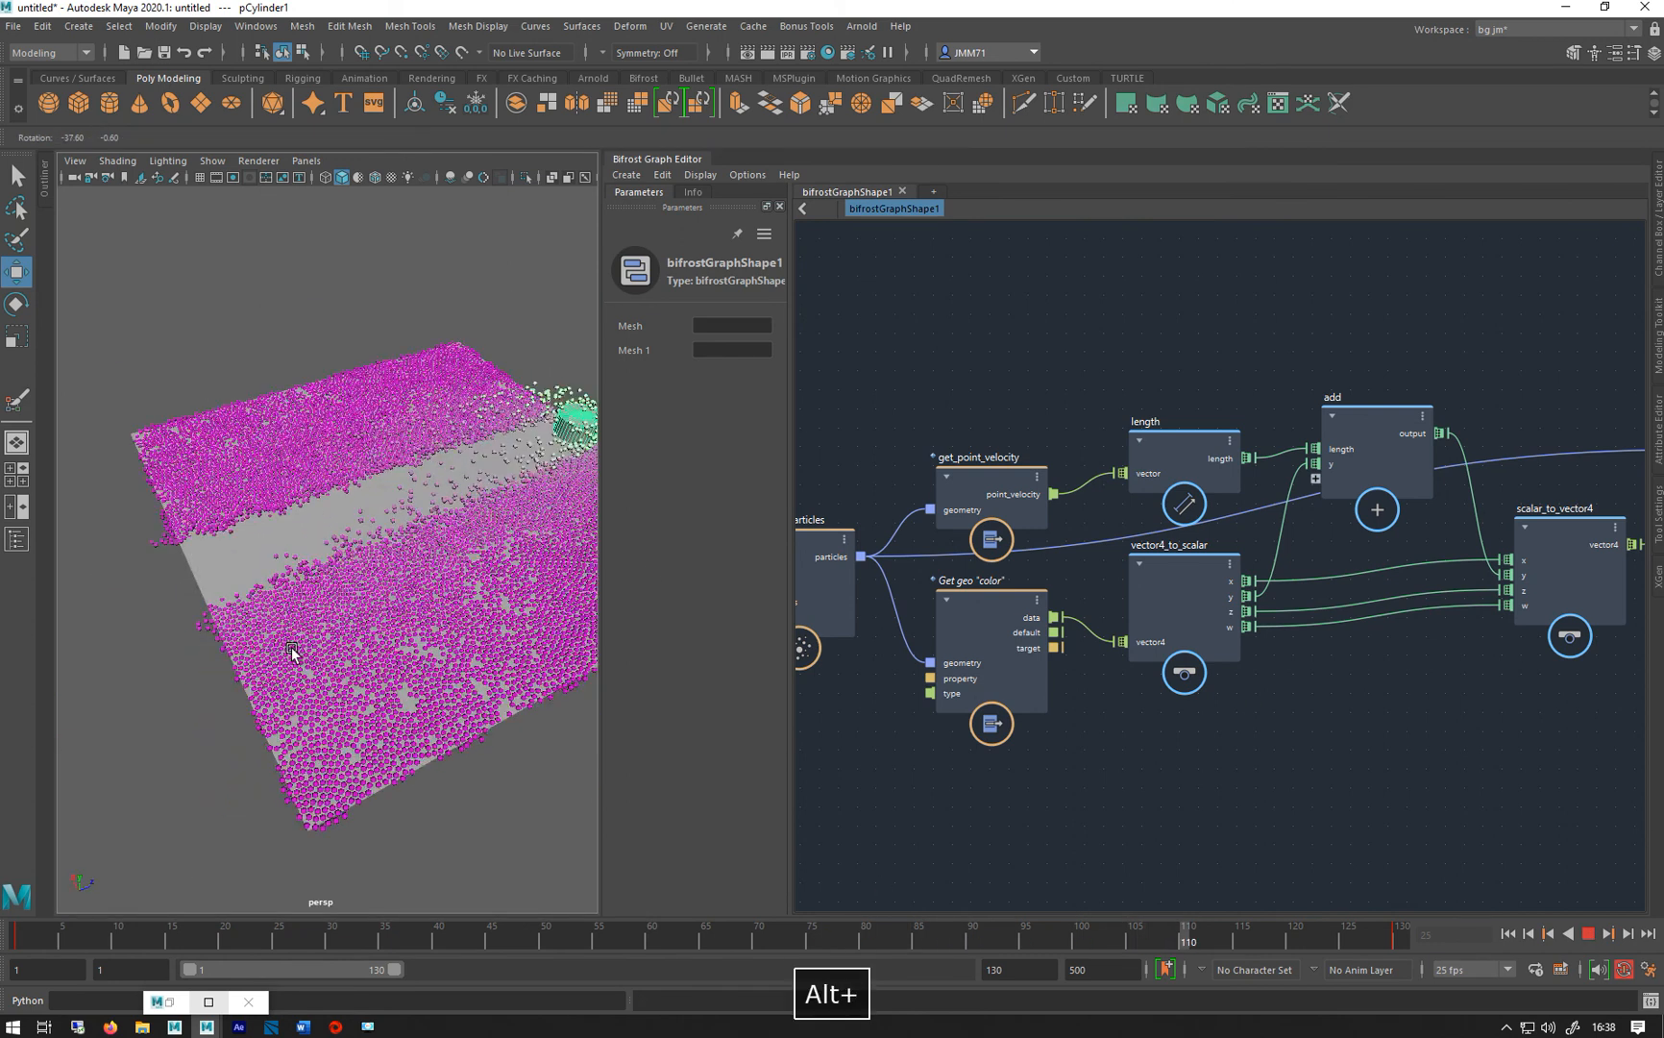